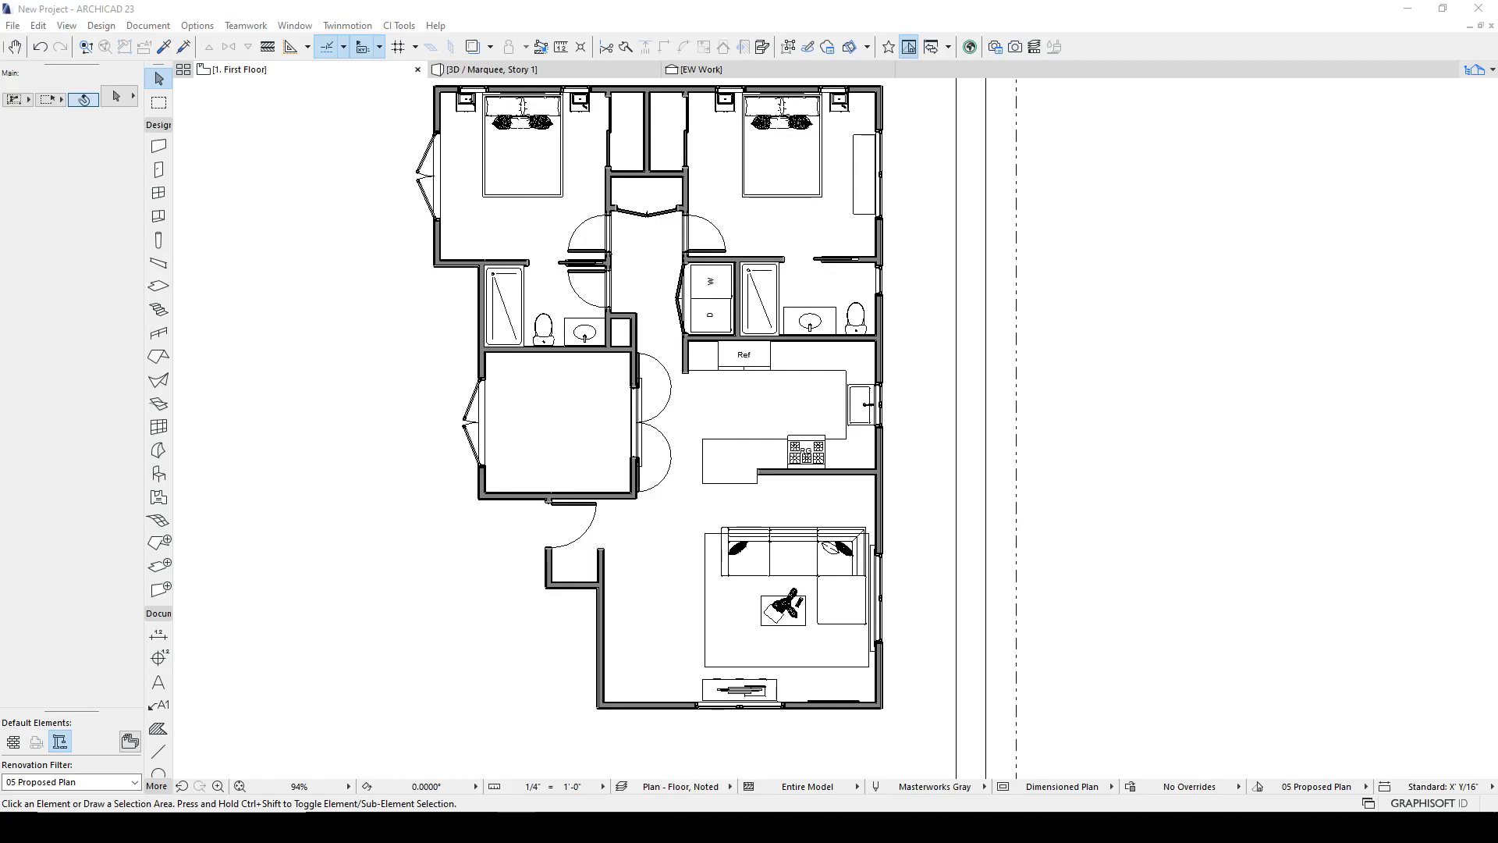
{"action": "mouse_move", "coordinate": [634, 521]}
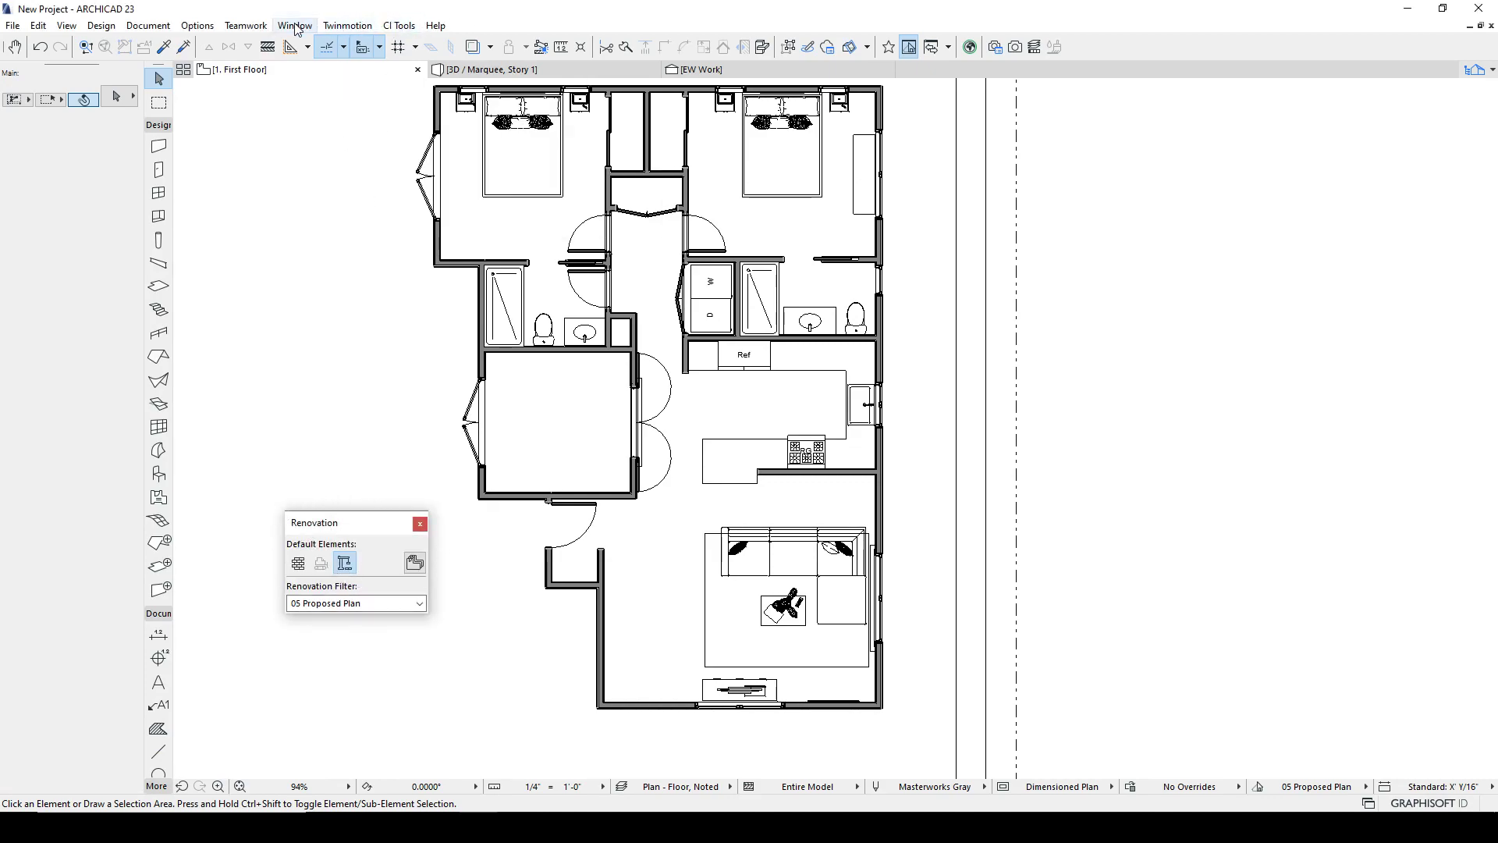
Close the floating Renovation palette via Window > Palettes so the plan is unobstructed.
{"action": "left_click", "coordinate": [294, 25]}
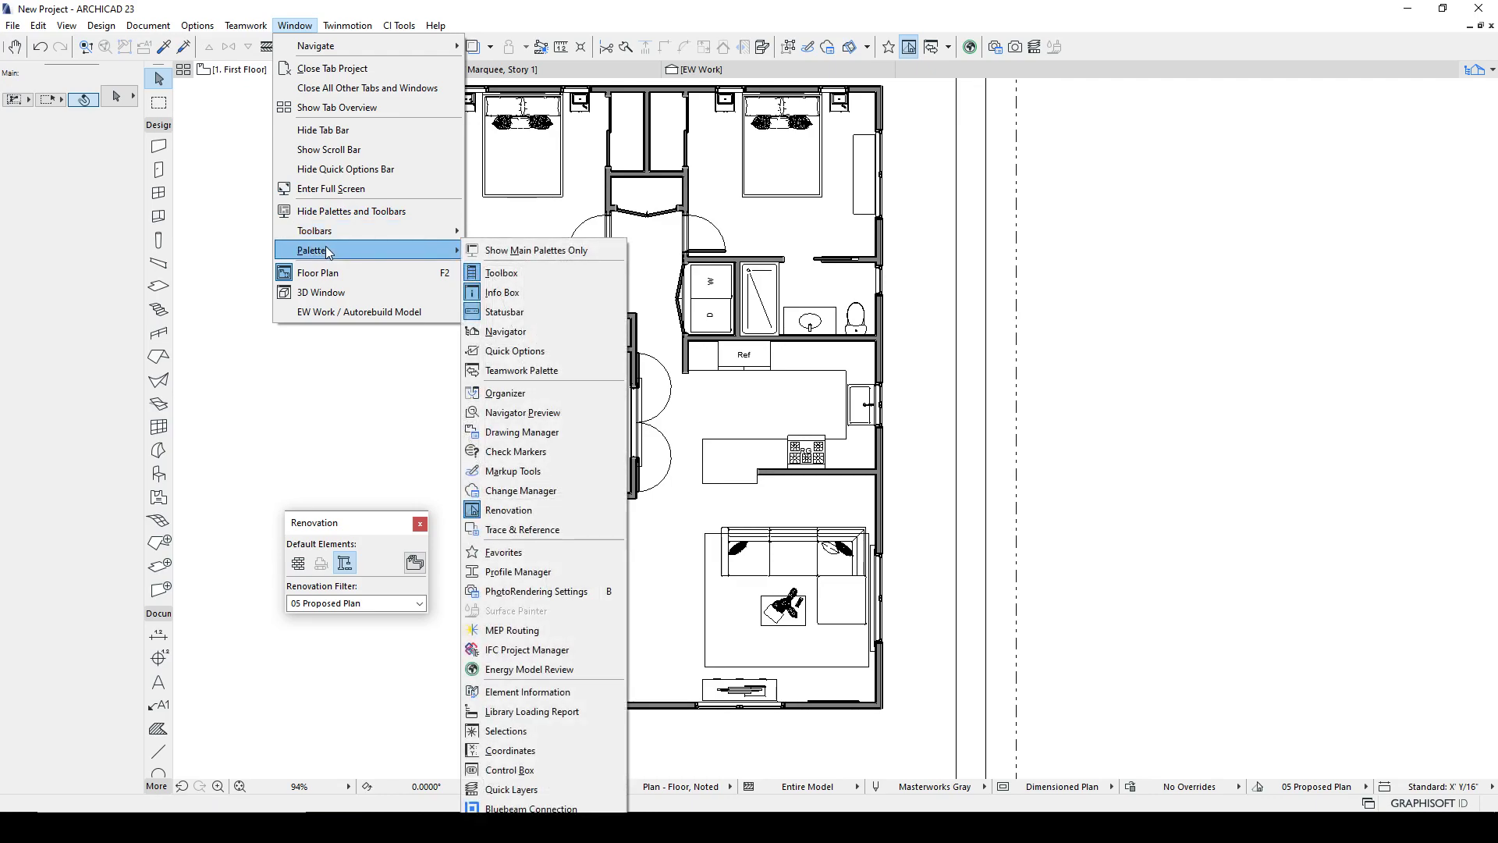
{"action": "mouse_move", "coordinate": [531, 610]}
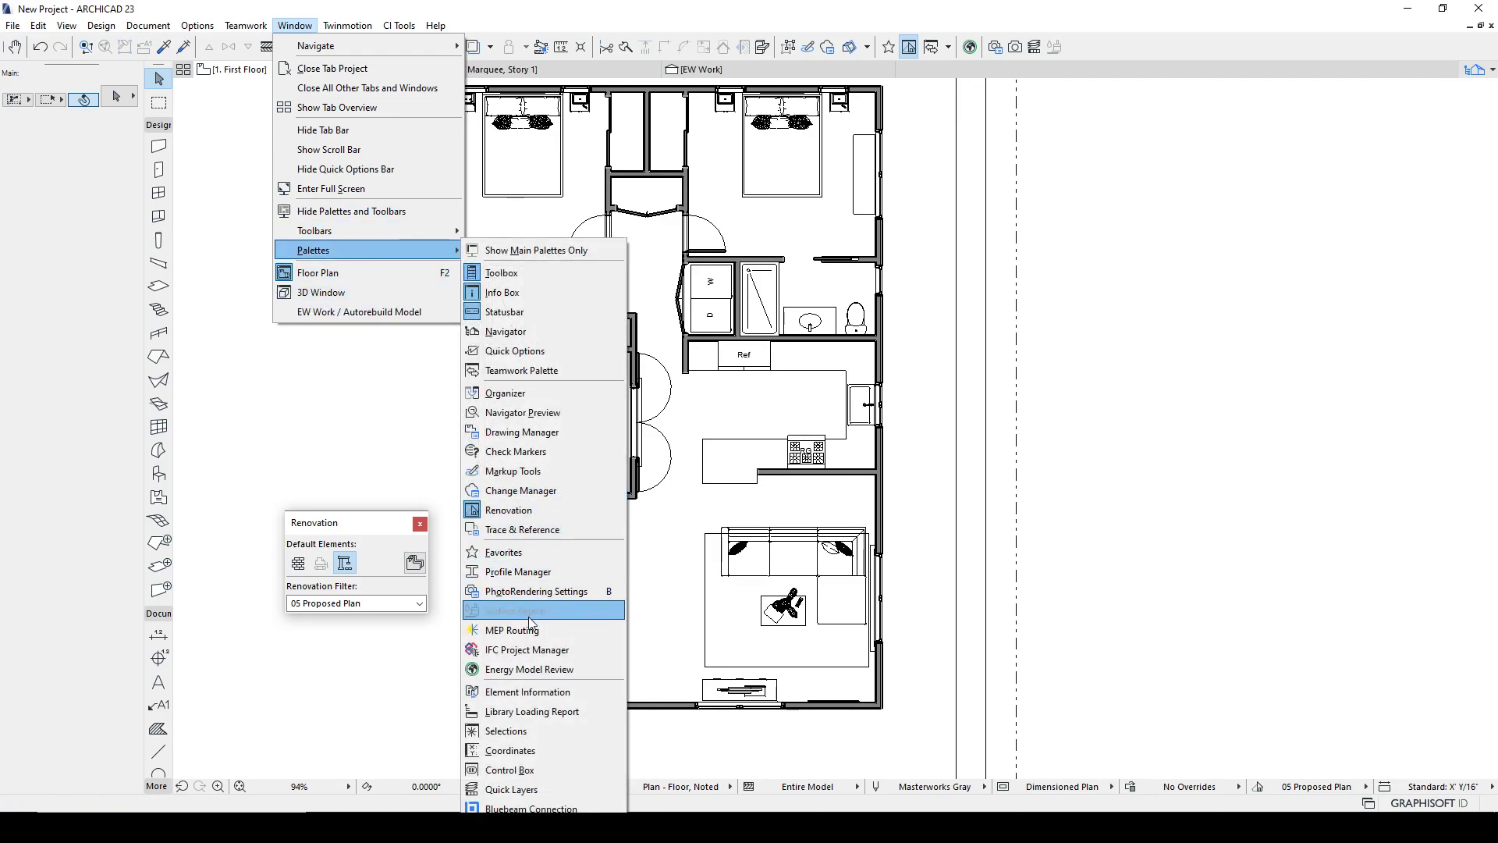
{"action": "mouse_move", "coordinate": [508, 509]}
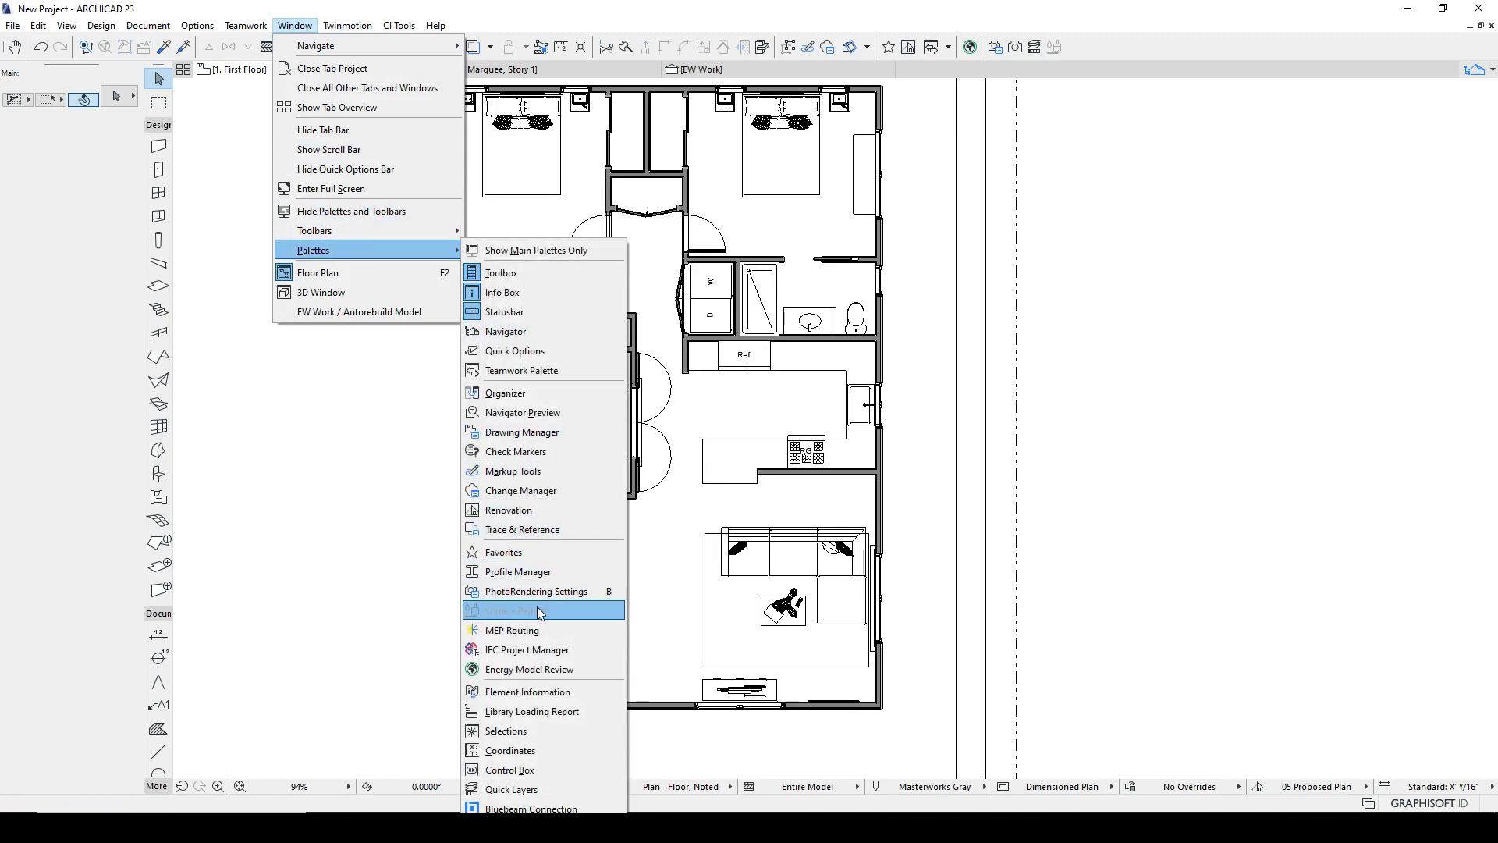
{"action": "left_click", "coordinate": [509, 509]}
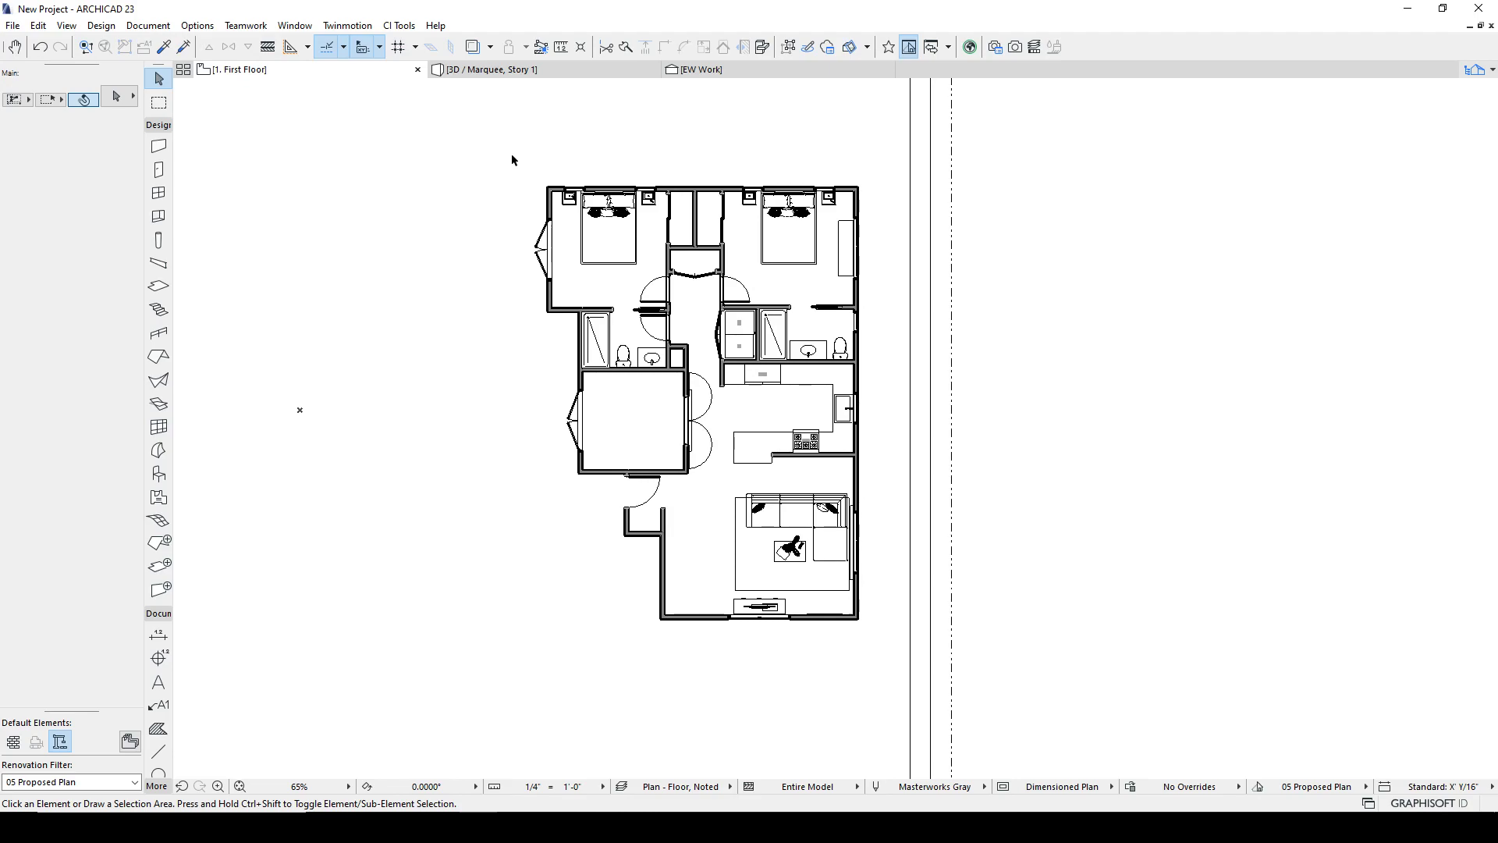
Inspect the left exterior wall's Renovation Status (New) and Show On filter (All Relevant Filters) without changes.
{"action": "left_click", "coordinate": [548, 246]}
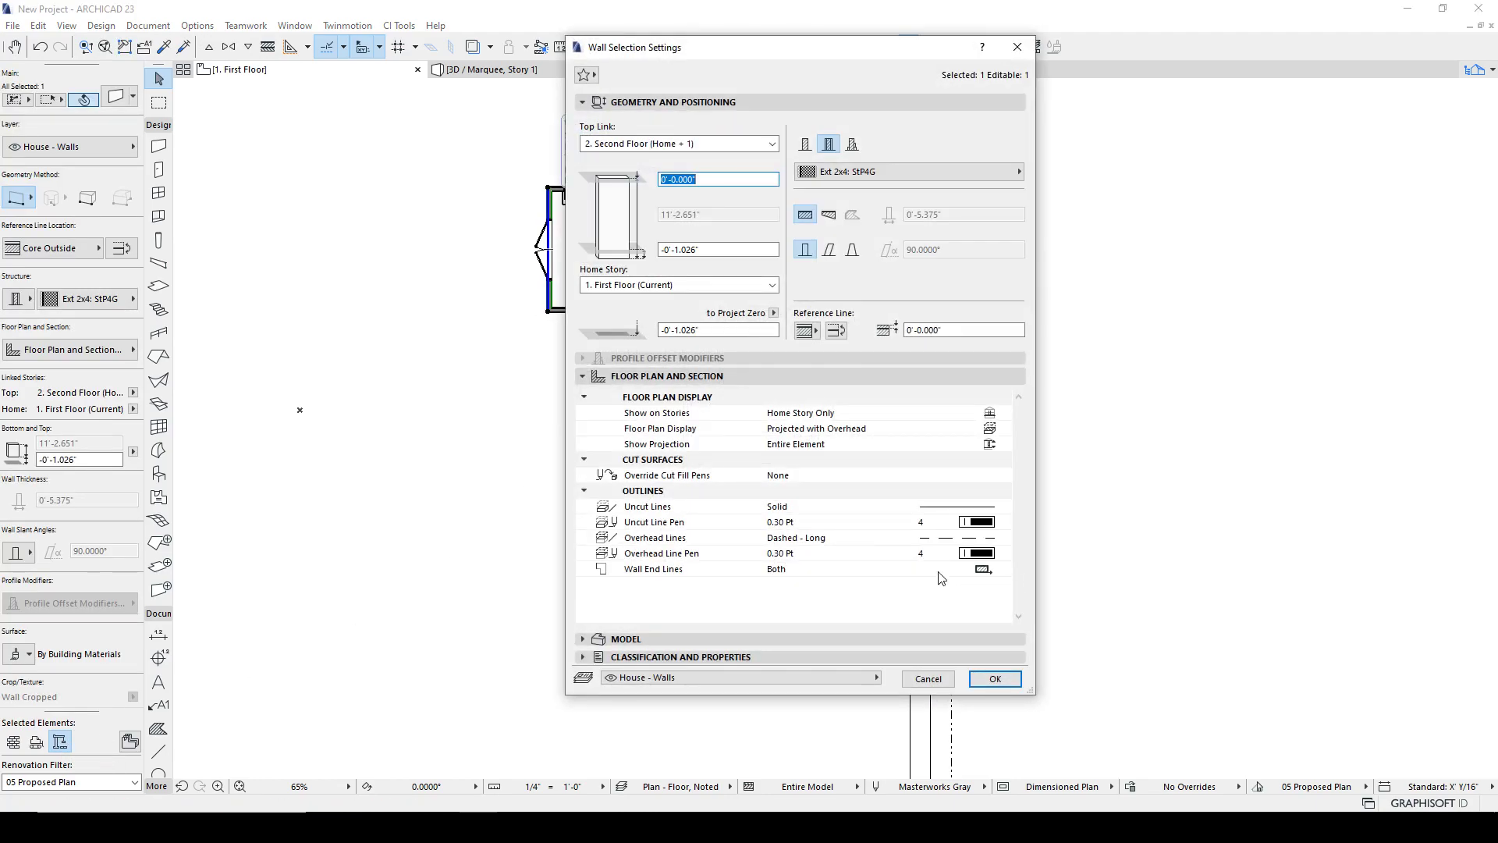
{"action": "mouse_move", "coordinate": [750, 435]}
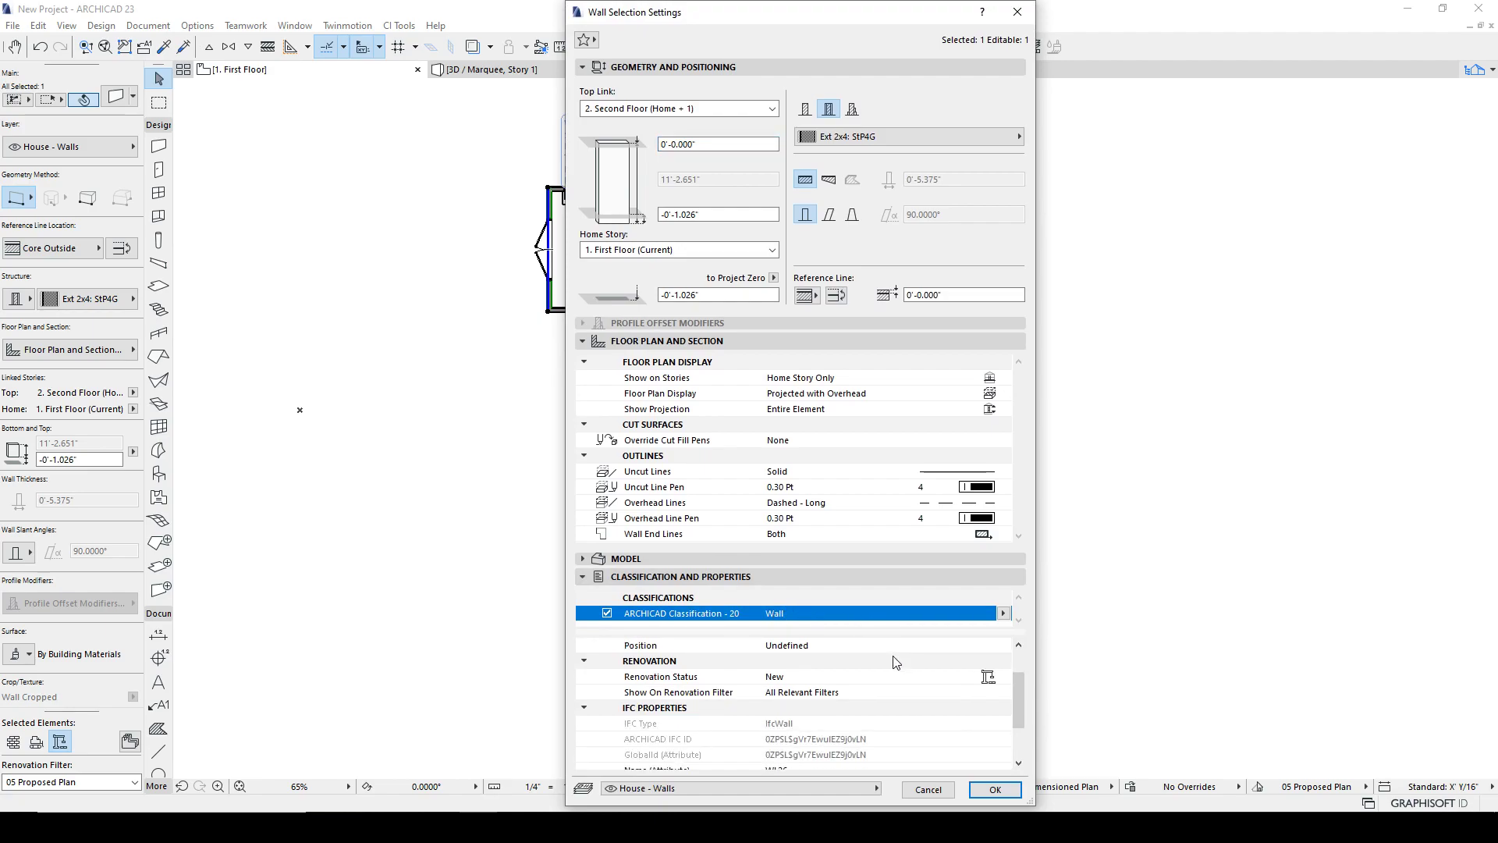
{"action": "mouse_move", "coordinate": [683, 678]}
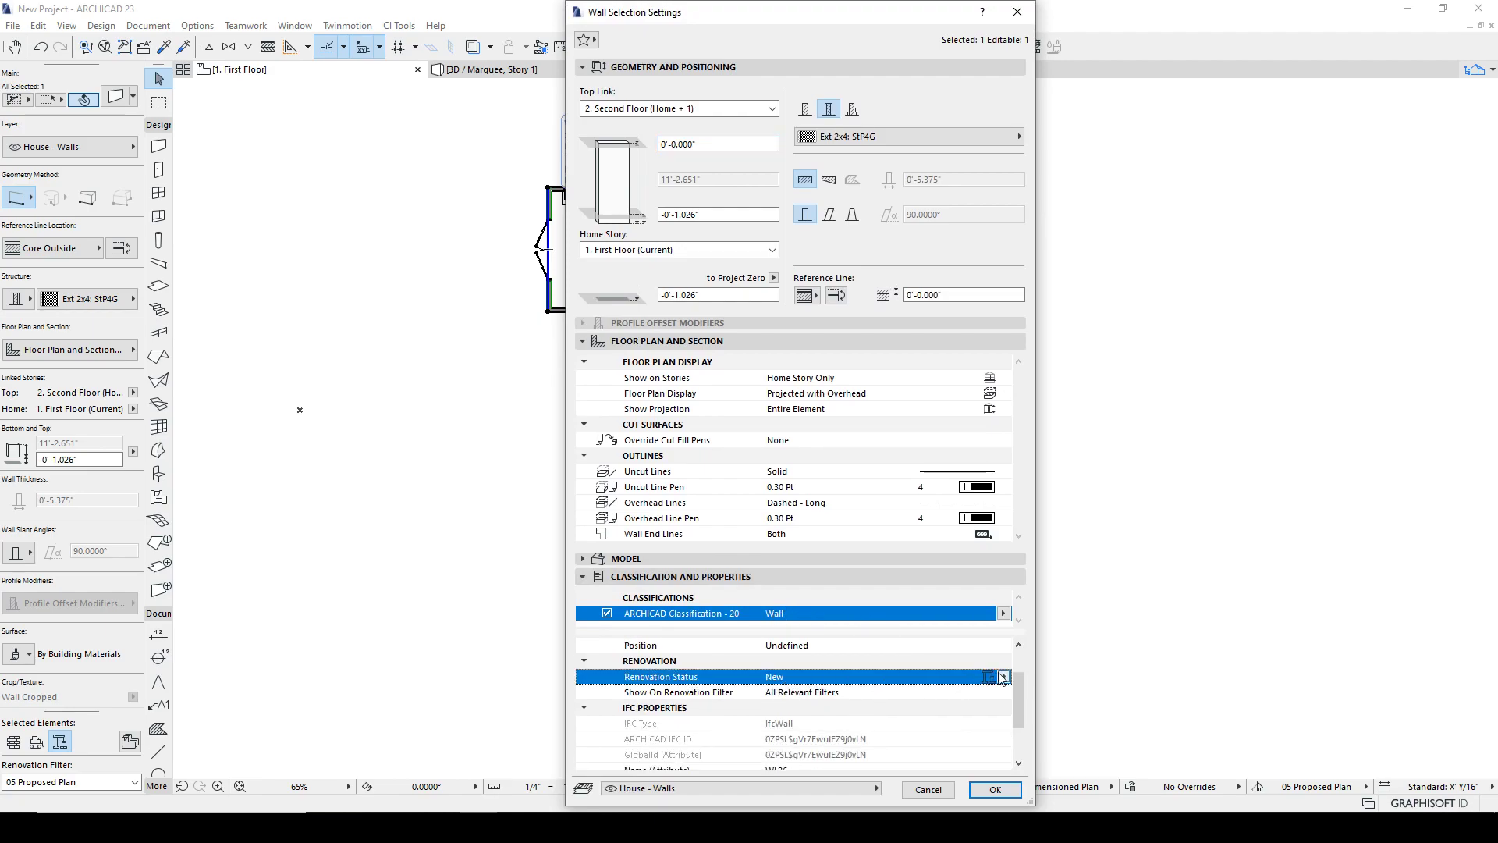
{"action": "left_click", "coordinate": [1002, 676]}
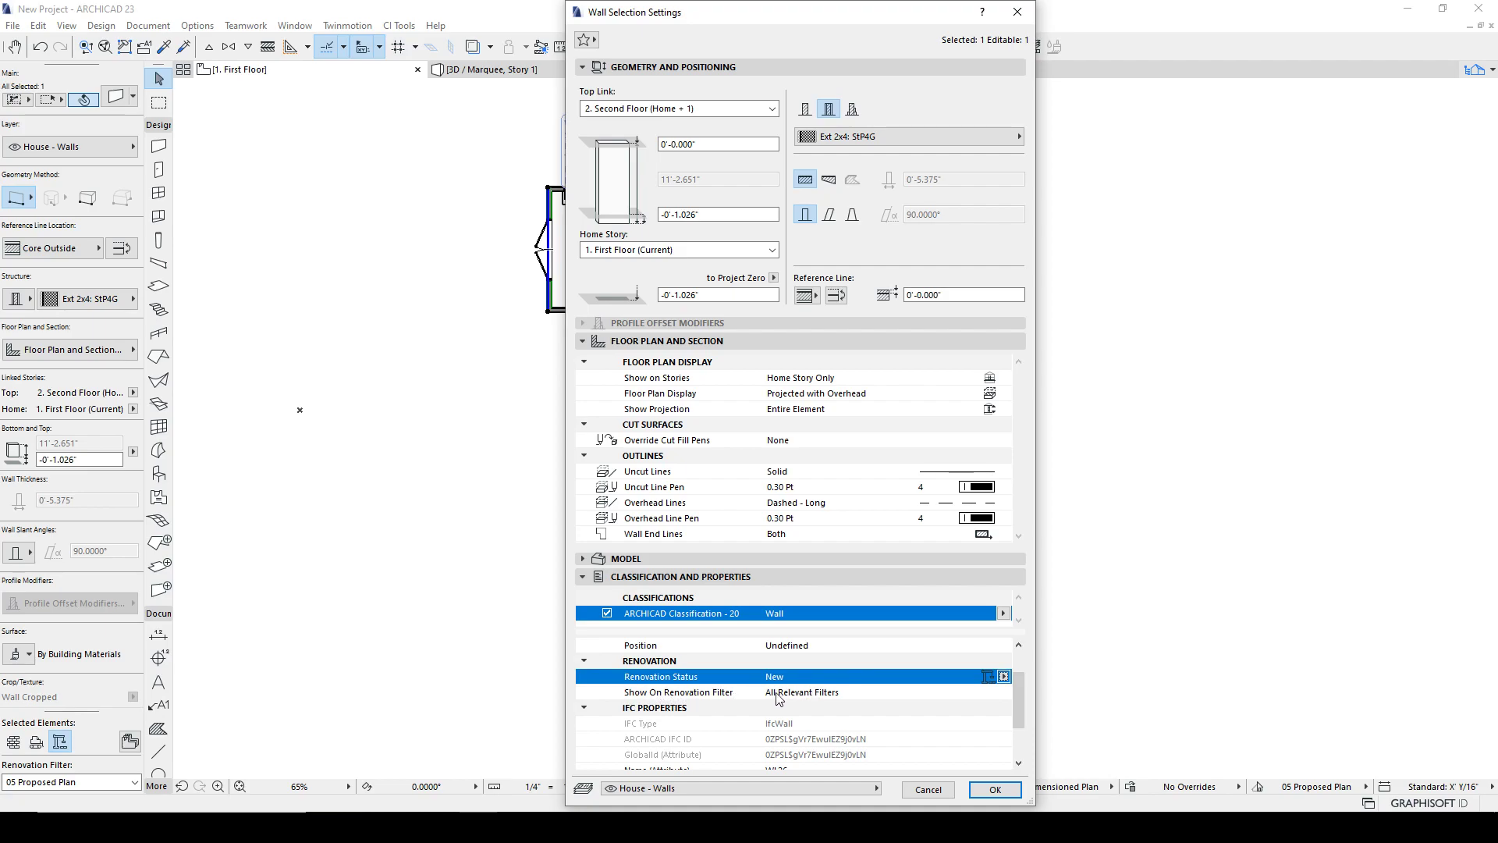
{"action": "mouse_move", "coordinate": [681, 704]}
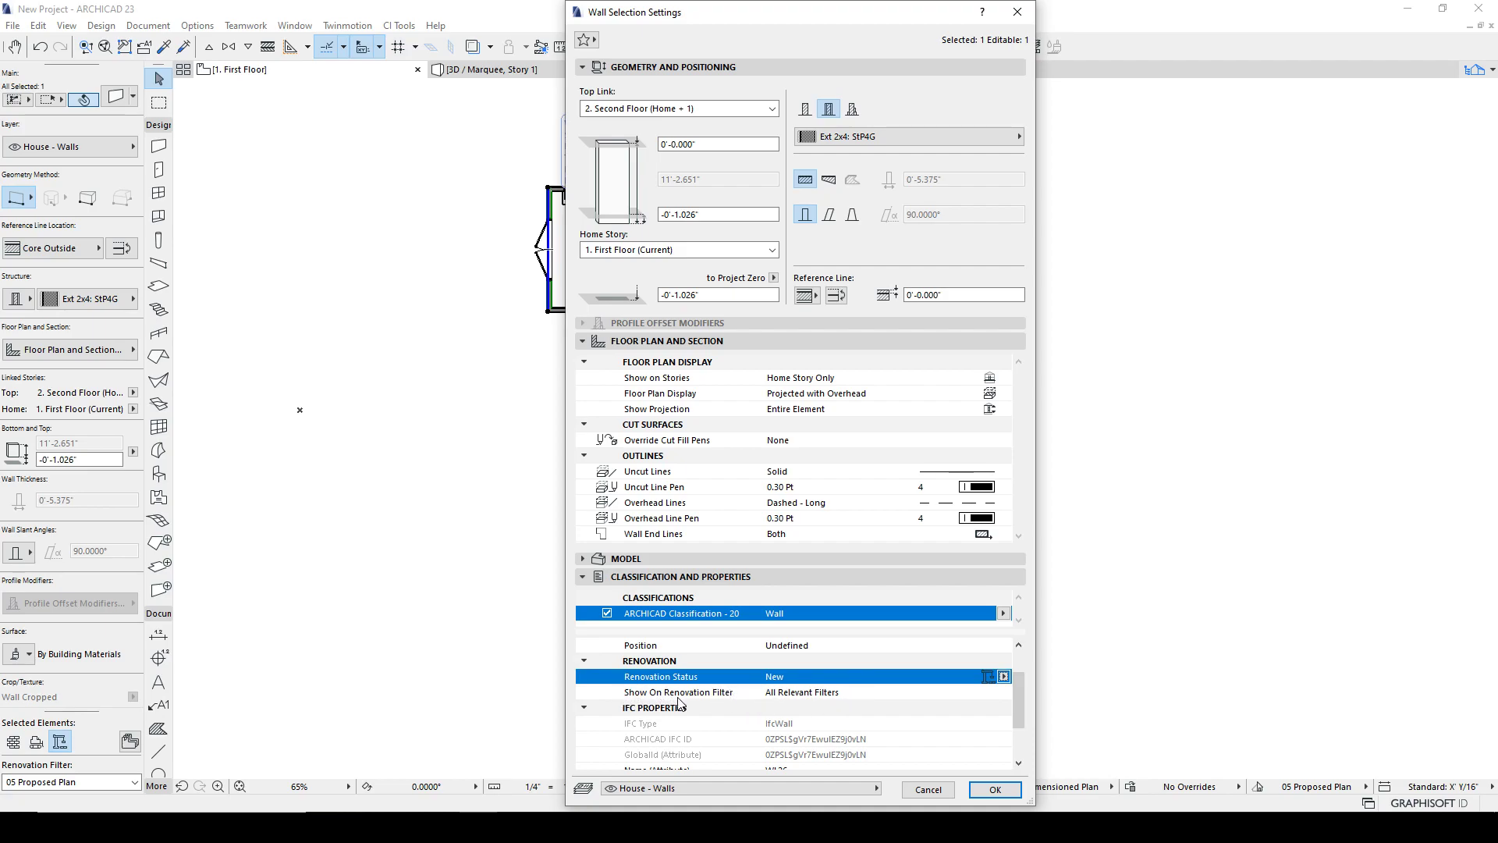
{"action": "mouse_move", "coordinate": [783, 699]}
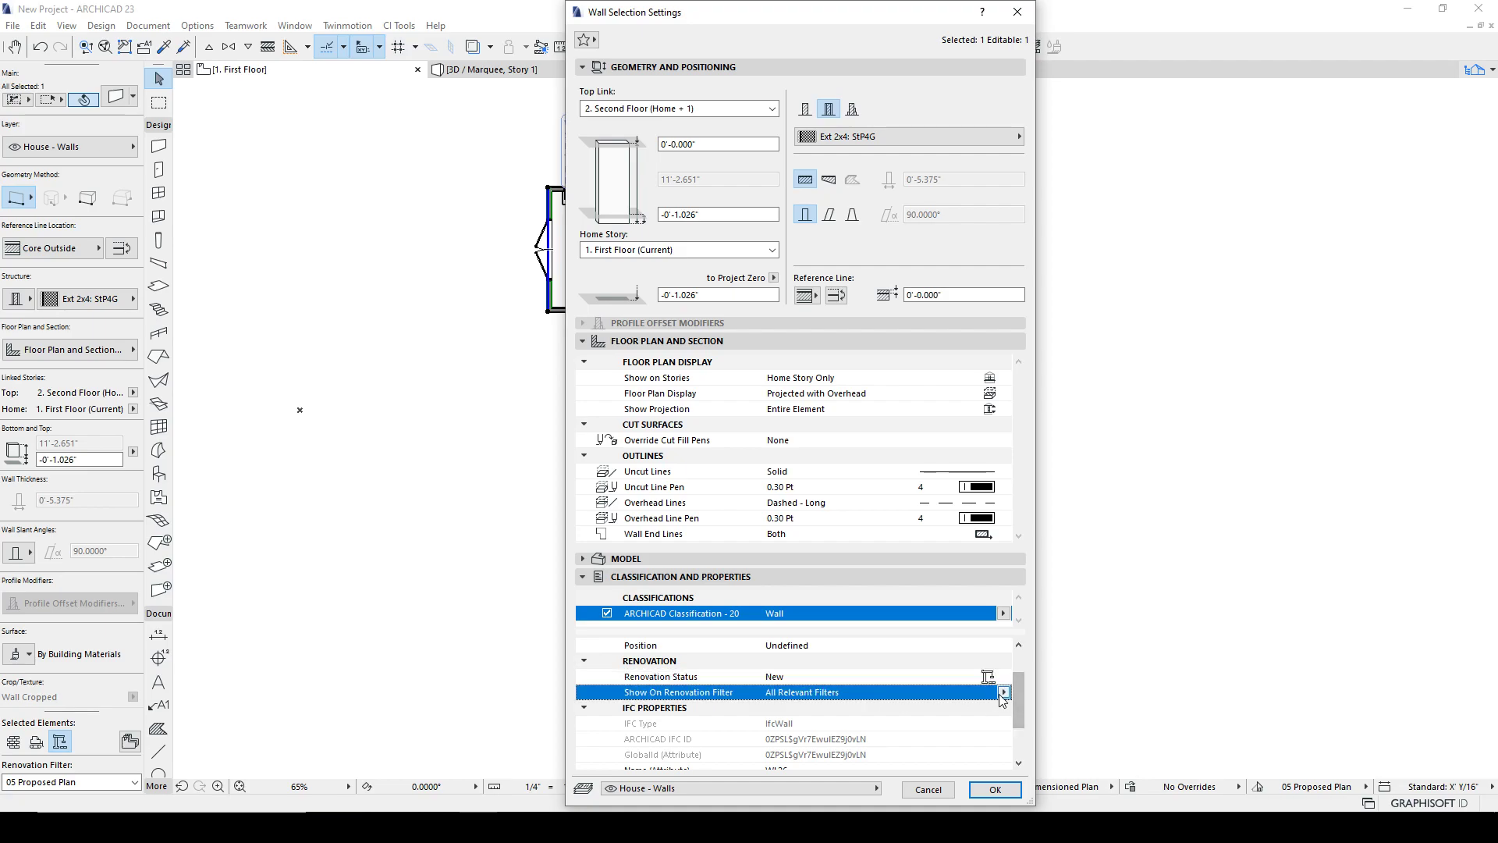
{"action": "left_click", "coordinate": [1003, 692]}
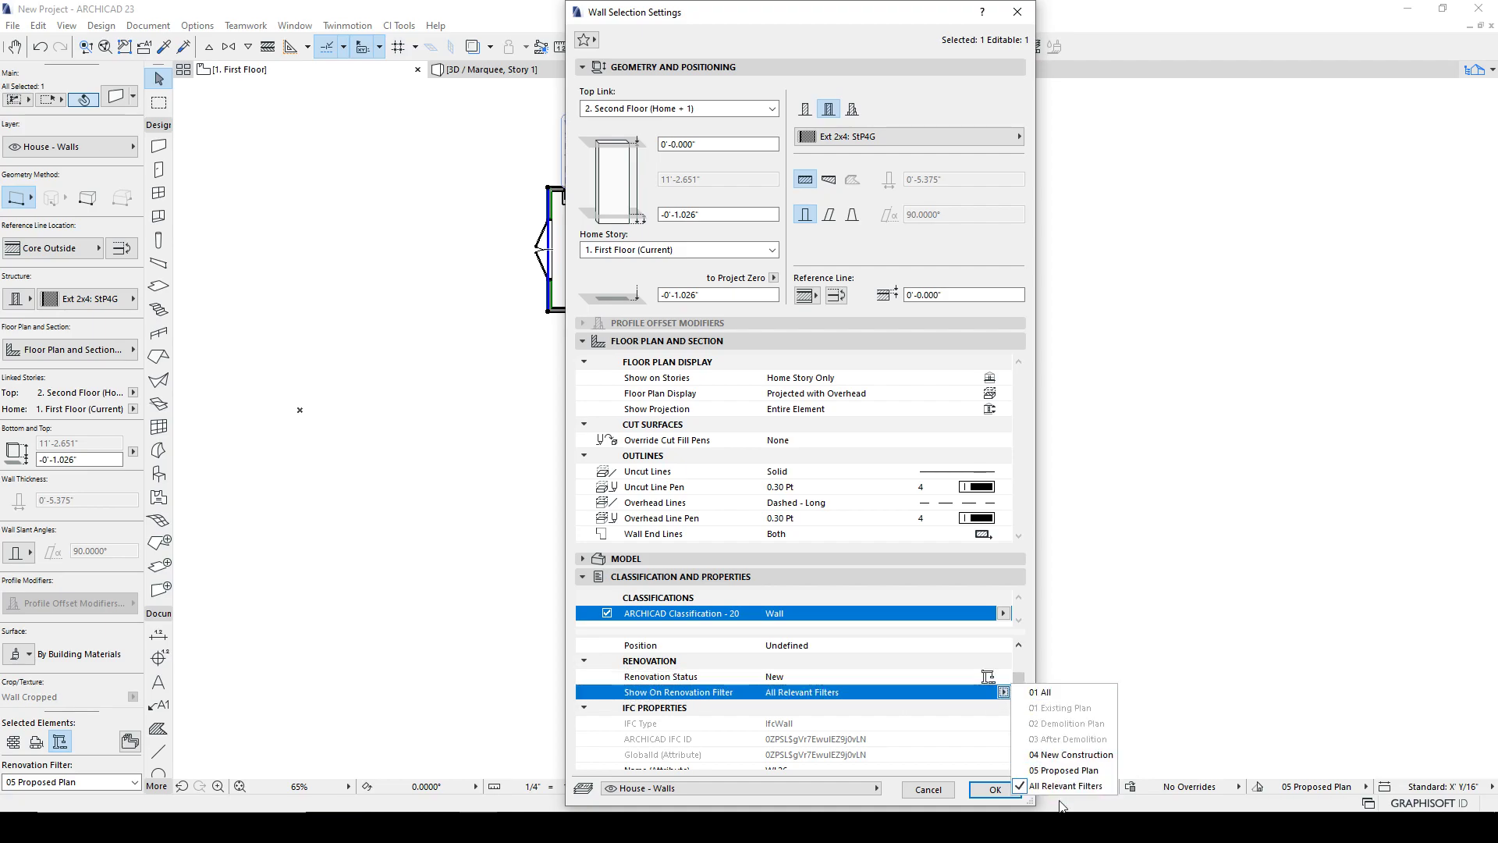
{"action": "mouse_move", "coordinate": [1040, 691]}
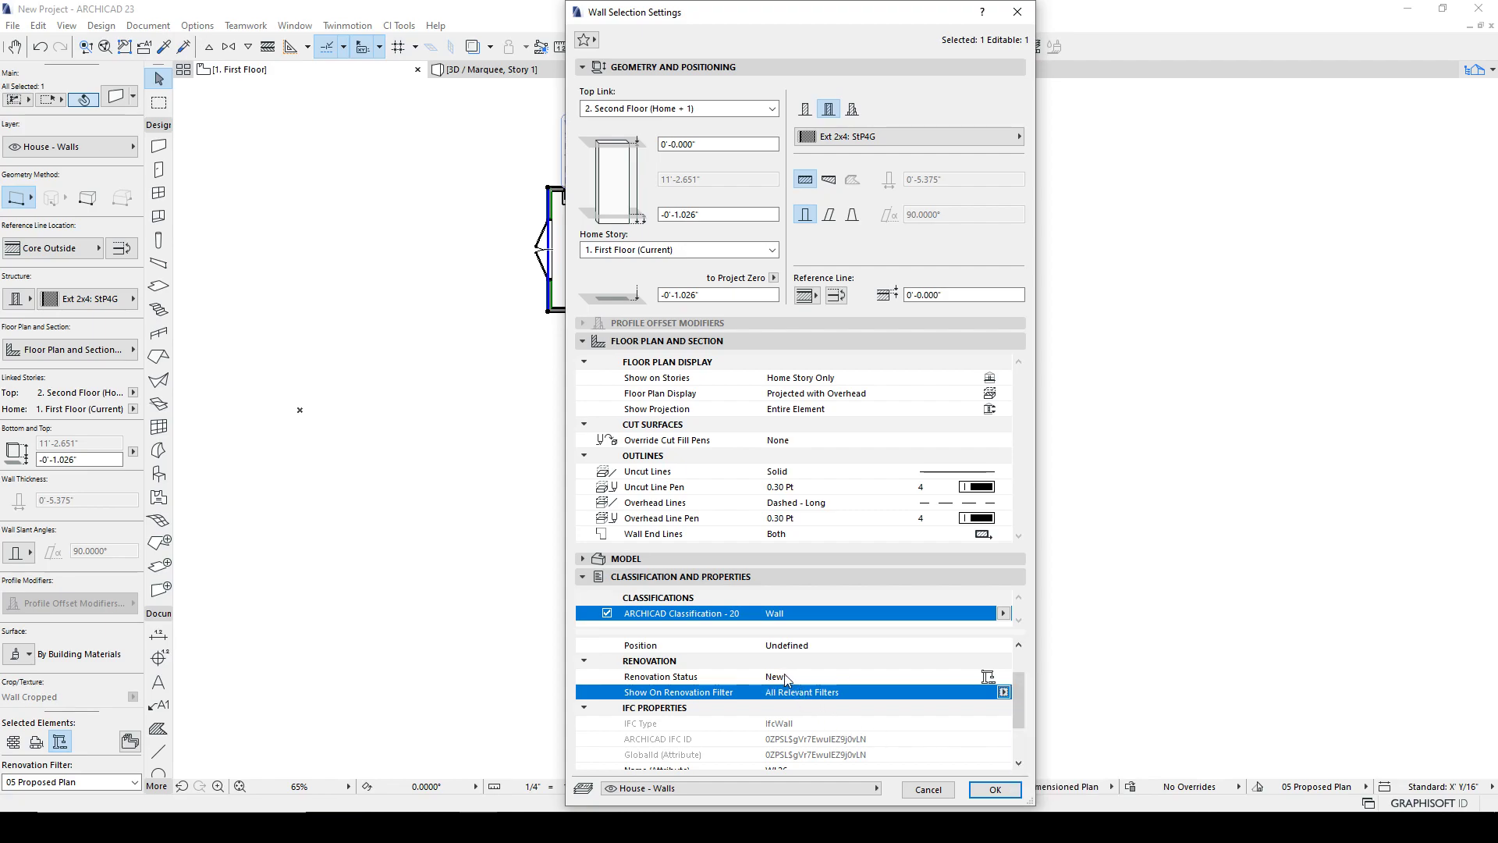
{"action": "left_click", "coordinate": [662, 675]}
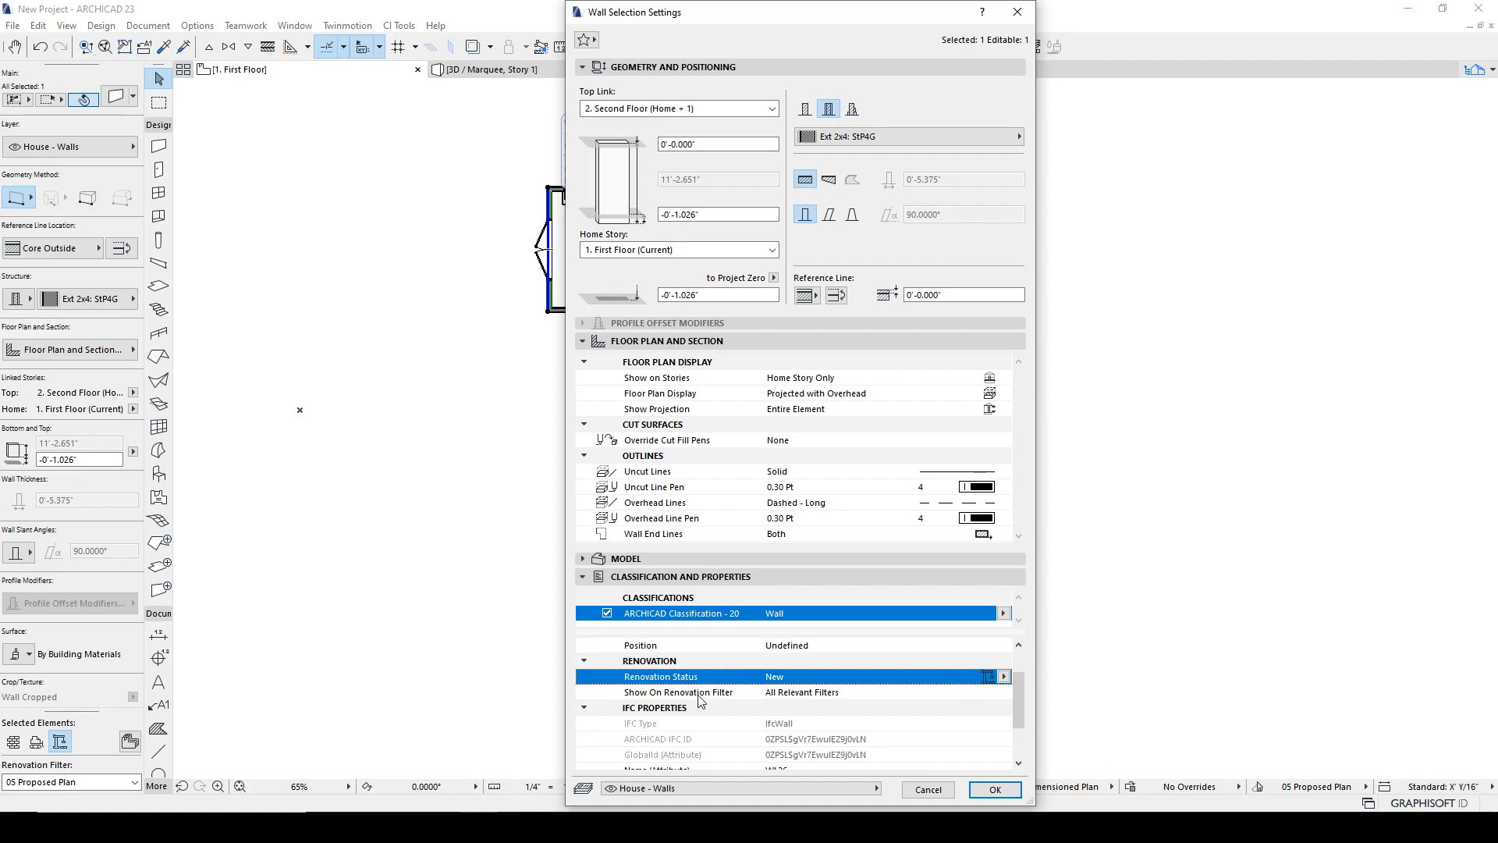
Cancel the Wall Selection Settings and return to the floor plan.
{"action": "left_click", "coordinate": [679, 691]}
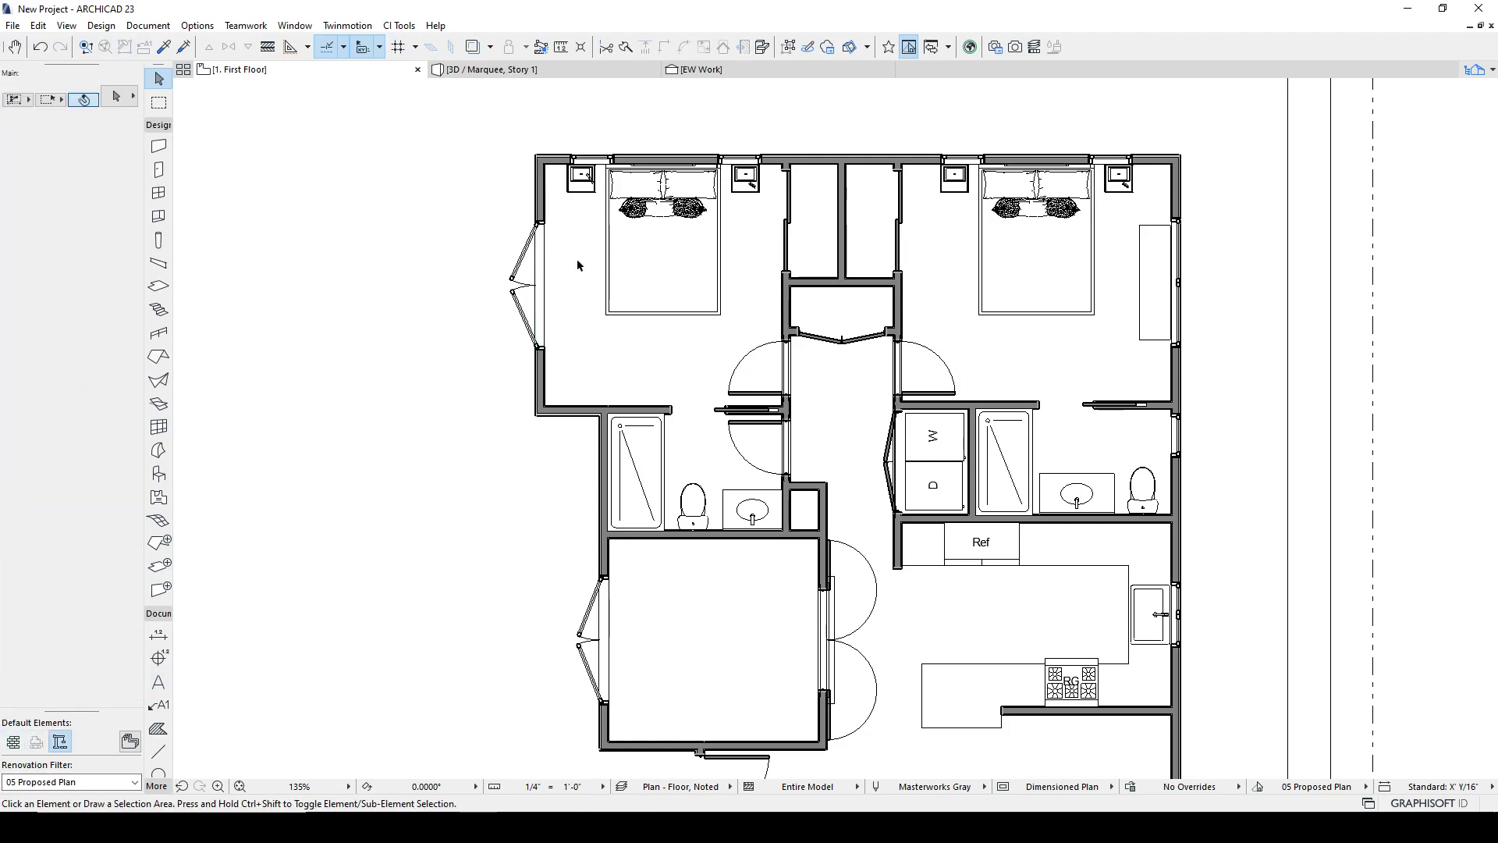
{"action": "left_click", "coordinate": [538, 287]}
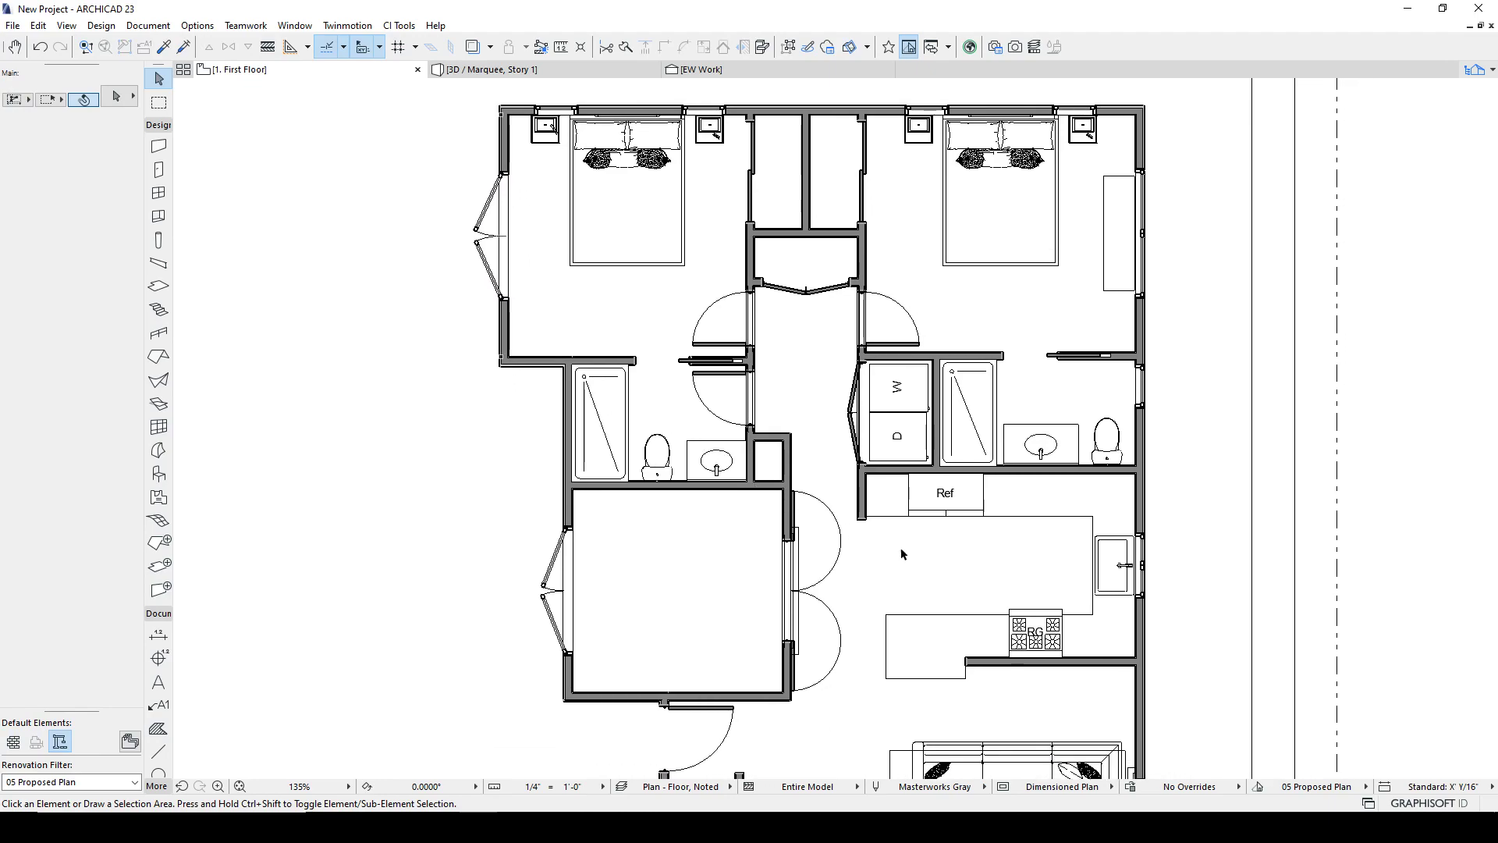
{"action": "mouse_move", "coordinate": [1262, 791]}
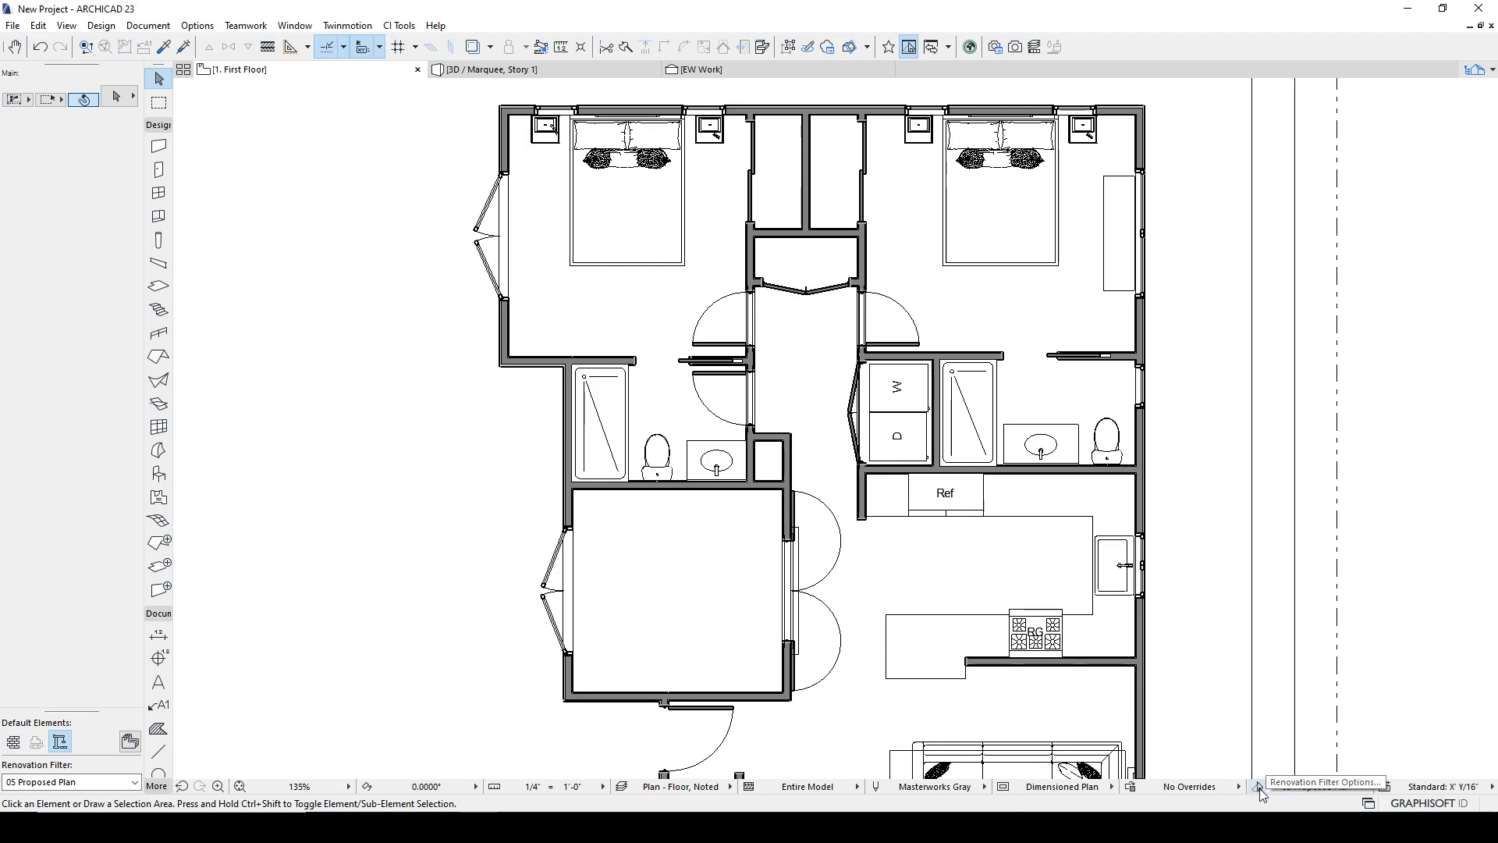
In Renovation Filter Options for 05 Proposed Plan, enable Solid Cut Fill for existing elements, leaving Do not Intersect off.
{"action": "left_click", "coordinate": [1261, 792]}
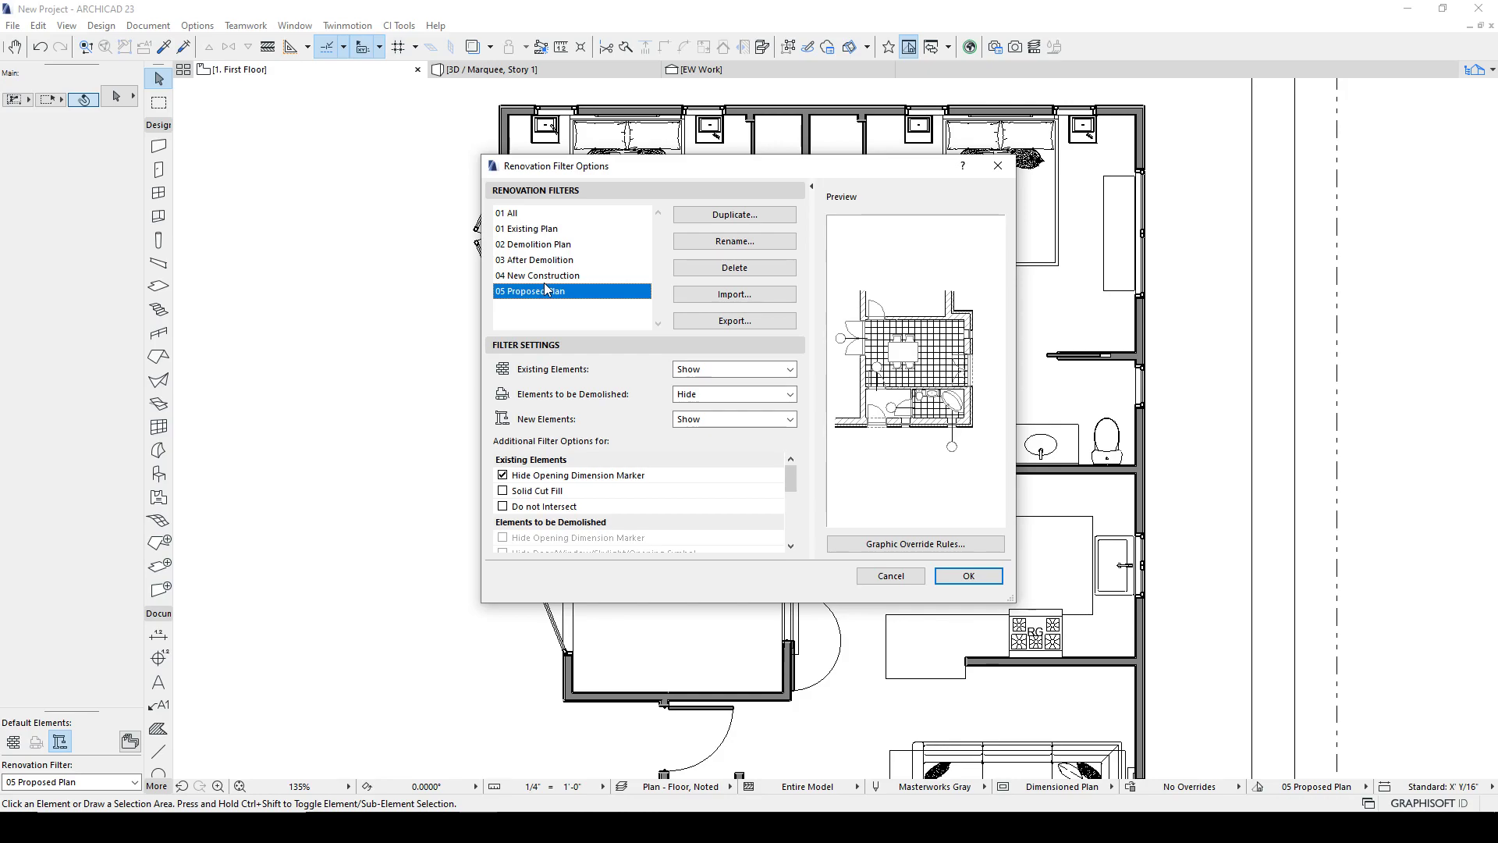
{"action": "mouse_move", "coordinate": [534, 317]}
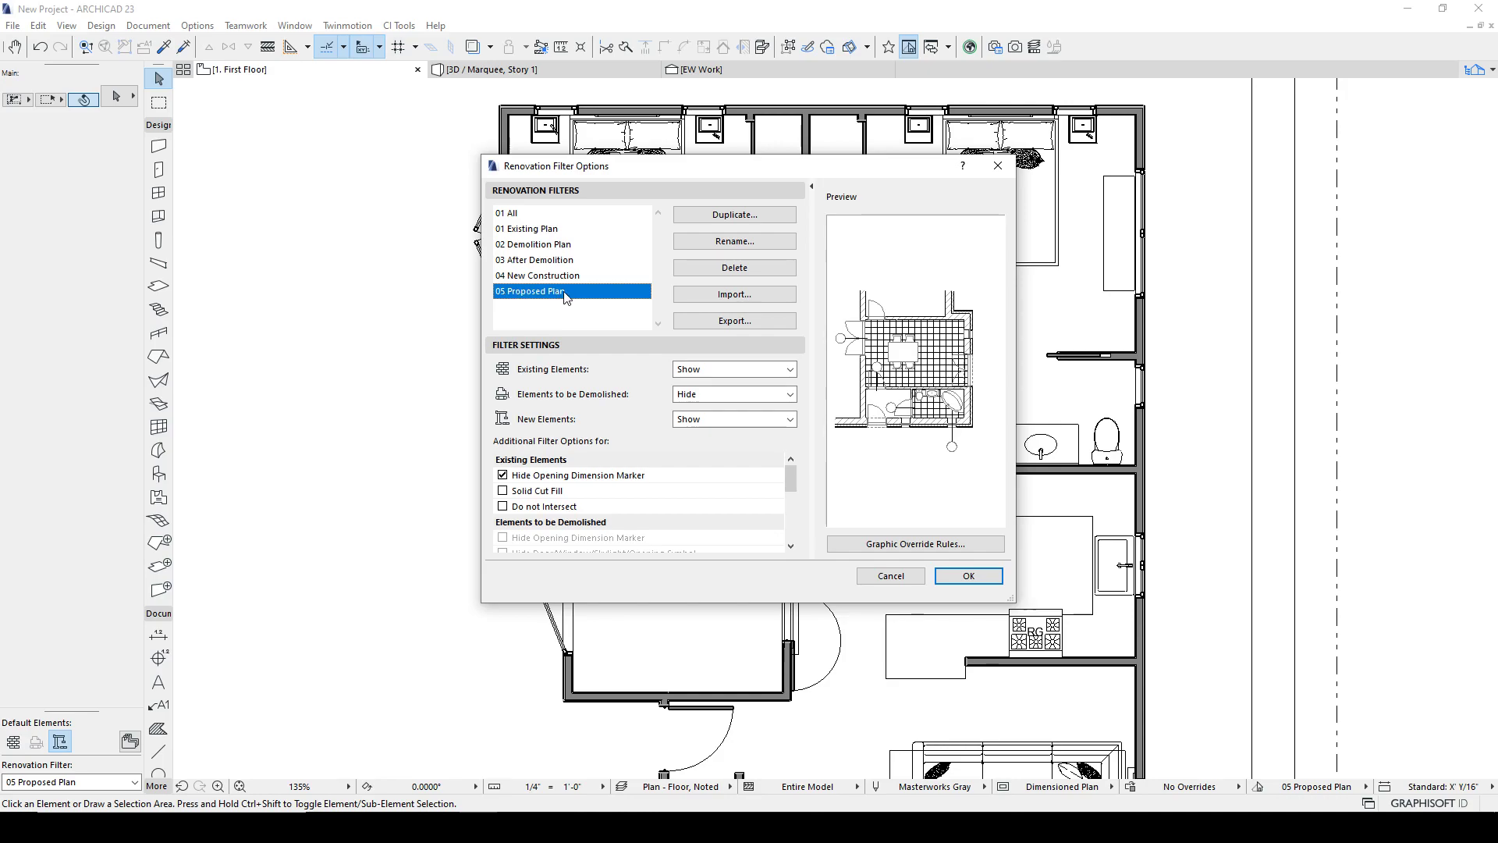
{"action": "mouse_move", "coordinate": [755, 384]}
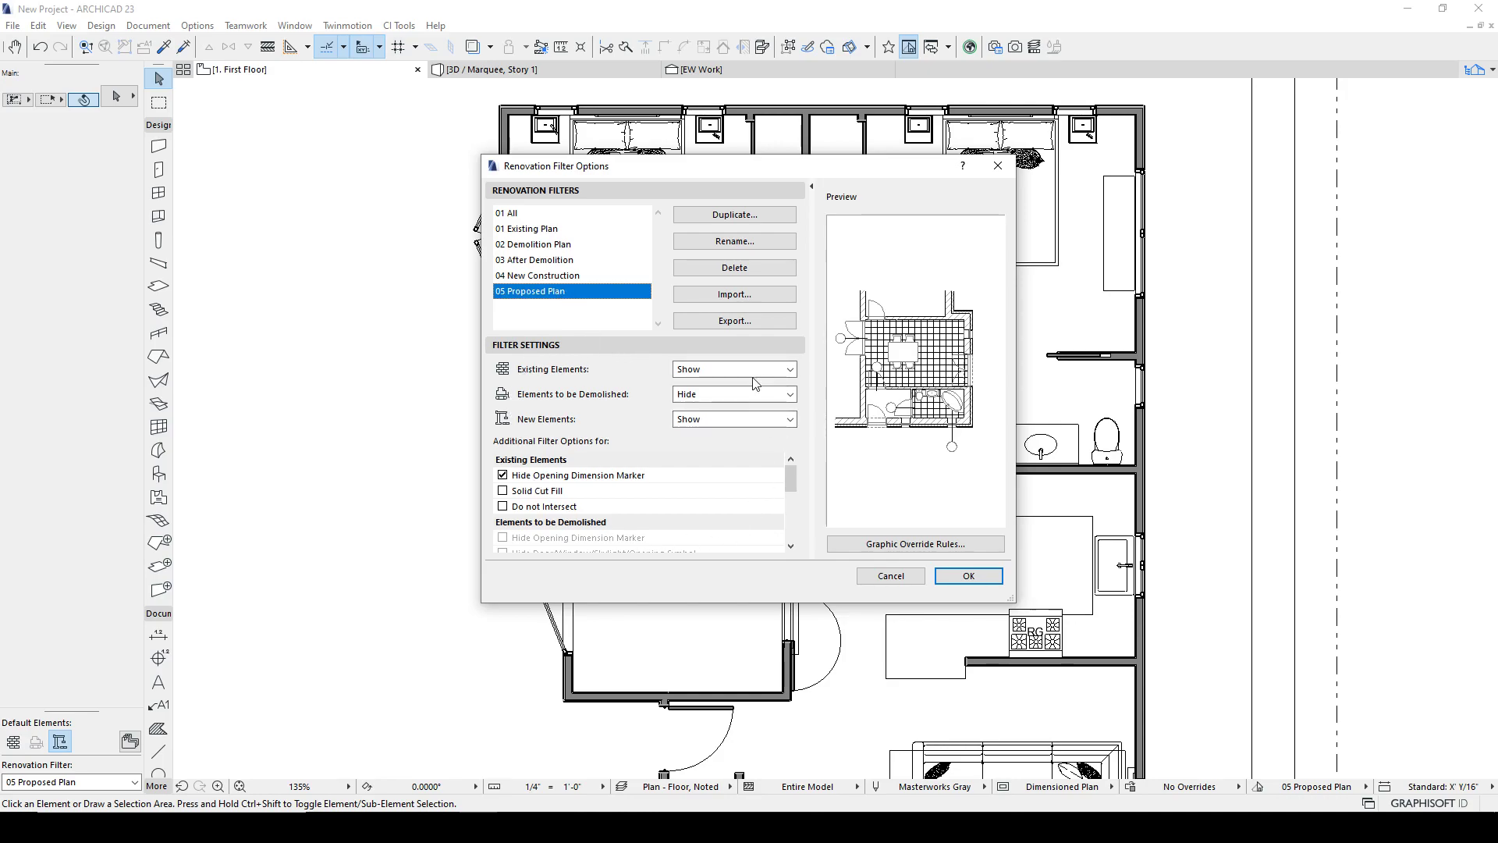
{"action": "mouse_move", "coordinate": [863, 608]}
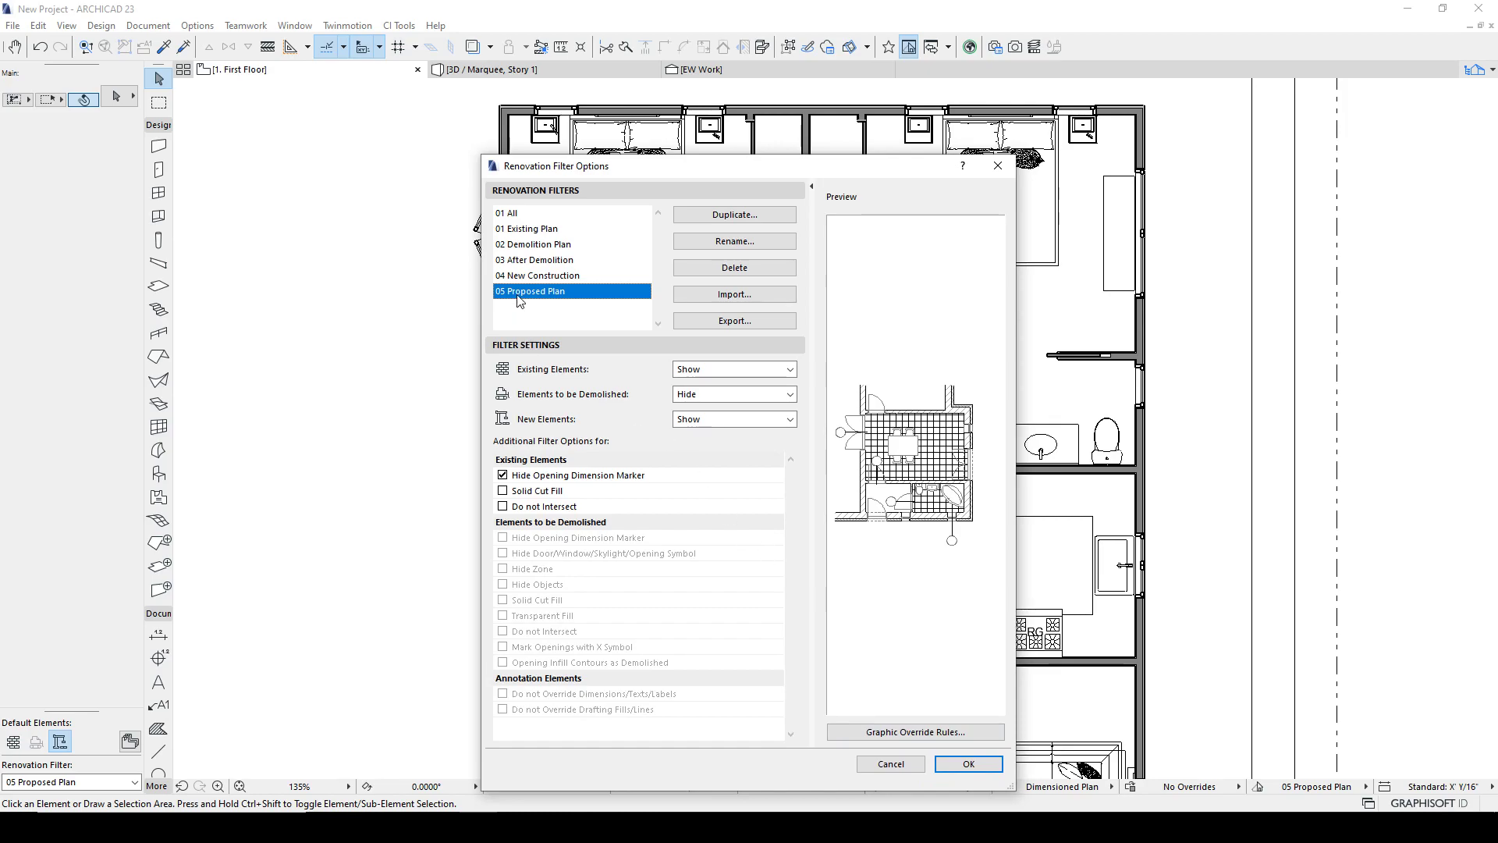
{"action": "mouse_move", "coordinate": [568, 303]}
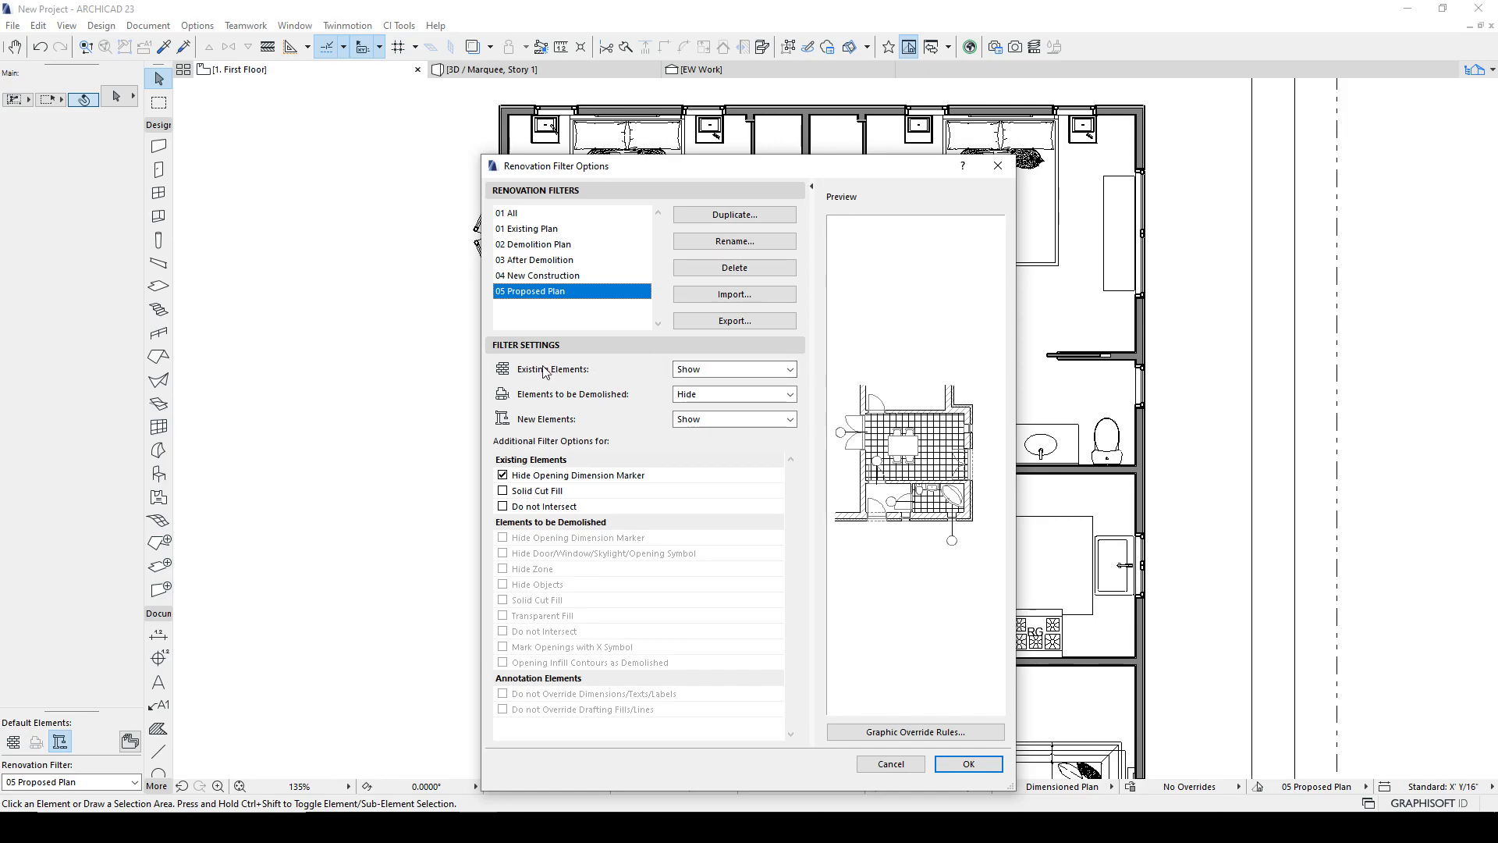
{"action": "mouse_move", "coordinate": [543, 371]}
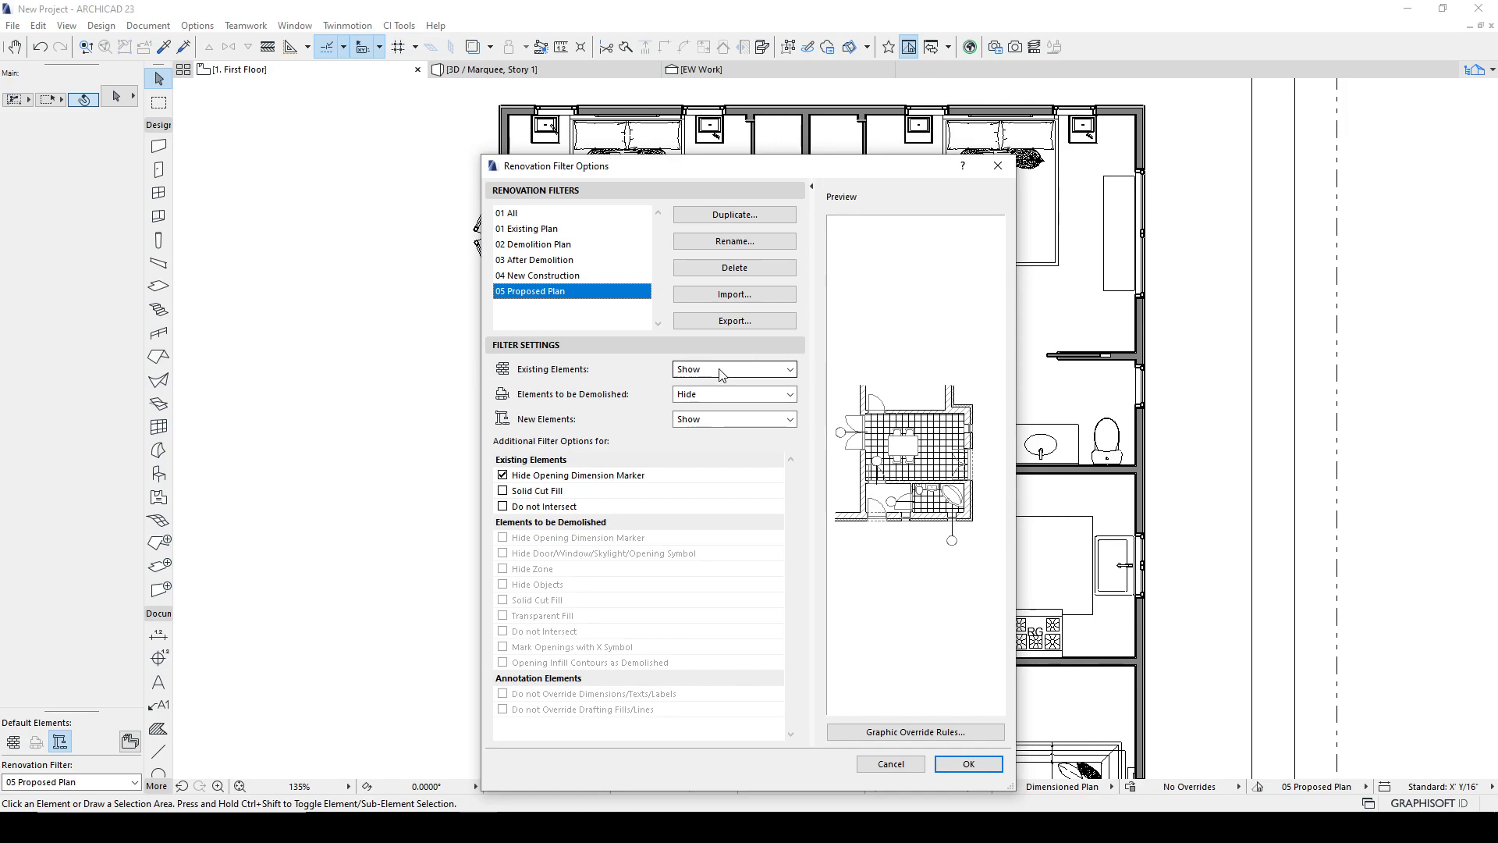
{"action": "mouse_move", "coordinate": [593, 395]}
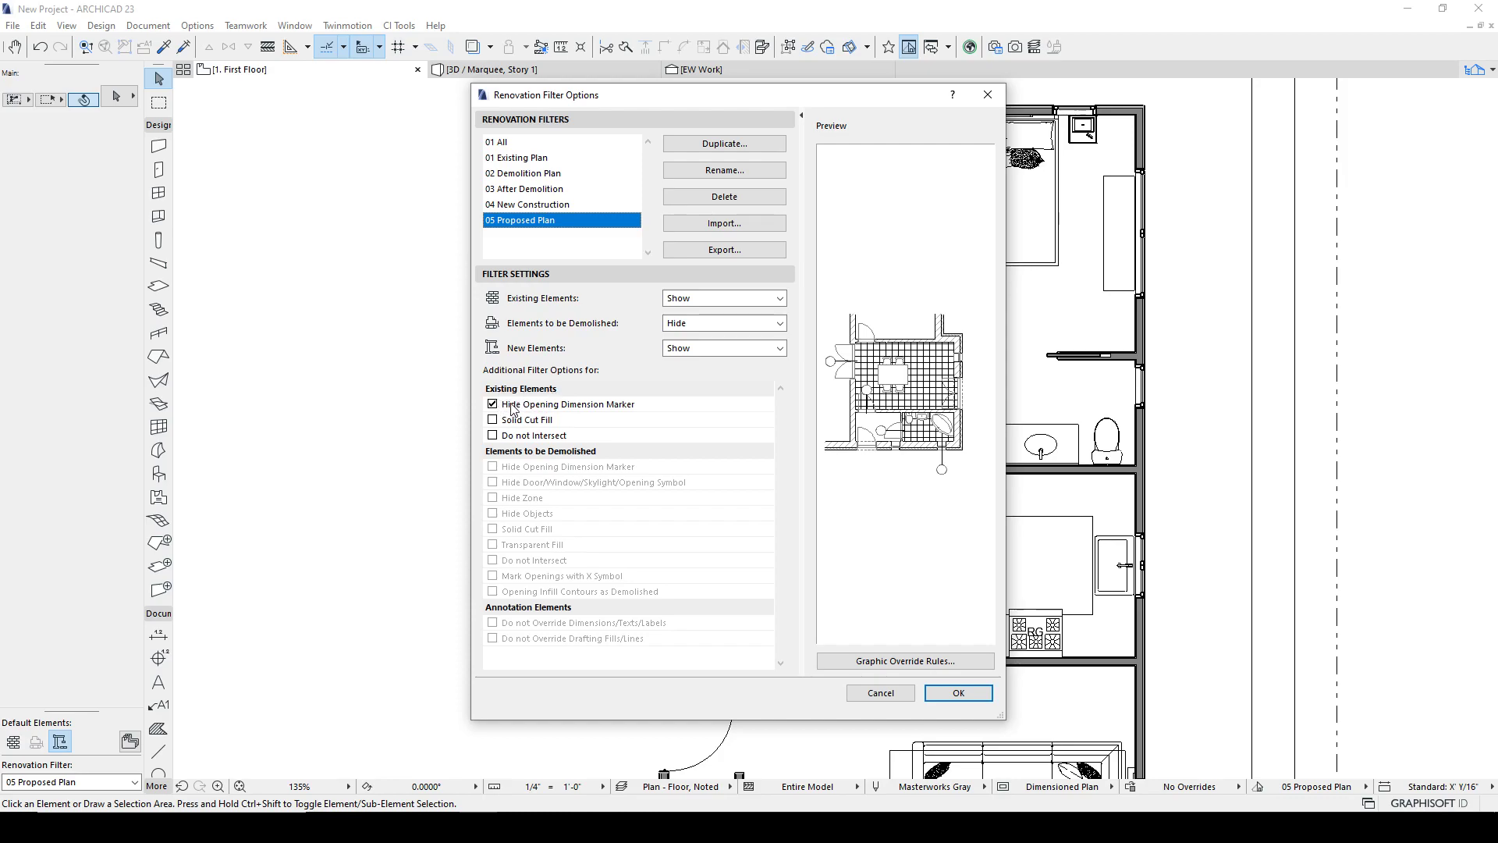
{"action": "mouse_move", "coordinate": [547, 409]}
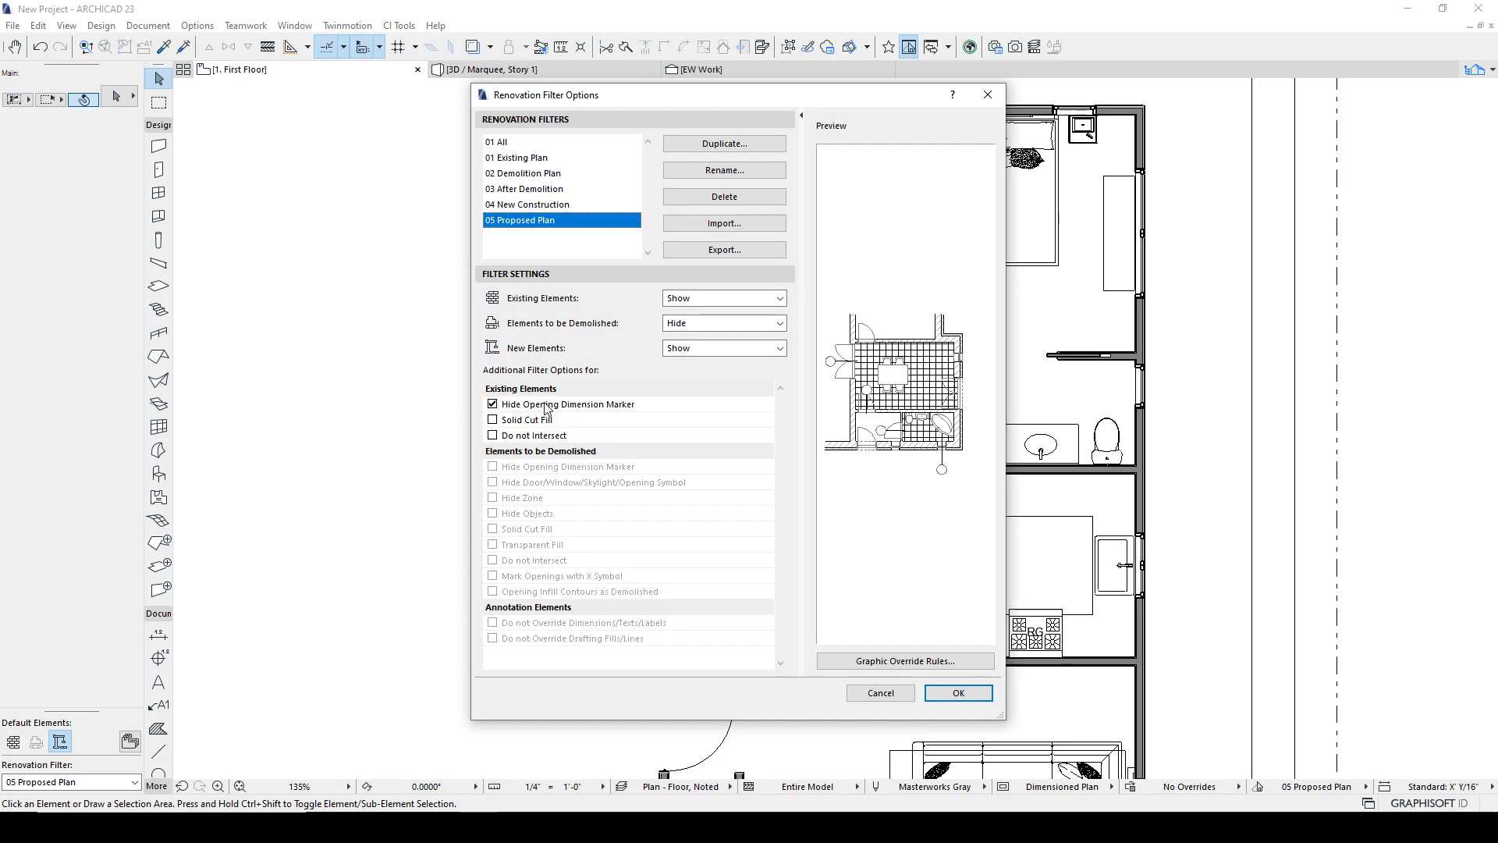
{"action": "mouse_move", "coordinate": [632, 411]}
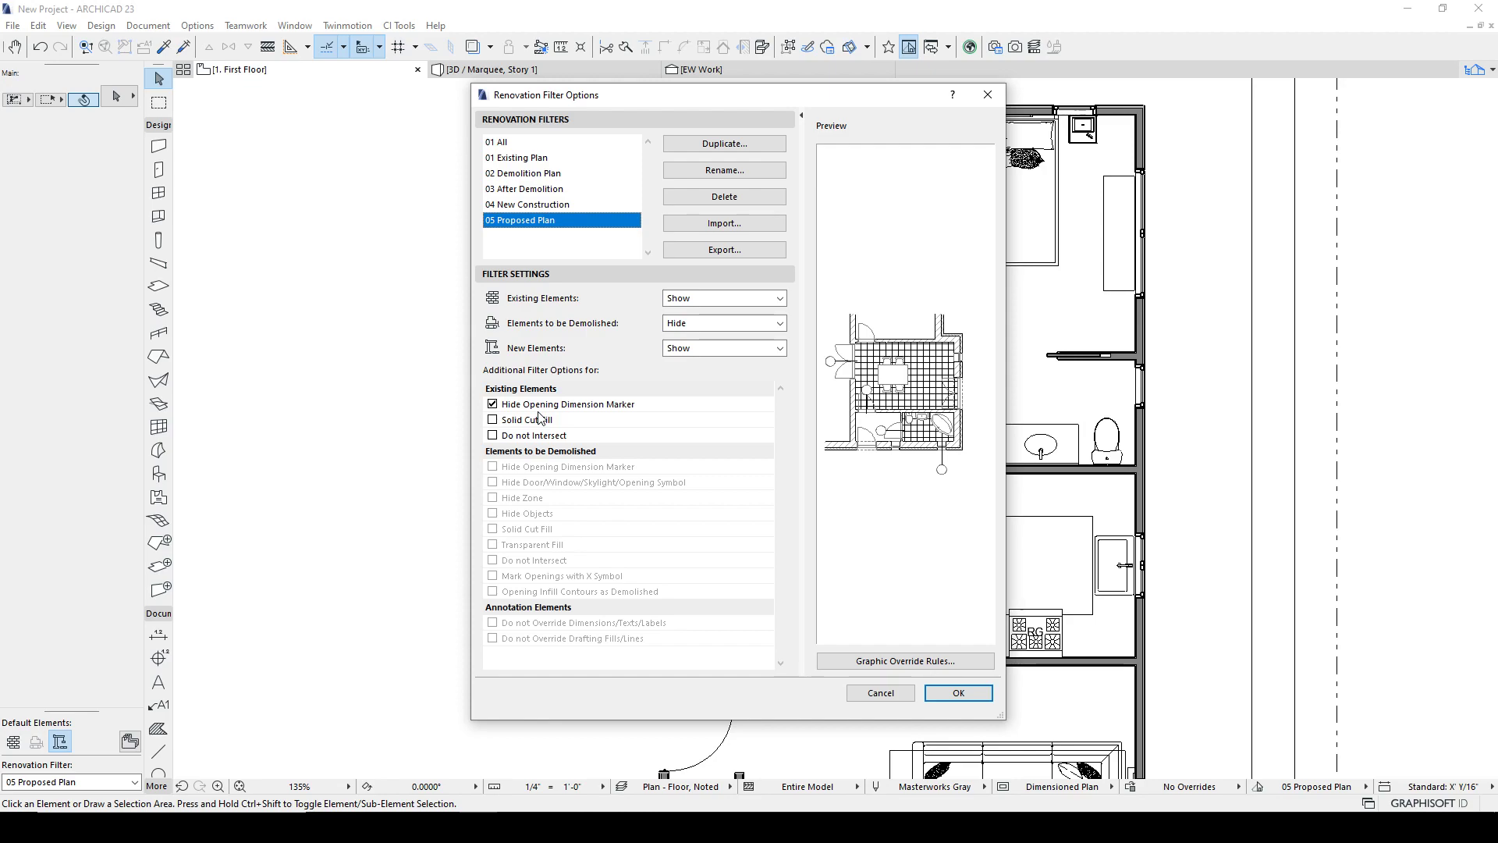
{"action": "left_click", "coordinate": [493, 418]}
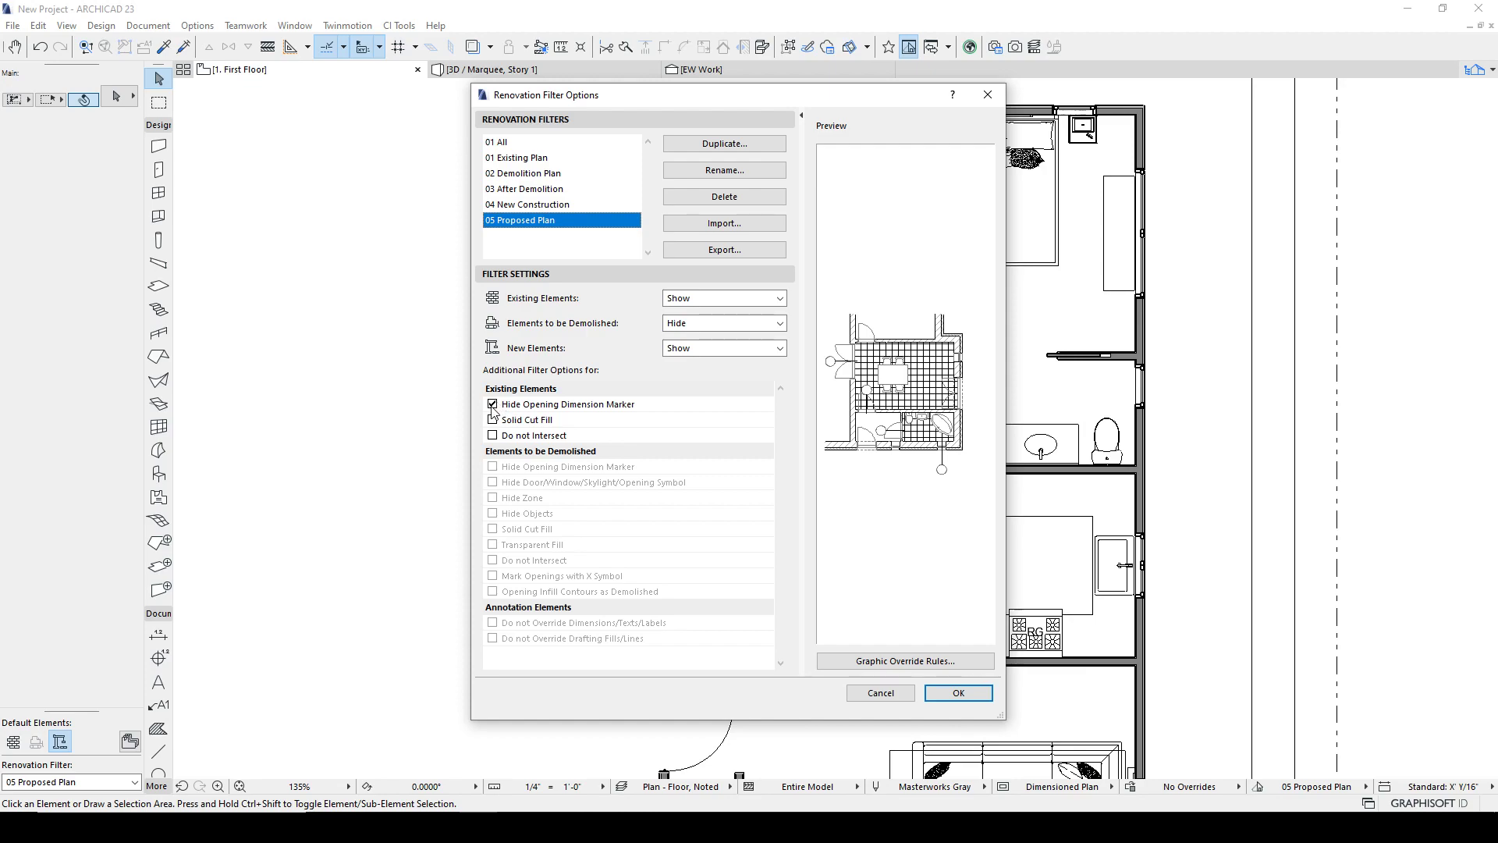
{"action": "left_click", "coordinate": [493, 420]}
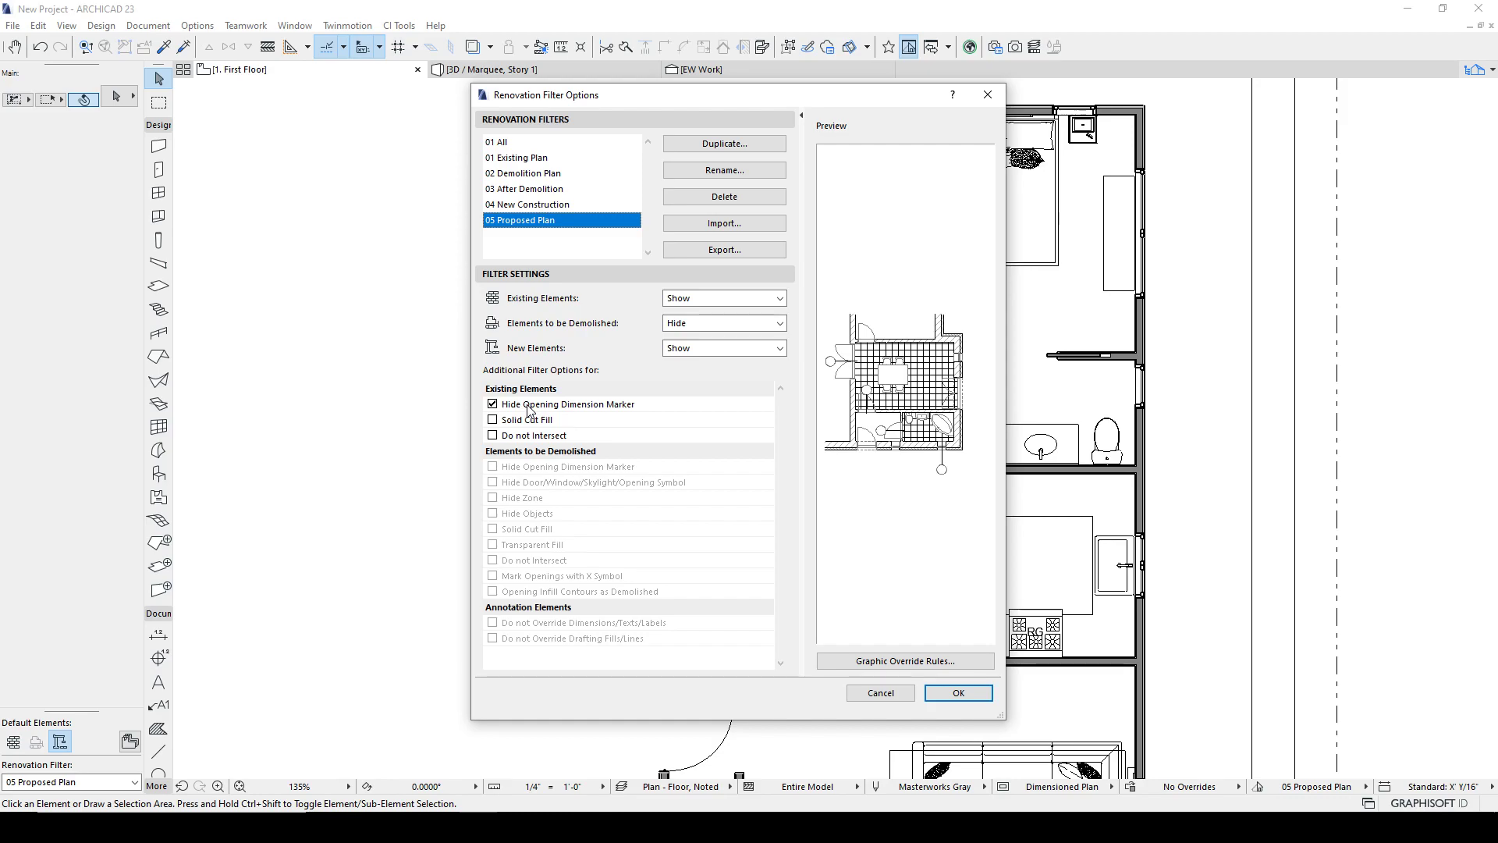
{"action": "mouse_move", "coordinate": [538, 436]}
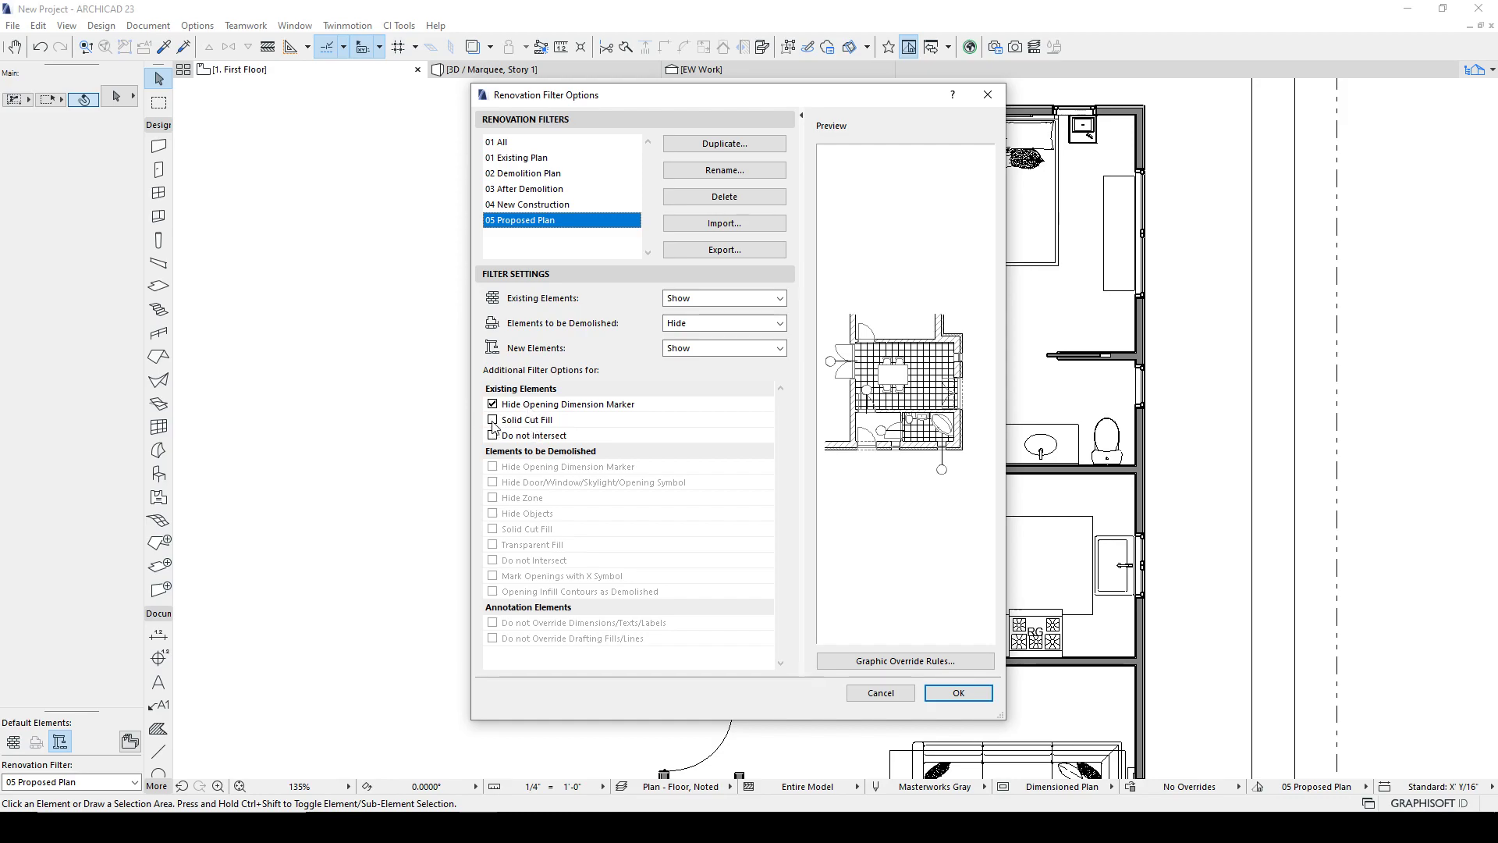
{"action": "left_click", "coordinate": [493, 420]}
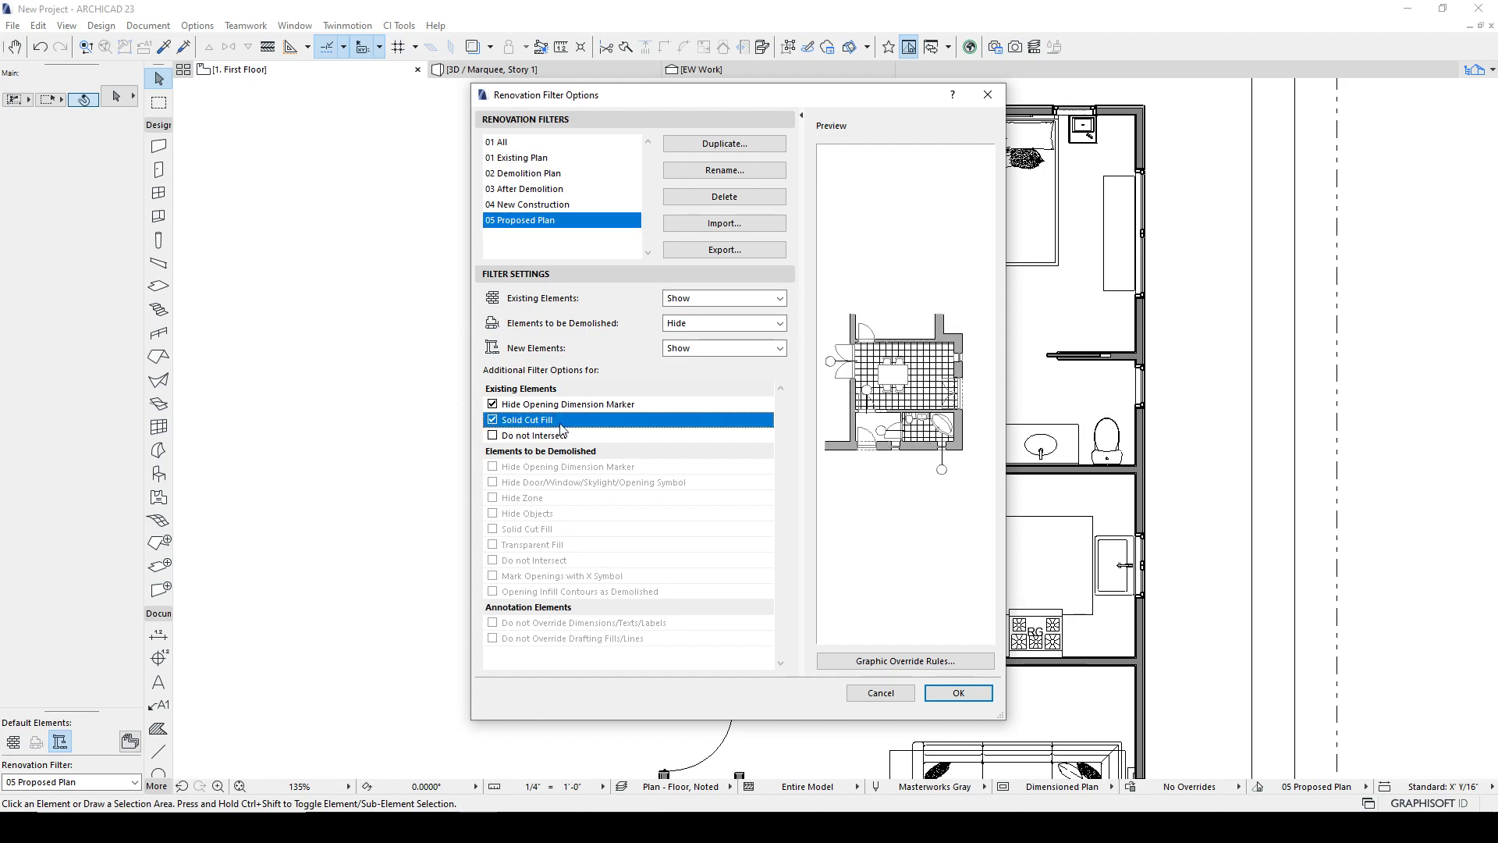
{"action": "left_click", "coordinate": [493, 436]}
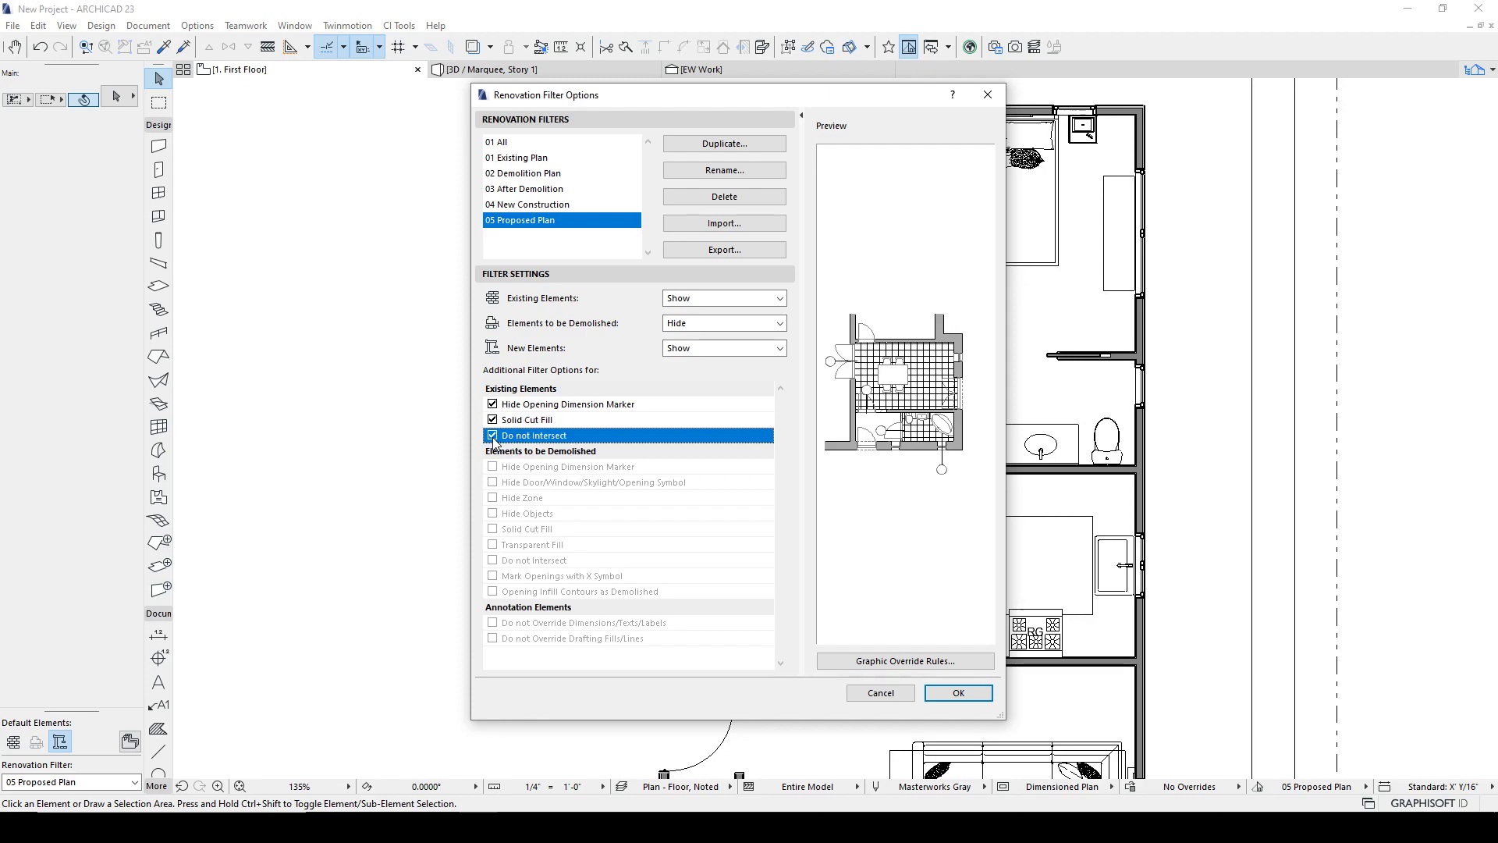
{"action": "left_click", "coordinate": [492, 435]}
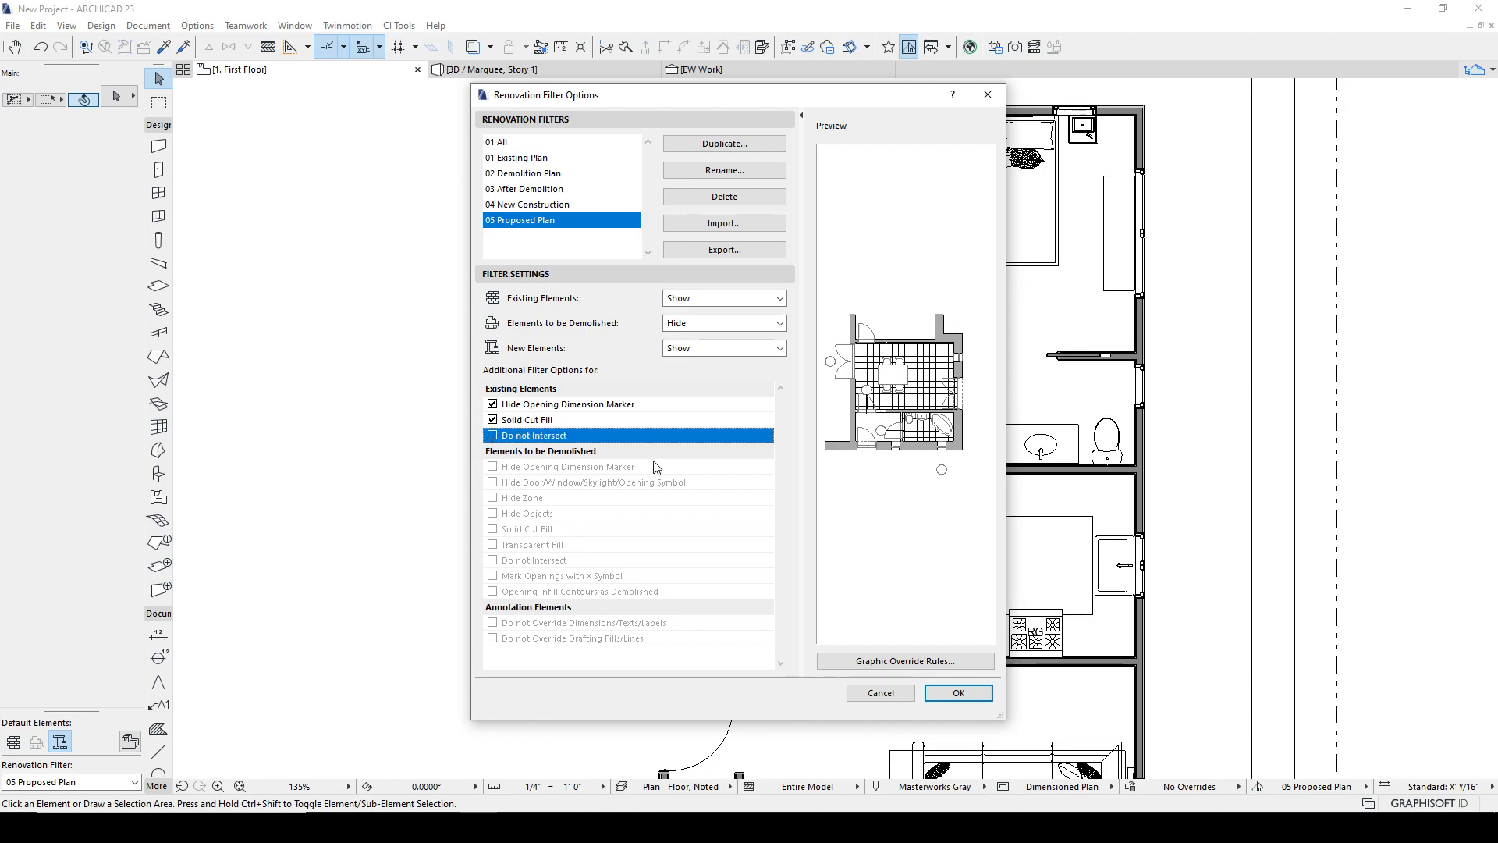
{"action": "mouse_move", "coordinate": [837, 412]}
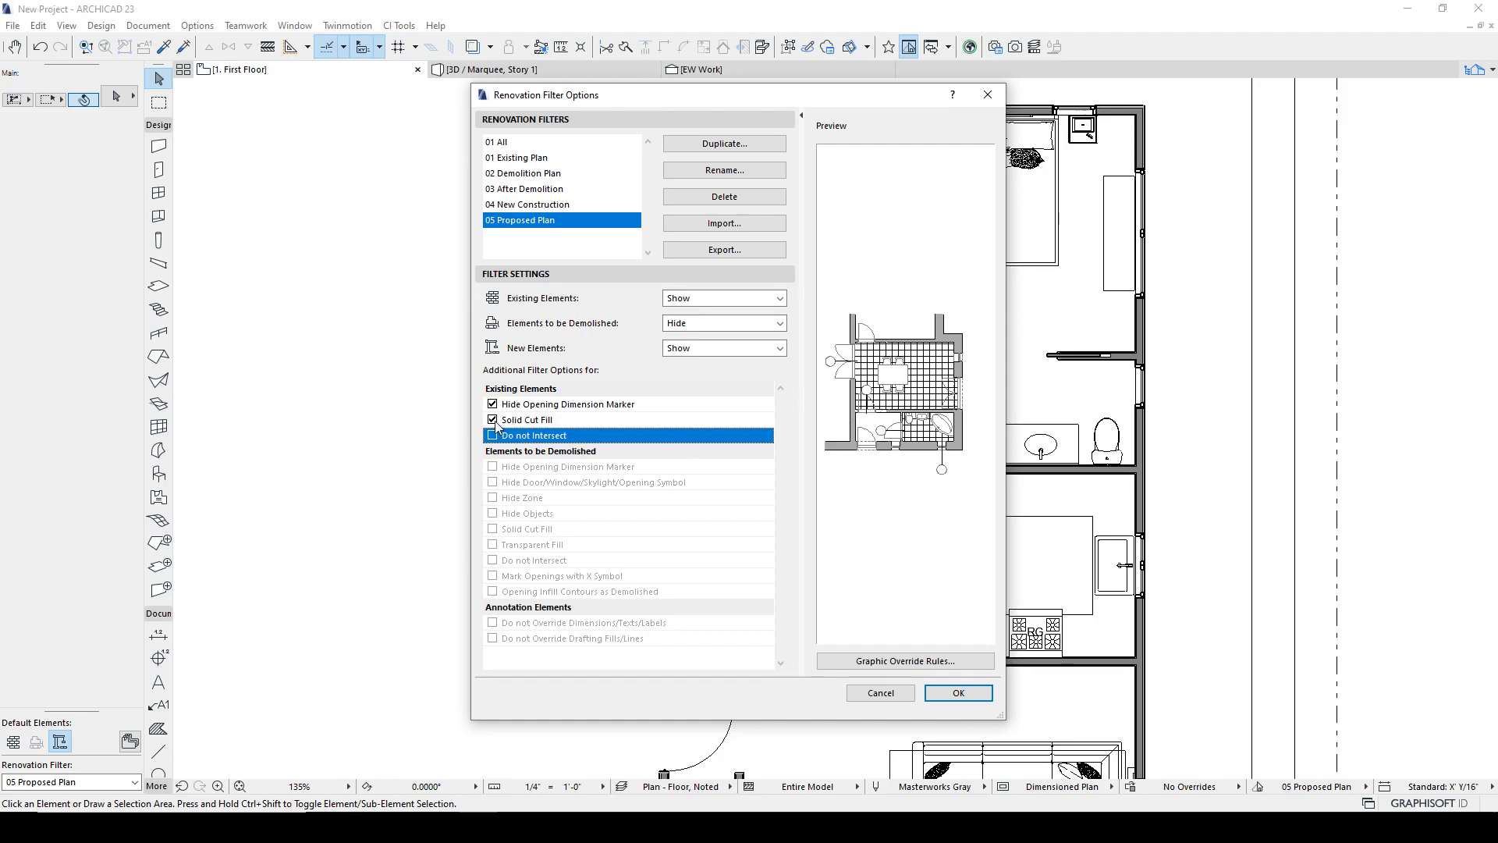
Apply the filter settings so existing walls show solid black cut fill on the plan.
{"action": "left_click", "coordinate": [956, 692]}
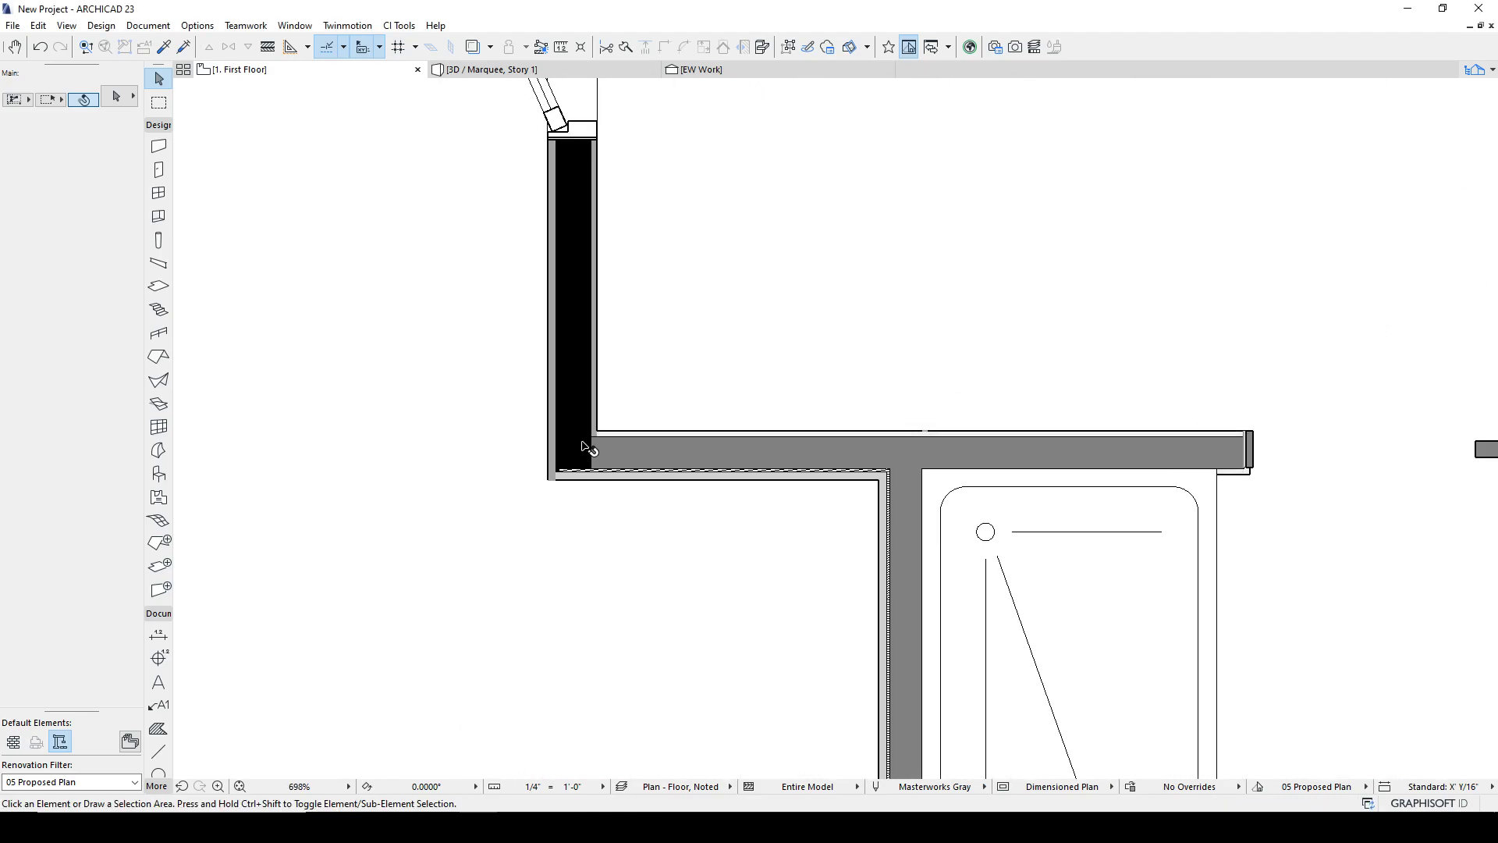
{"action": "mouse_move", "coordinate": [888, 454]}
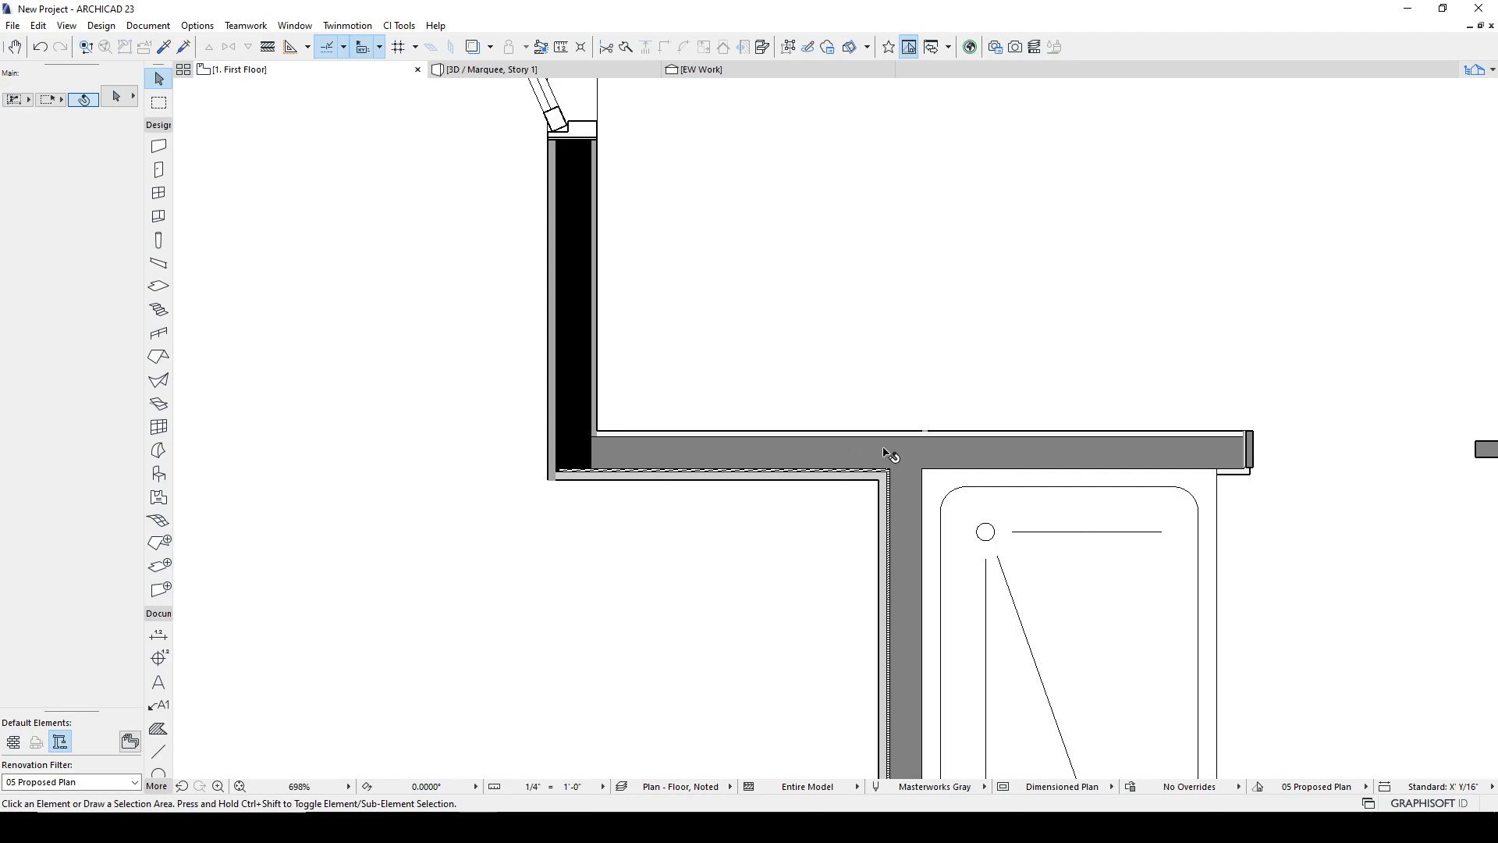
{"action": "scroll", "scroll_direction": "down", "scroll_amount": 3}
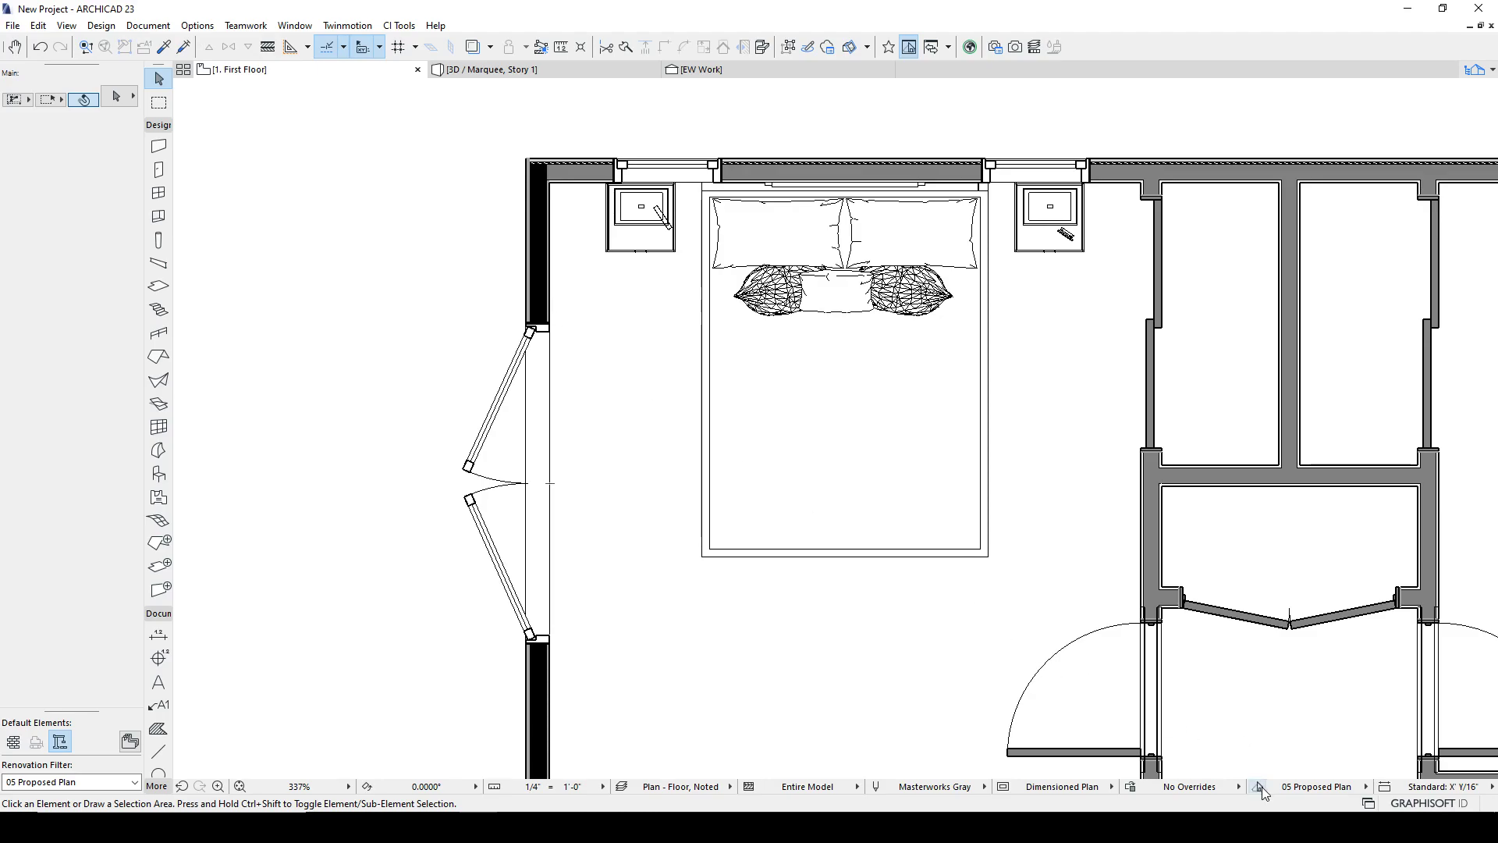
Turn Solid Cut Fill back off for existing elements in the Proposed Plan filter.
{"action": "left_click", "coordinate": [1261, 792]}
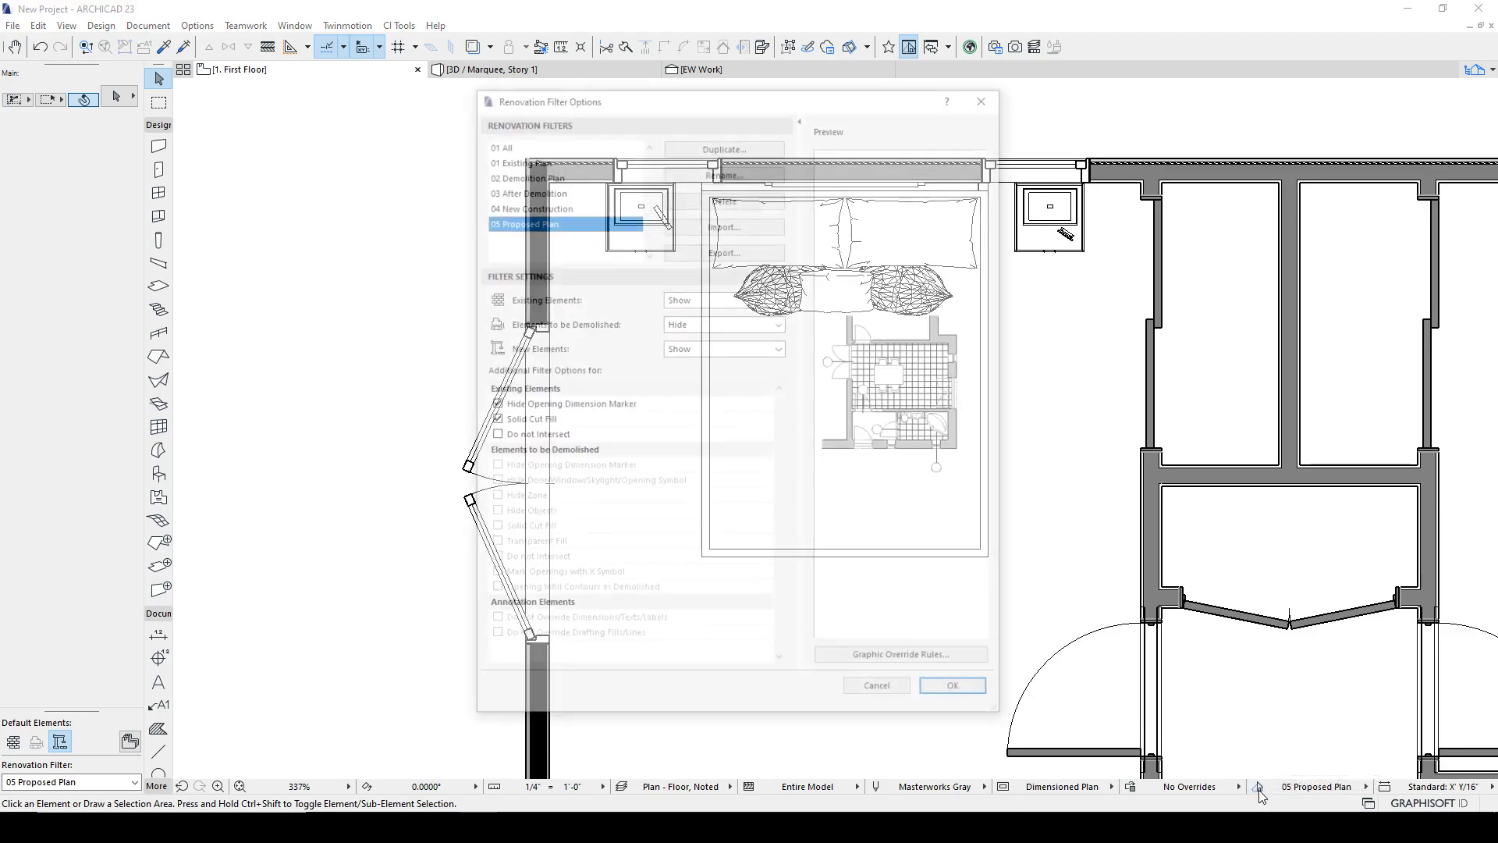
{"action": "left_click", "coordinate": [495, 420]}
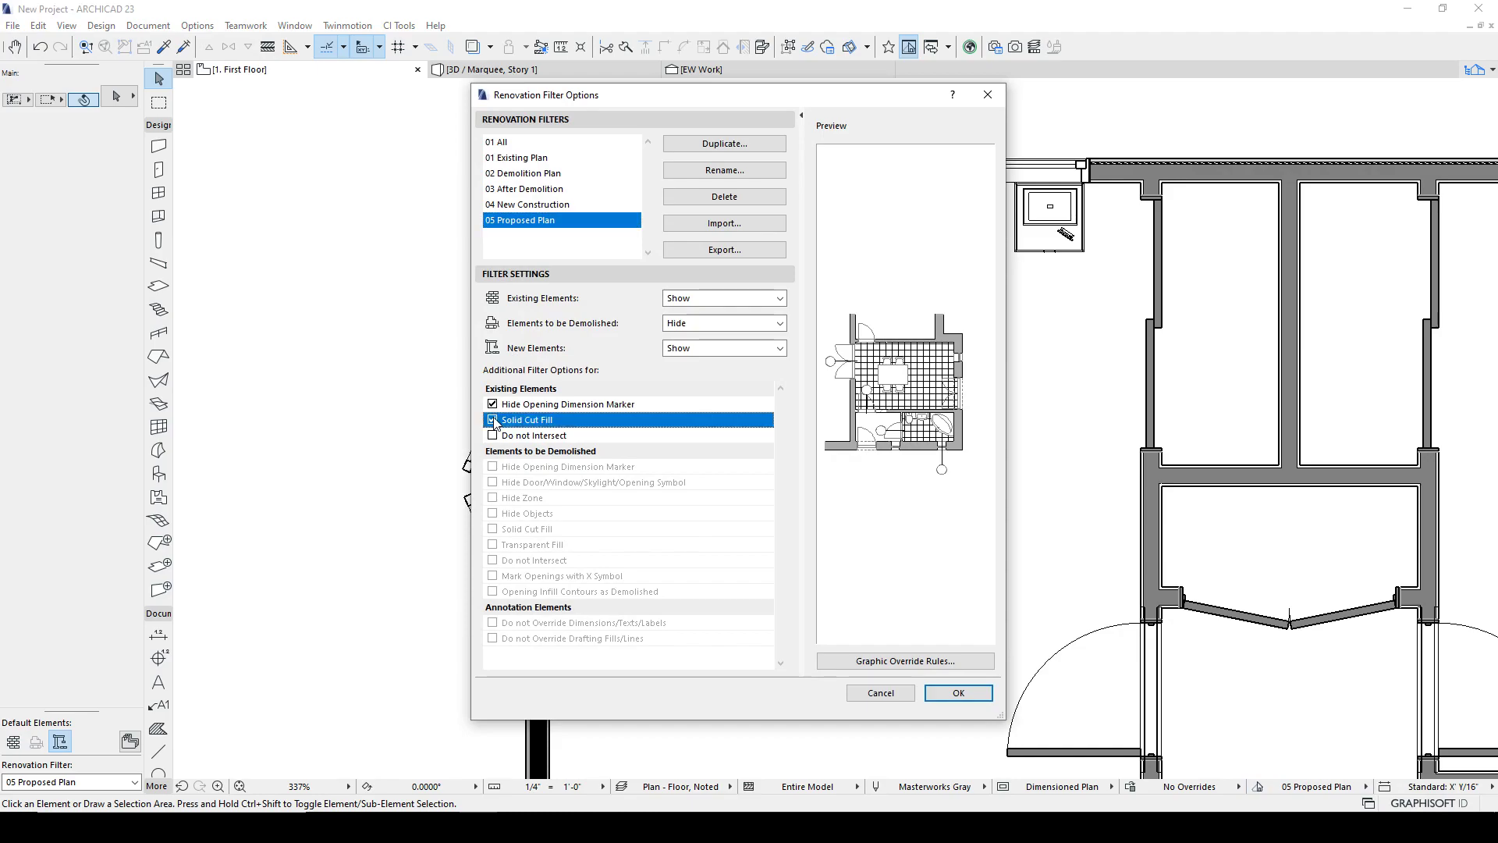
{"action": "left_click", "coordinate": [491, 420]}
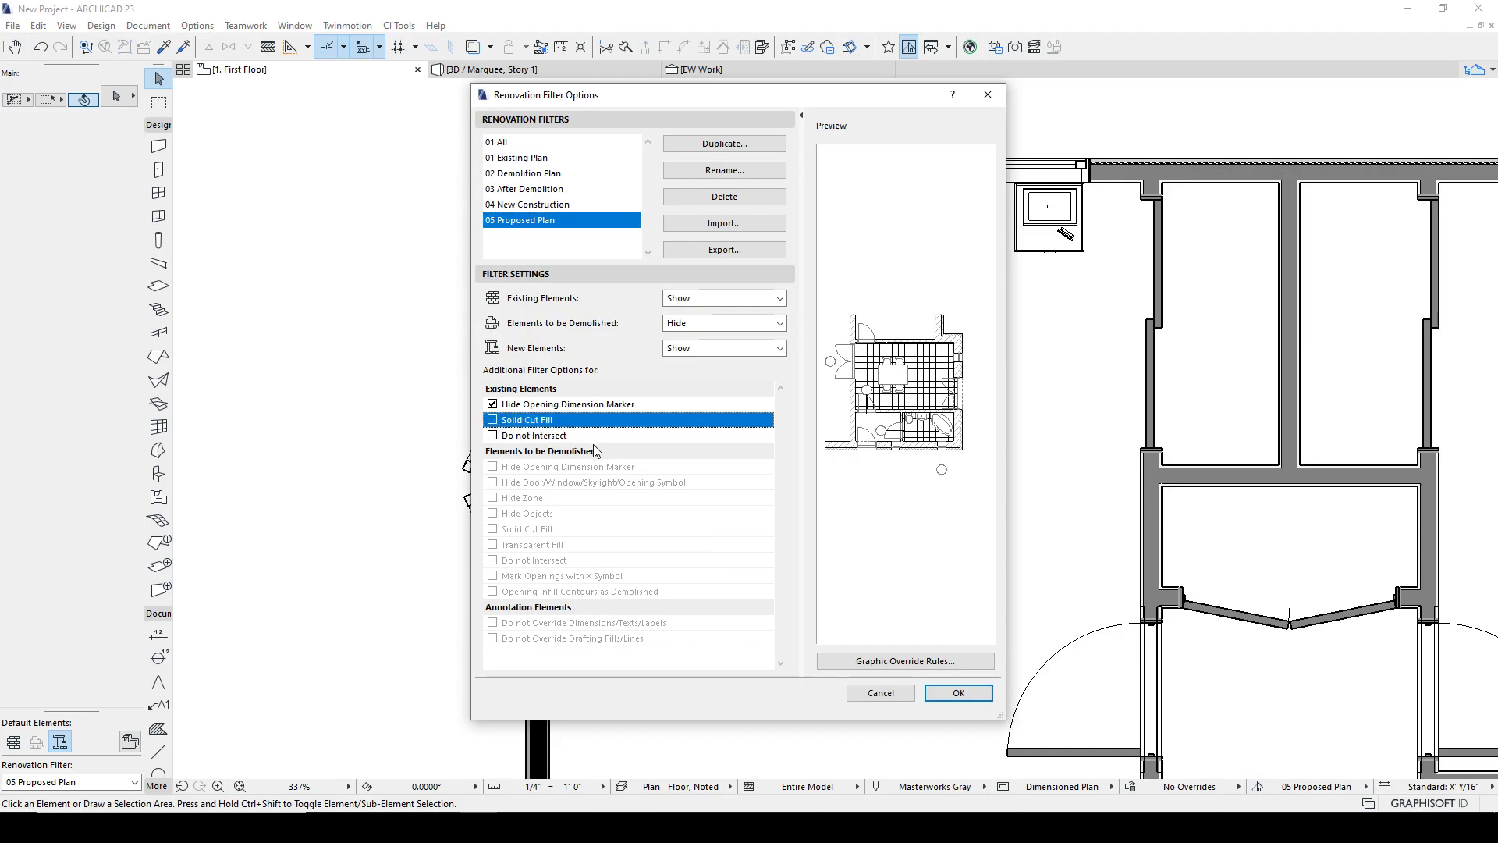
{"action": "mouse_move", "coordinate": [551, 477]}
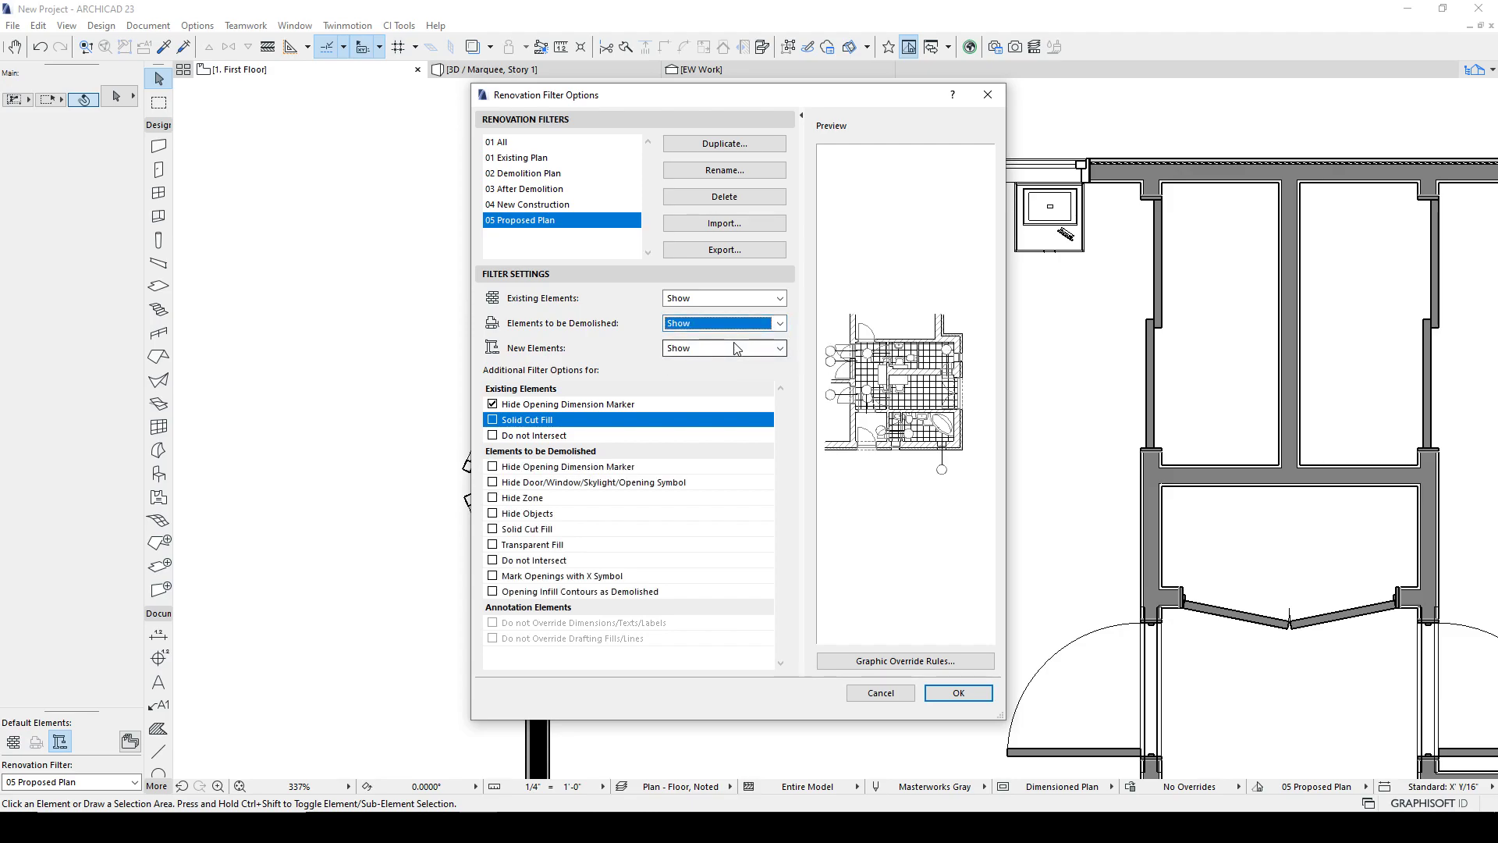
{"action": "mouse_move", "coordinate": [496, 528]}
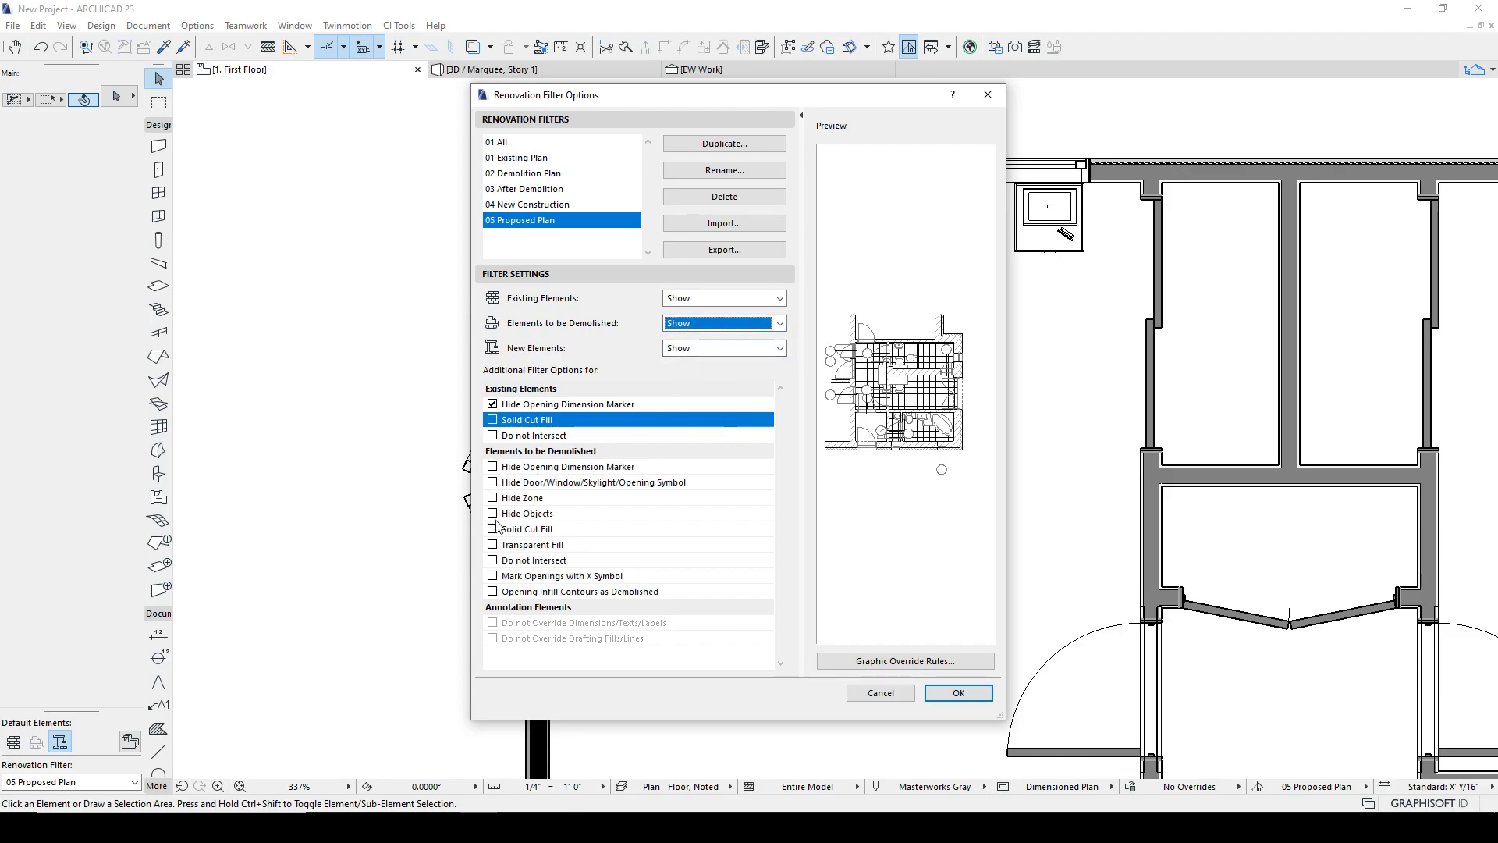
{"action": "mouse_move", "coordinate": [496, 482]}
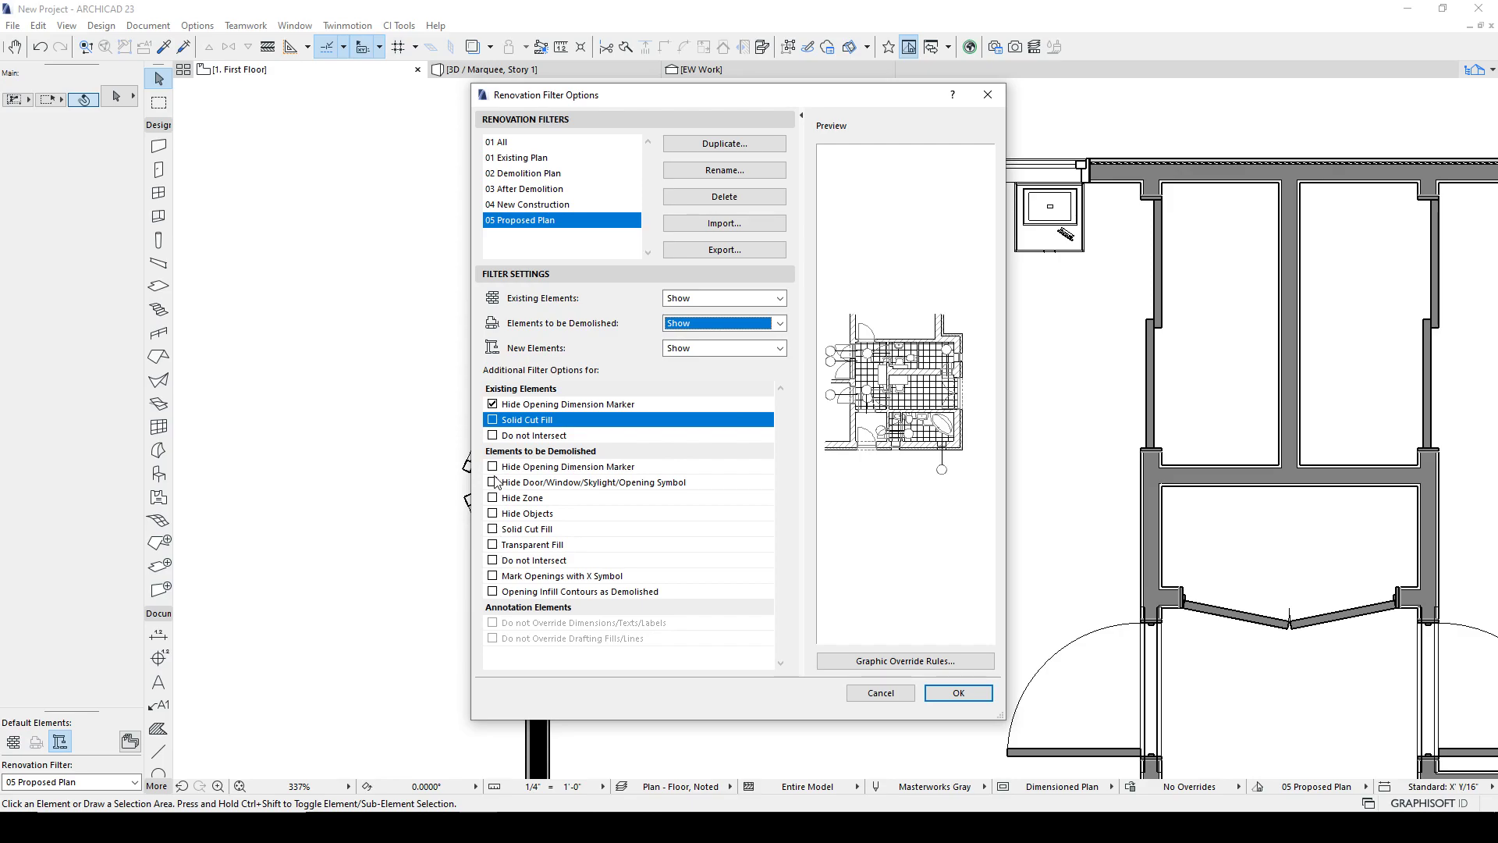
{"action": "mouse_move", "coordinate": [497, 596]}
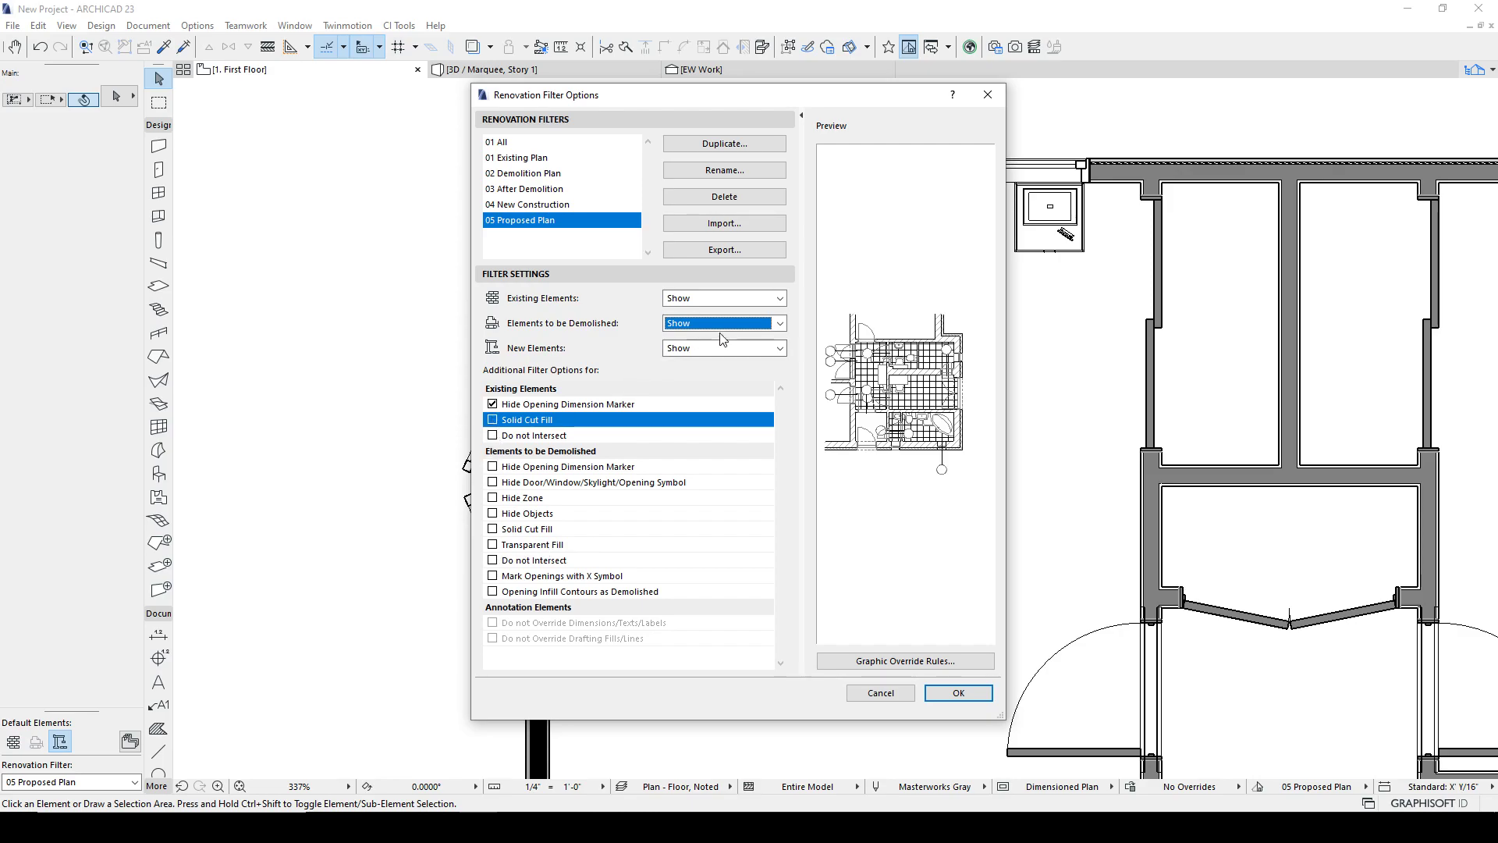
Set Elements to be Demolished to Hide and New Elements to Override.
{"action": "left_click", "coordinate": [722, 321]}
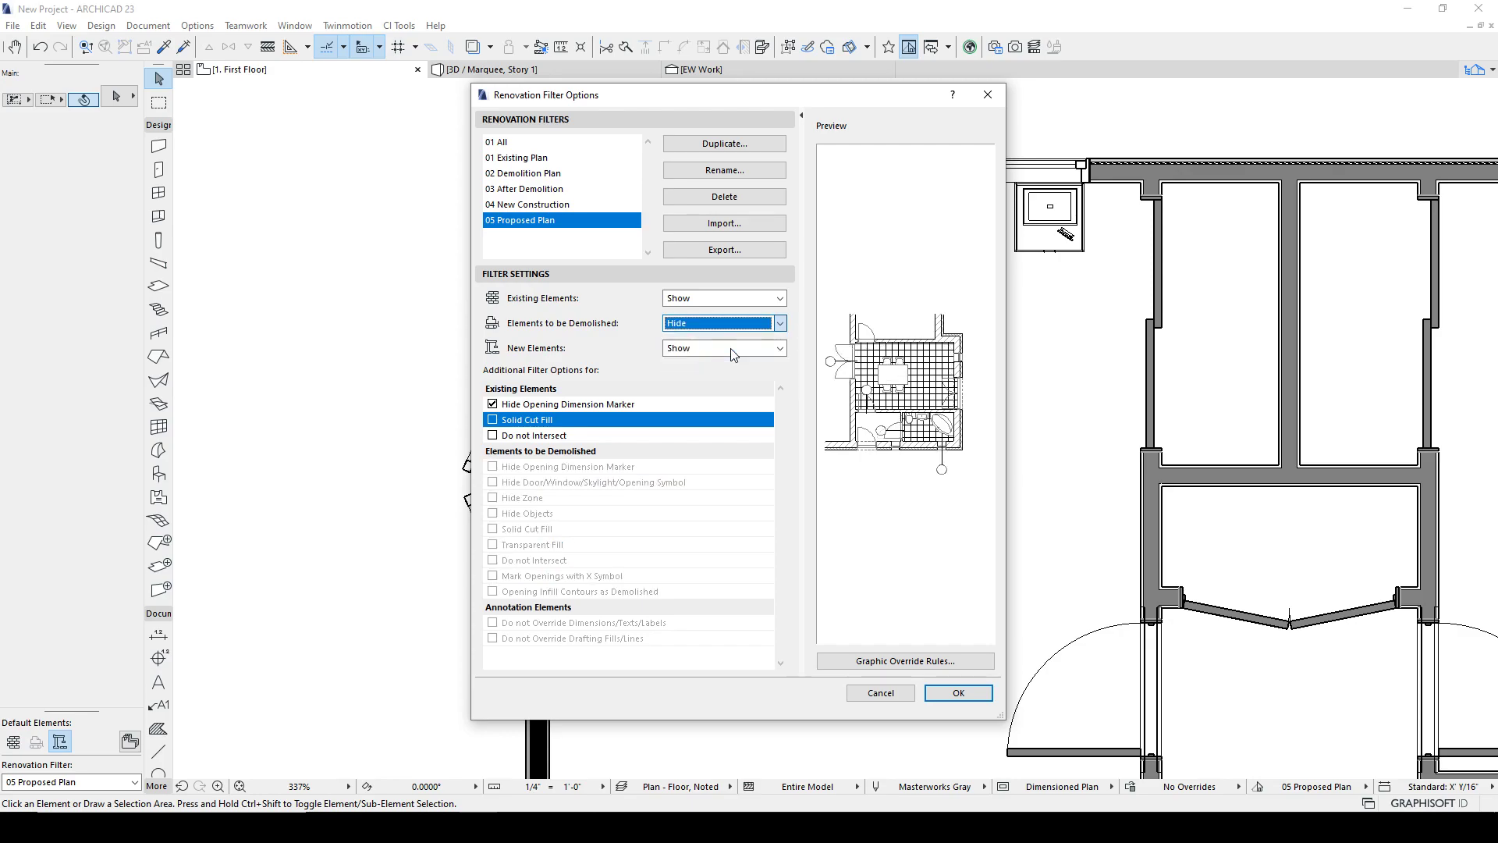
{"action": "left_click", "coordinate": [722, 346]}
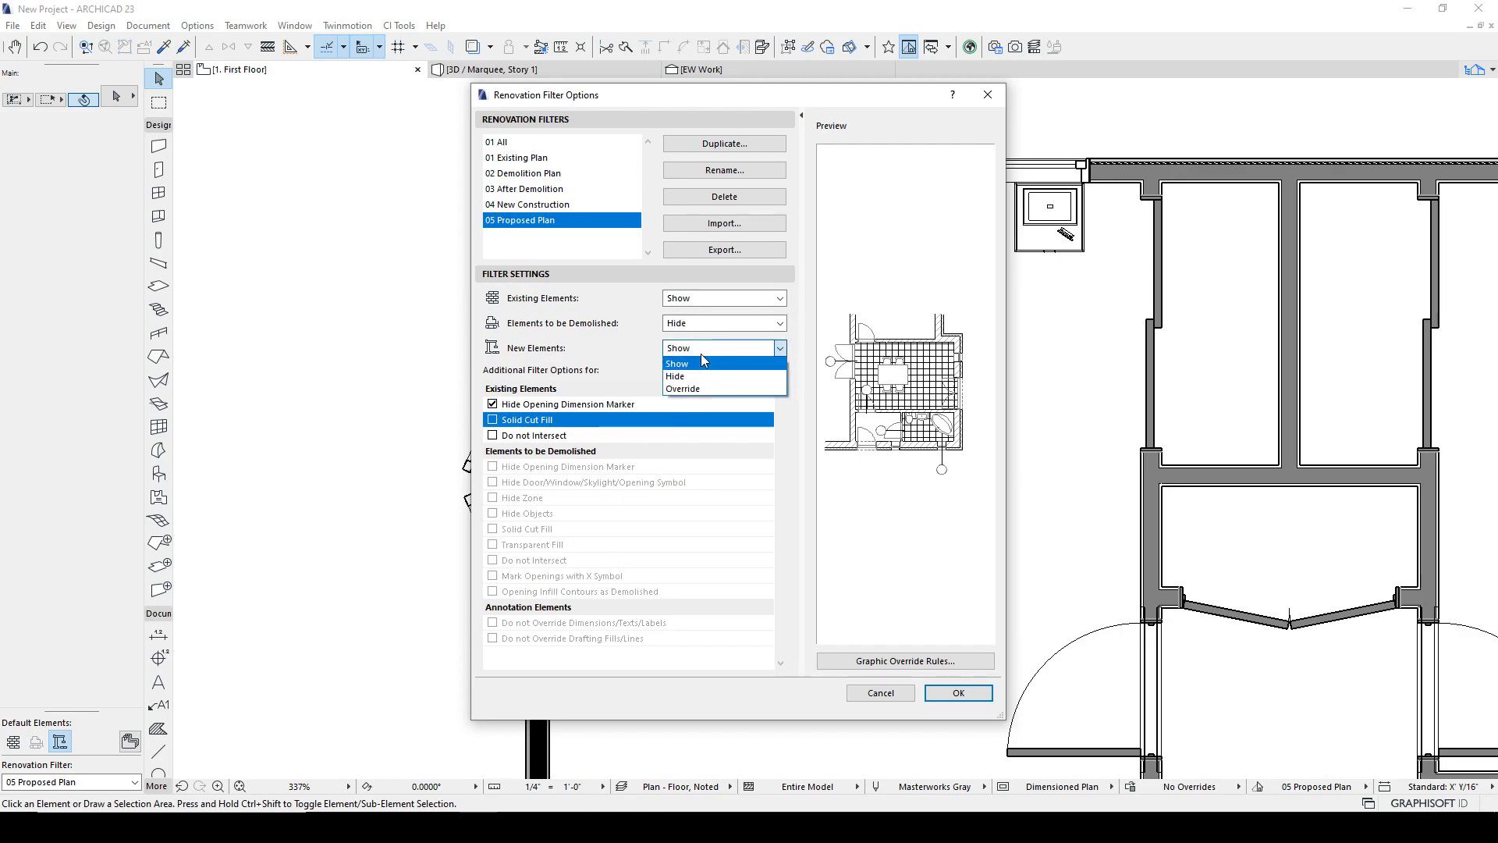
{"action": "left_click", "coordinate": [682, 388]}
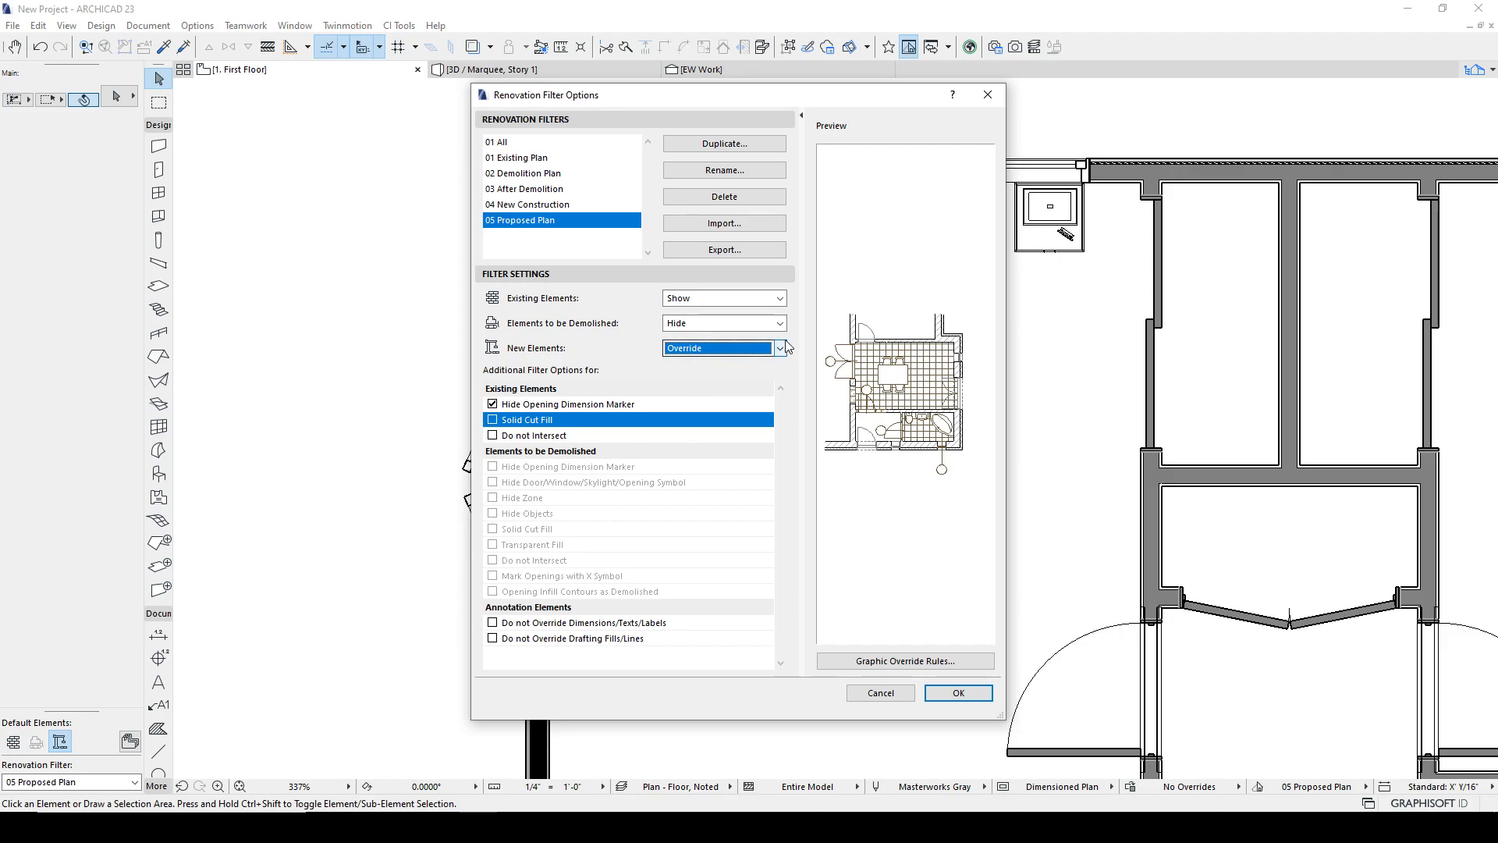
{"action": "left_click", "coordinate": [784, 346]}
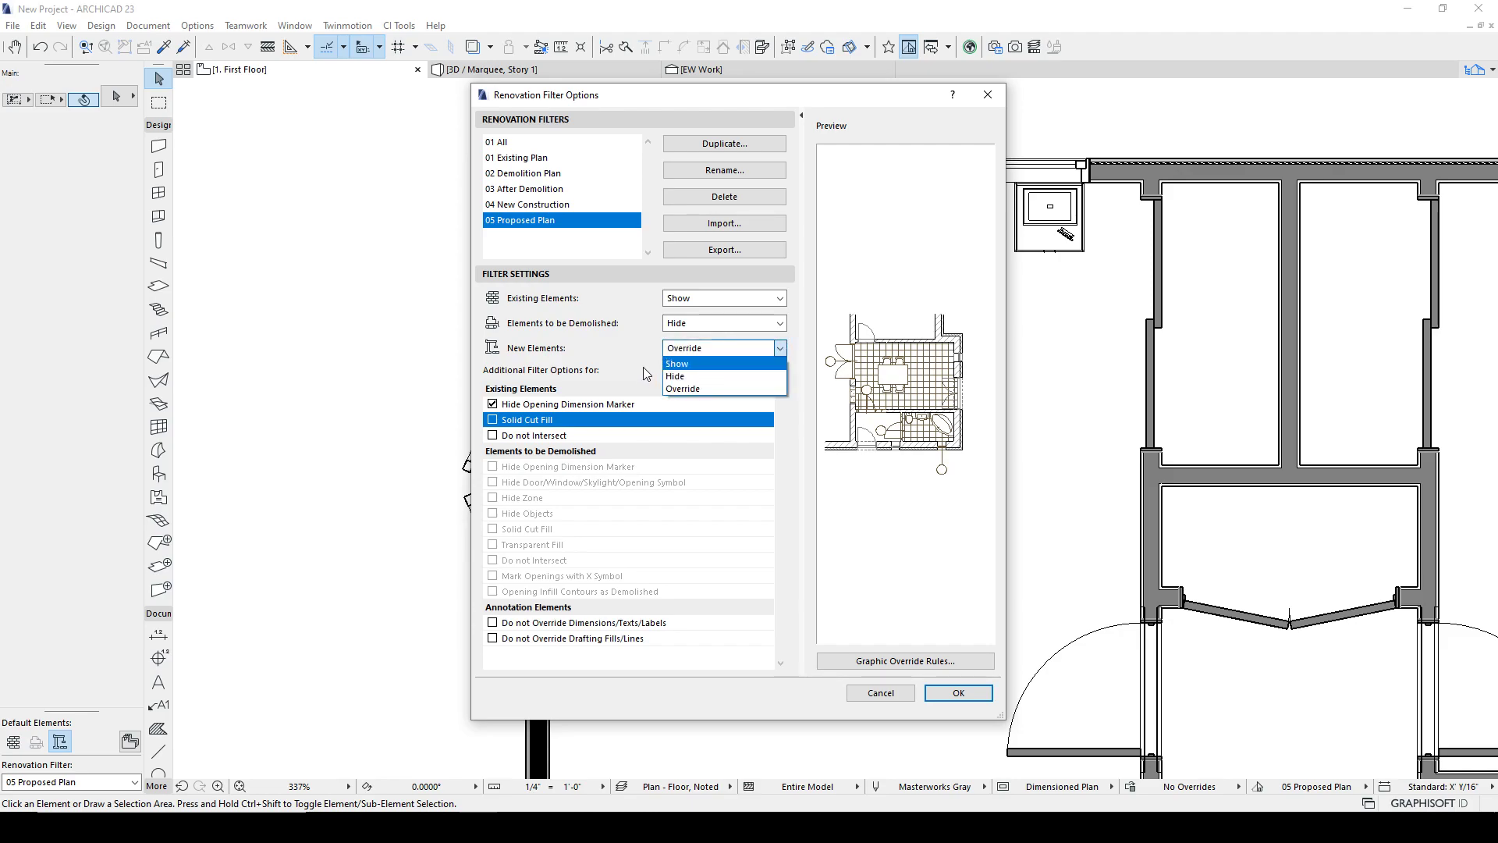
{"action": "mouse_move", "coordinate": [682, 388]}
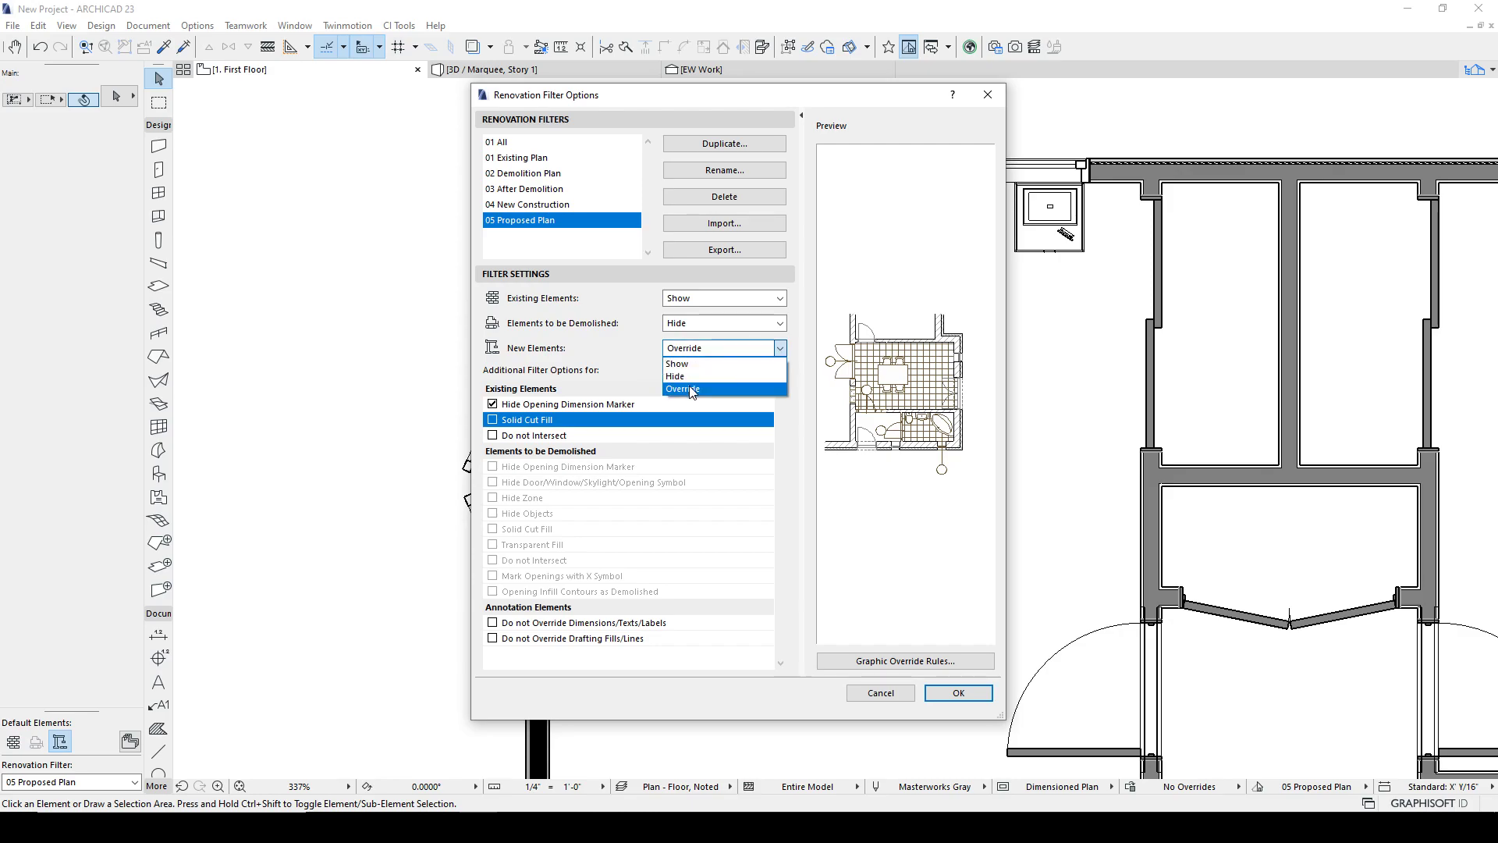
{"action": "left_click", "coordinate": [682, 388]}
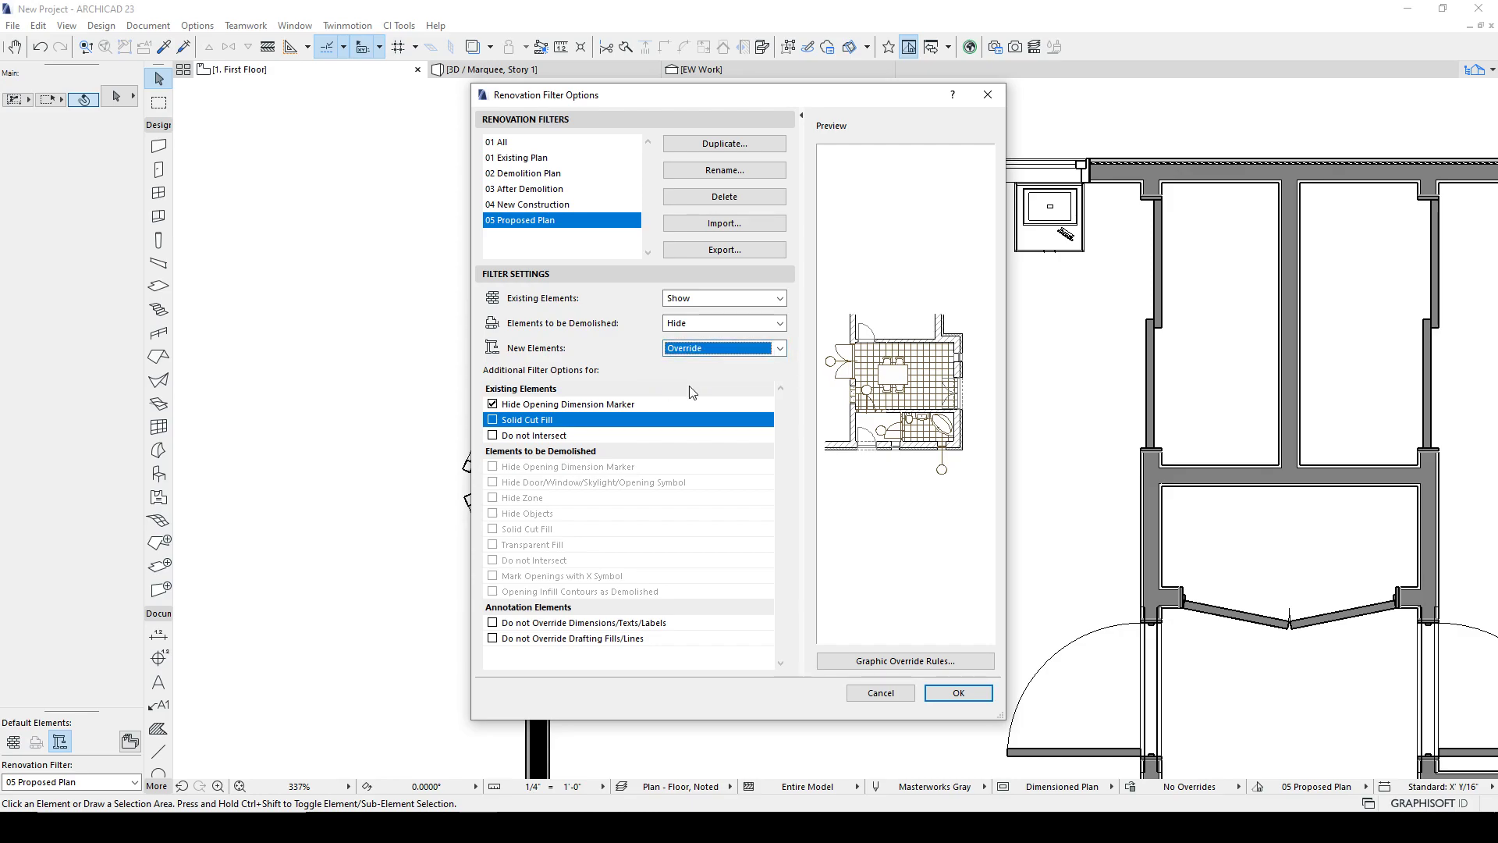
{"action": "mouse_move", "coordinate": [773, 349]}
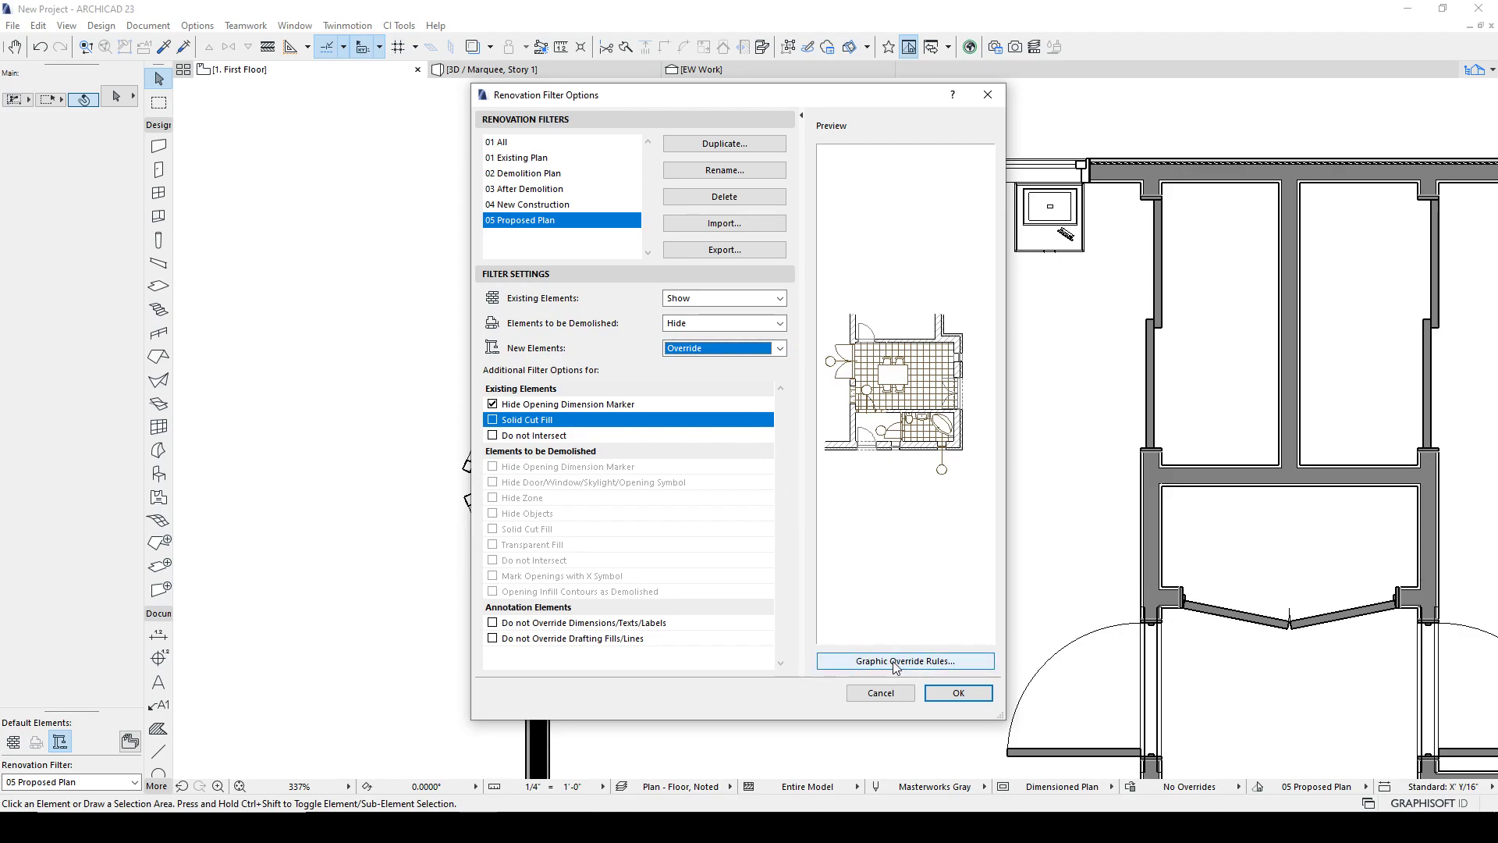
Confirm the New Elements override rule: dashed lines, Grid & Stipple fill, green background pen.
{"action": "left_click", "coordinate": [904, 661]}
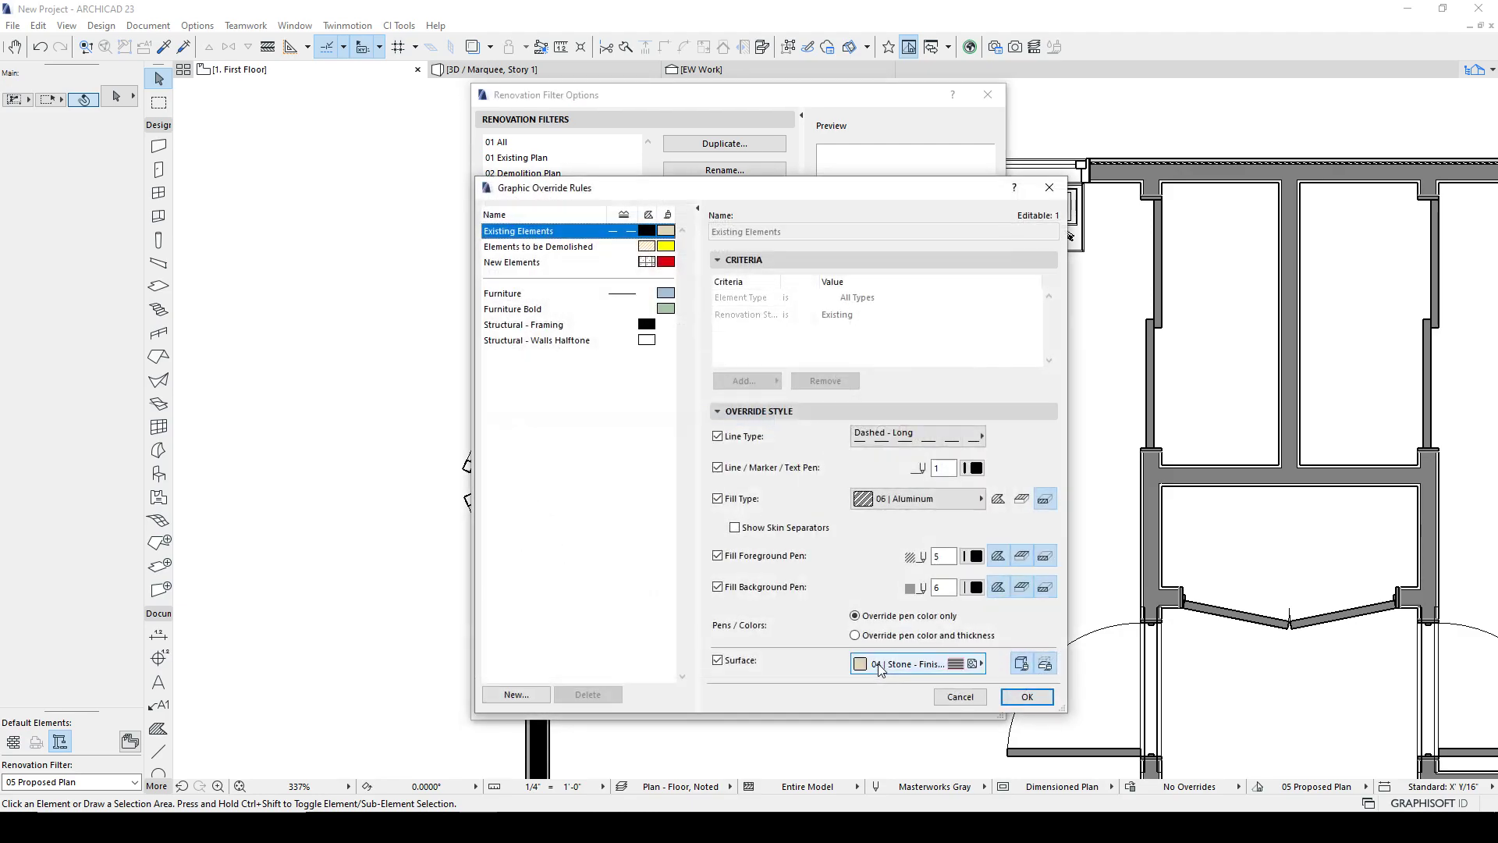
{"action": "left_click", "coordinate": [511, 262]}
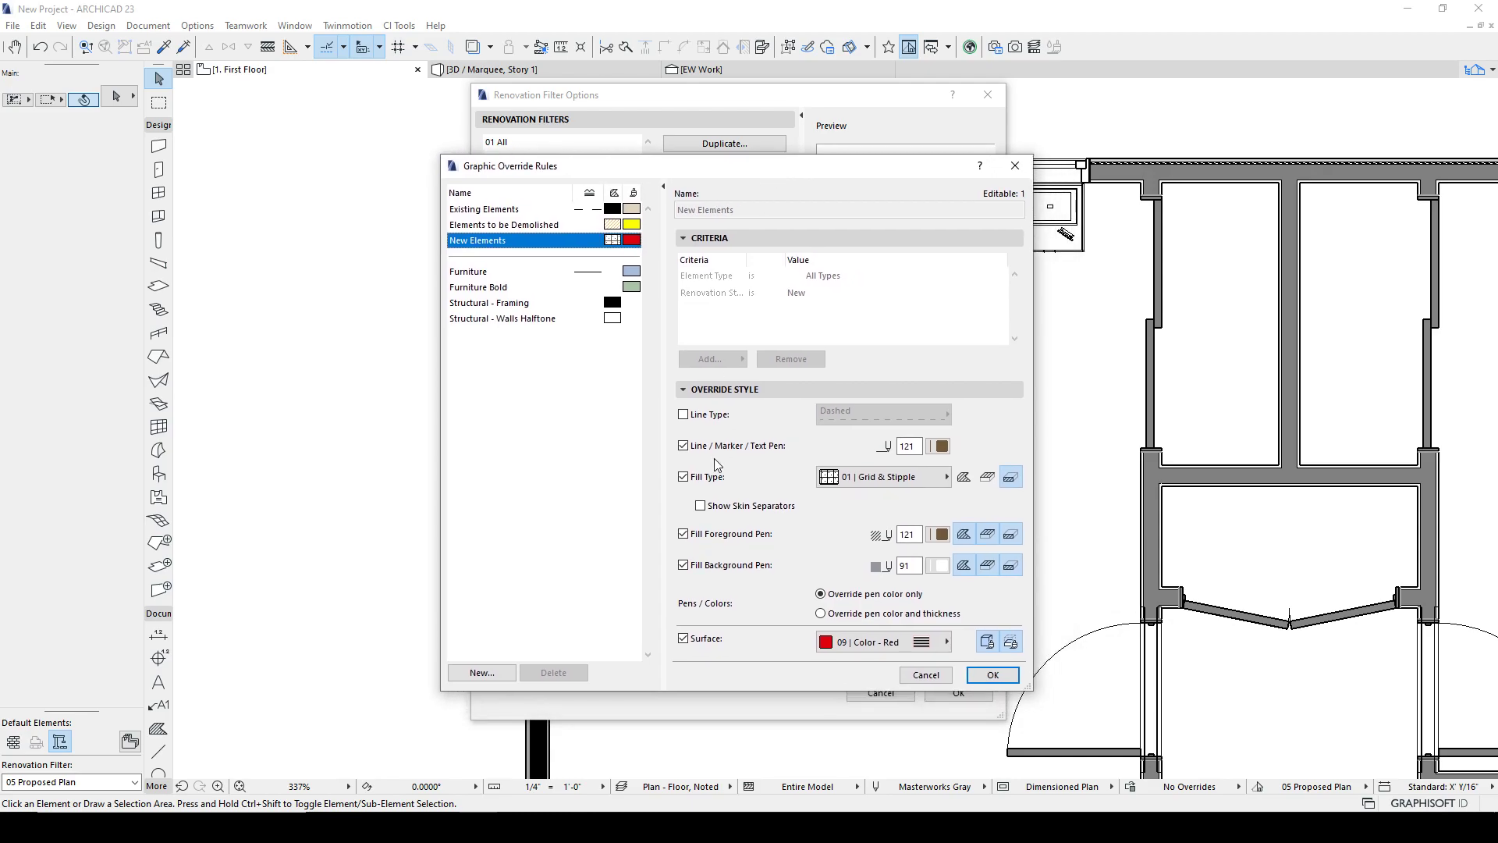
{"action": "left_click", "coordinate": [683, 414]}
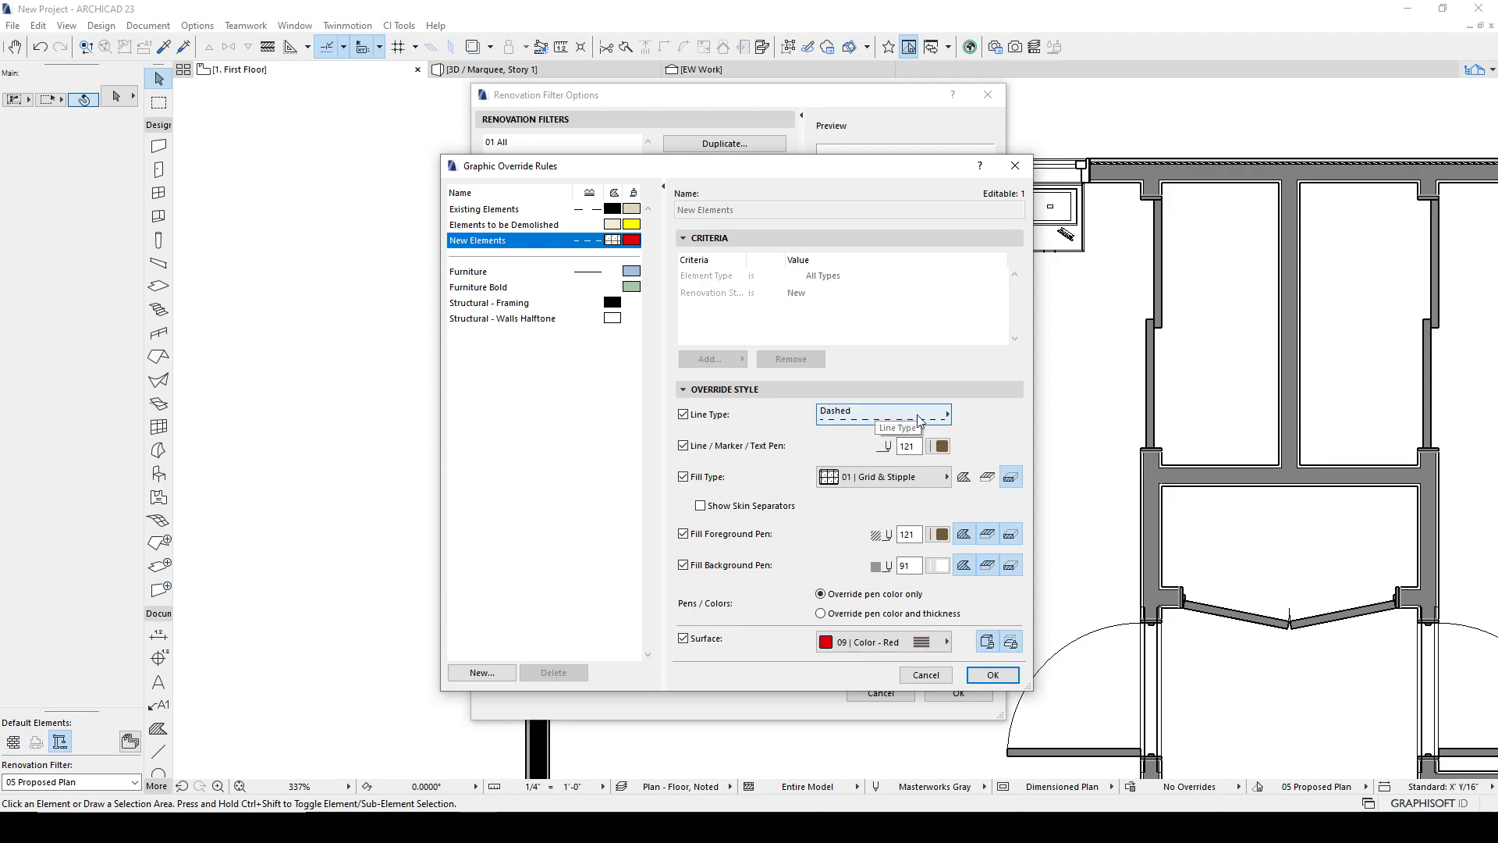
{"action": "mouse_move", "coordinate": [764, 540]}
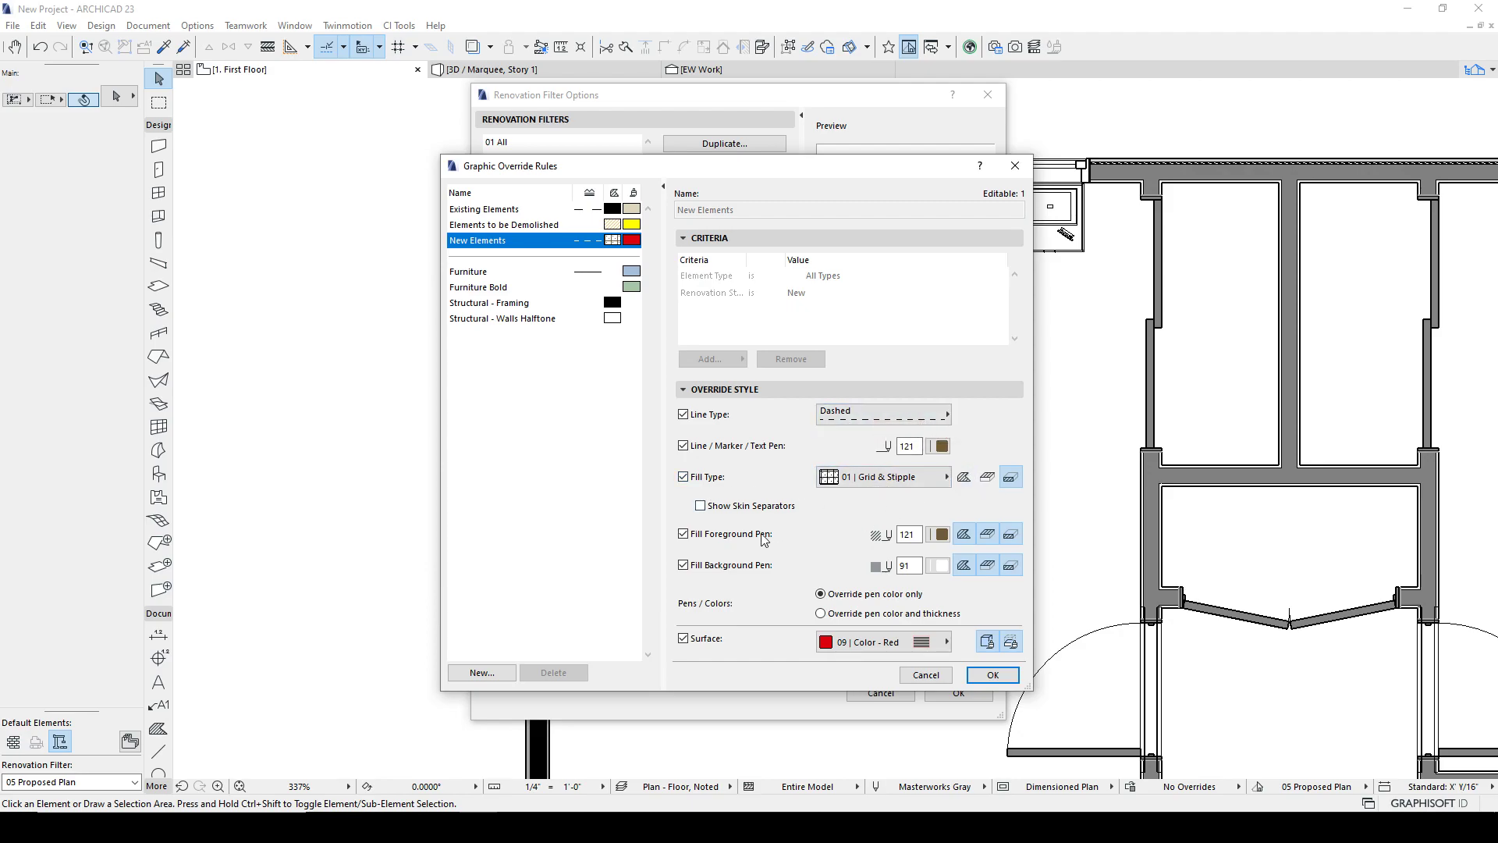
{"action": "left_click", "coordinate": [937, 565]}
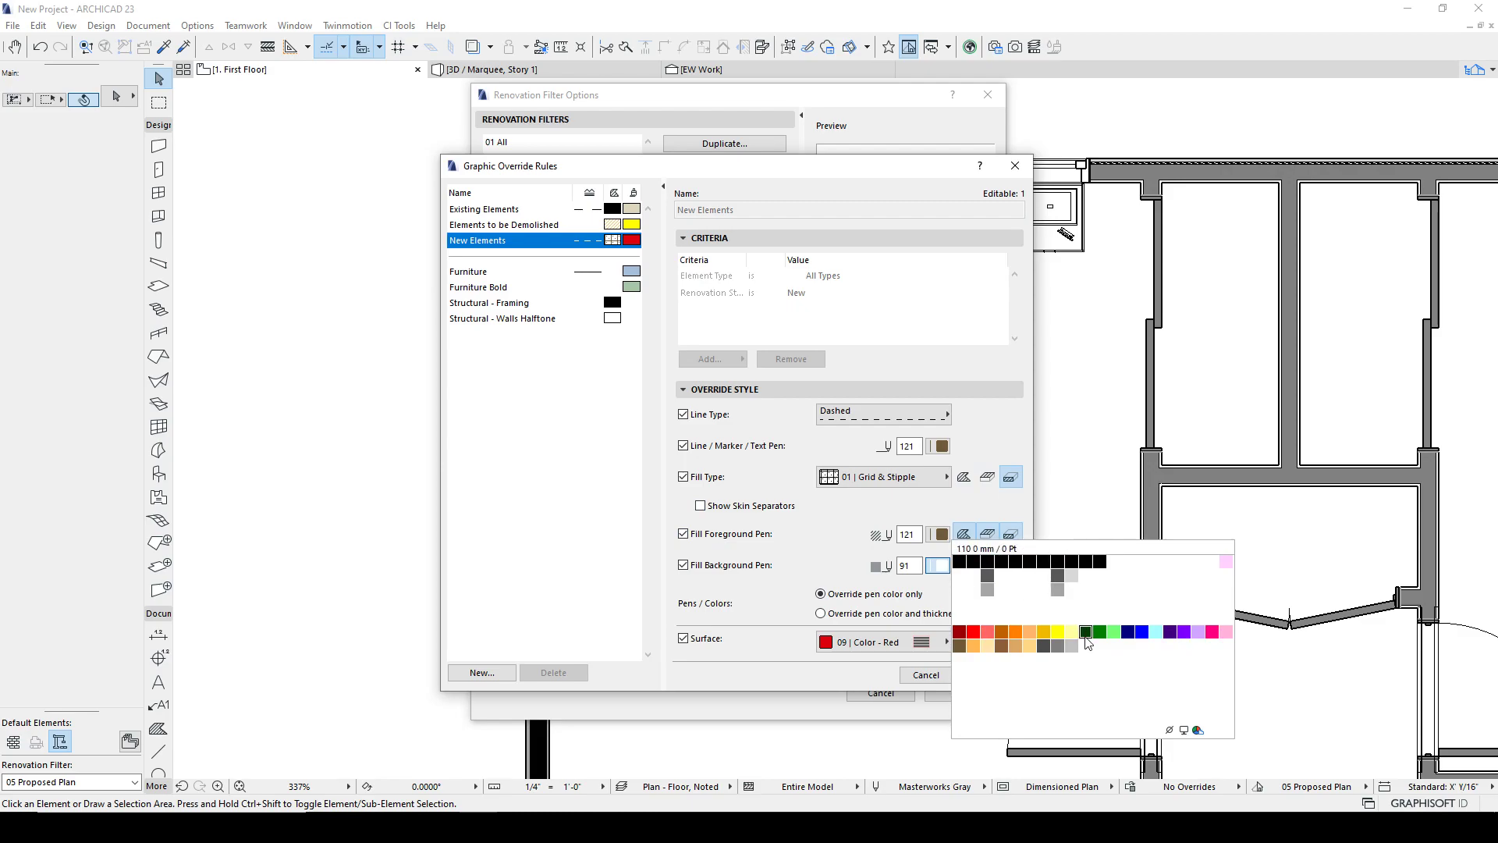
{"action": "left_click", "coordinate": [1083, 630]}
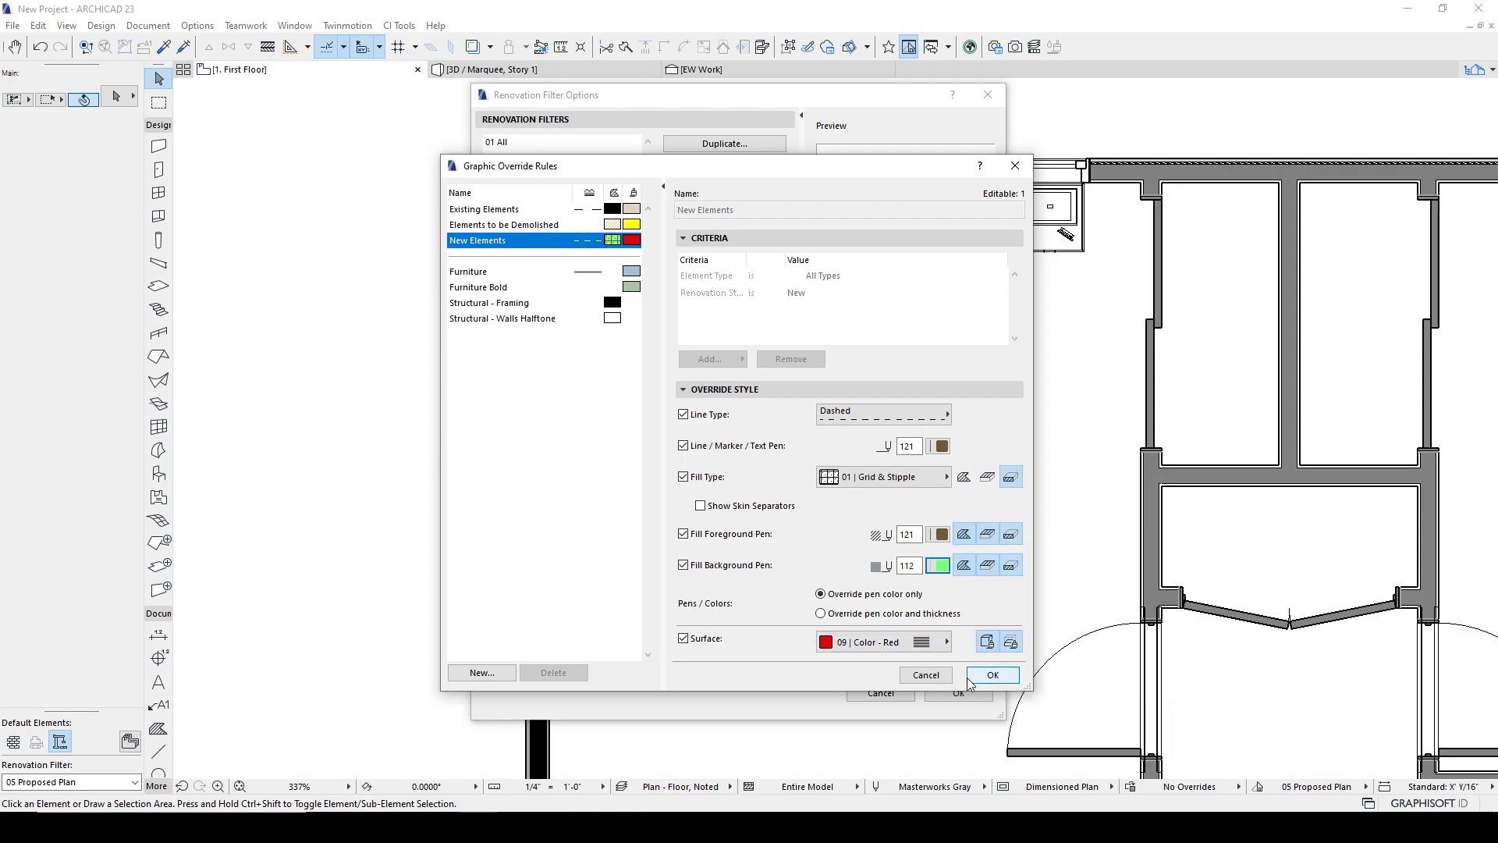
{"action": "left_click", "coordinate": [992, 674]}
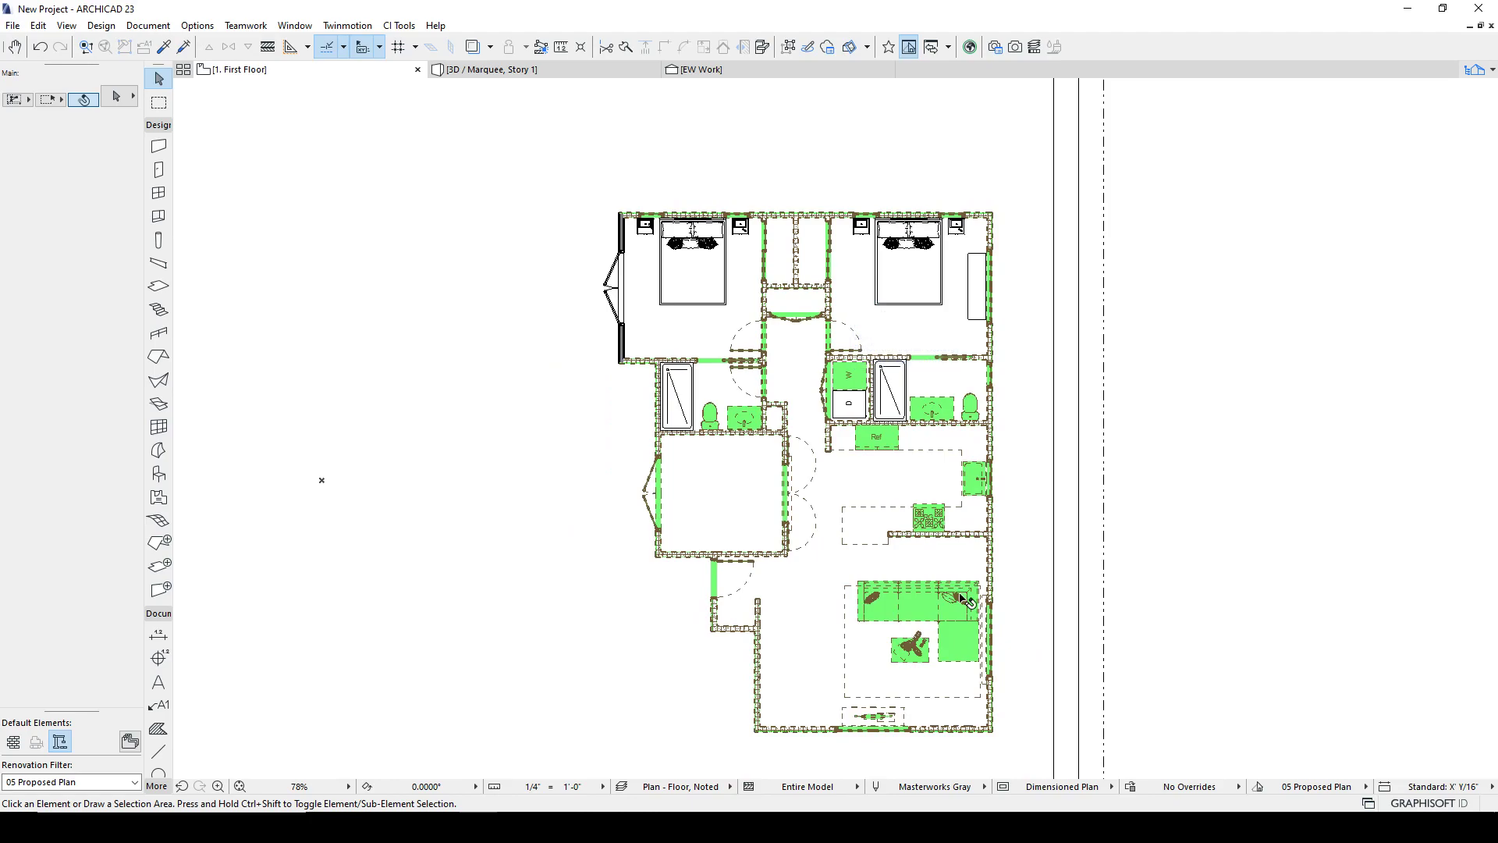
{"action": "mouse_move", "coordinate": [829, 633]}
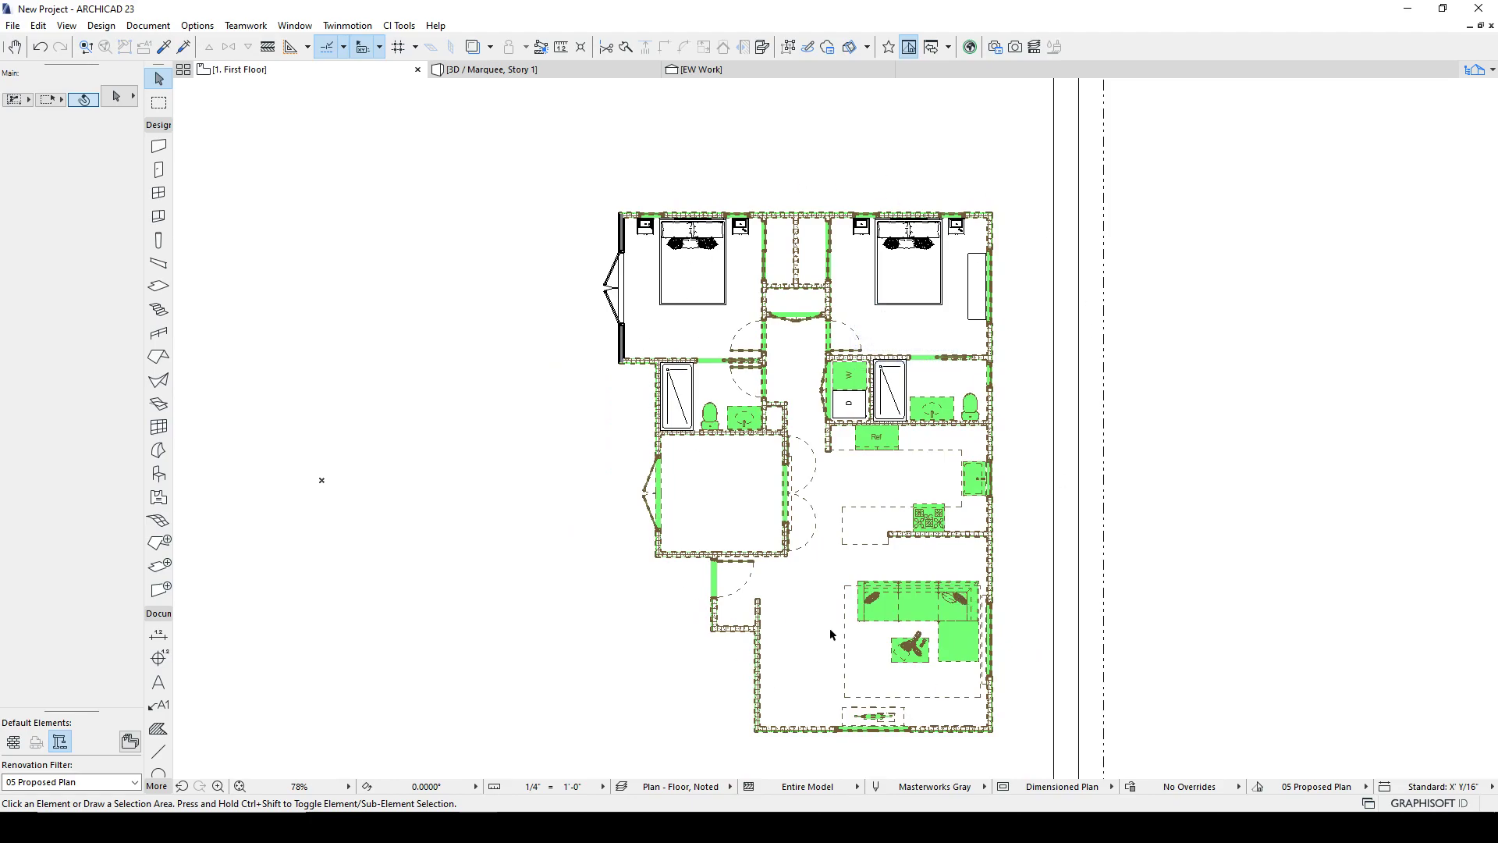
{"action": "mouse_move", "coordinate": [1244, 768]}
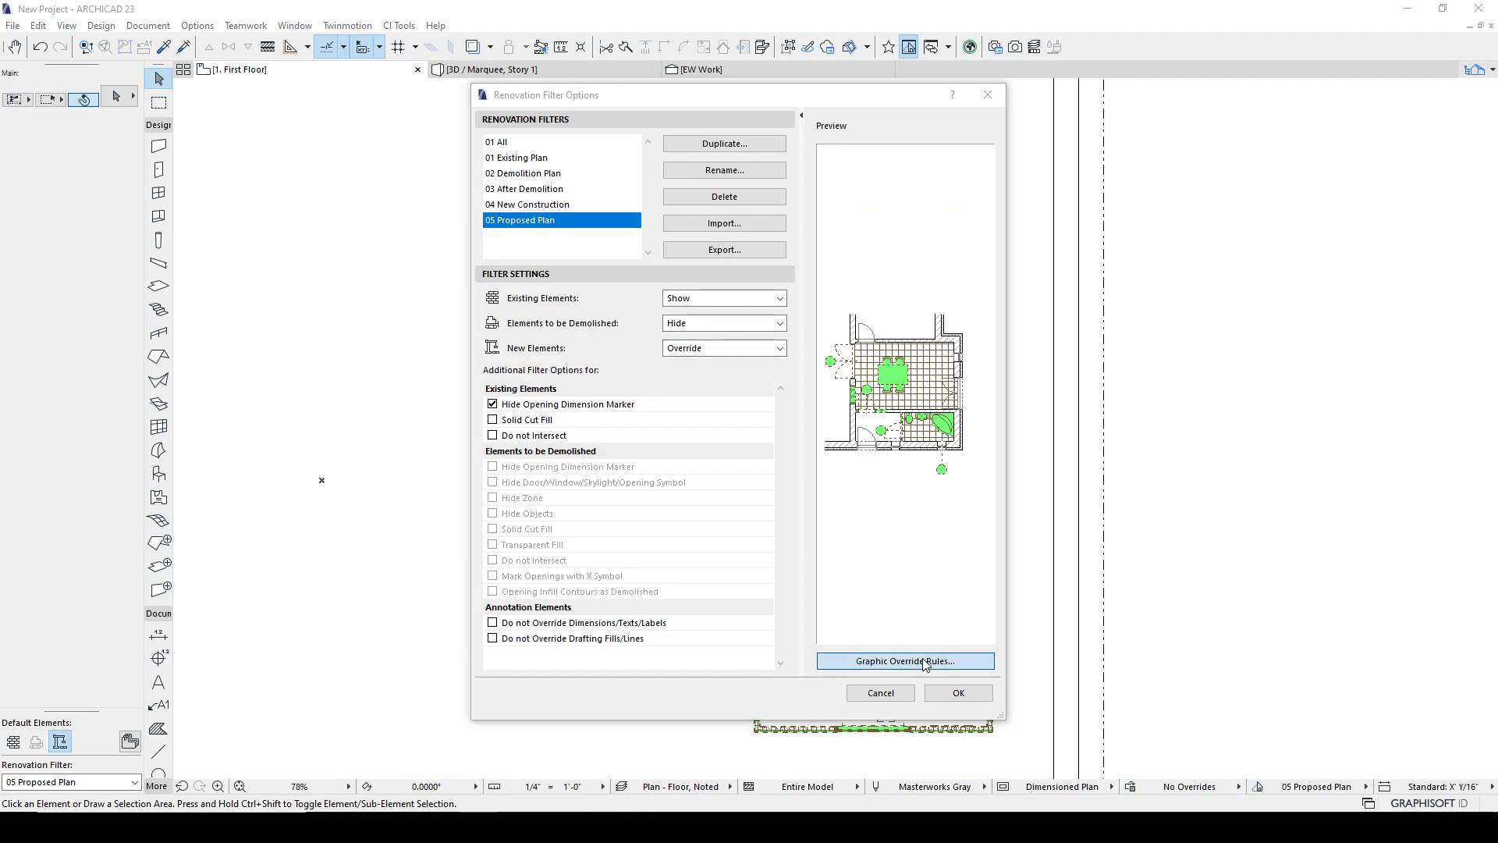
Give the New Elements override solid lines with black pen 8.
{"action": "left_click", "coordinate": [904, 660]}
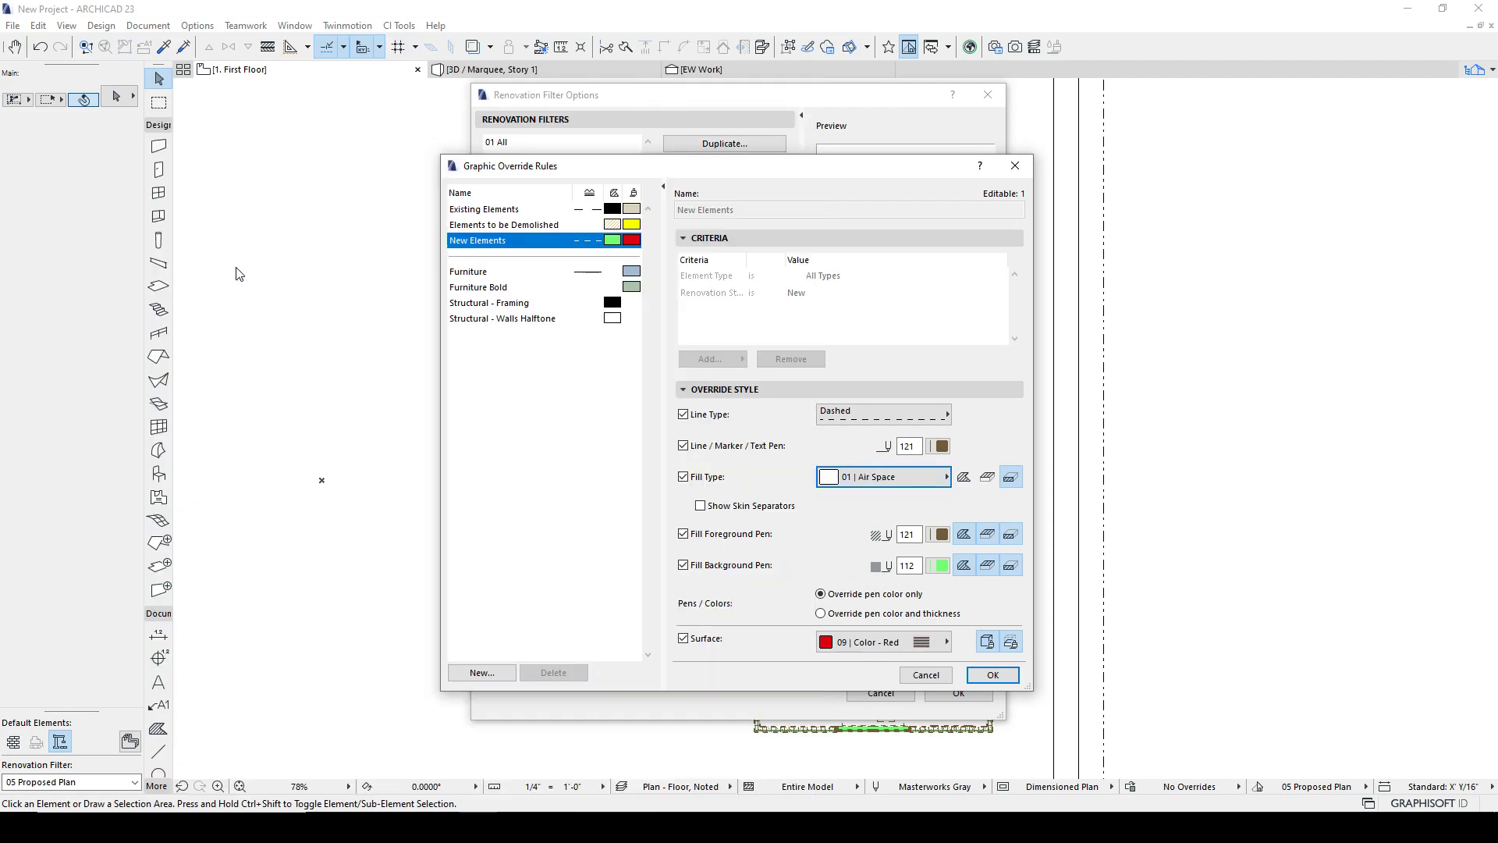
{"action": "left_click", "coordinate": [878, 414]}
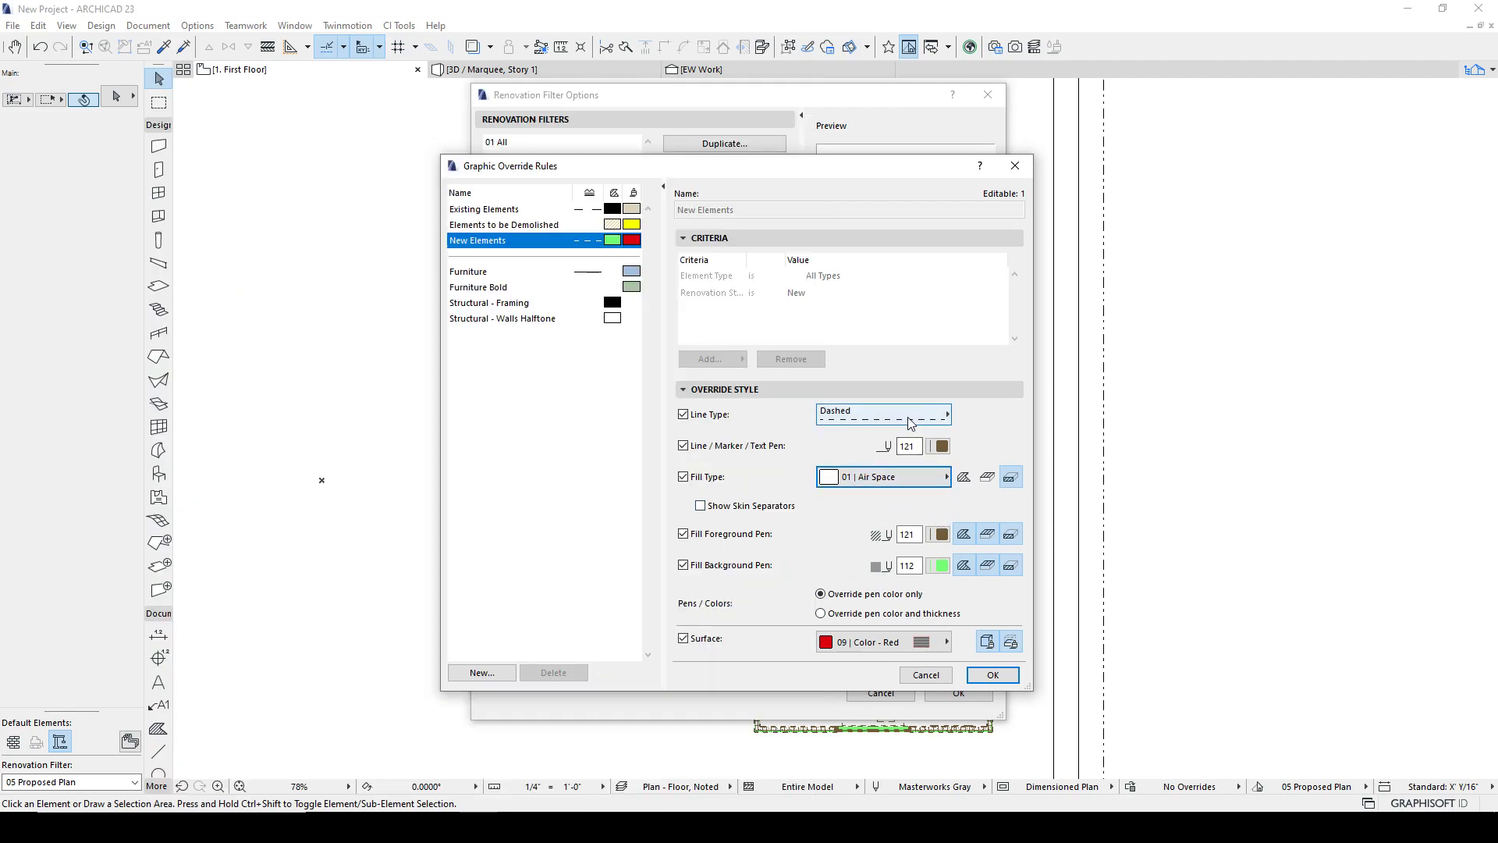
{"action": "left_click", "coordinate": [878, 412]}
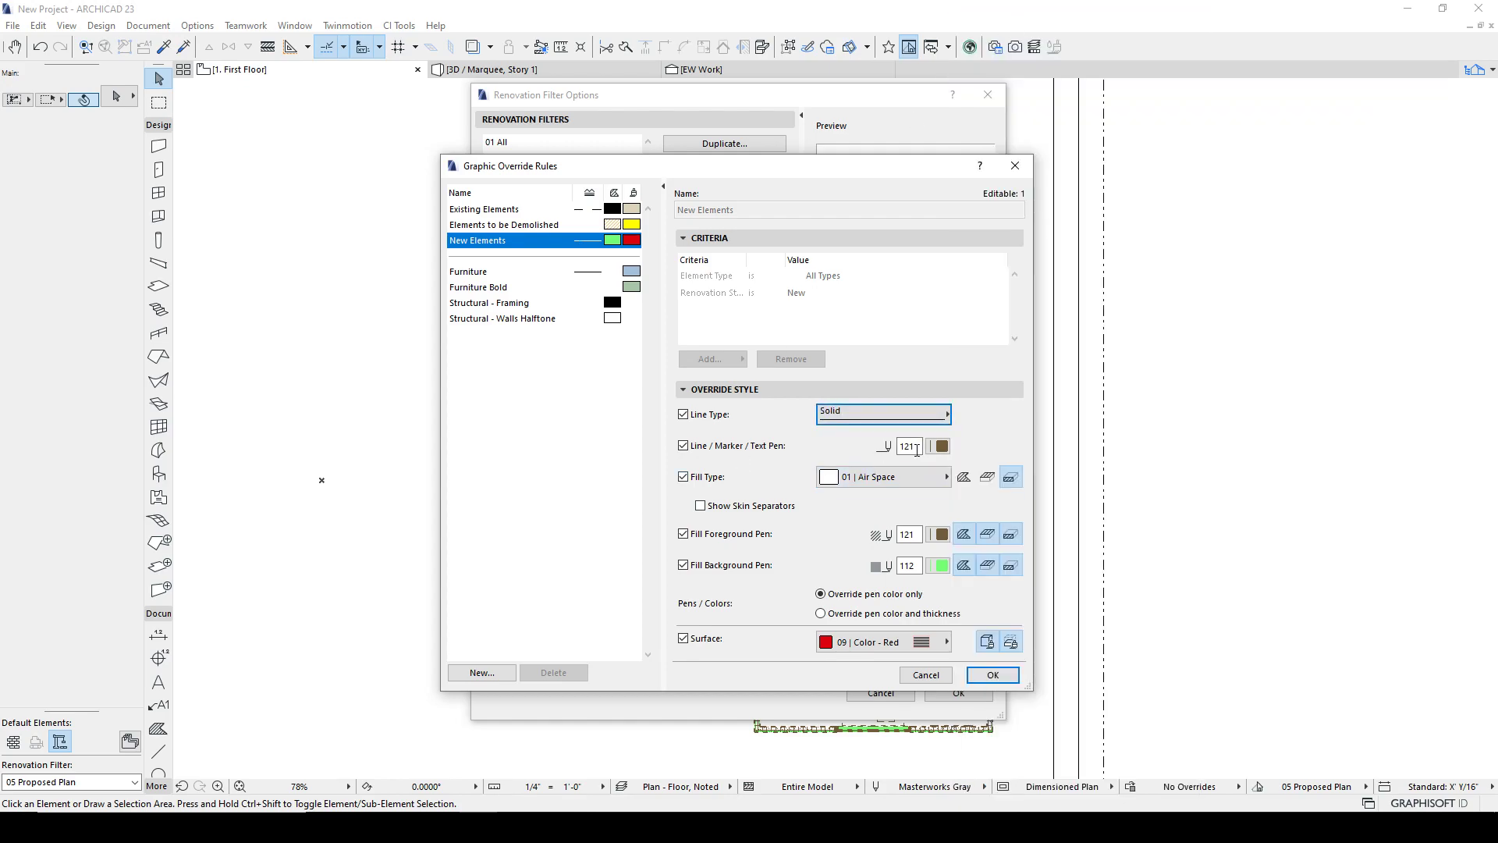
{"action": "left_click", "coordinate": [938, 445]}
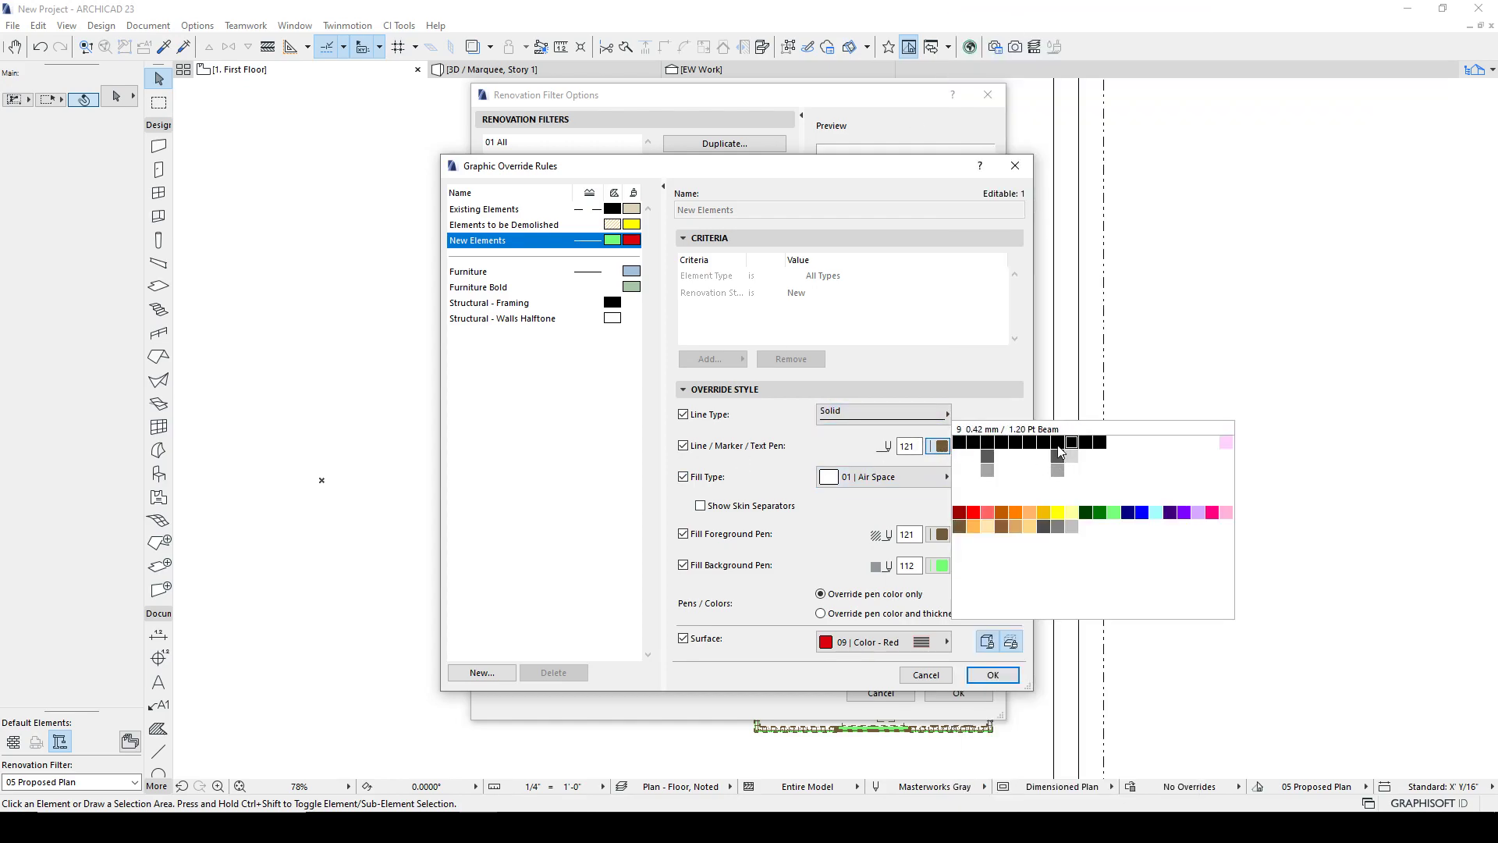
{"action": "left_click", "coordinate": [1070, 441]}
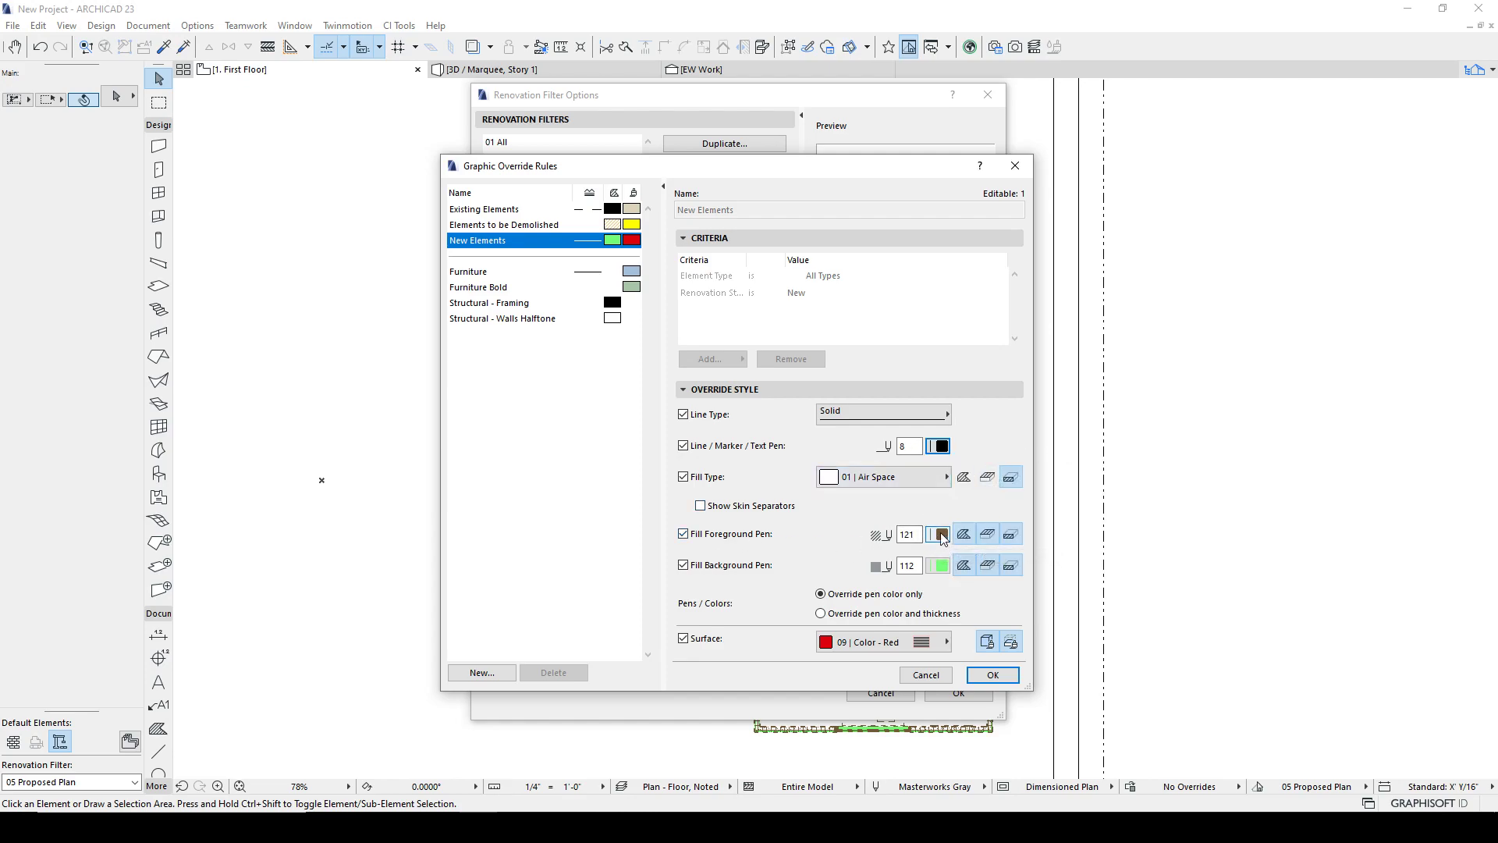
Keep the Air Space fill, set background pen 129, and confirm the rule.
{"action": "left_click", "coordinate": [945, 477]}
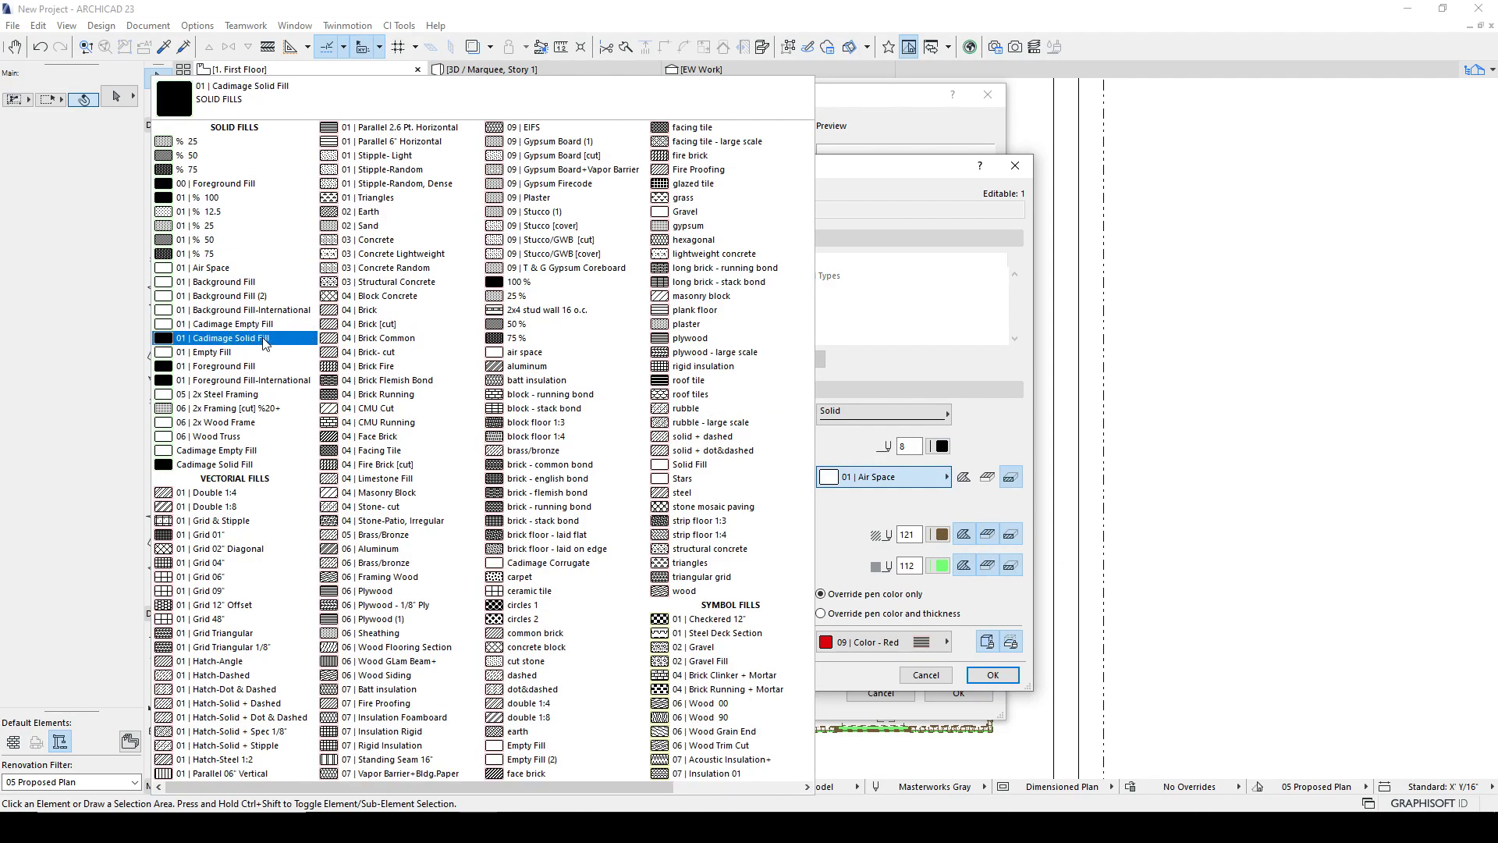
{"action": "left_click", "coordinate": [221, 281]}
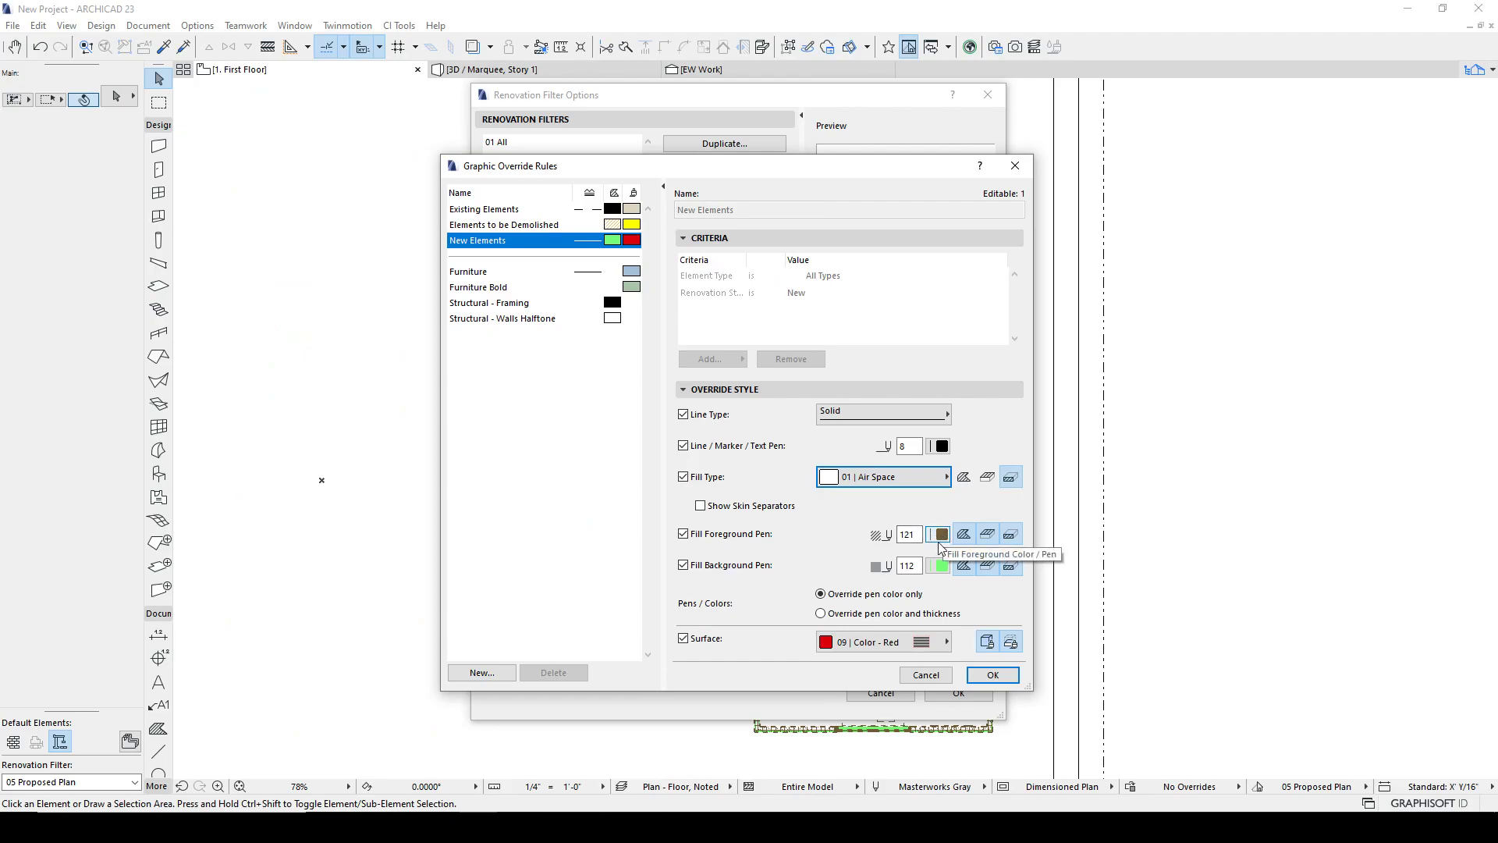
{"action": "left_click", "coordinate": [938, 534]}
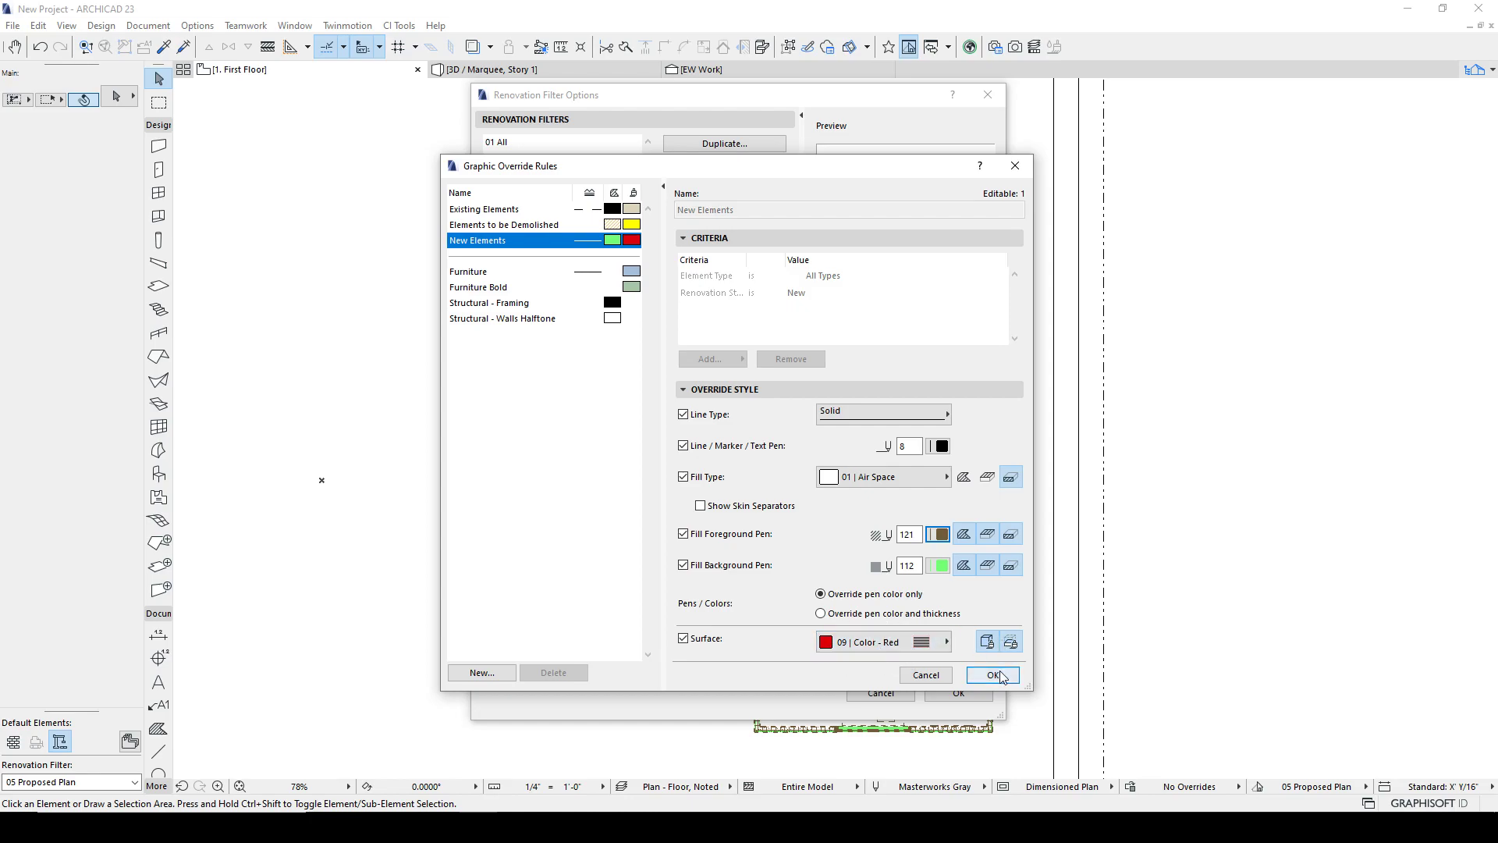
{"action": "left_click", "coordinate": [991, 674]}
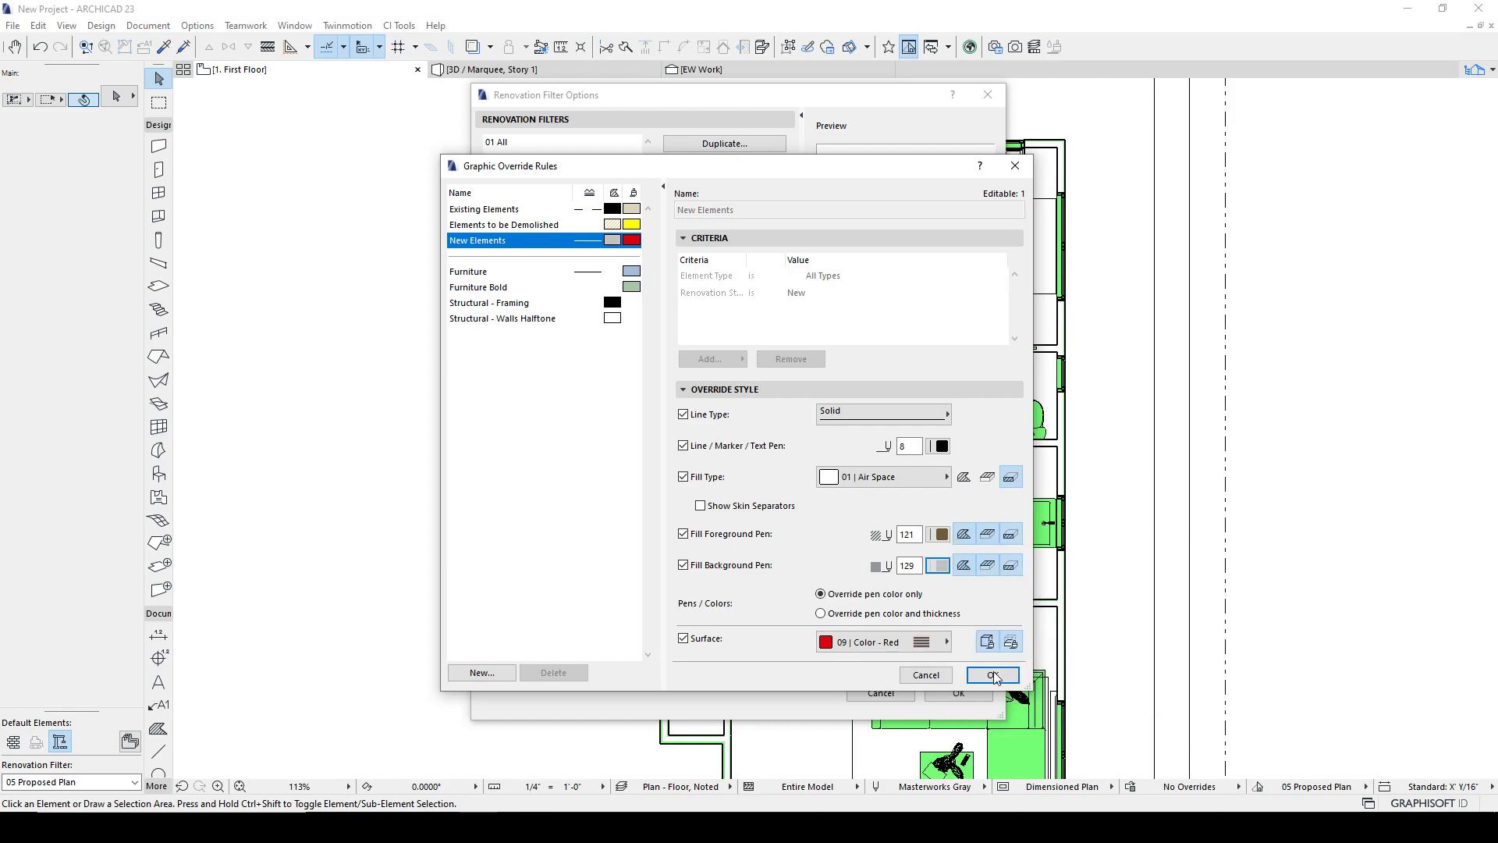
Apply the revised override, check new walls and the sliding door show plain black, then return to the filter settings.
{"action": "left_click", "coordinate": [991, 675]}
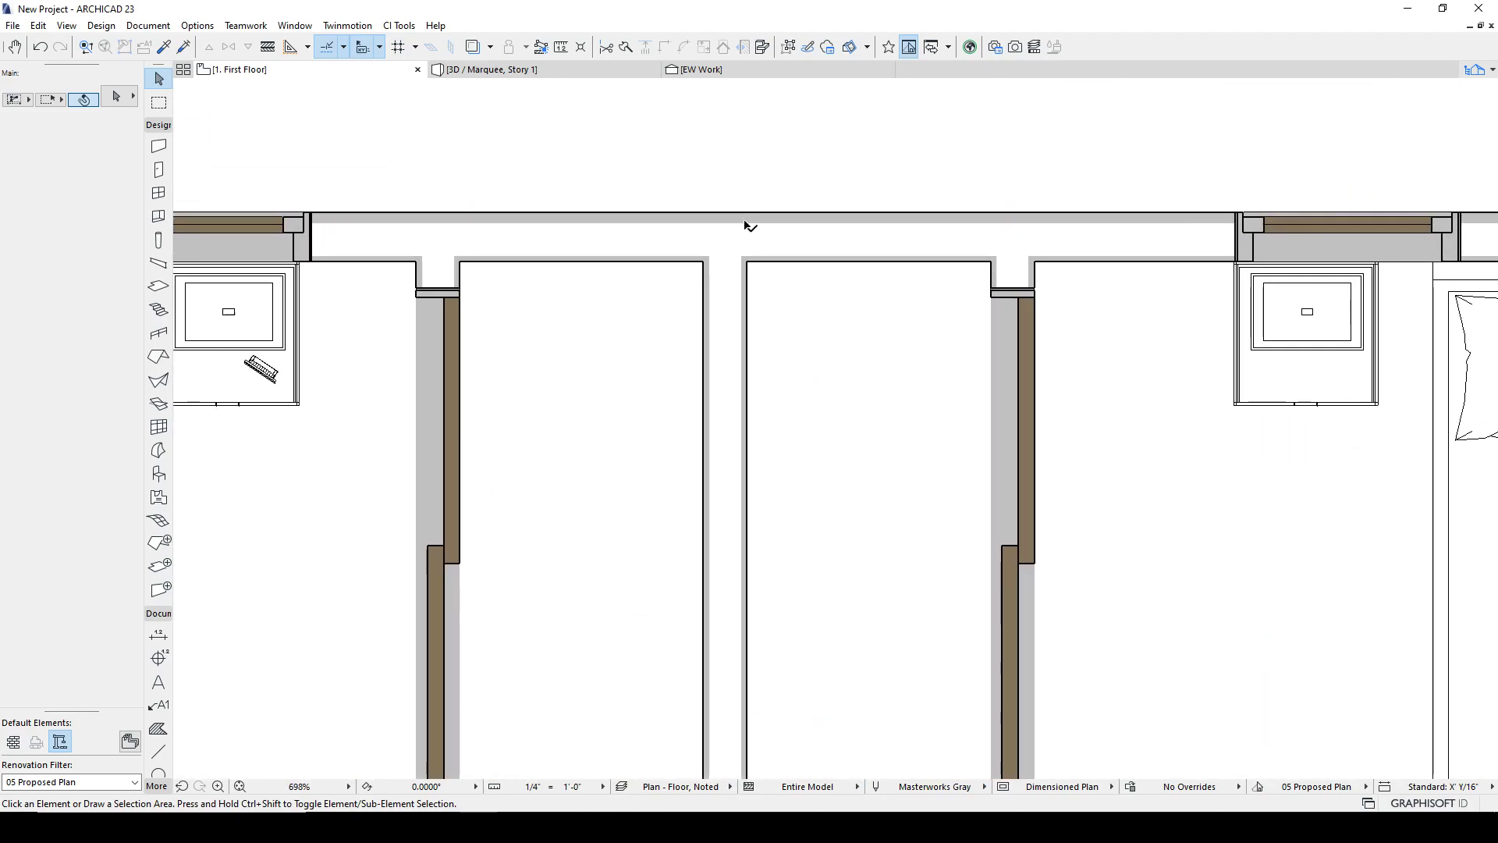
{"action": "scroll", "scroll_direction": "down", "scroll_amount": 3}
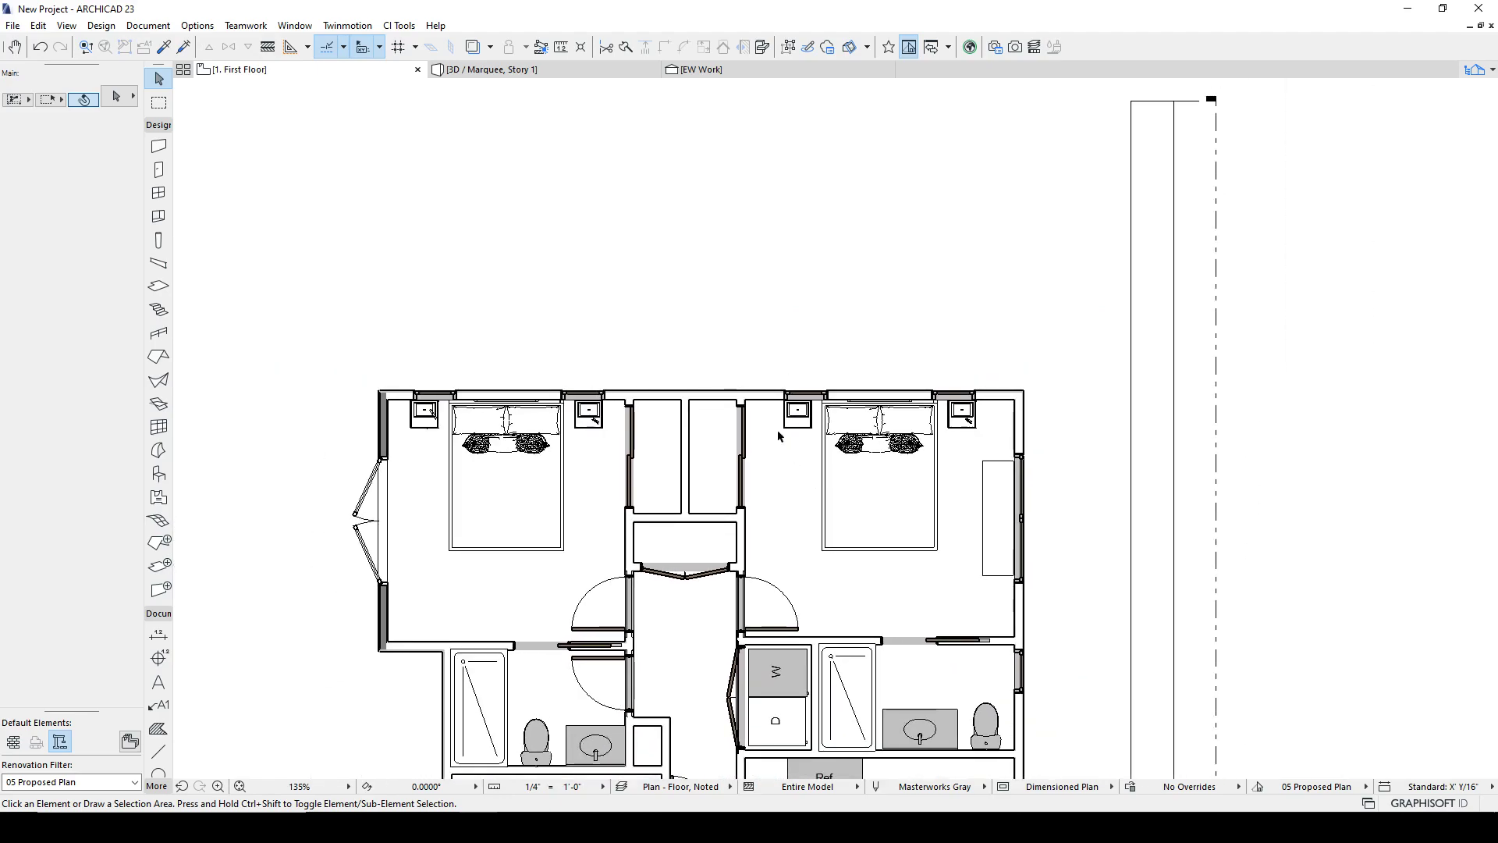
{"action": "left_click", "coordinate": [740, 454]}
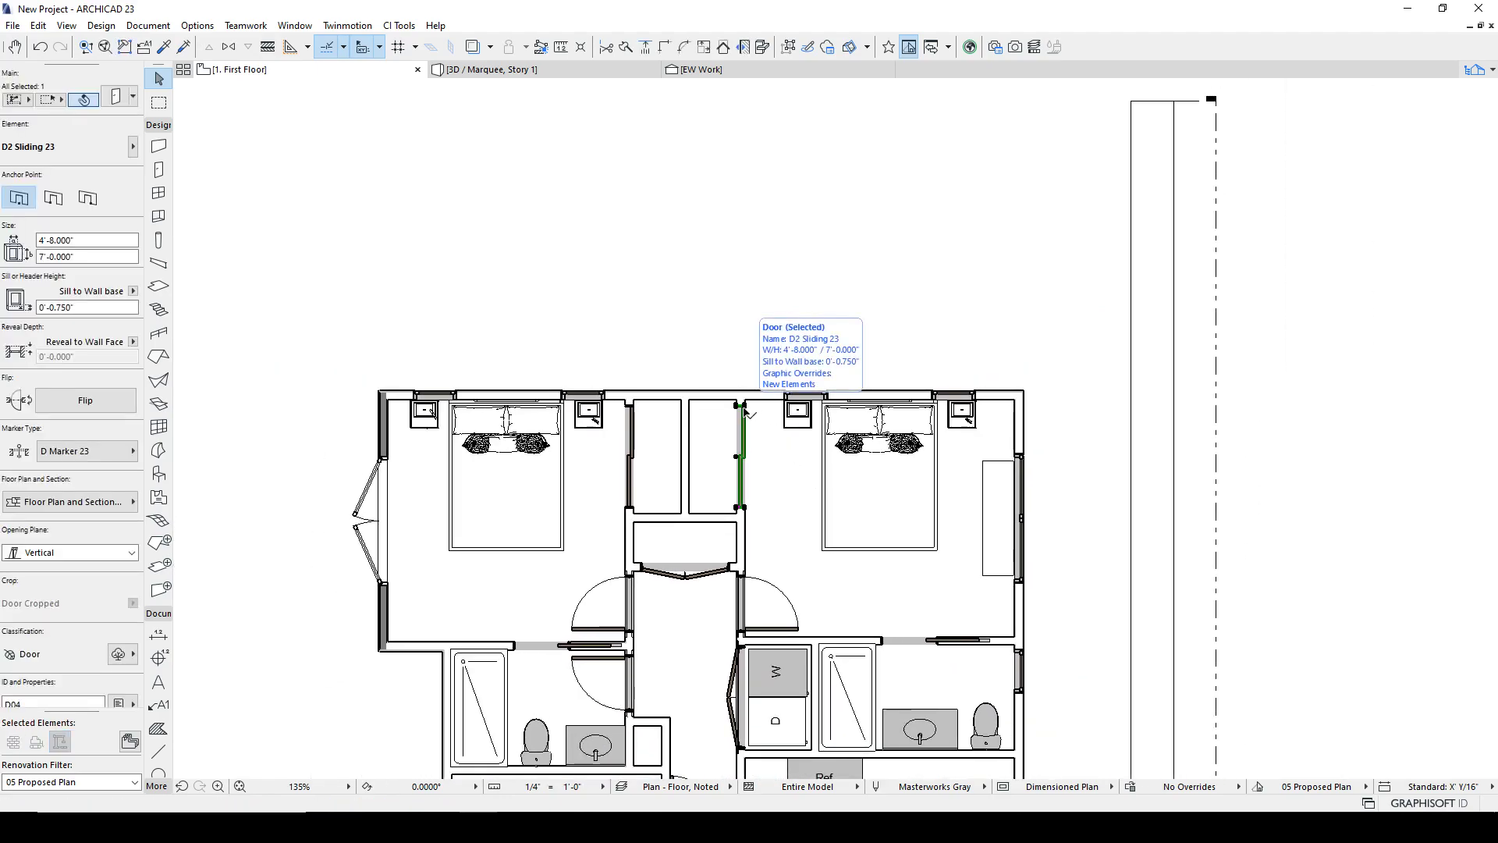
{"action": "left_click", "coordinate": [774, 408]}
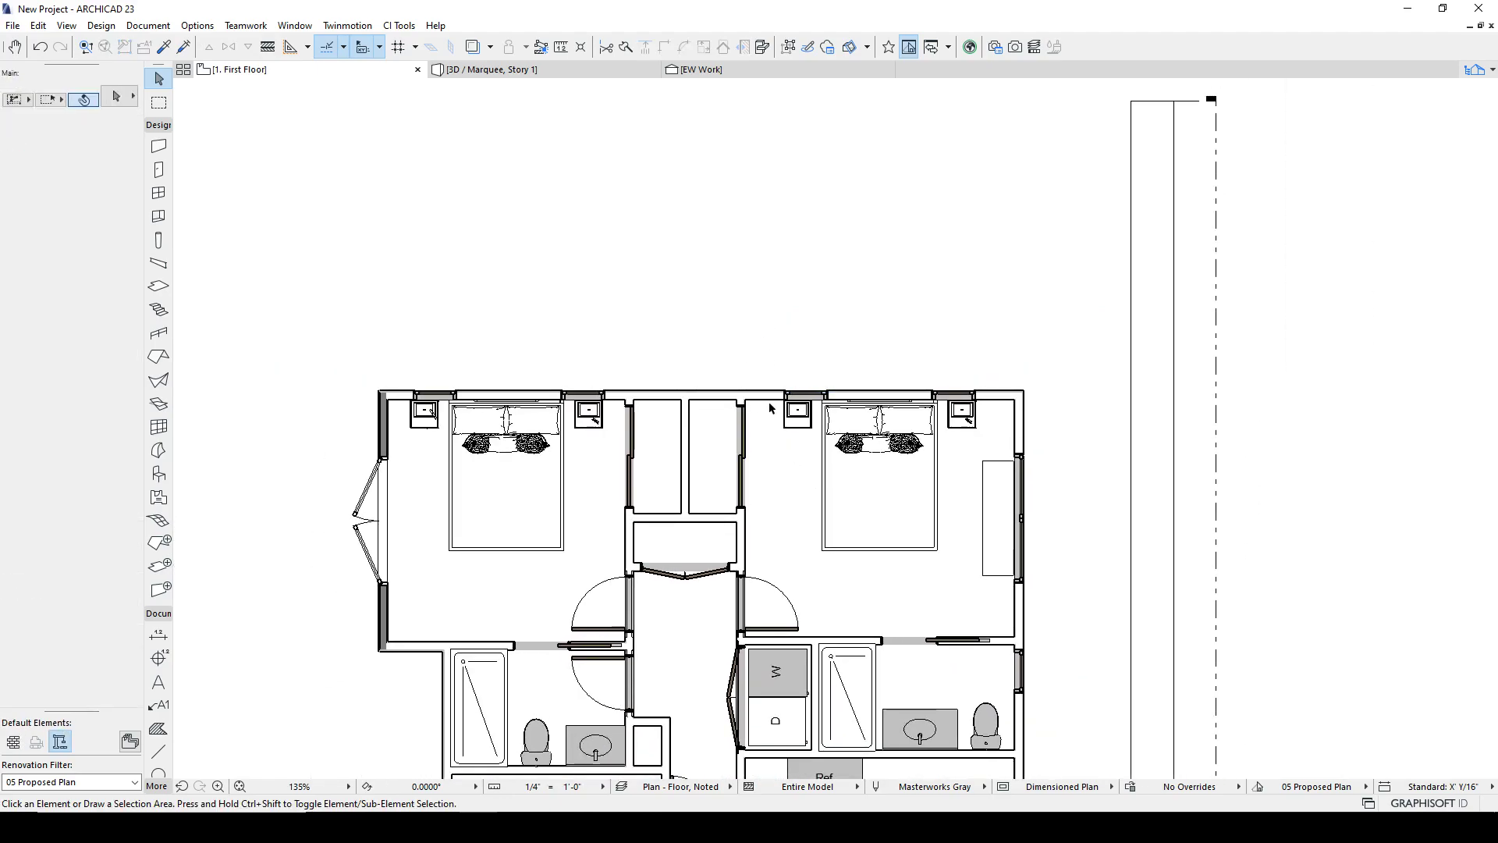
{"action": "scroll", "scroll_direction": "down", "scroll_amount": 3}
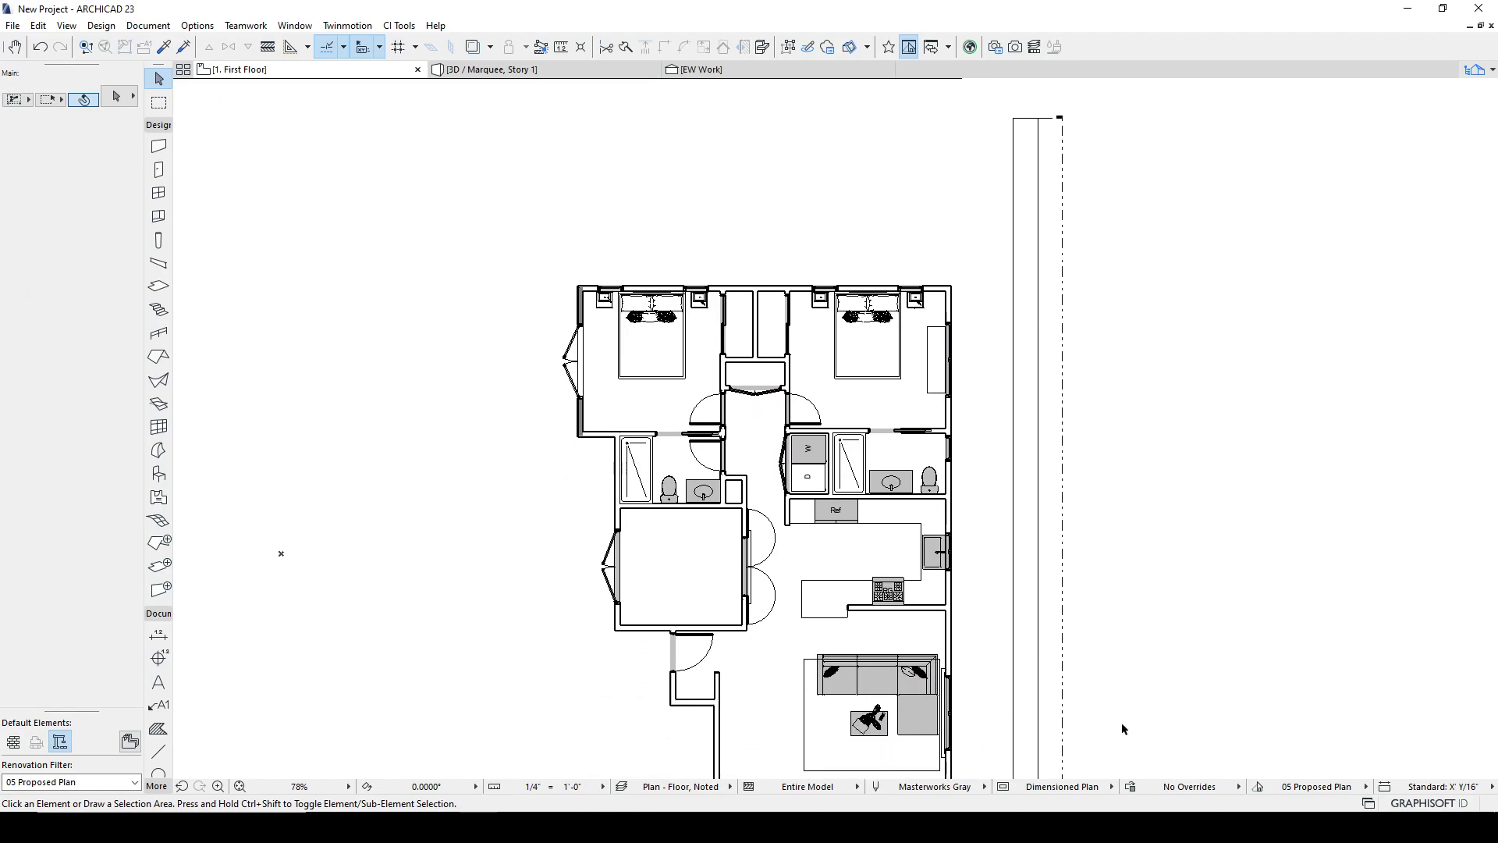
{"action": "left_click", "coordinate": [134, 781]}
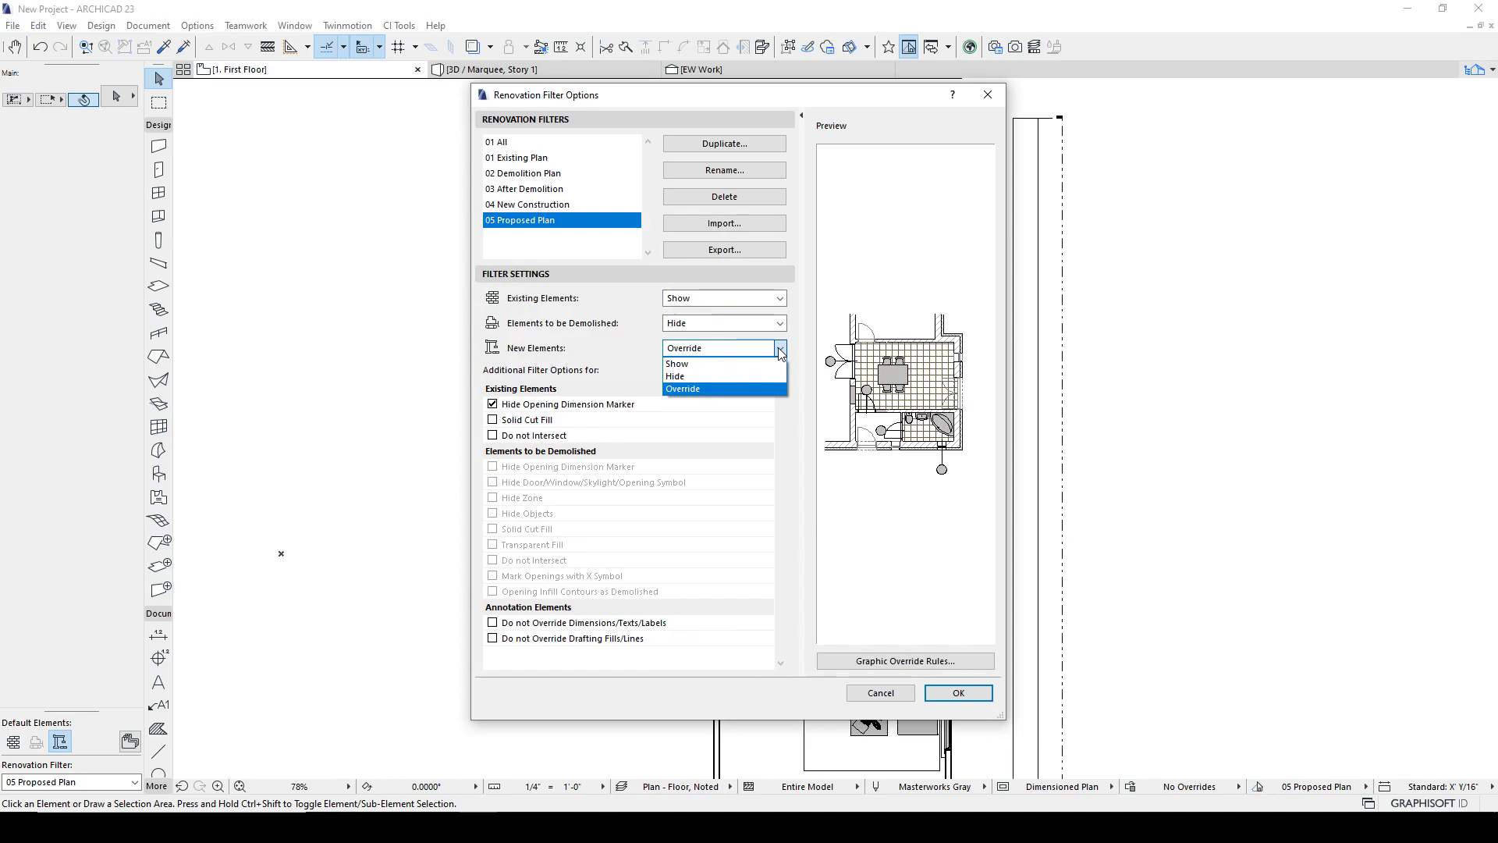
Switch New Elements on the 05 Proposed Plan filter from Override to Show and apply it.
{"action": "left_click", "coordinate": [676, 363]}
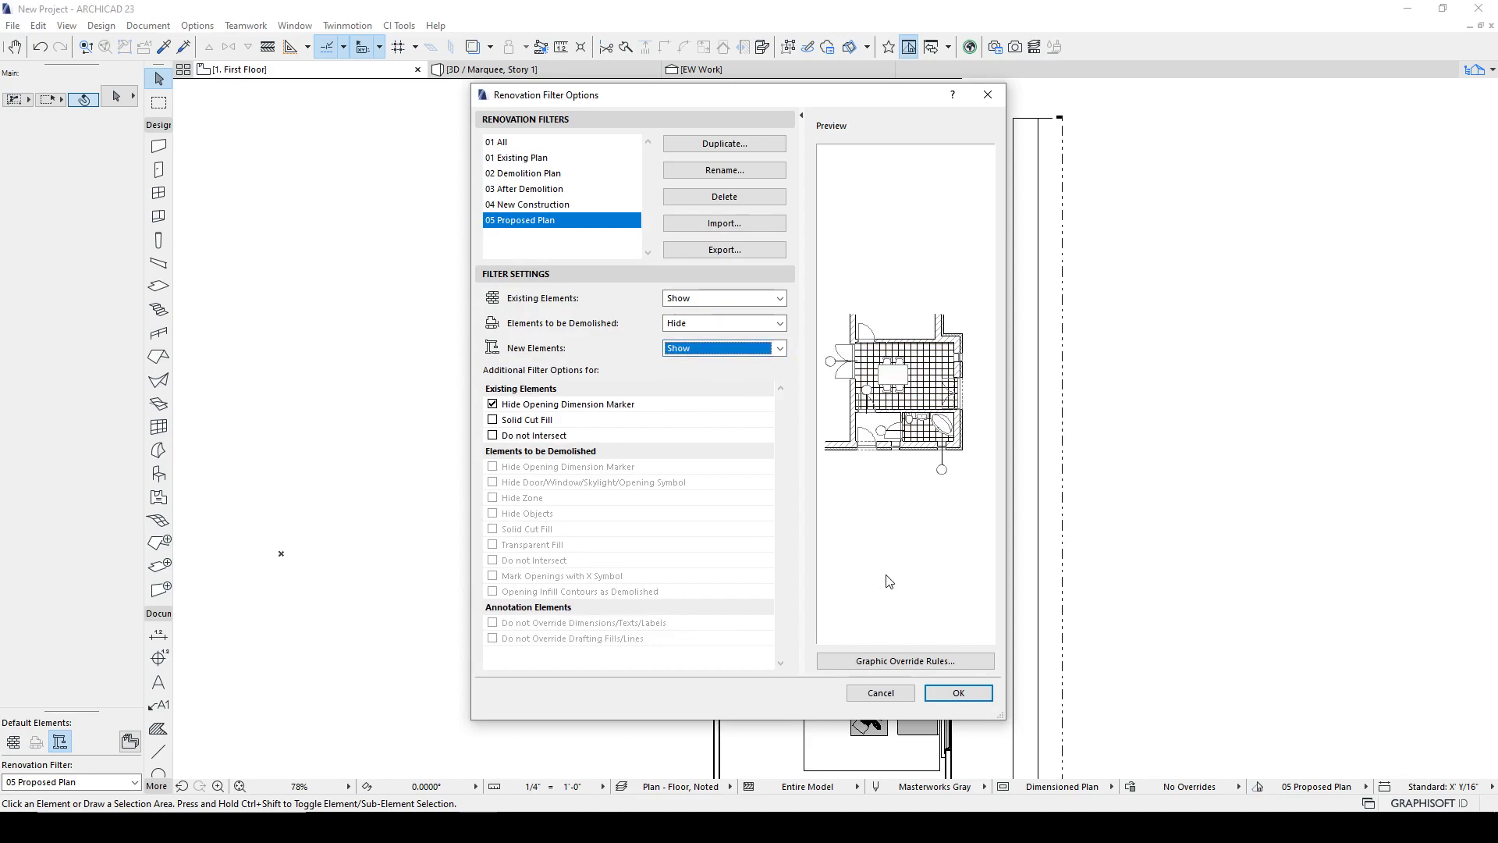
{"action": "left_click", "coordinate": [956, 691]}
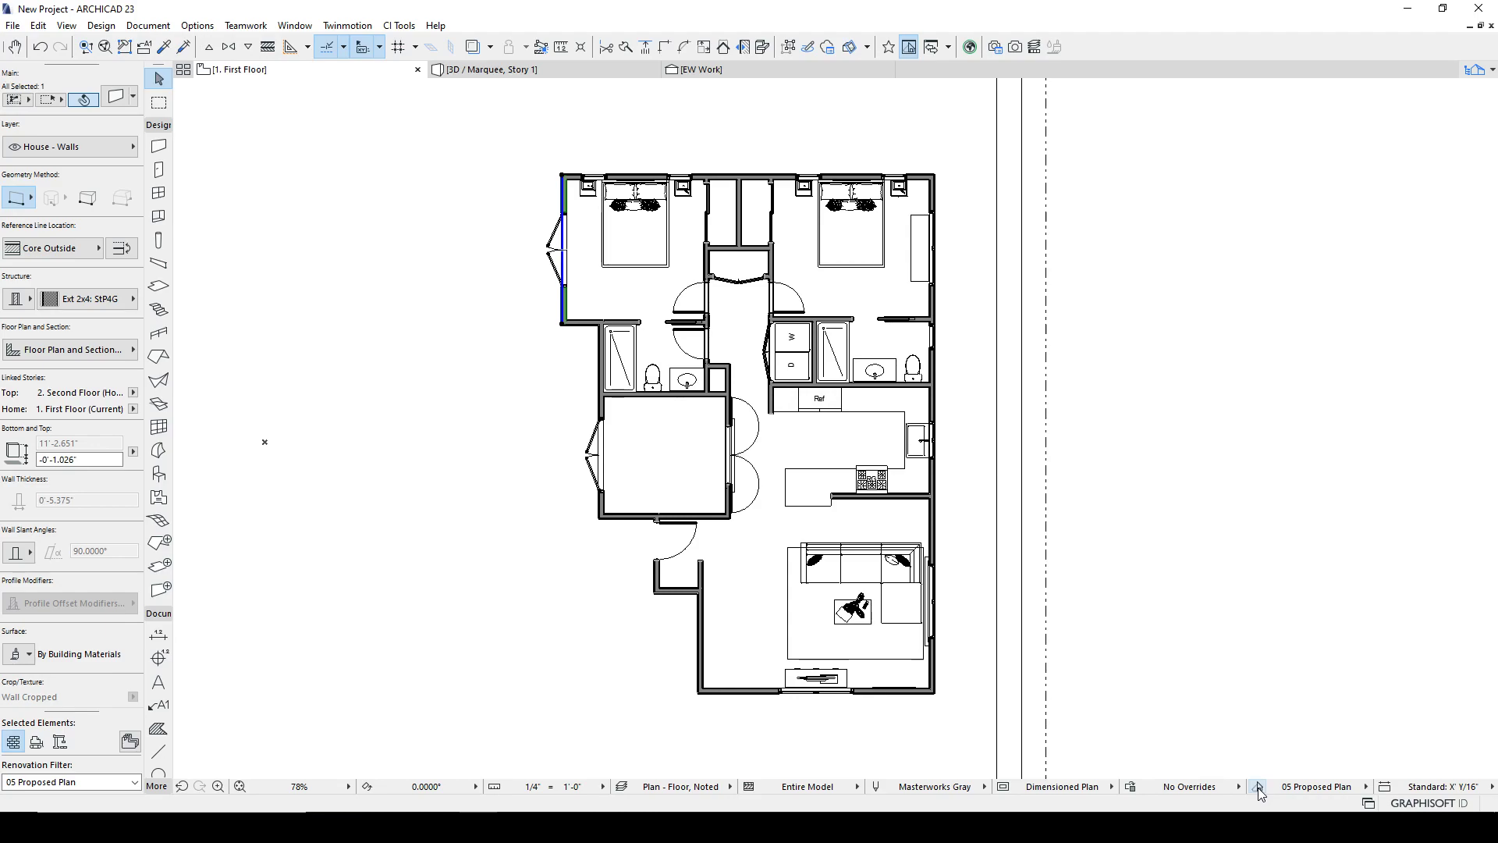
{"action": "left_click", "coordinate": [1259, 786]}
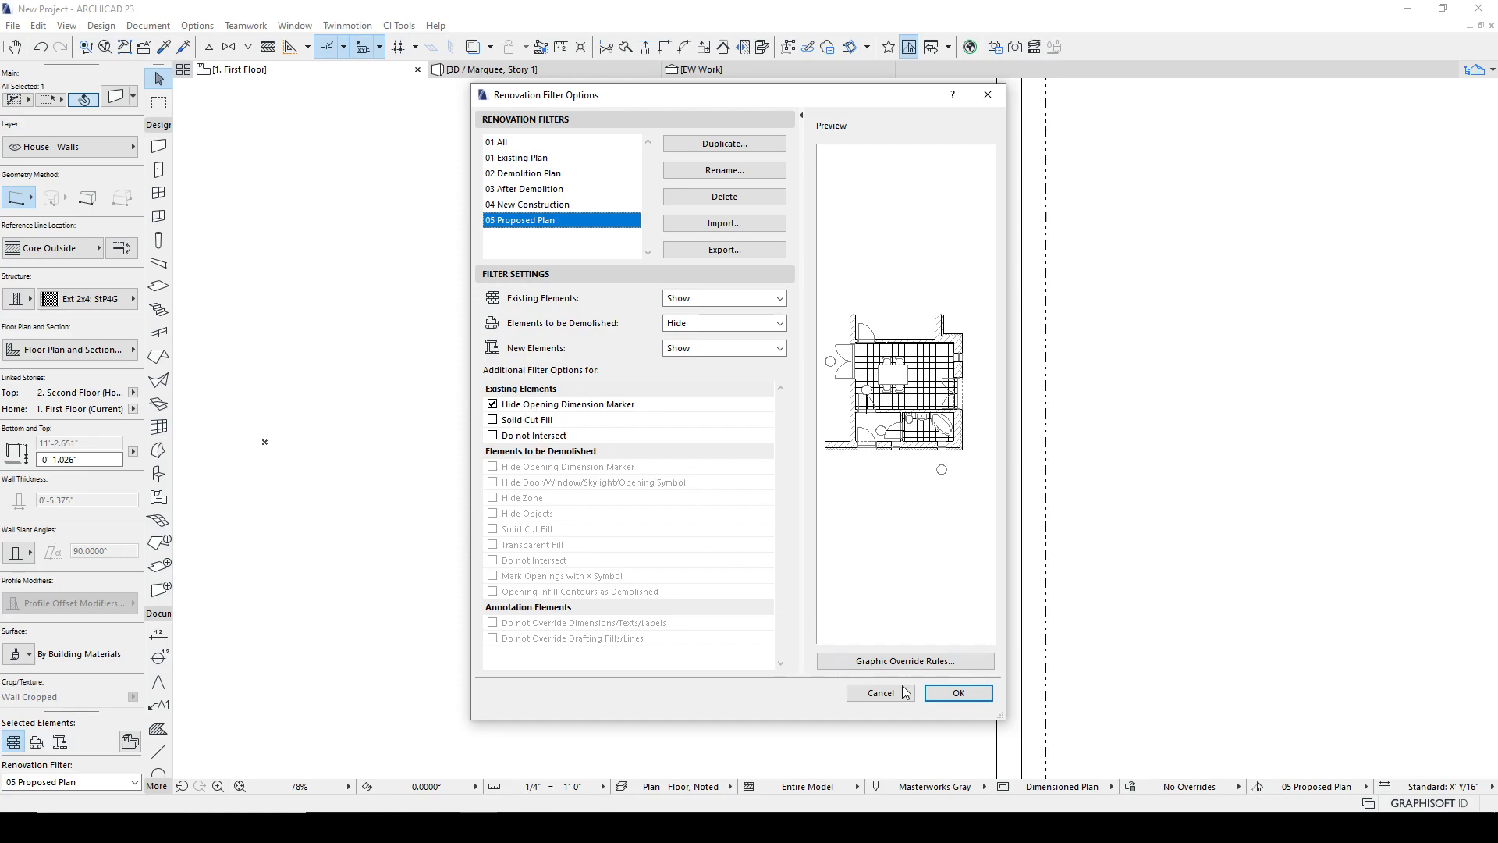
{"action": "left_click", "coordinate": [957, 693]}
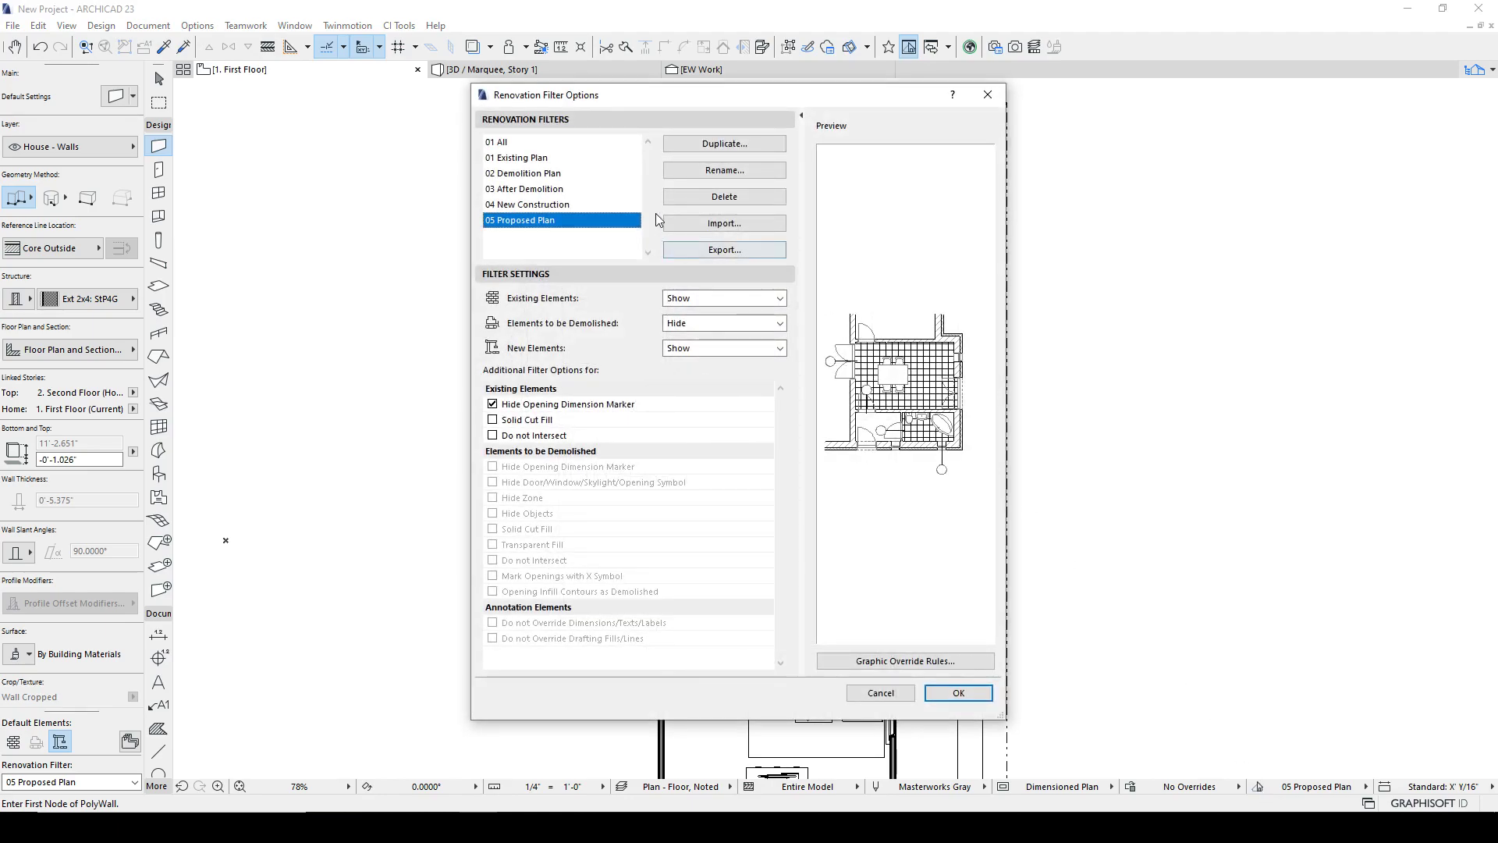
Apply the 01 All renovation filter so every element shows on the plan.
{"action": "left_click", "coordinate": [498, 142]}
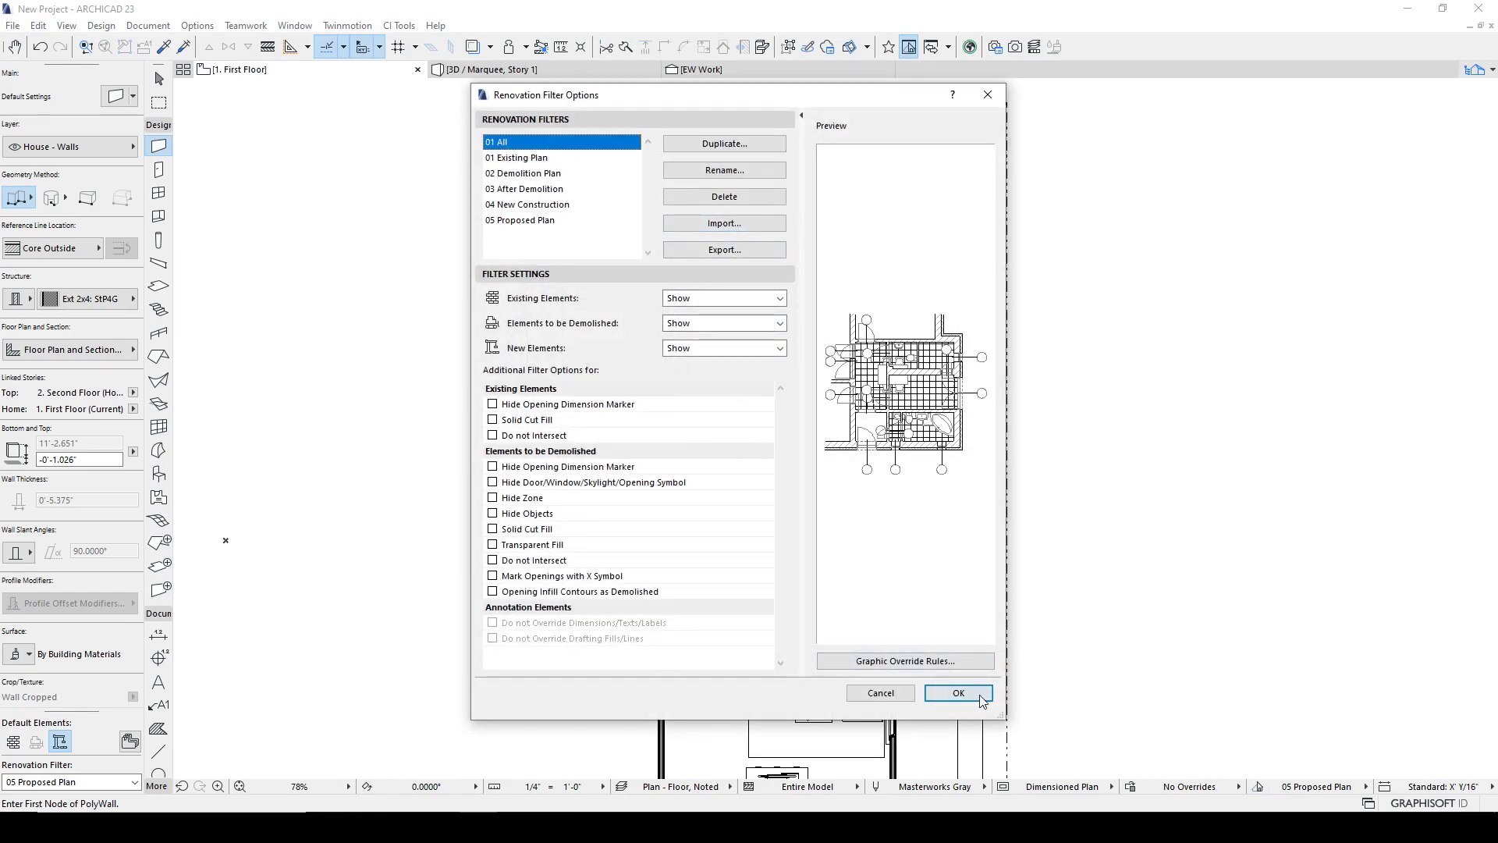
{"action": "left_click", "coordinate": [956, 692]}
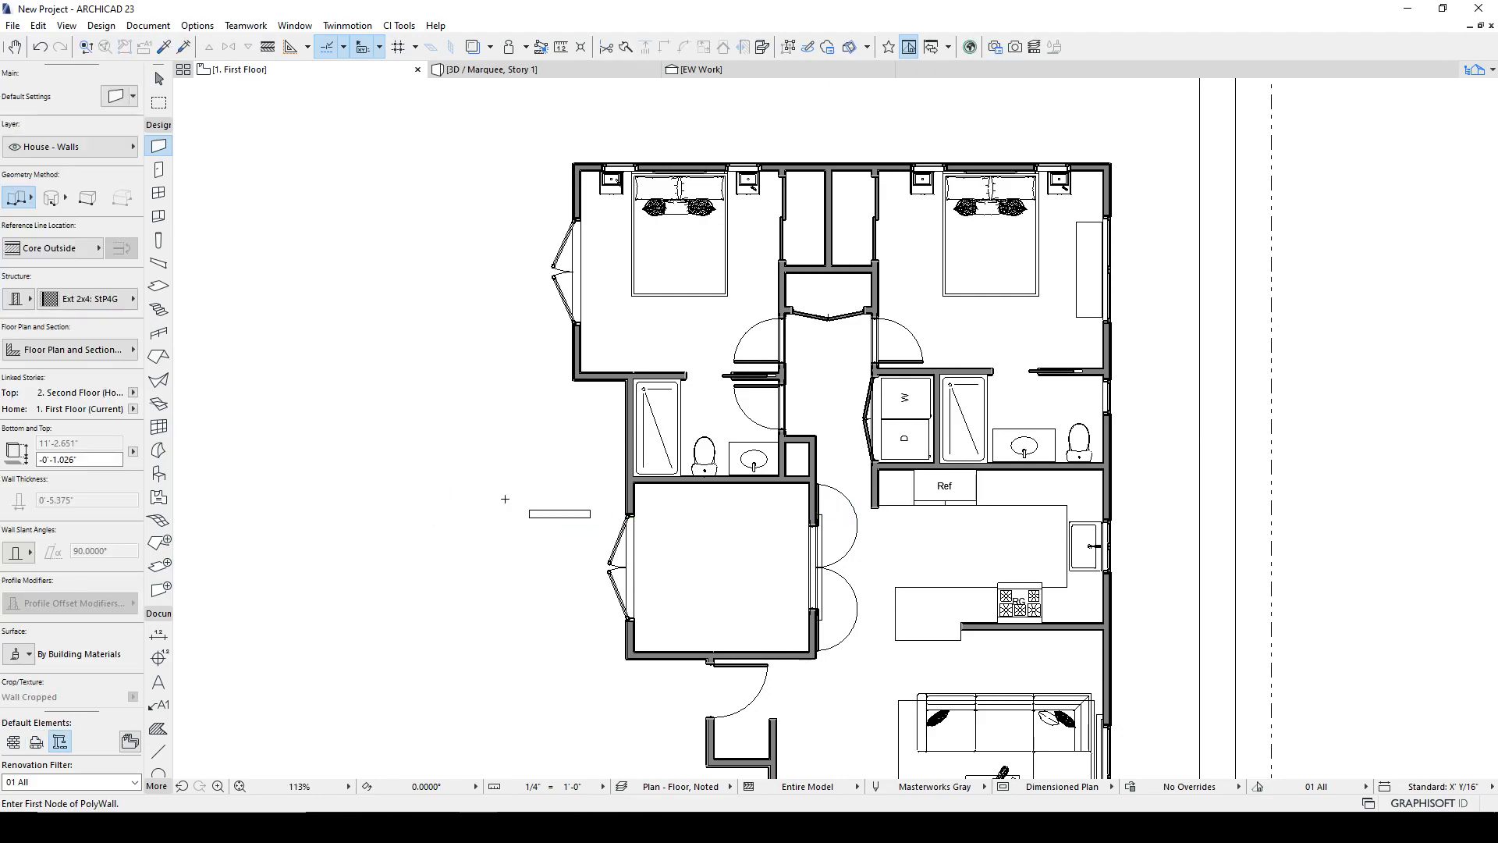
Set the wall renovation status, draw the three-wall bump-out on the north wall, and deselect.
{"action": "left_click", "coordinate": [558, 513]}
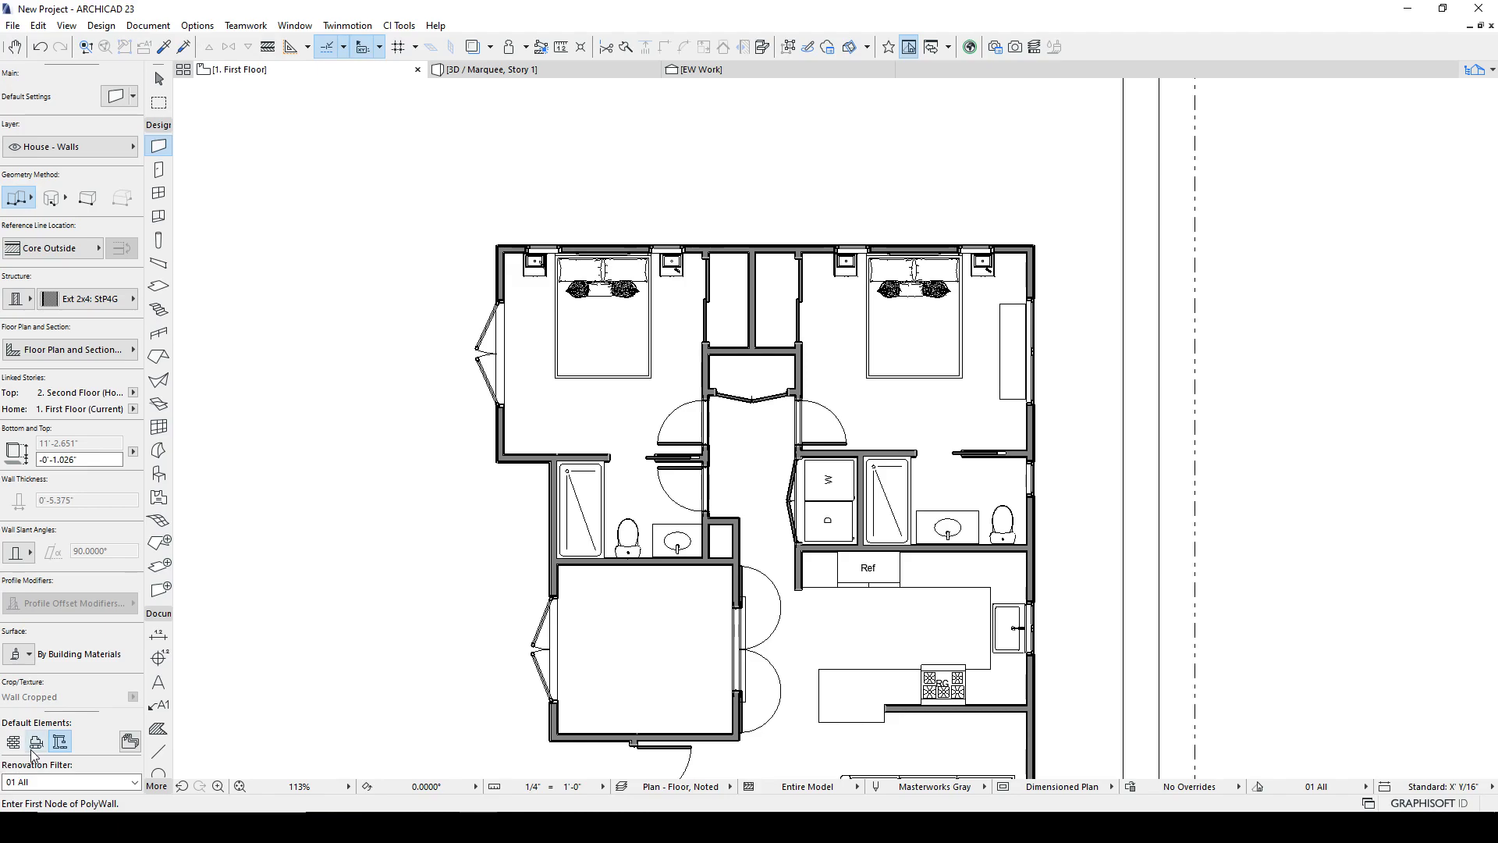
{"action": "mouse_move", "coordinate": [36, 742]}
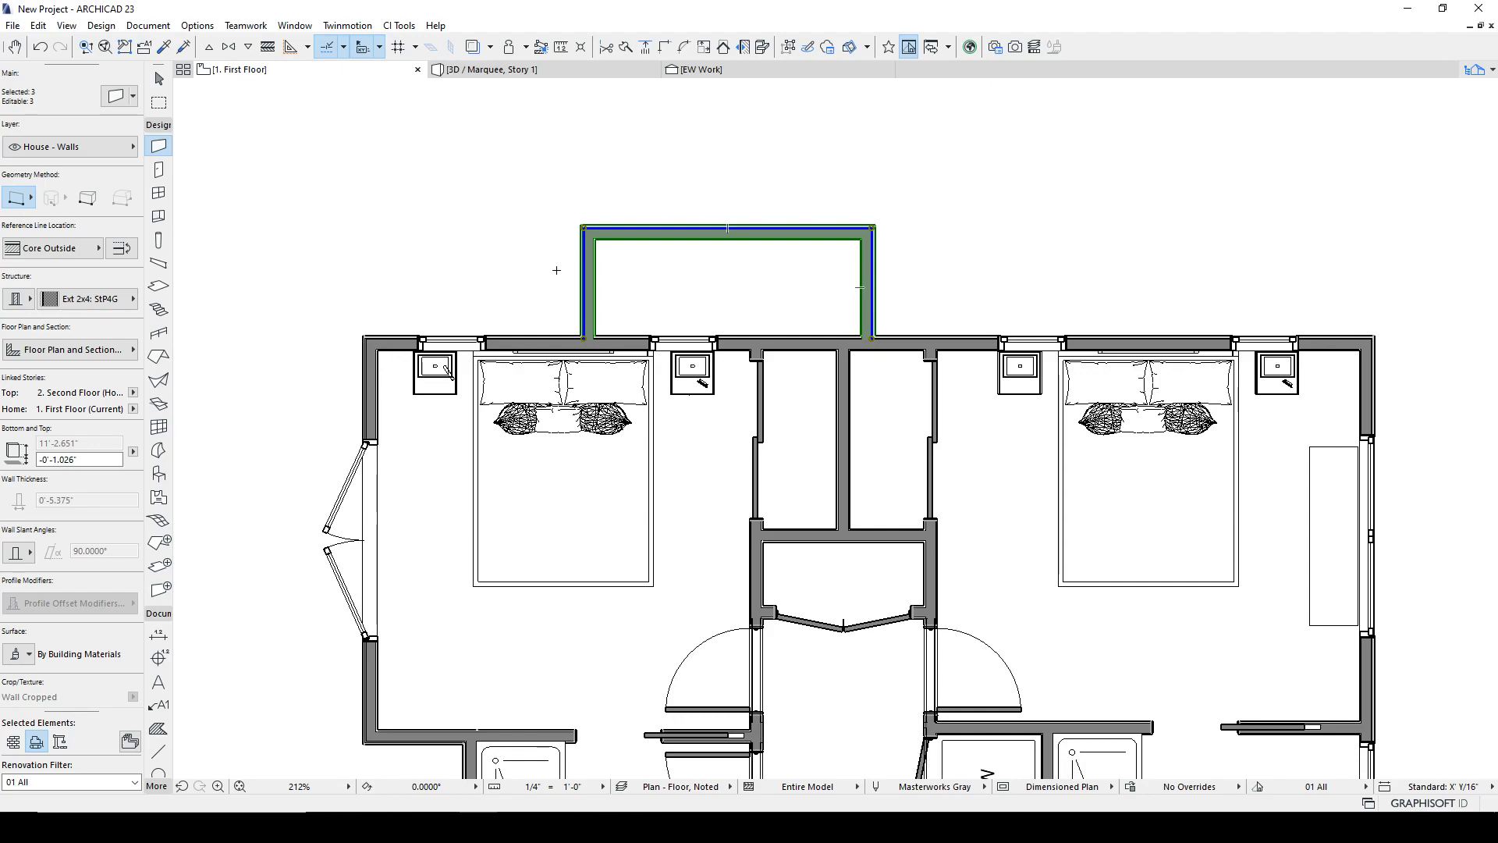
{"action": "left_click", "coordinate": [59, 741]}
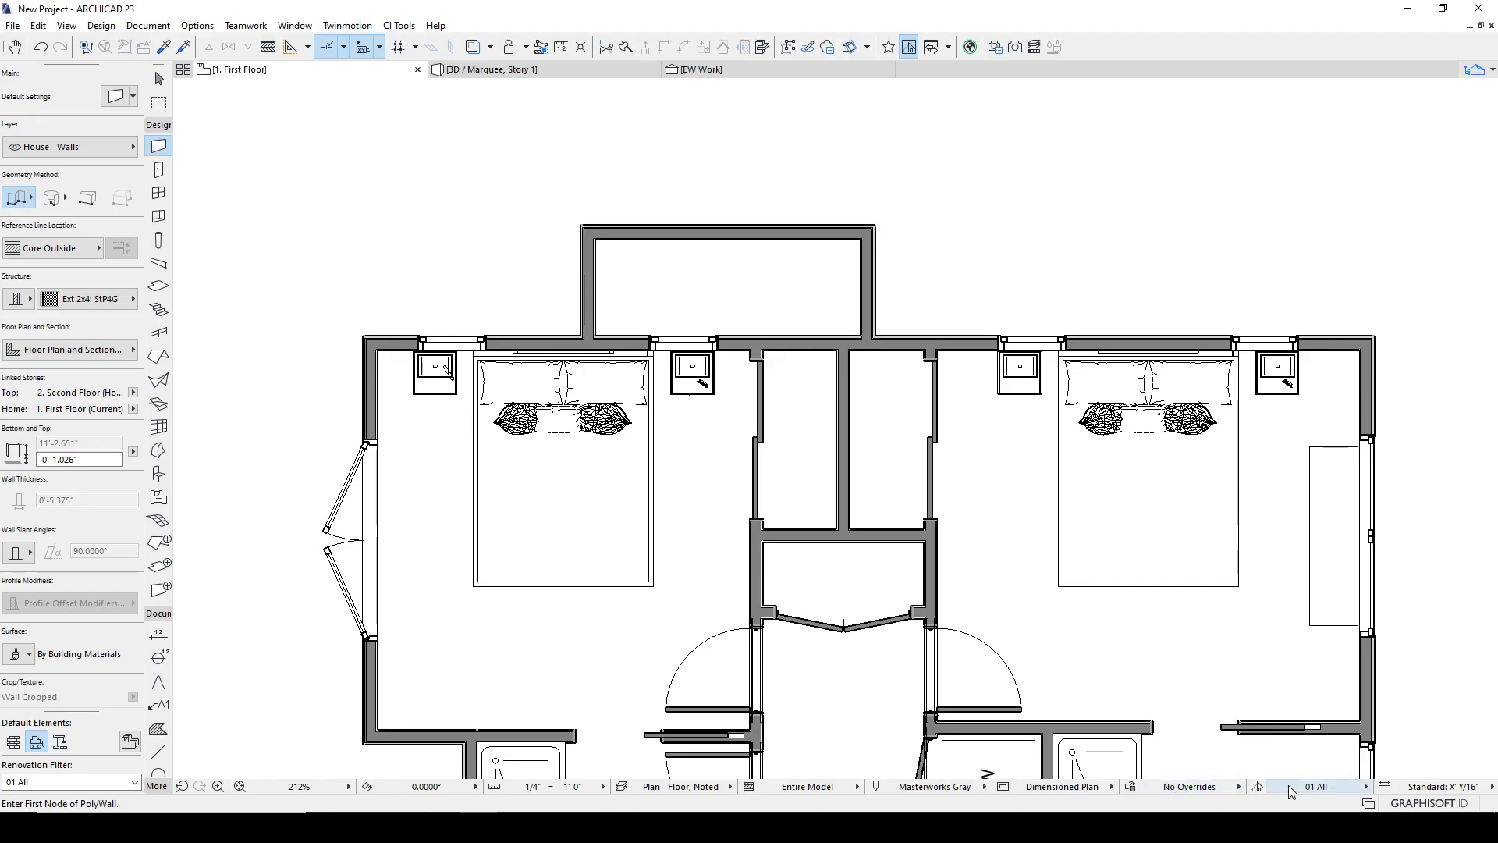
Apply the 05 Proposed Plan filter and zoom into the bedroom walls.
{"action": "left_click", "coordinate": [1317, 785]}
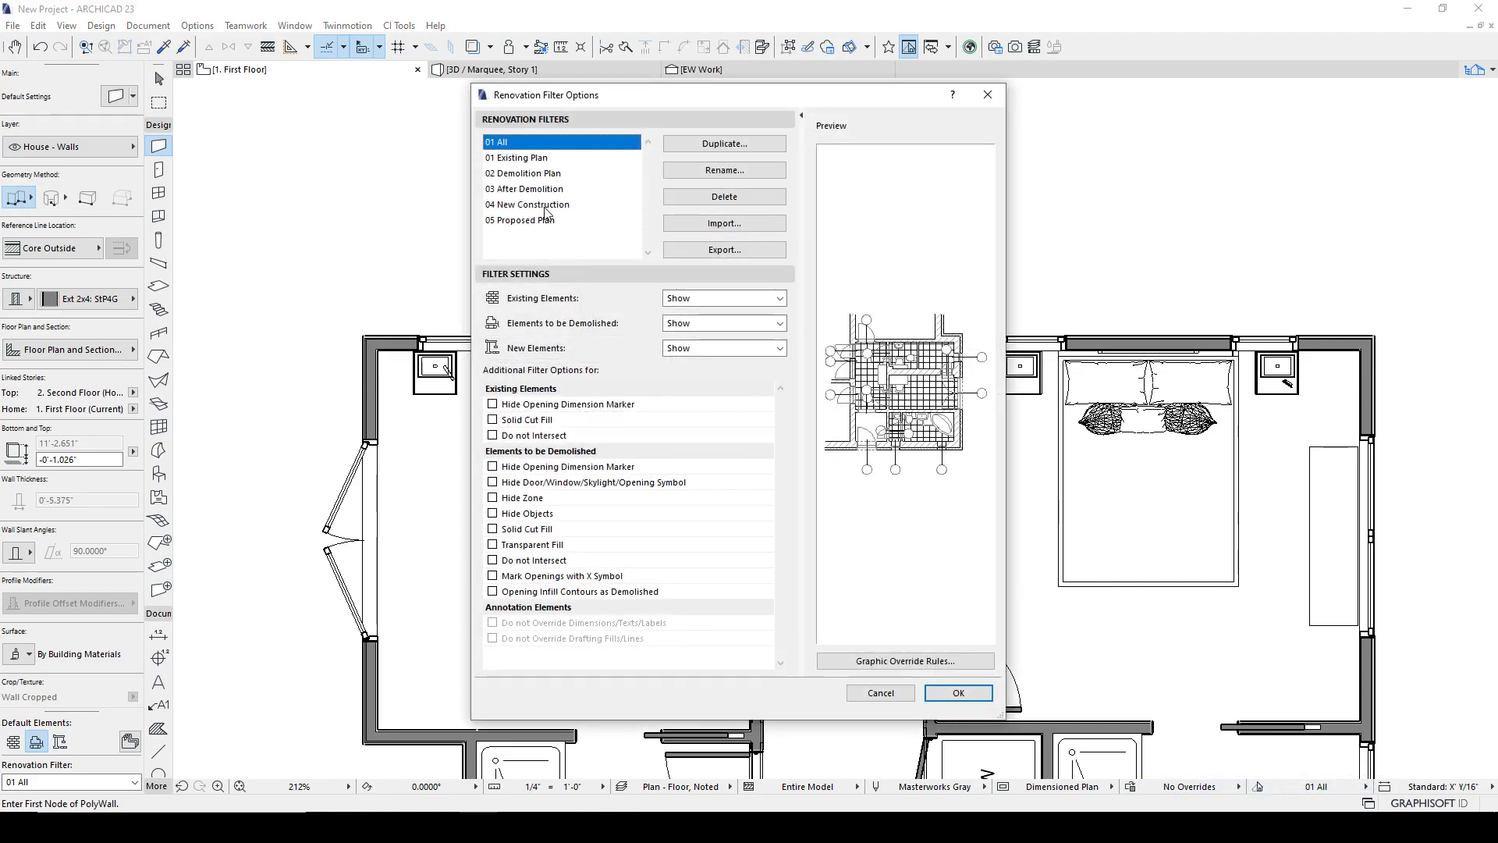
{"action": "left_click", "coordinate": [957, 693]}
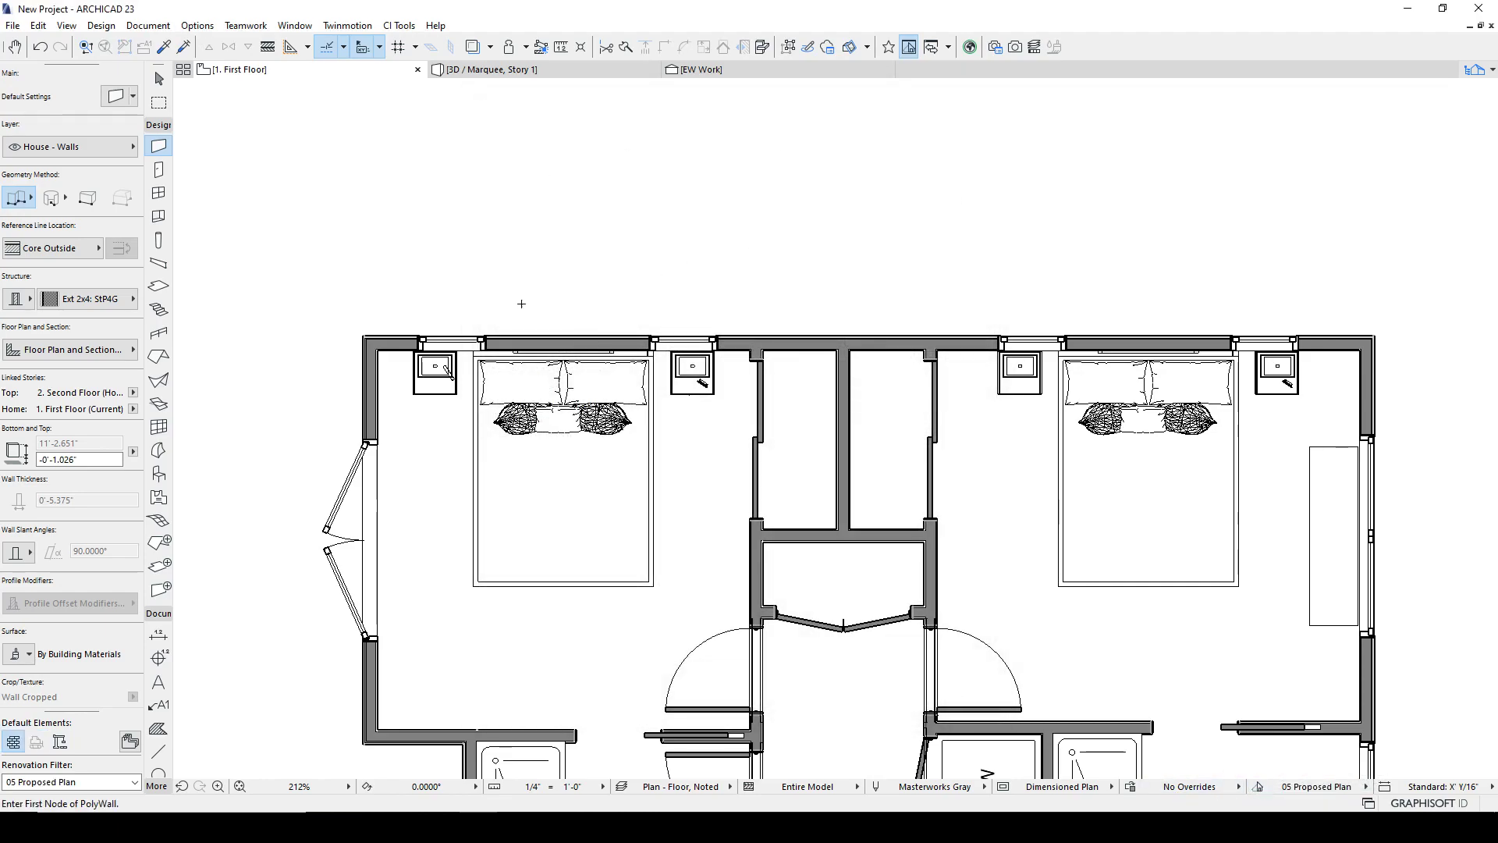
{"action": "mouse_move", "coordinate": [723, 315]}
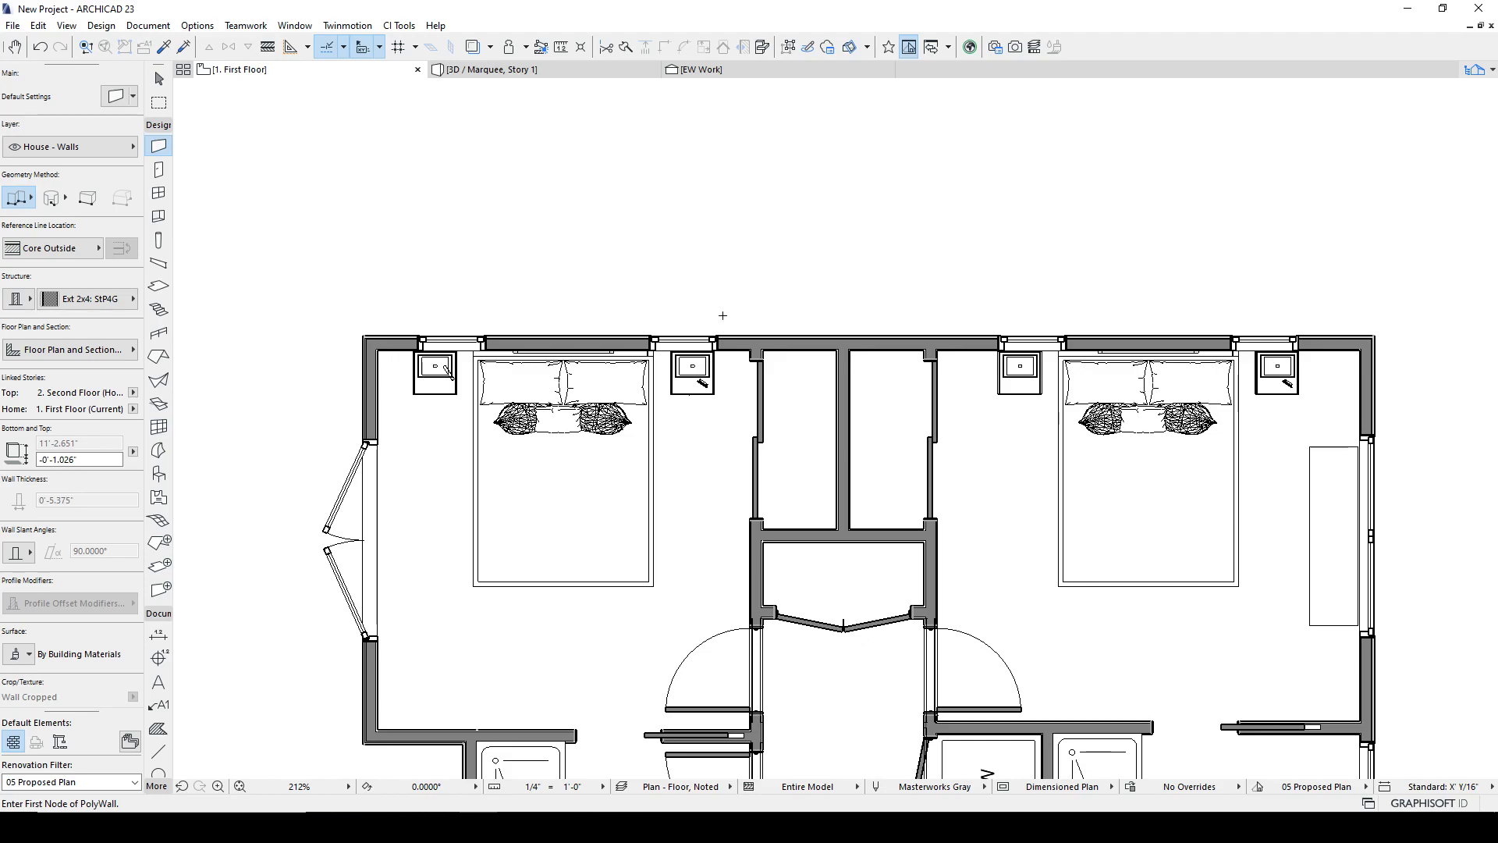
{"action": "scroll", "scroll_direction": "down", "scroll_amount": 3}
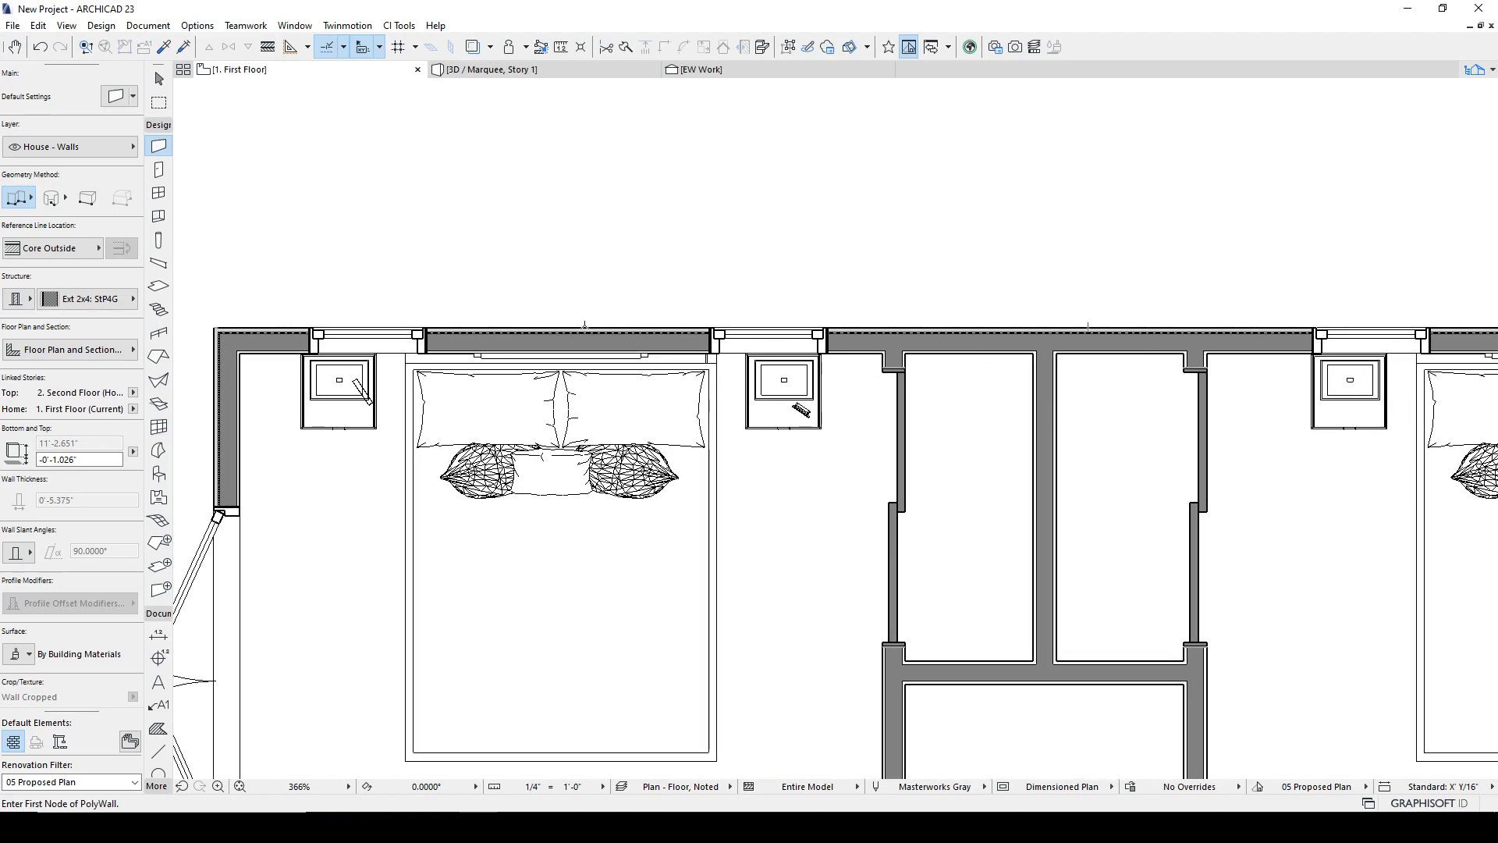
{"action": "mouse_move", "coordinate": [1092, 319]}
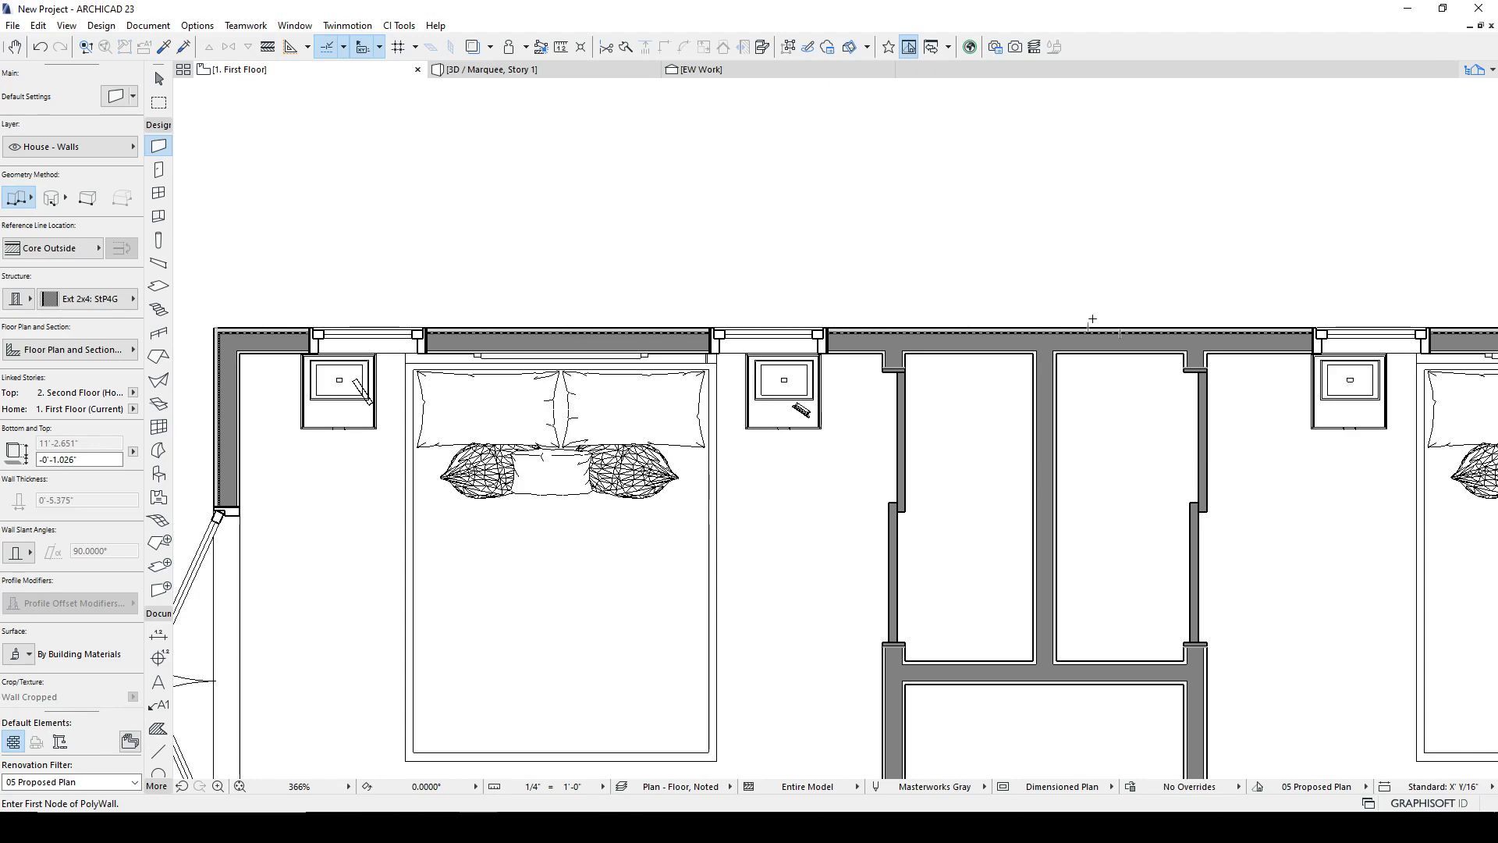
{"action": "mouse_move", "coordinate": [950, 431]}
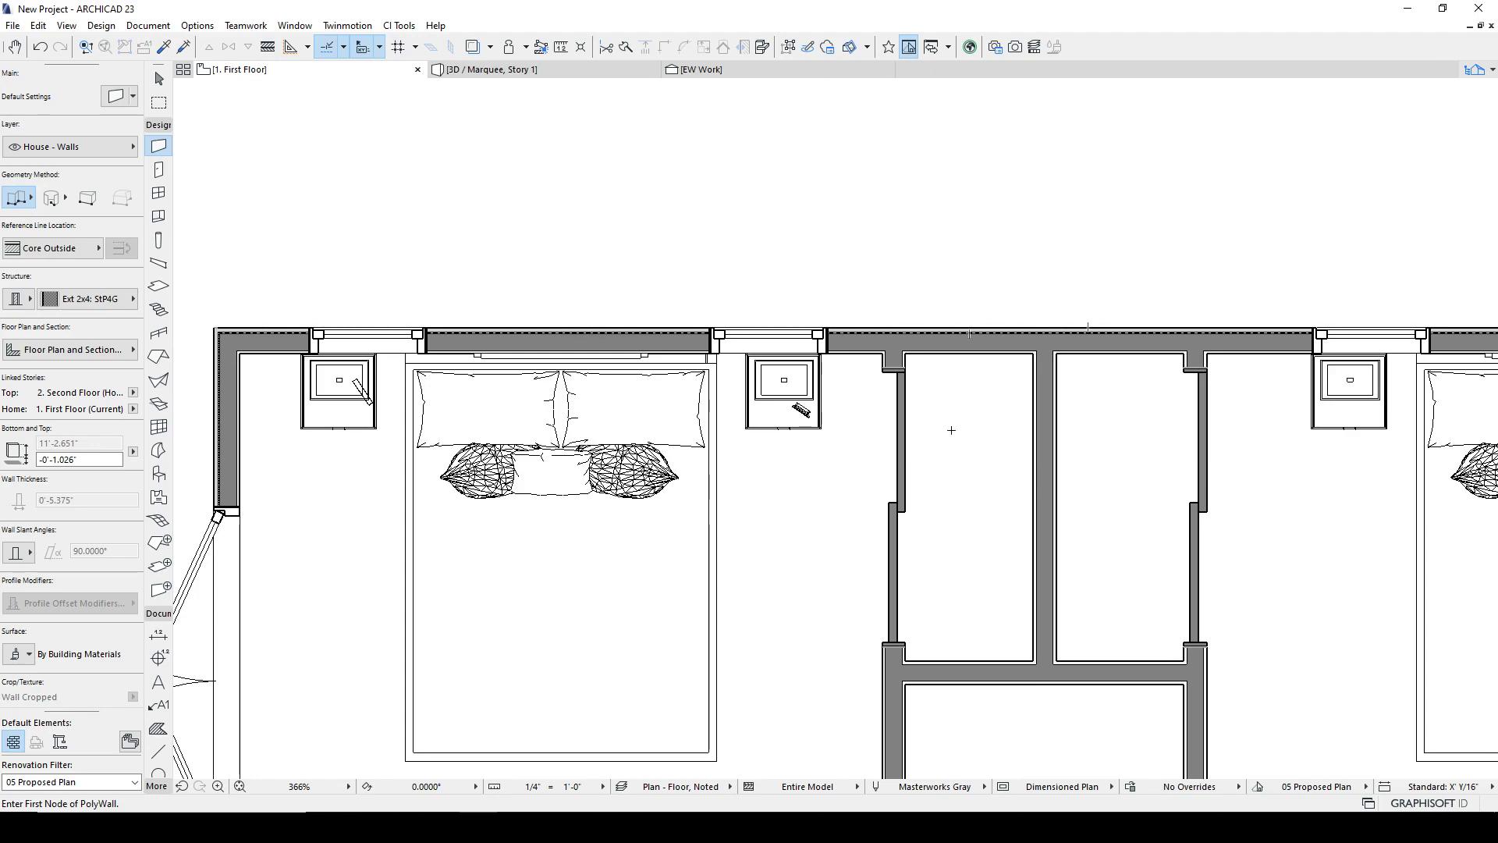
{"action": "mouse_move", "coordinate": [1096, 585]}
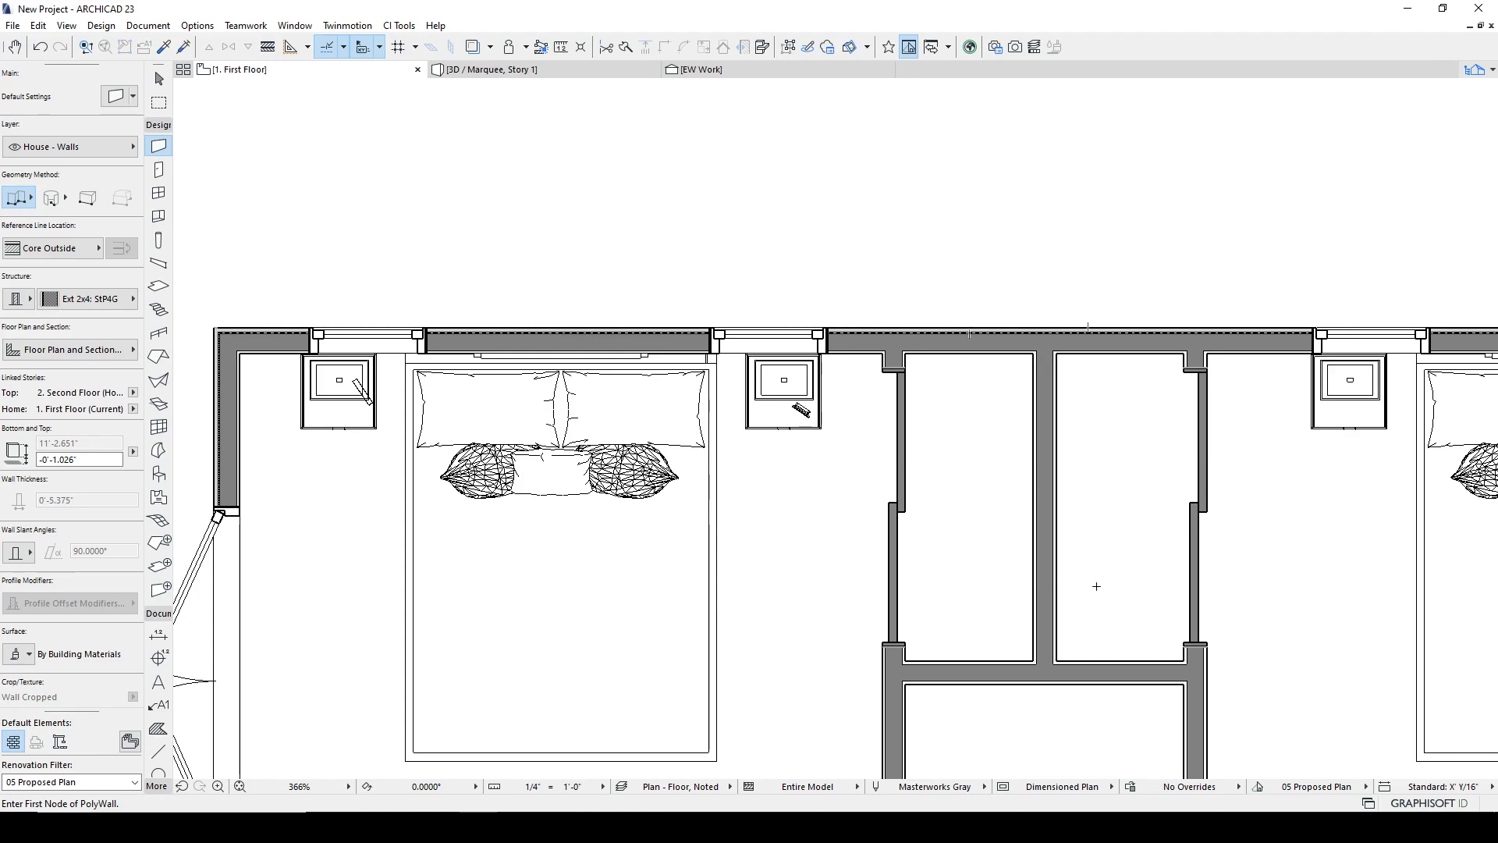
{"action": "mouse_move", "coordinate": [1284, 791]}
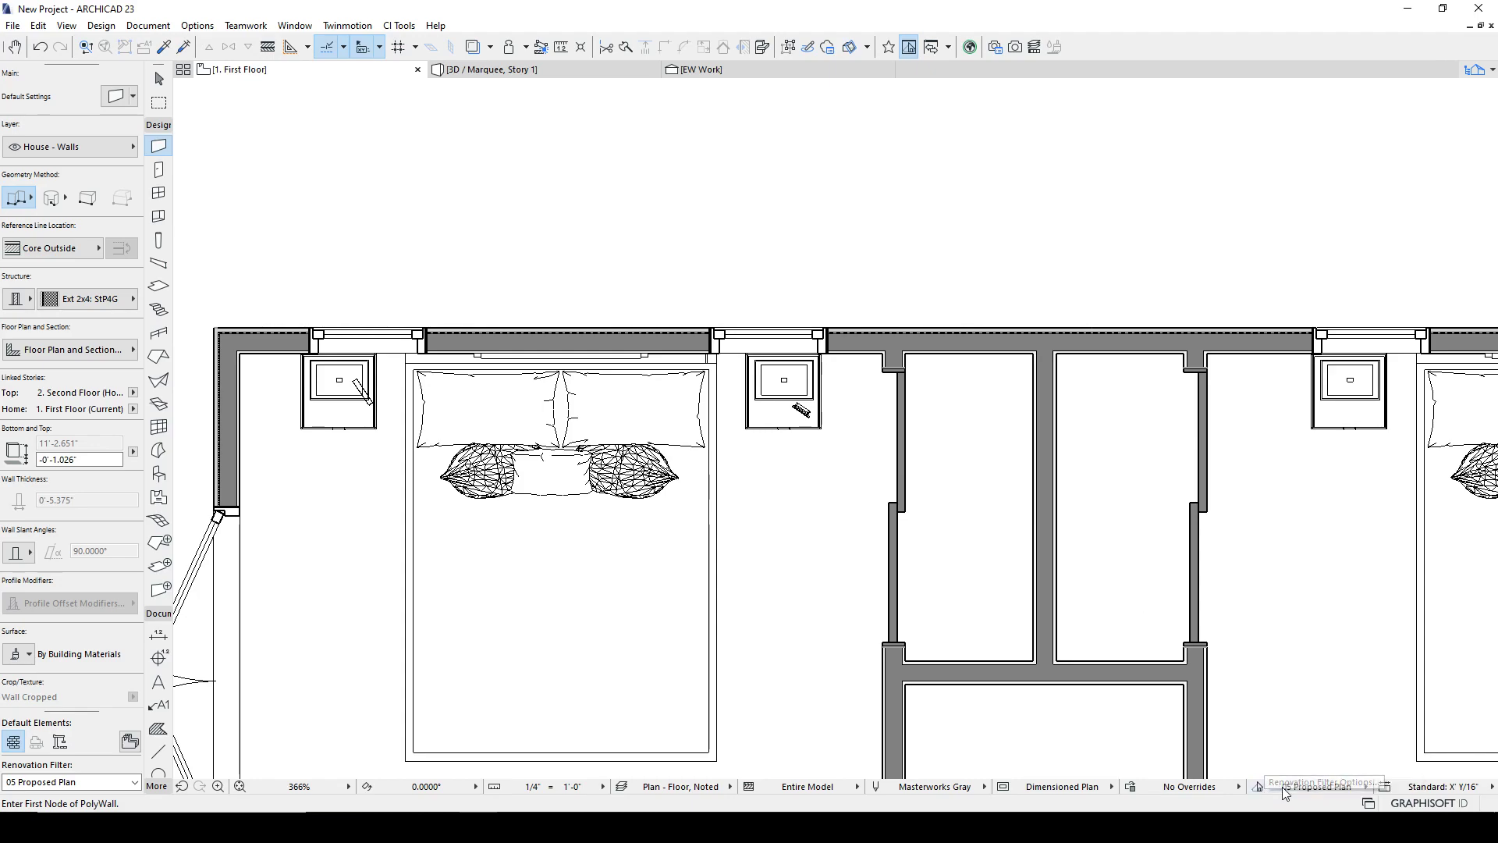
Set Elements to be Demolished to Override in the Proposed Plan filter settings.
{"action": "left_click", "coordinate": [1284, 793]}
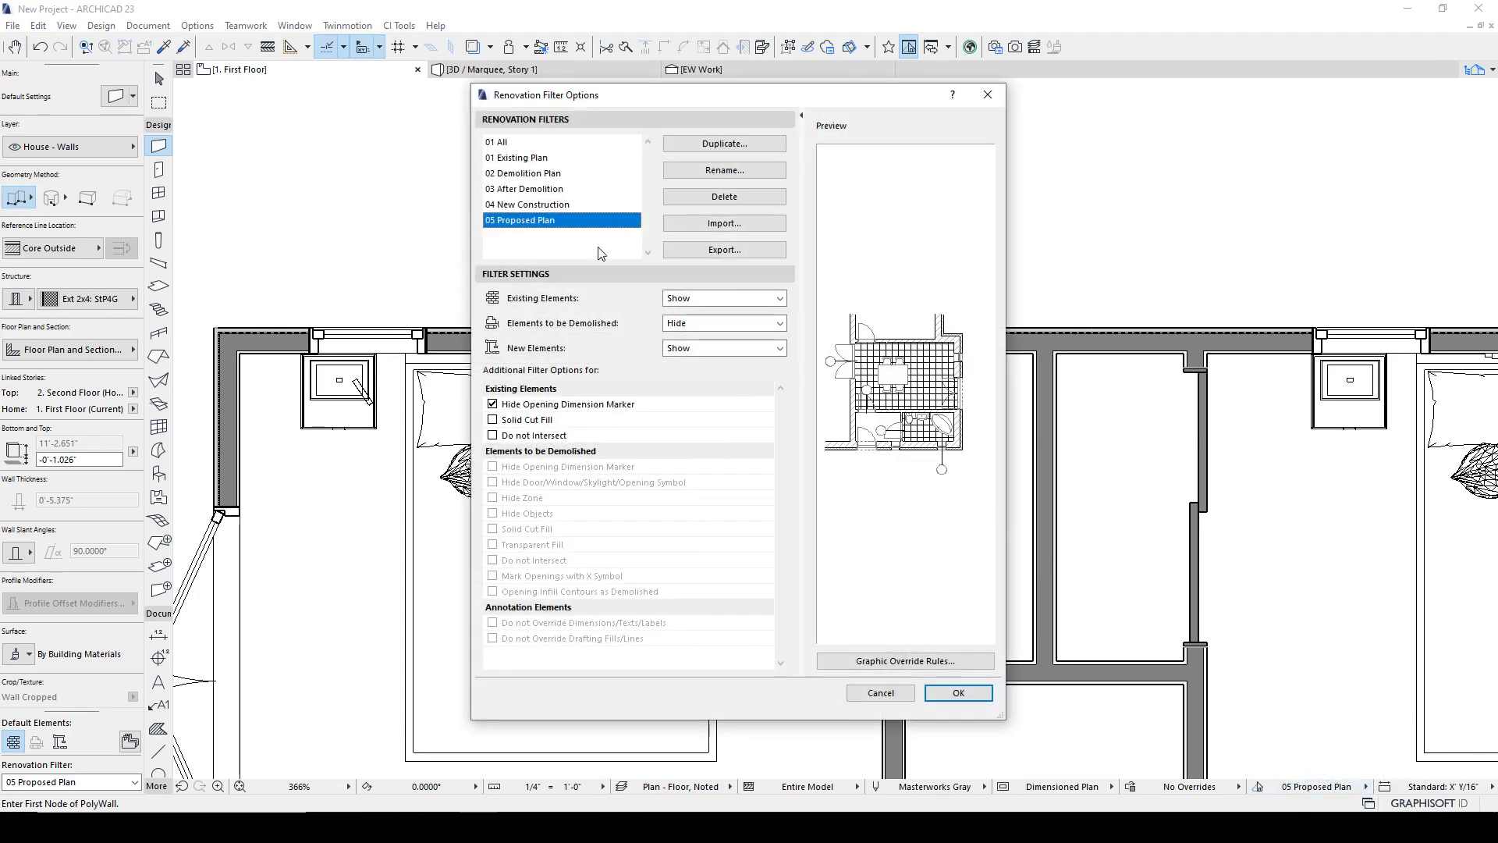
{"action": "left_click", "coordinate": [721, 321]}
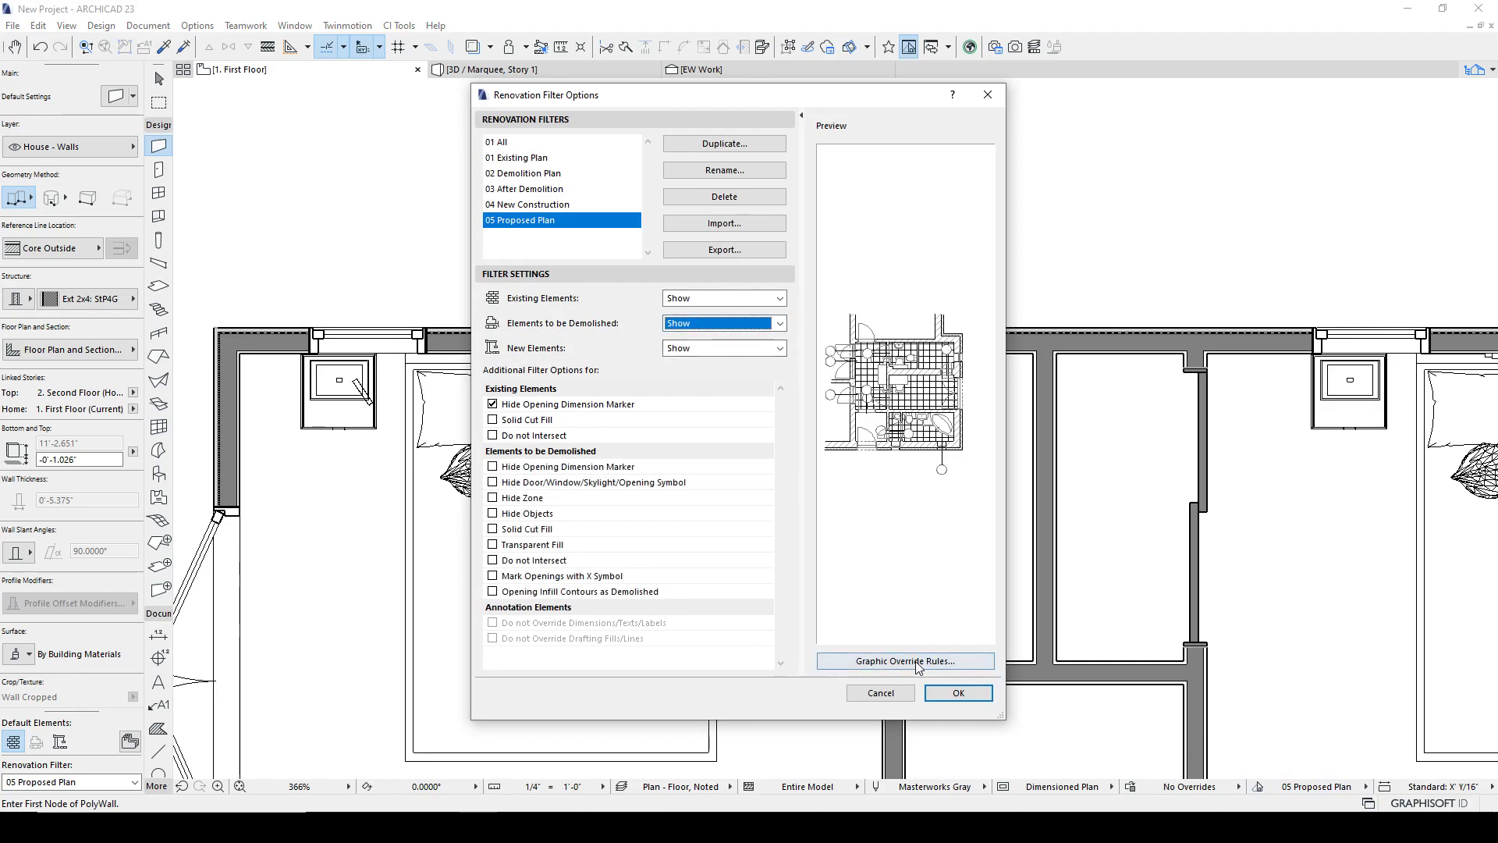
{"action": "left_click", "coordinate": [904, 661]}
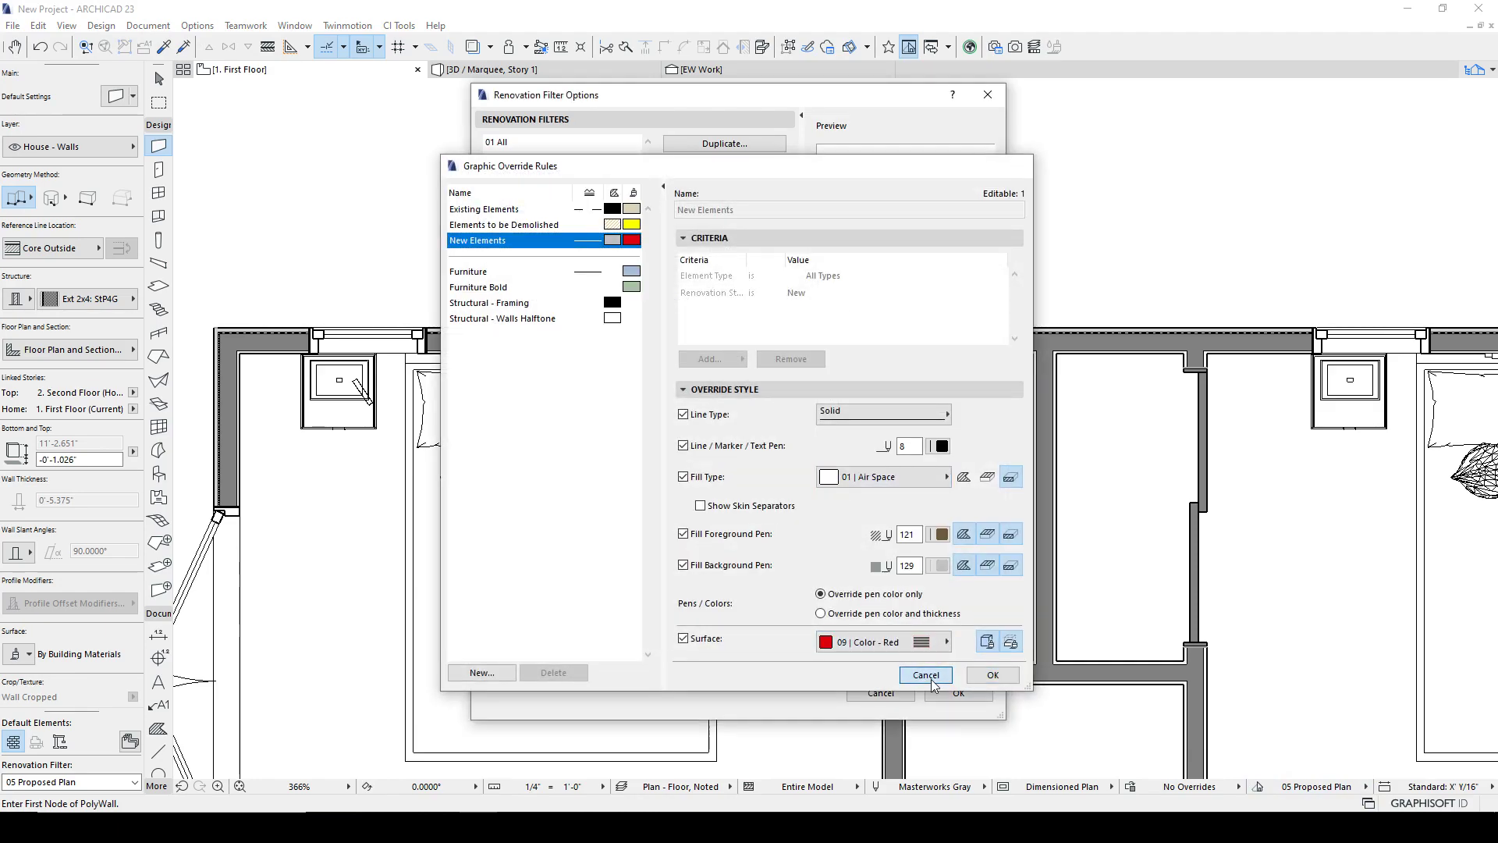
{"action": "left_click", "coordinate": [922, 674]}
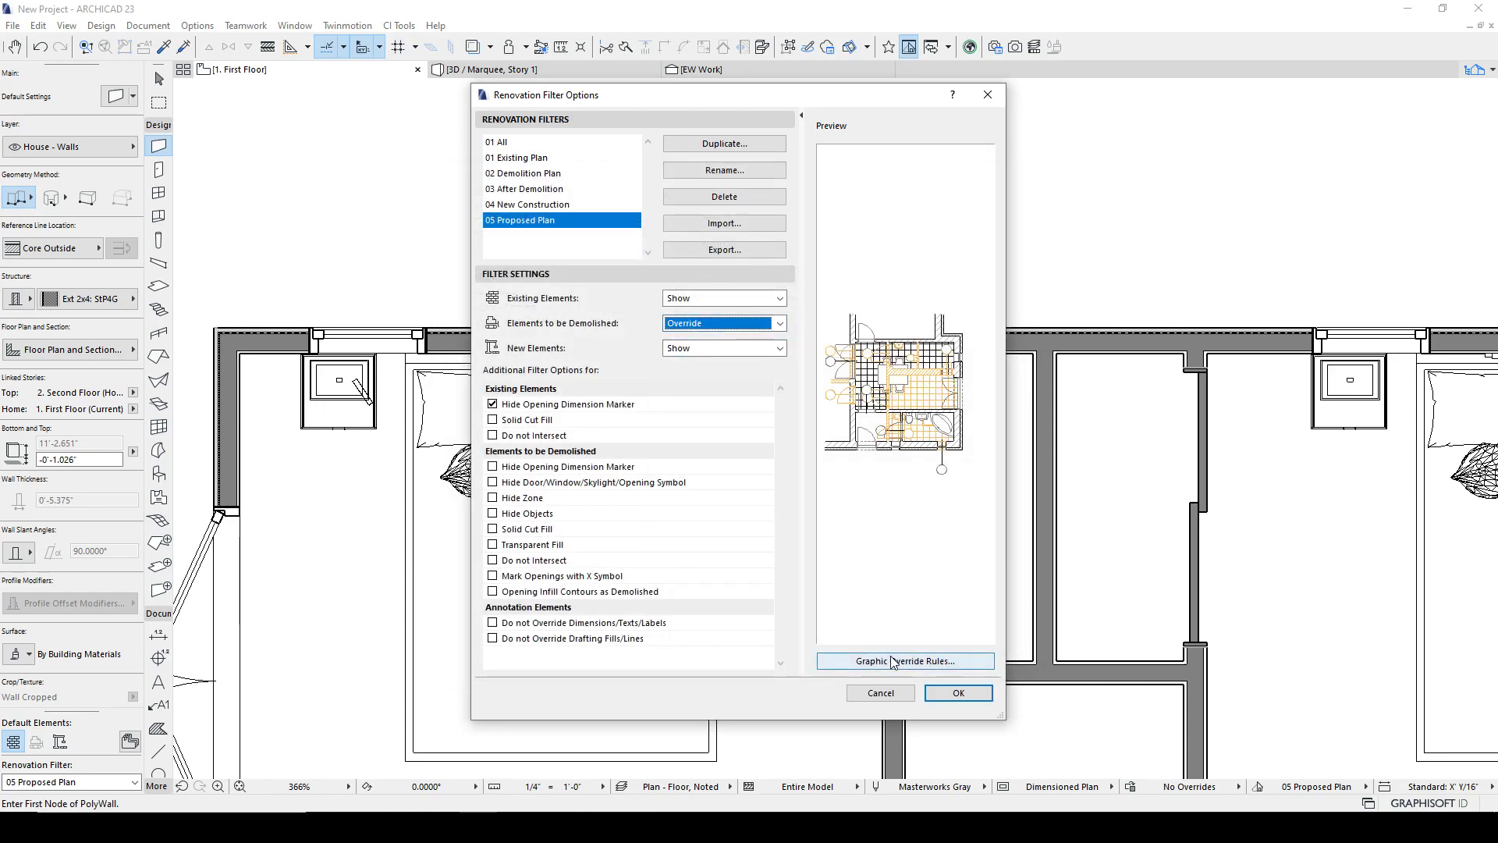
{"action": "left_click", "coordinate": [903, 662]}
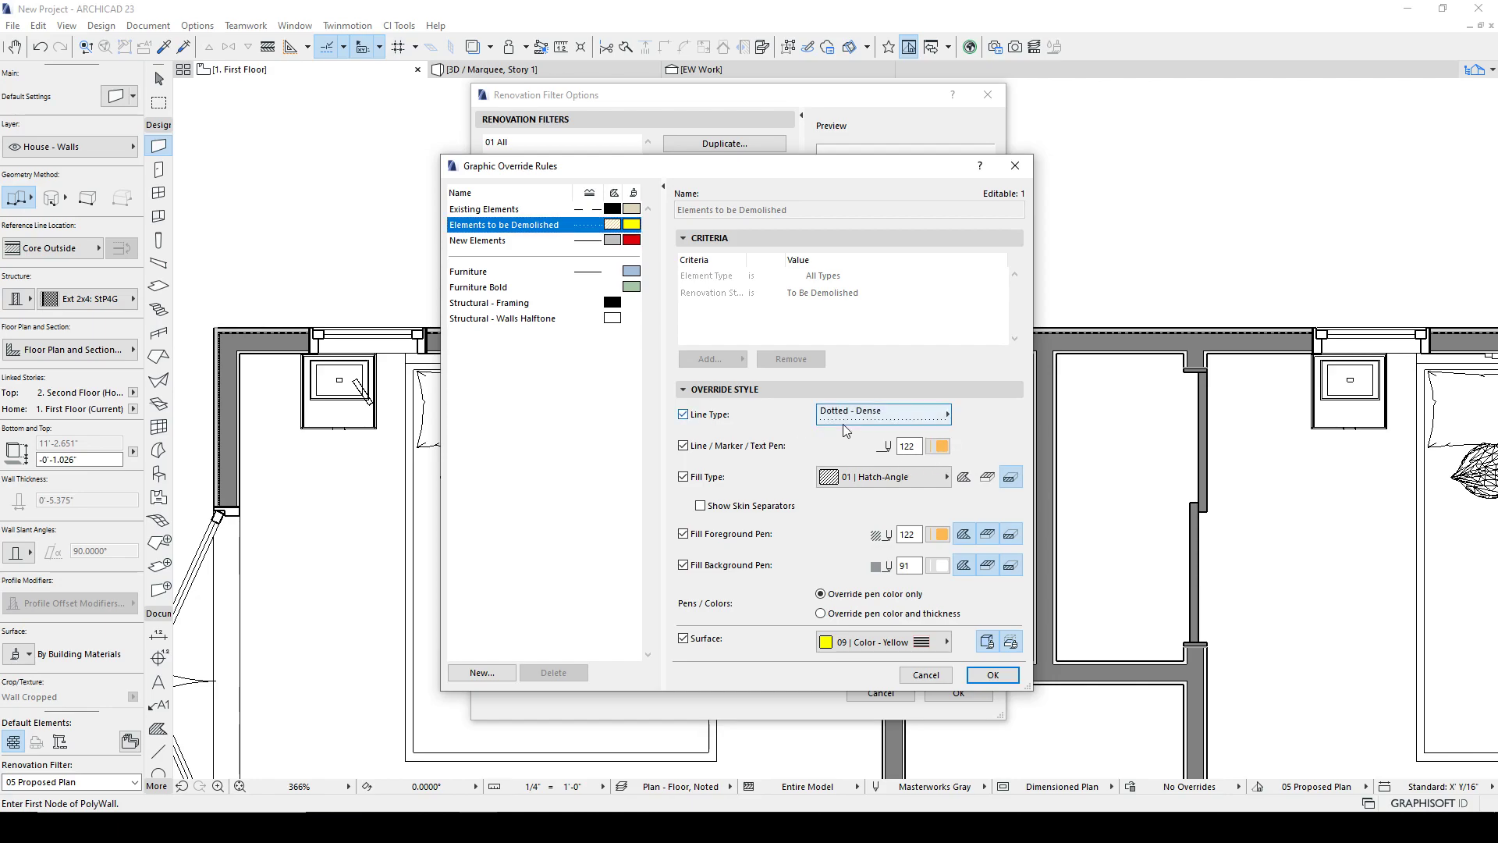
Give the Elements to be Demolished rule an Air Space fill with foreground pen 29 and confirm.
{"action": "left_click", "coordinate": [878, 412]}
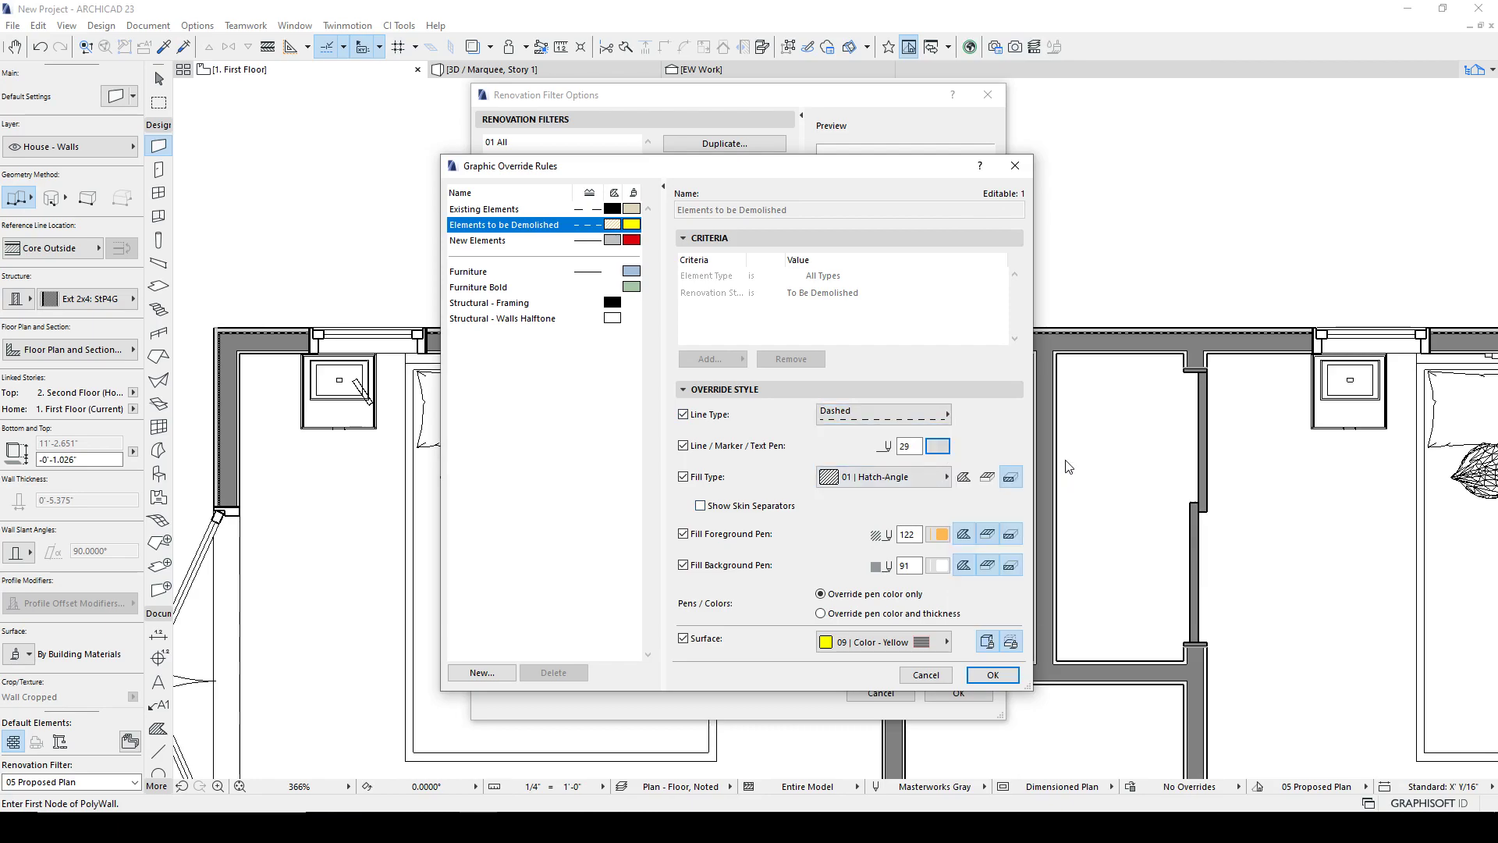
{"action": "left_click", "coordinate": [682, 477]}
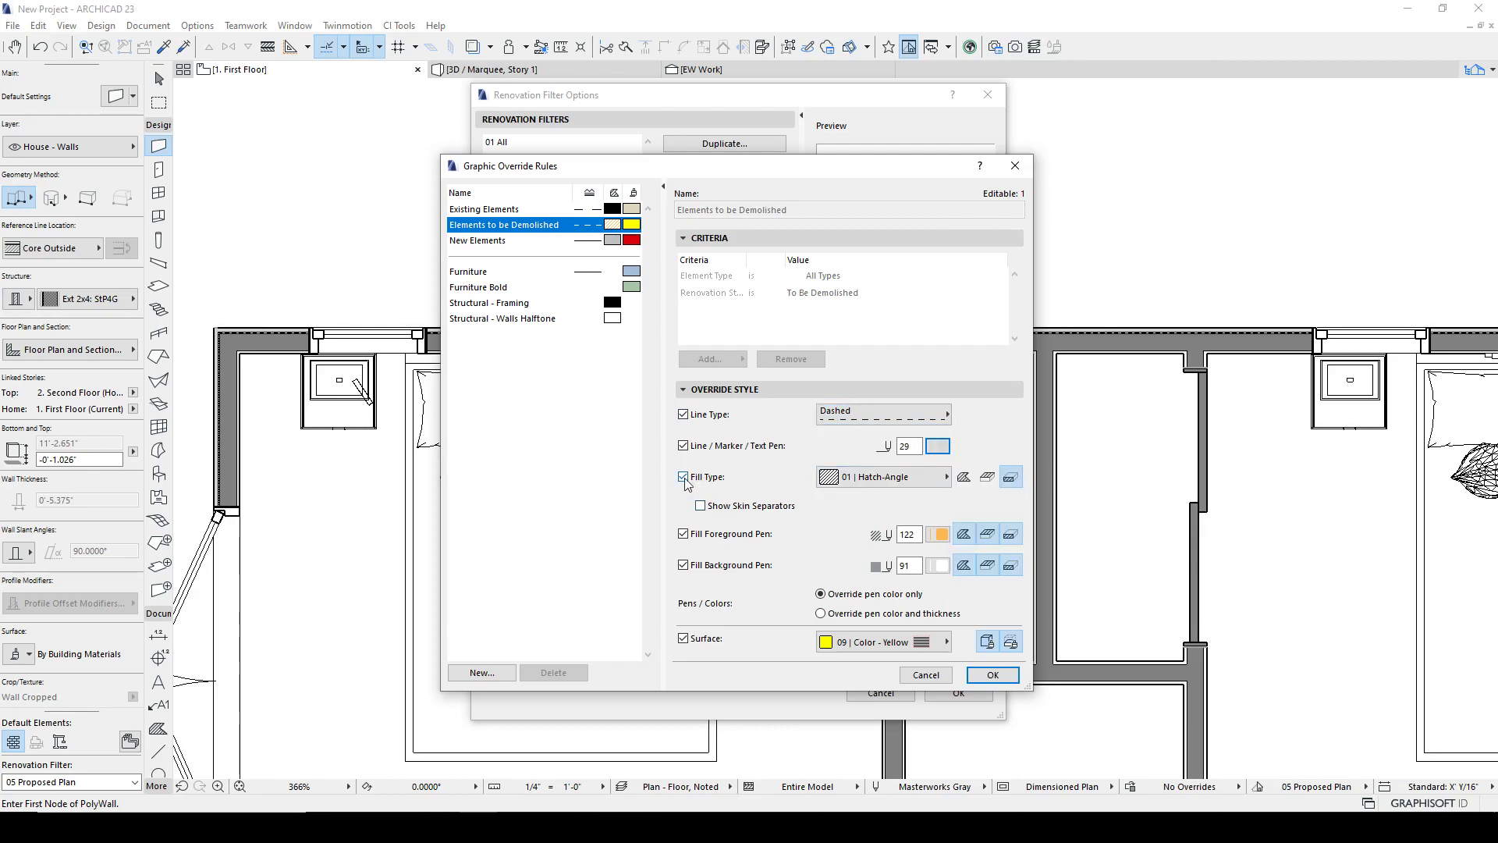
{"action": "left_click", "coordinate": [880, 477]}
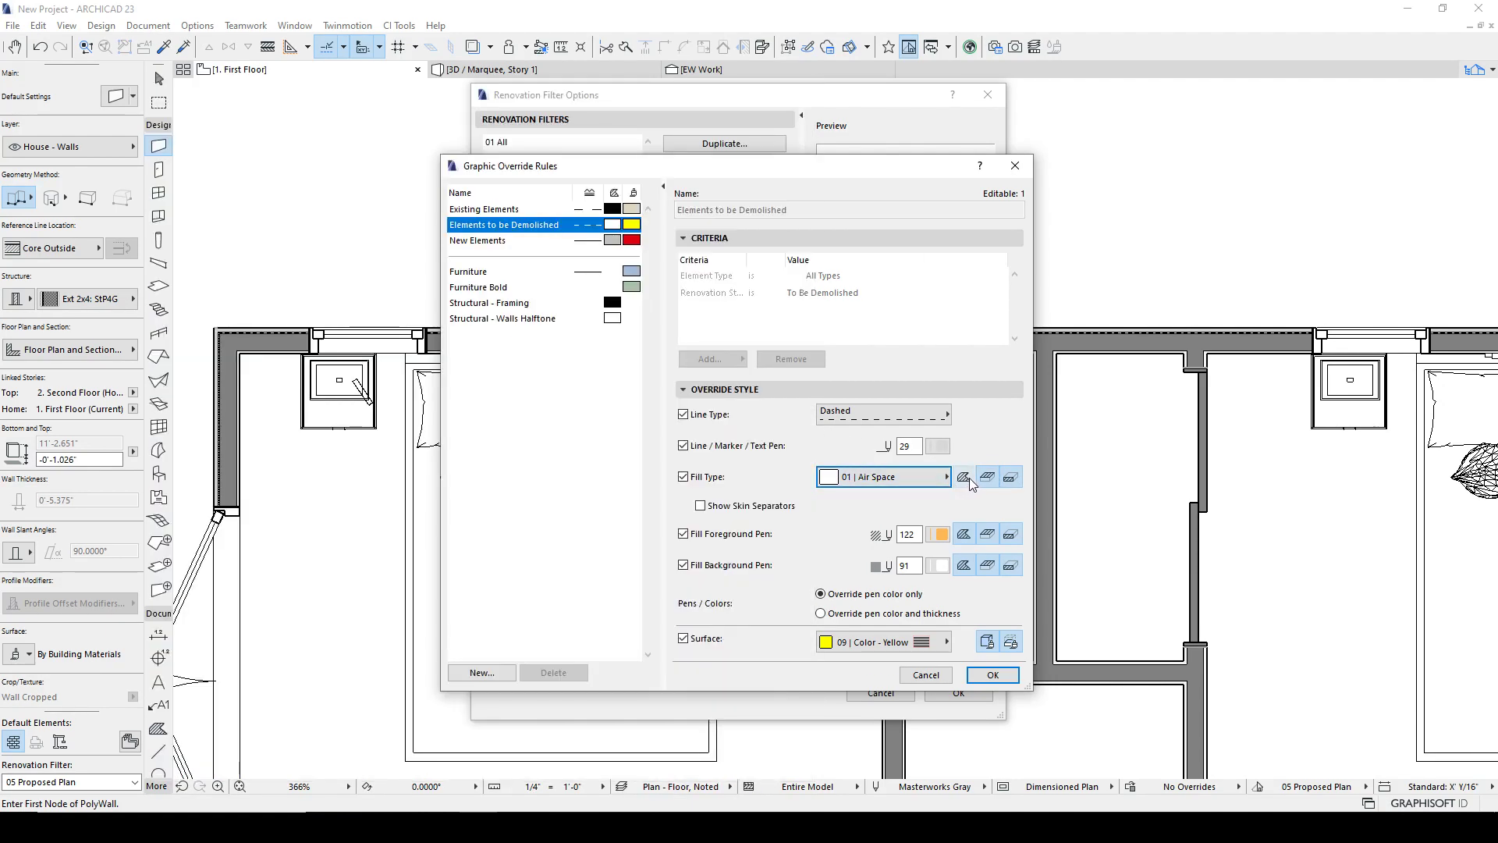
{"action": "left_click", "coordinate": [937, 534]}
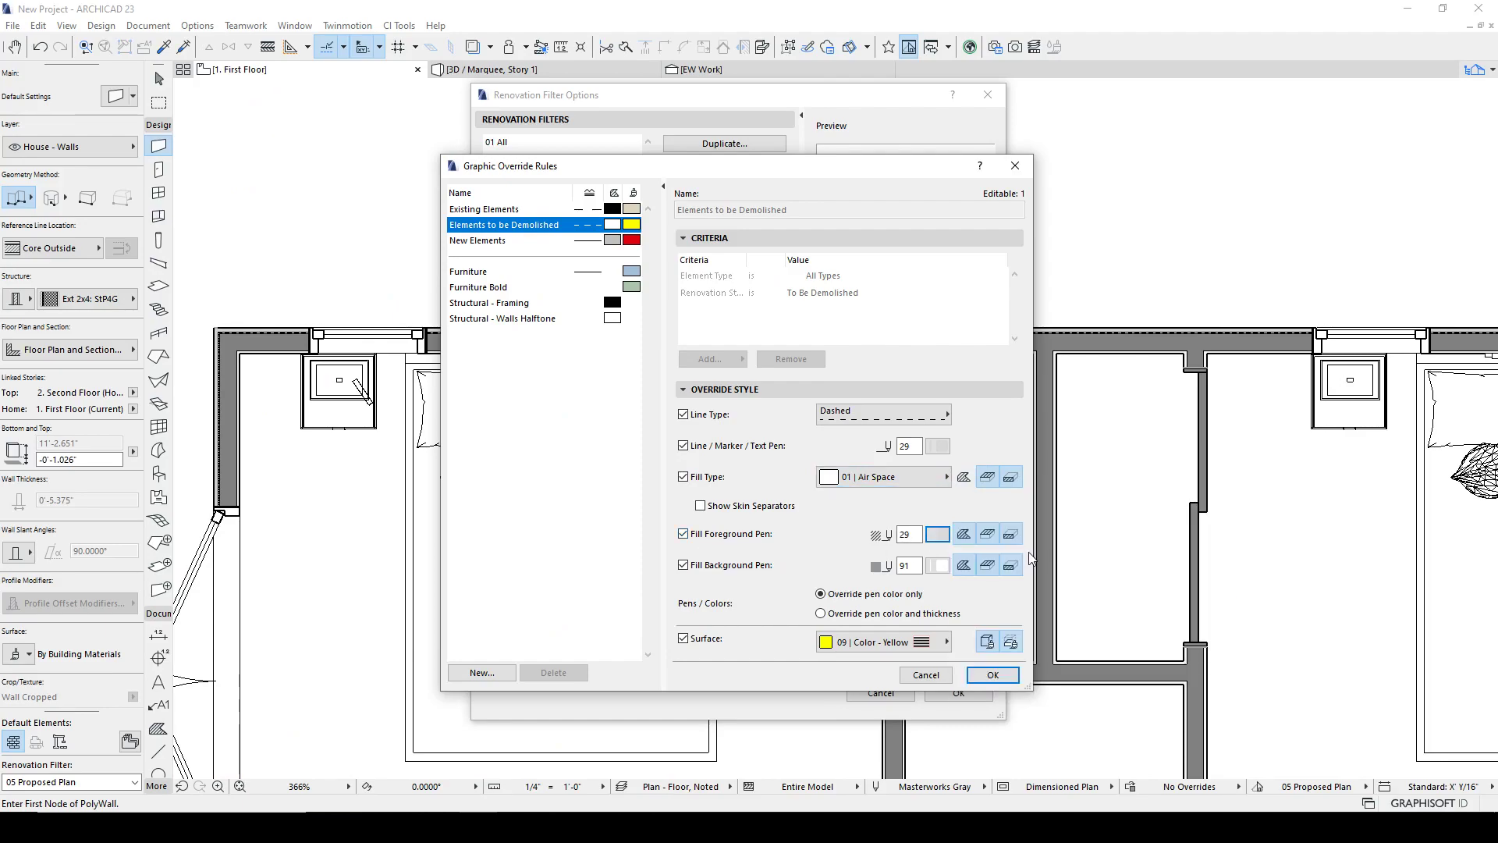
{"action": "mouse_move", "coordinate": [938, 565]}
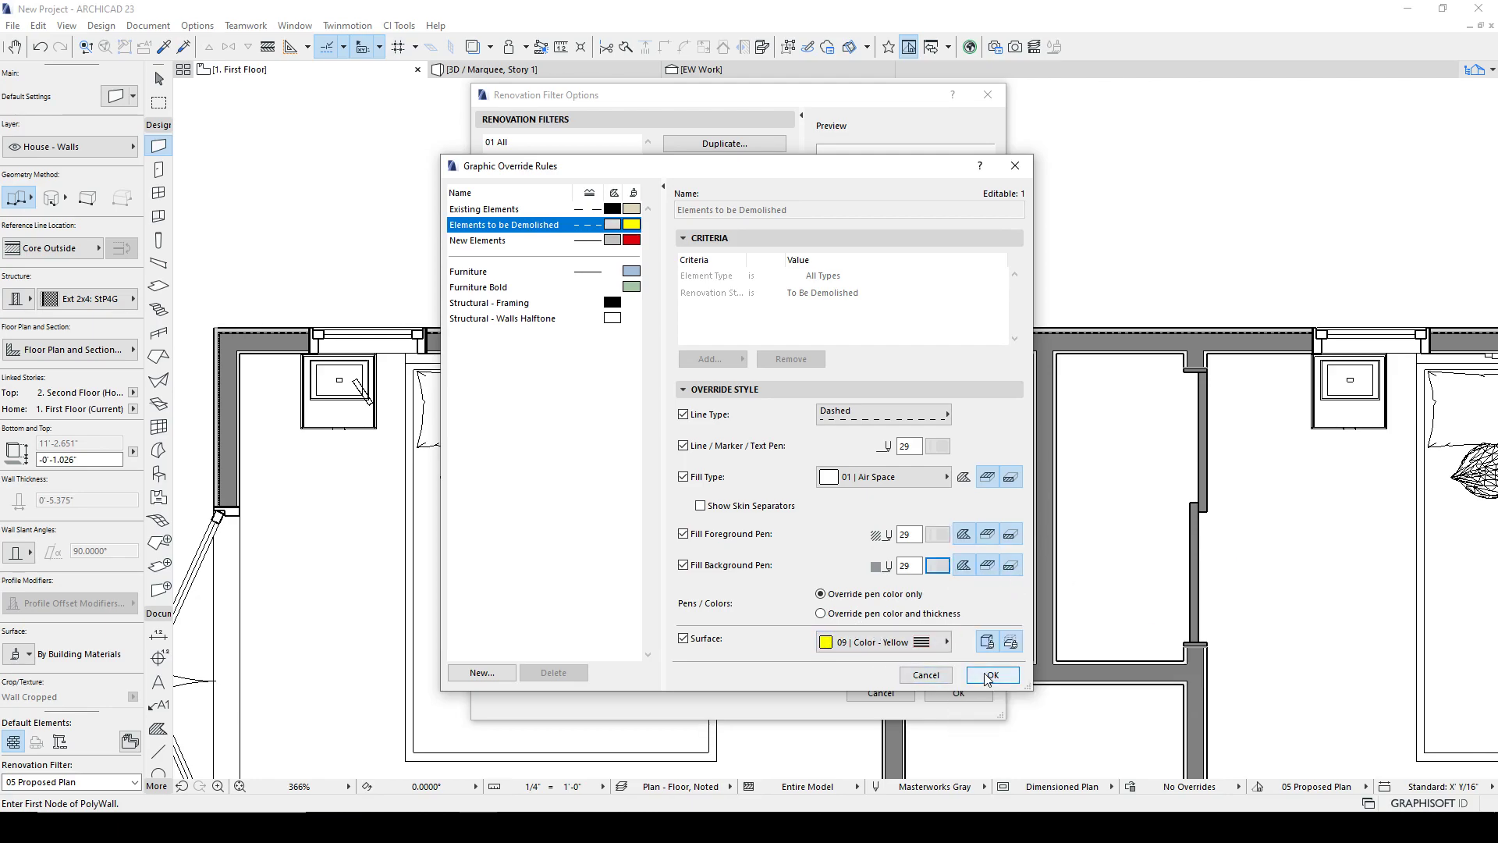
{"action": "left_click", "coordinate": [991, 674]}
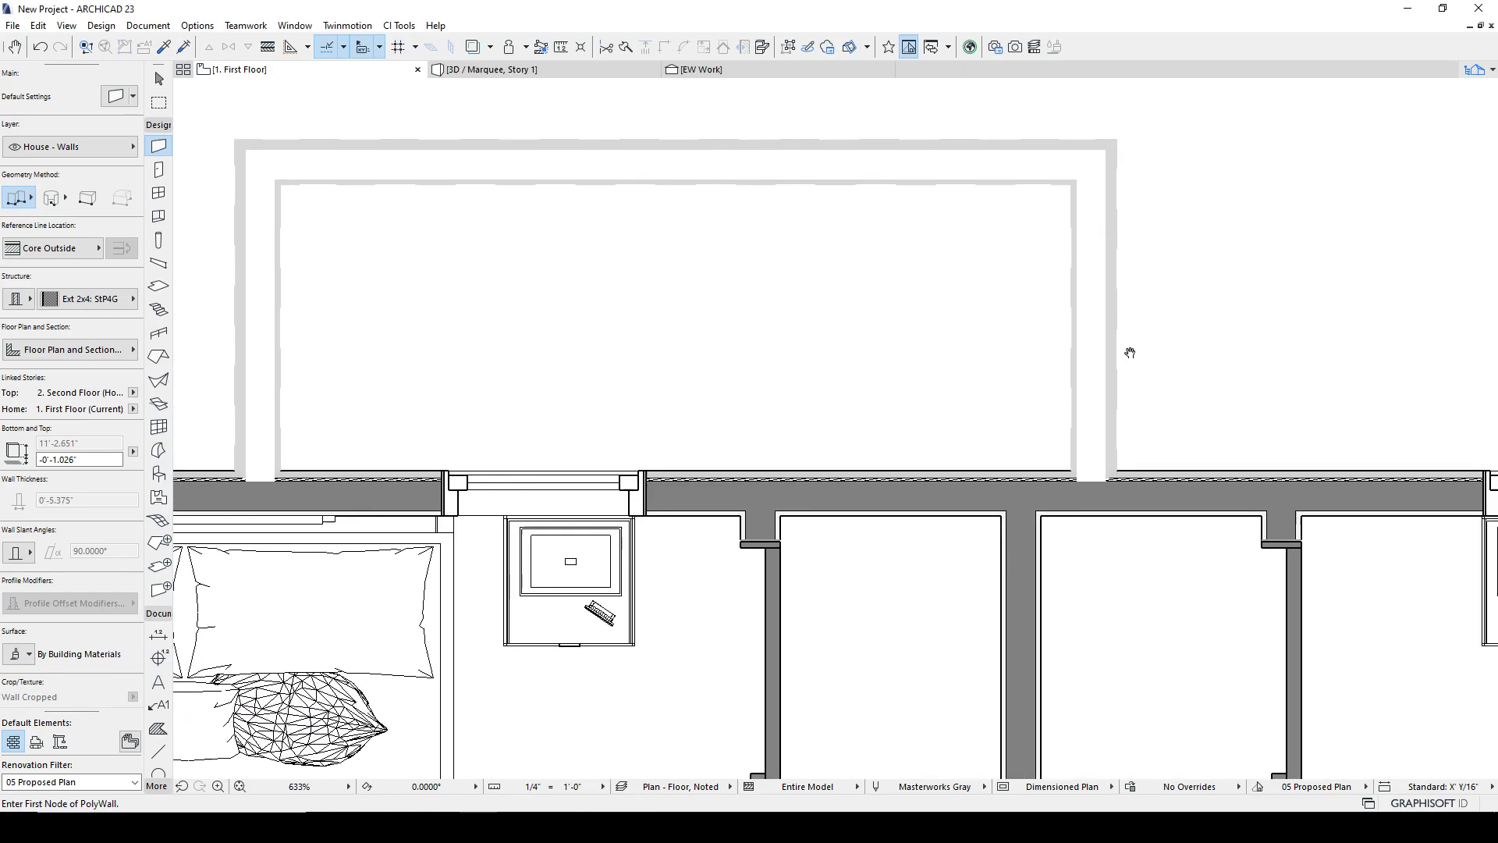
Make the demolished-elements override fill background transparent.
{"action": "scroll", "scroll_direction": "down", "scroll_amount": 3}
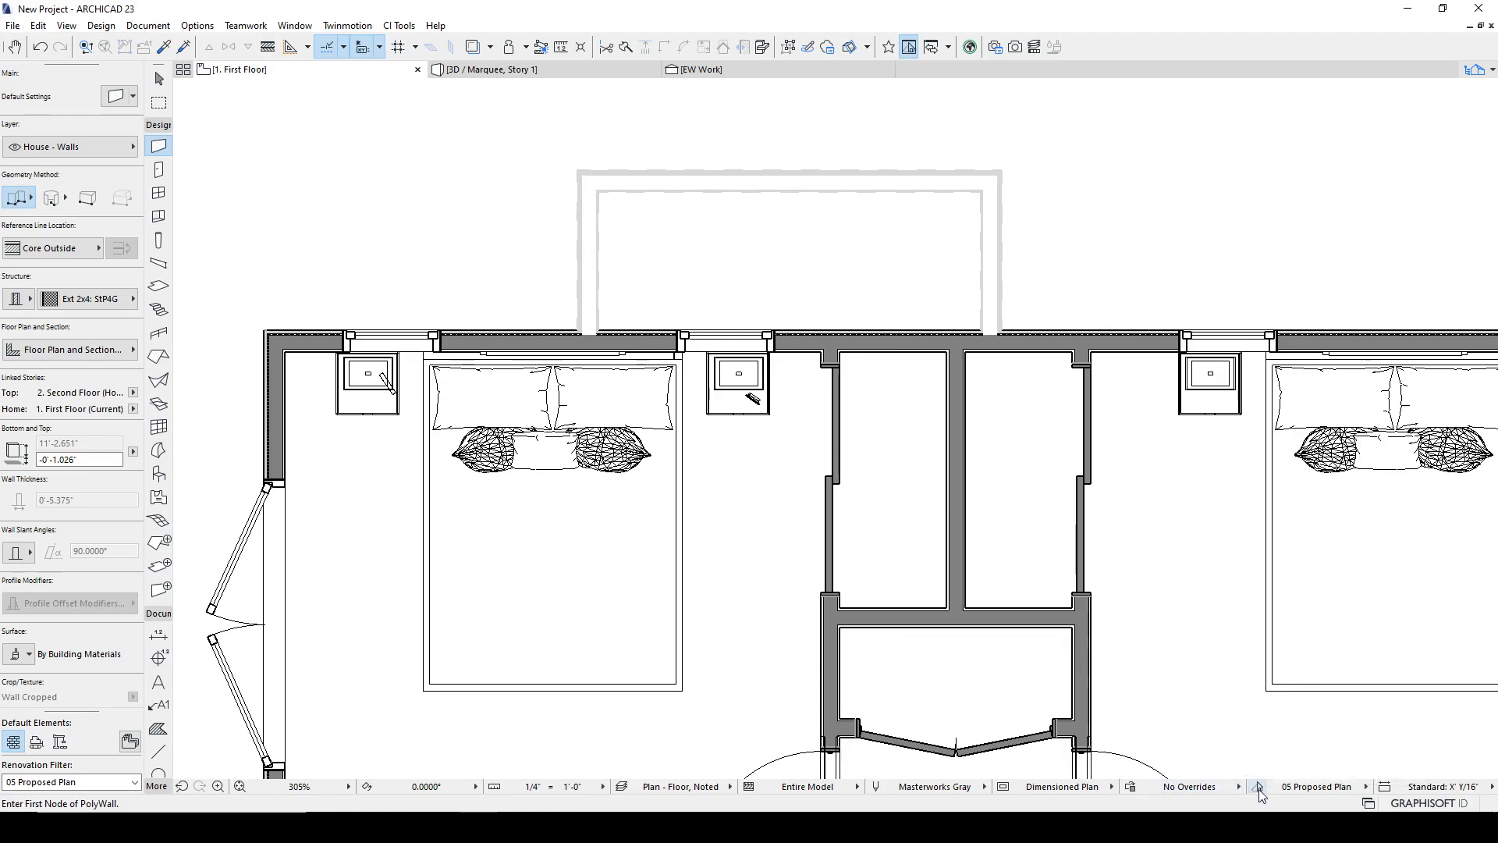
{"action": "left_click", "coordinate": [1261, 794]}
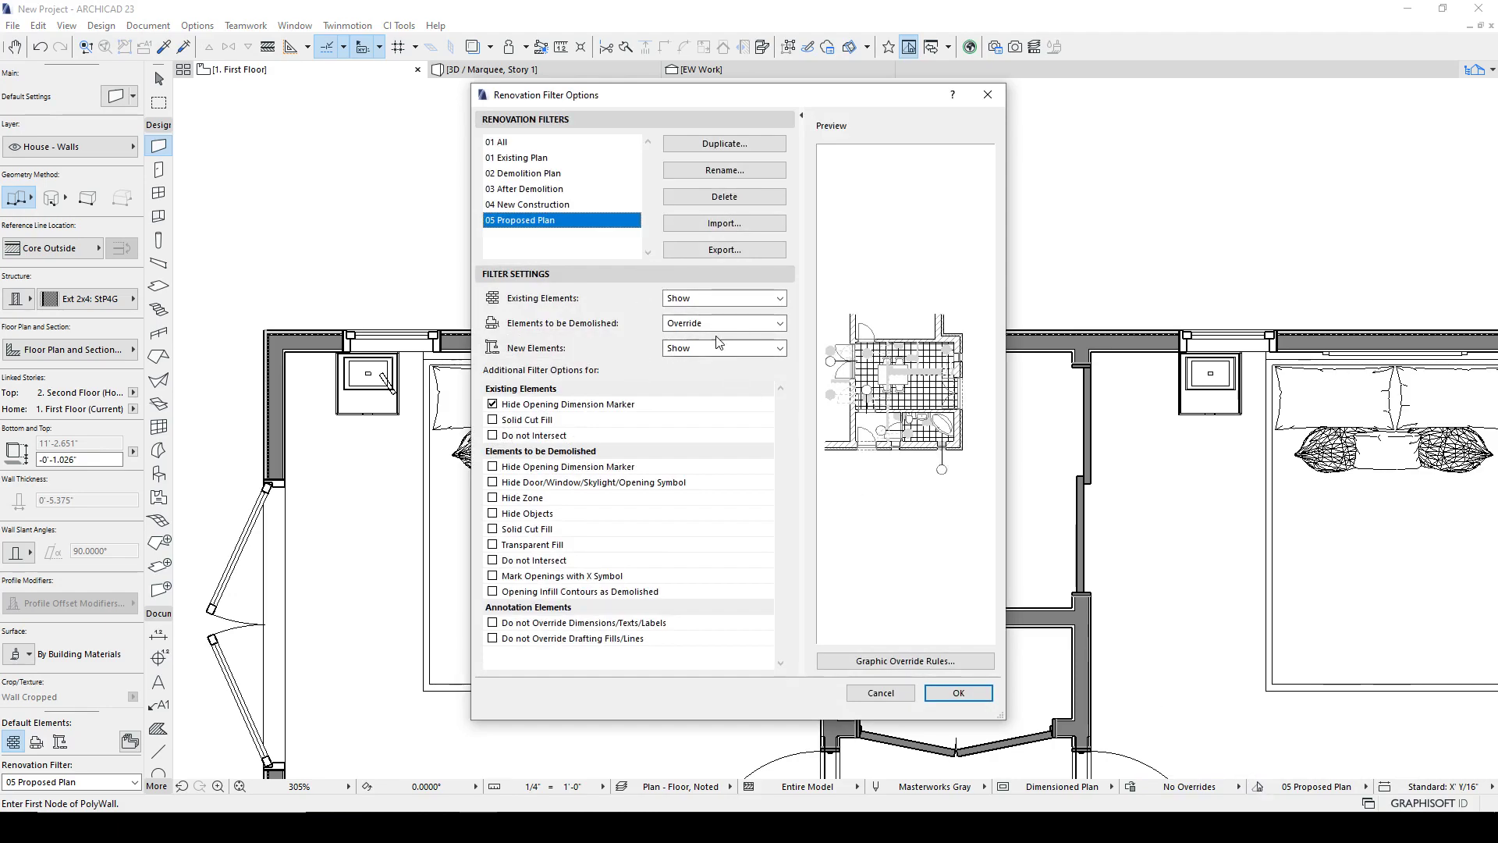
{"action": "left_click", "coordinate": [903, 662]}
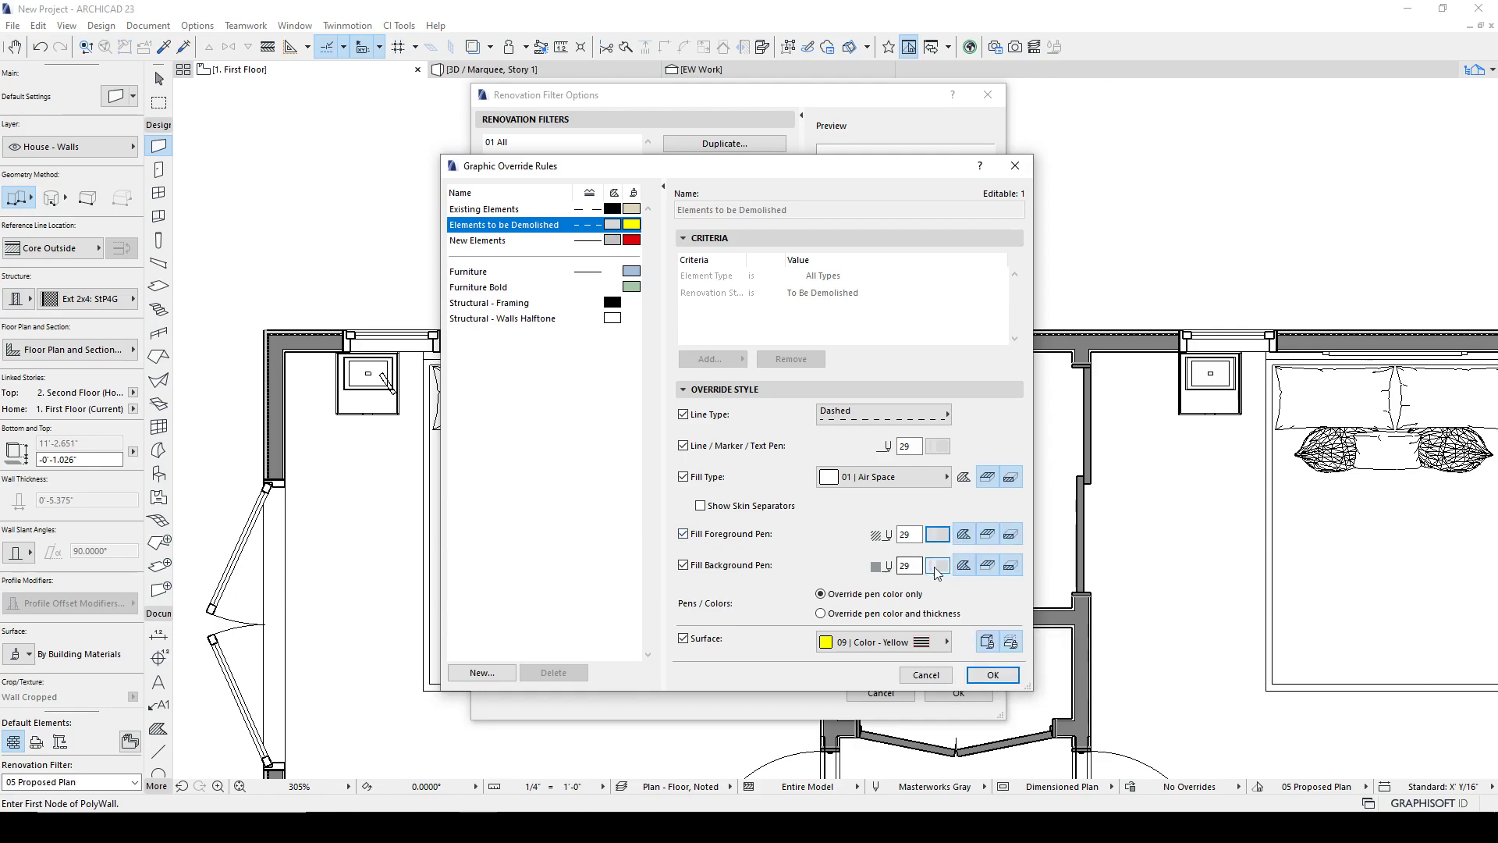
{"action": "left_click", "coordinate": [938, 565]}
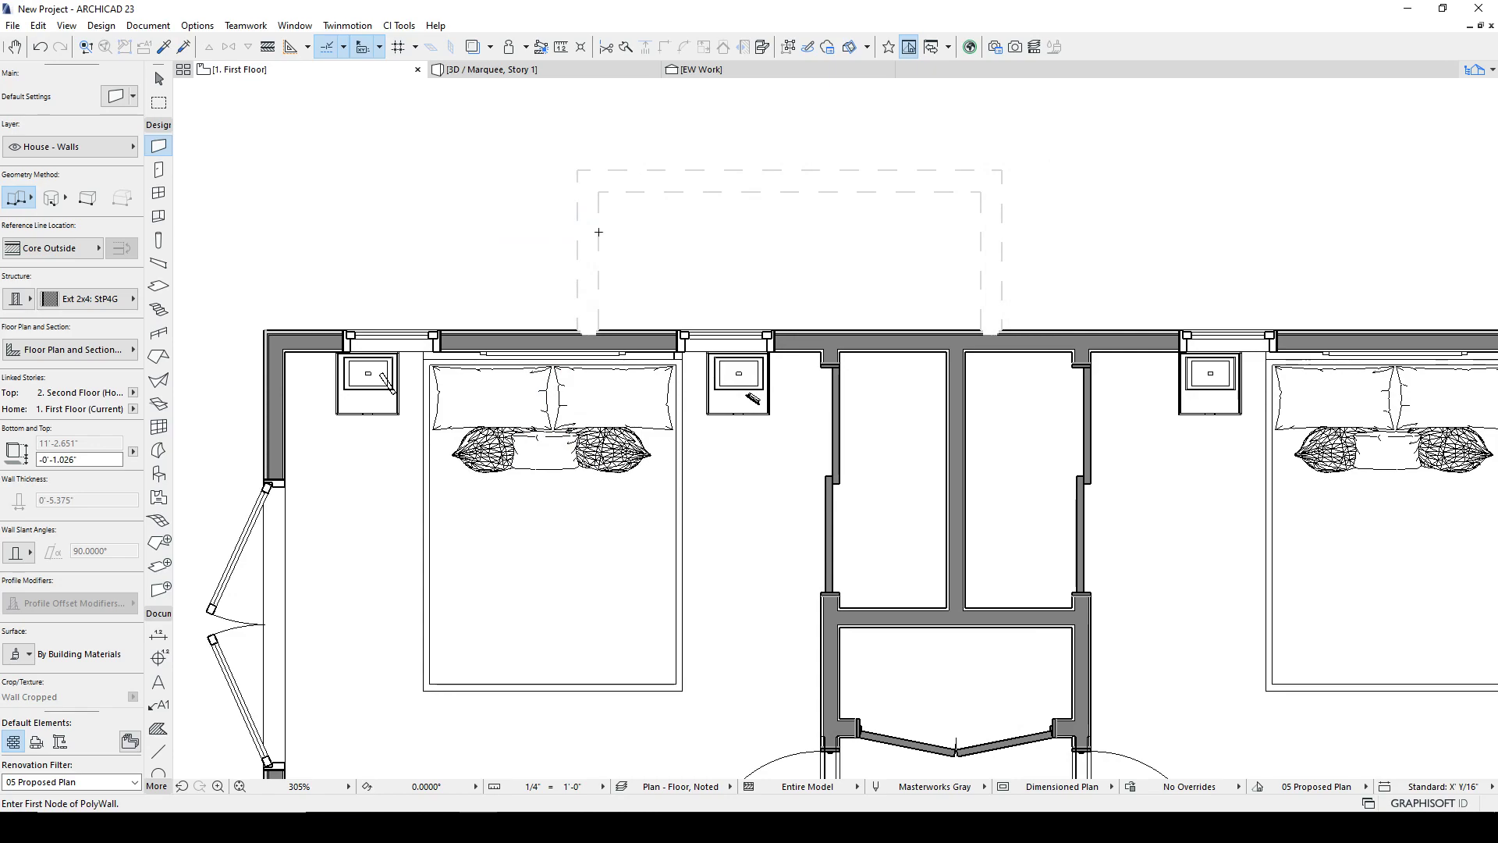
{"action": "mouse_move", "coordinate": [1039, 287]}
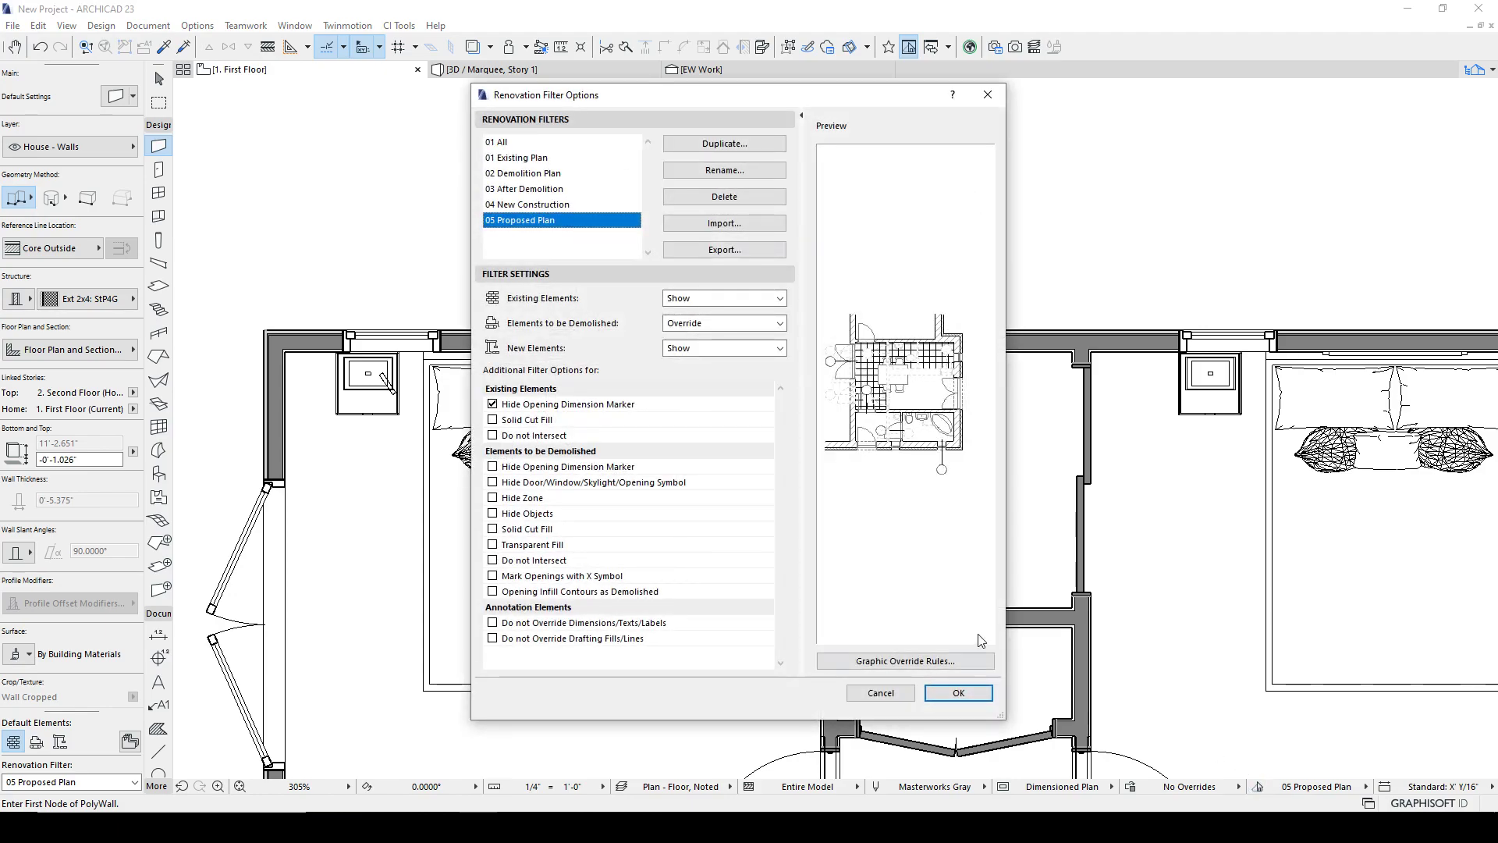
Change the demolished lines to the thin light gray pen and apply the filter settings.
{"action": "left_click", "coordinate": [902, 662]}
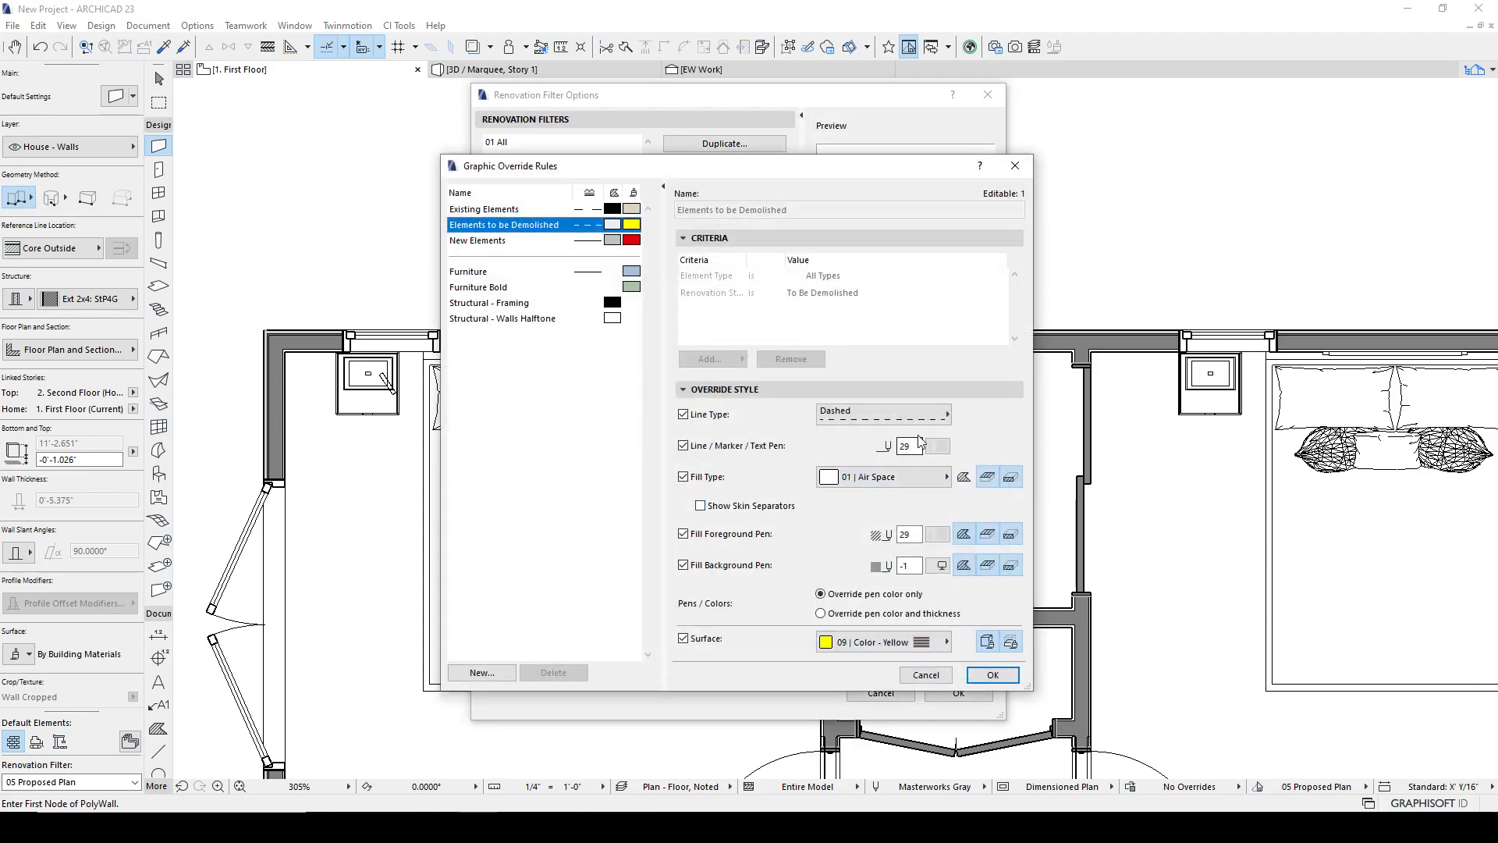
{"action": "left_click", "coordinate": [934, 446]}
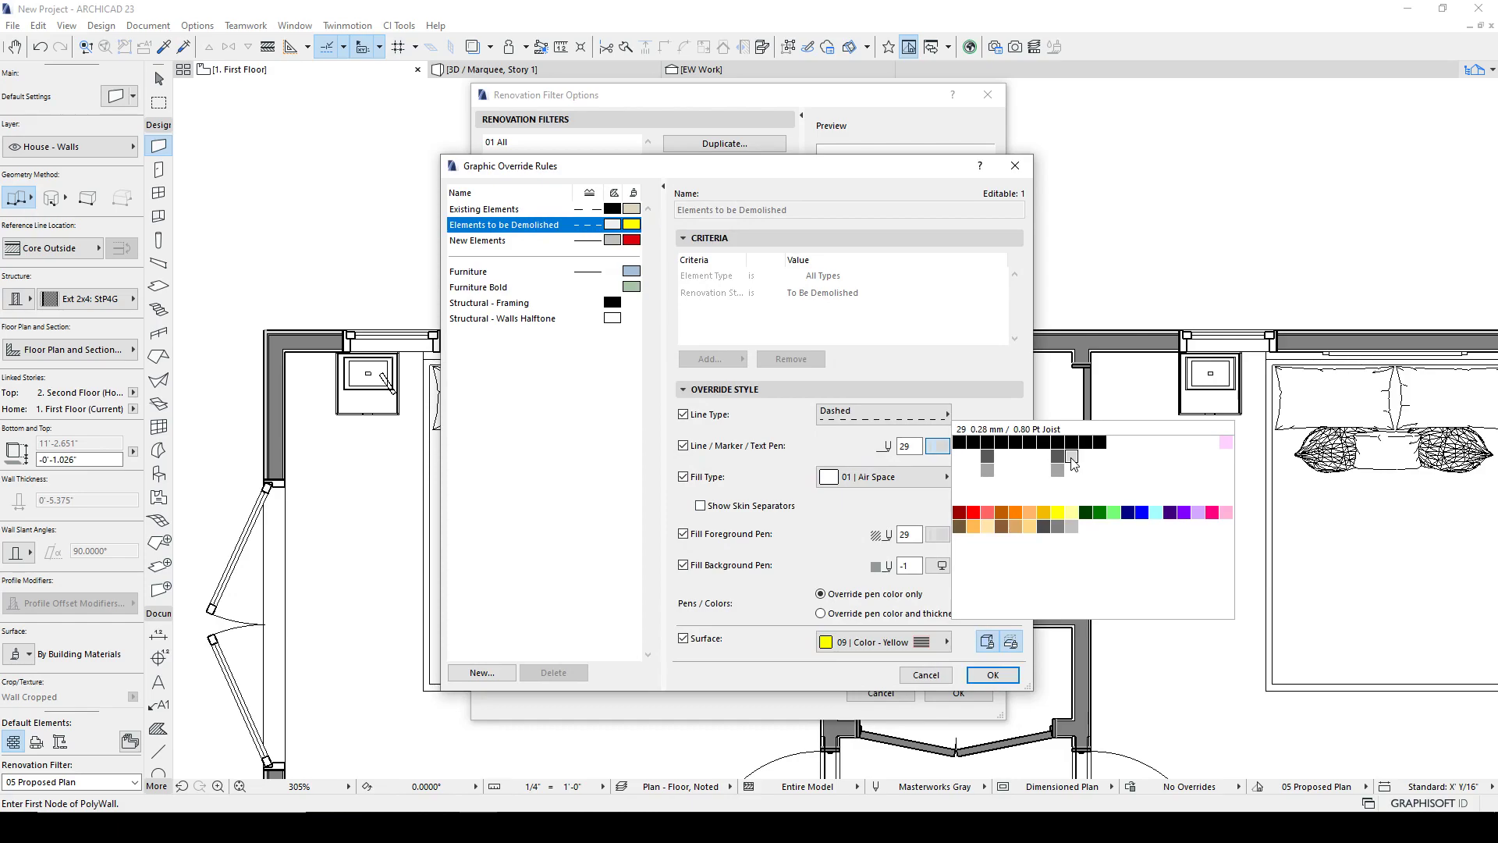
{"action": "mouse_move", "coordinate": [1058, 470]}
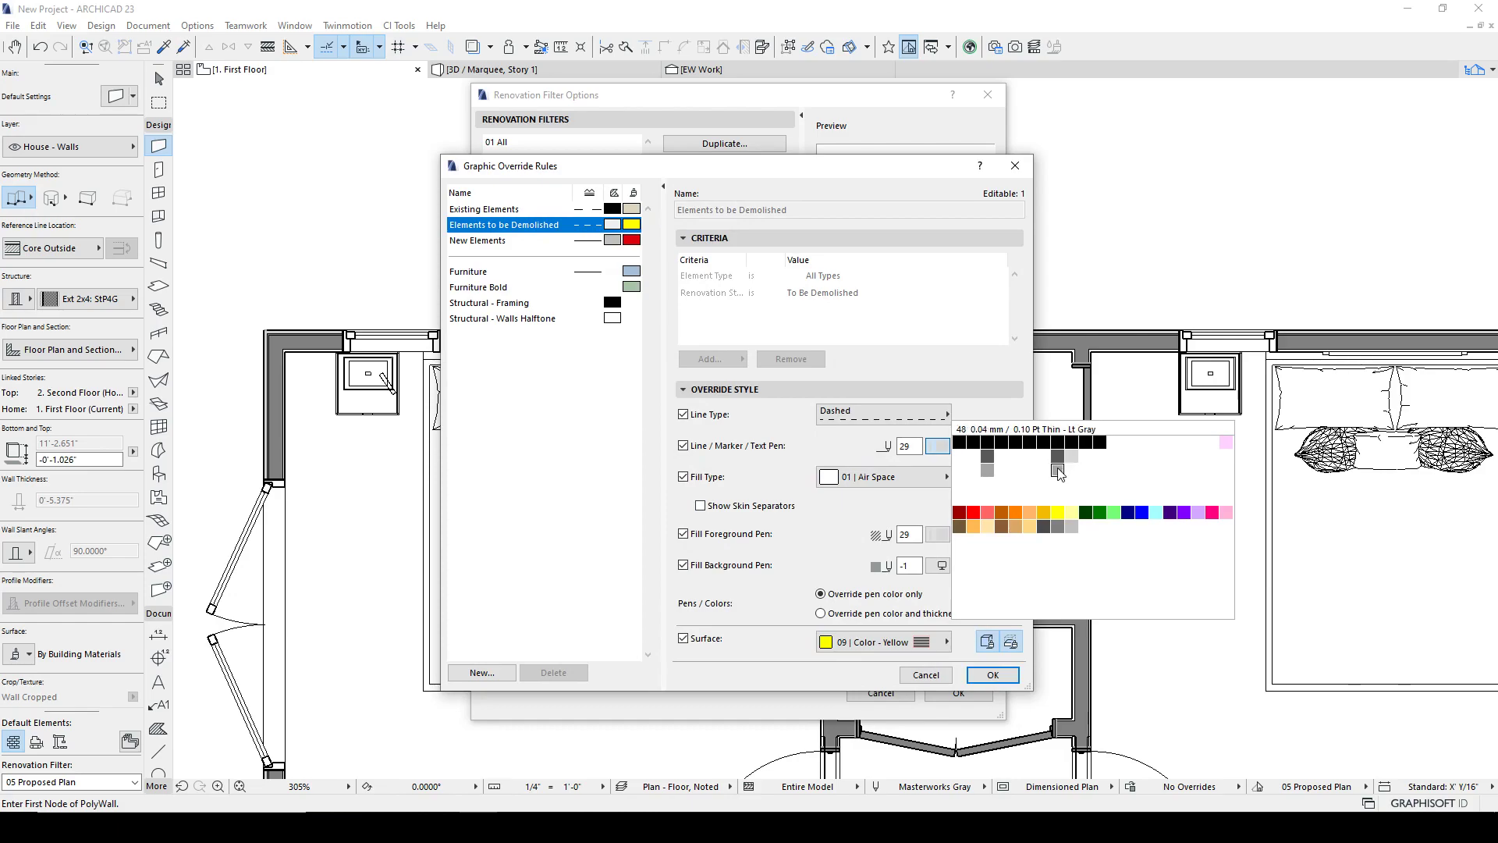
{"action": "left_click", "coordinate": [990, 674]}
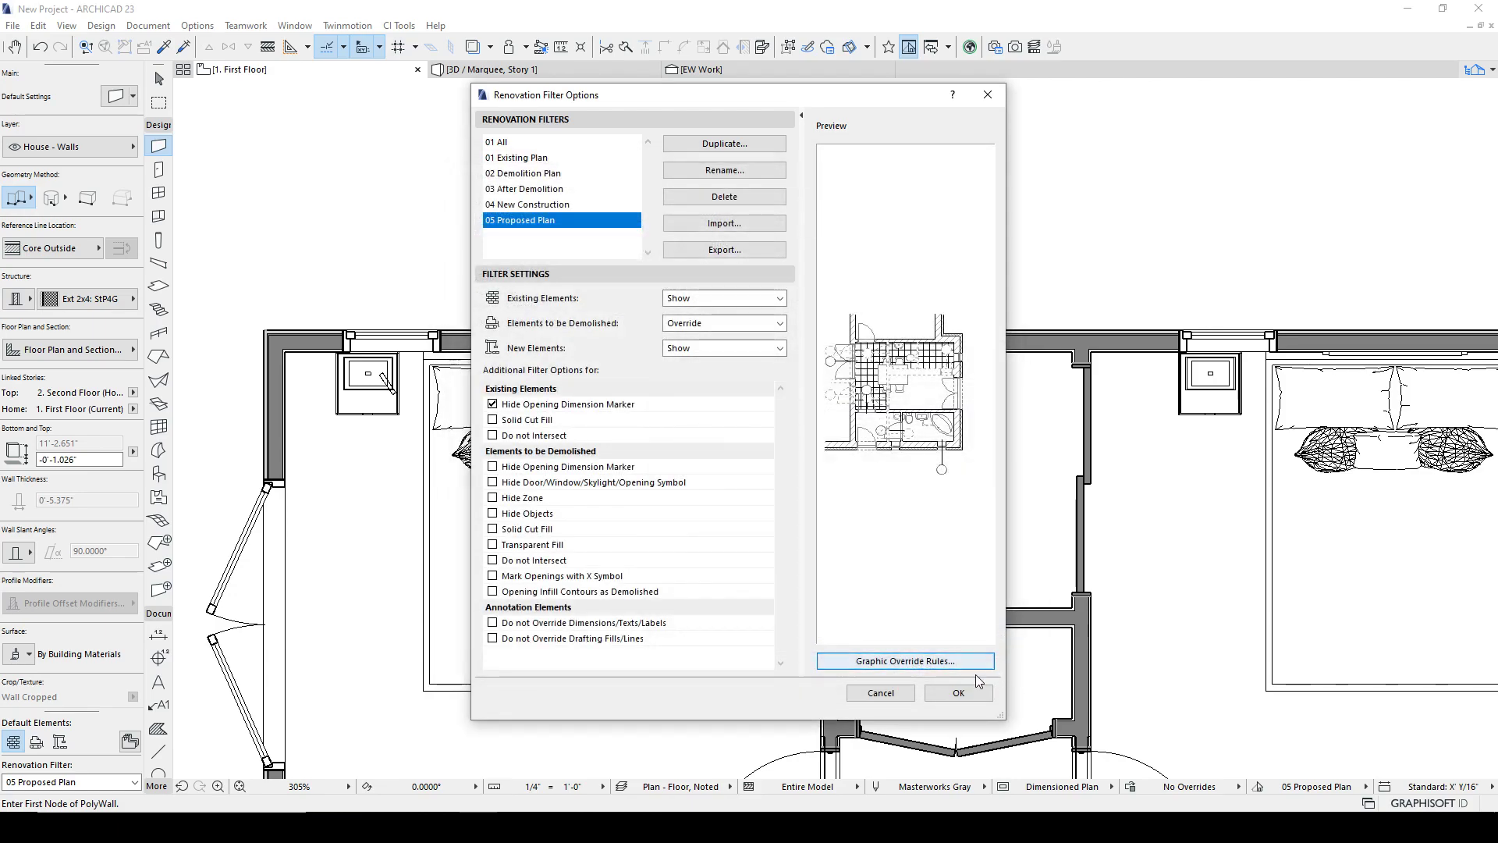
{"action": "left_click", "coordinate": [956, 691]}
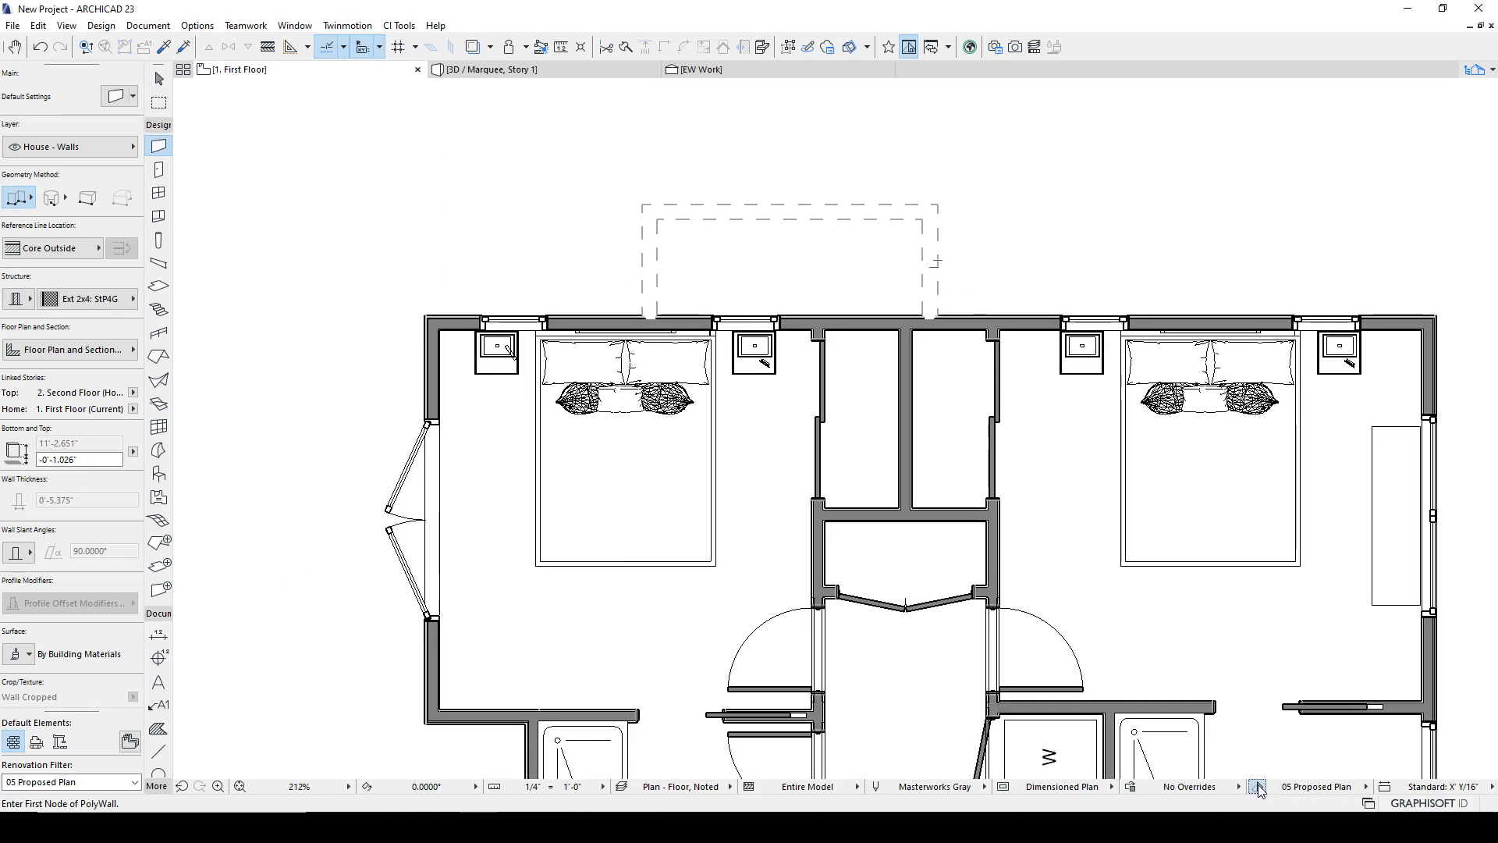
Set Elements to be Demolished to Hide for the 05 Proposed Plan filter.
{"action": "left_click", "coordinate": [1259, 786]}
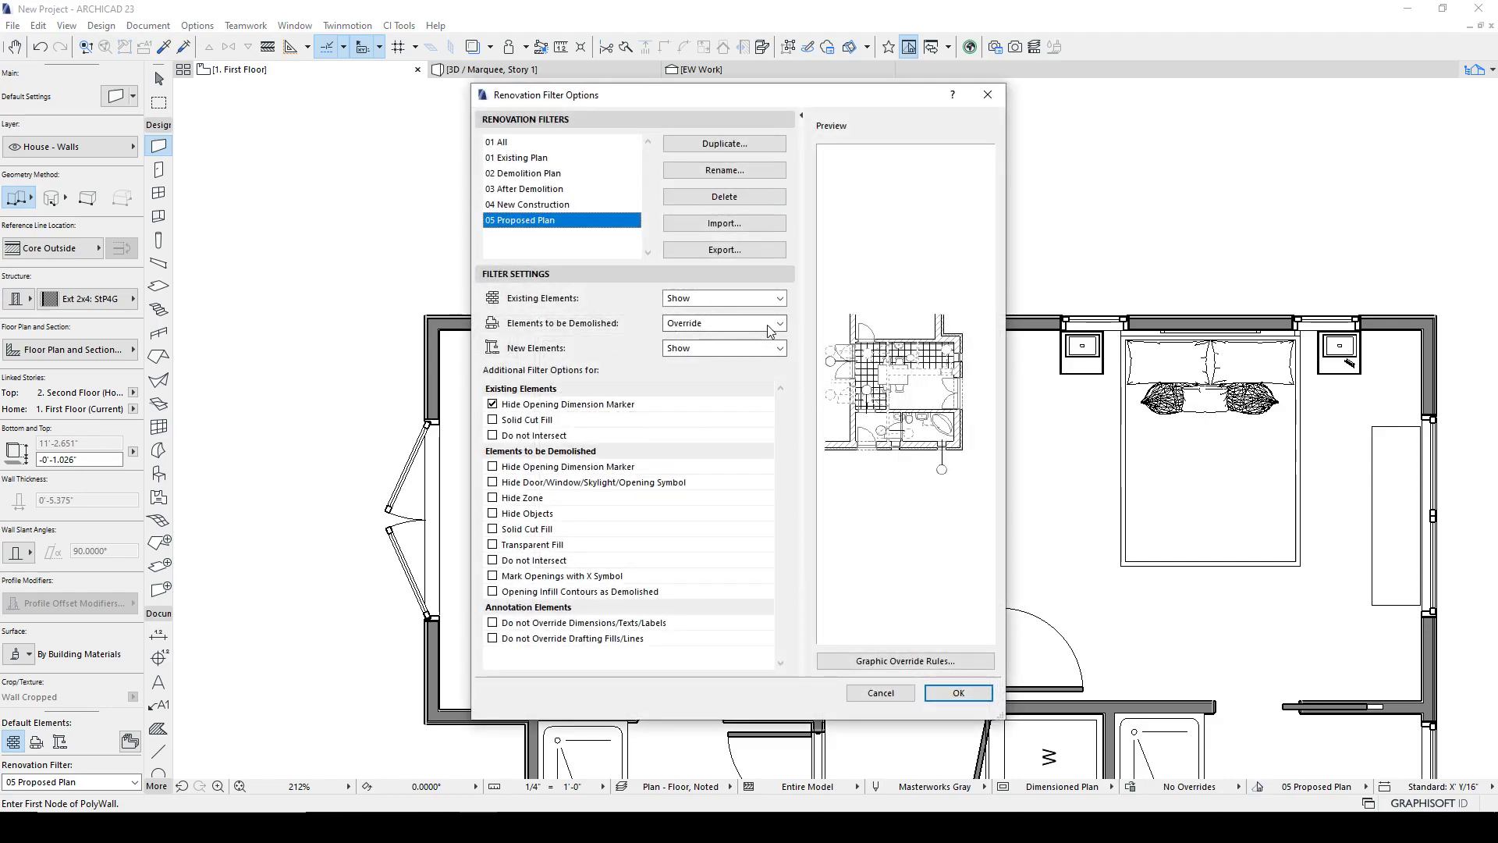
{"action": "left_click", "coordinate": [723, 322]}
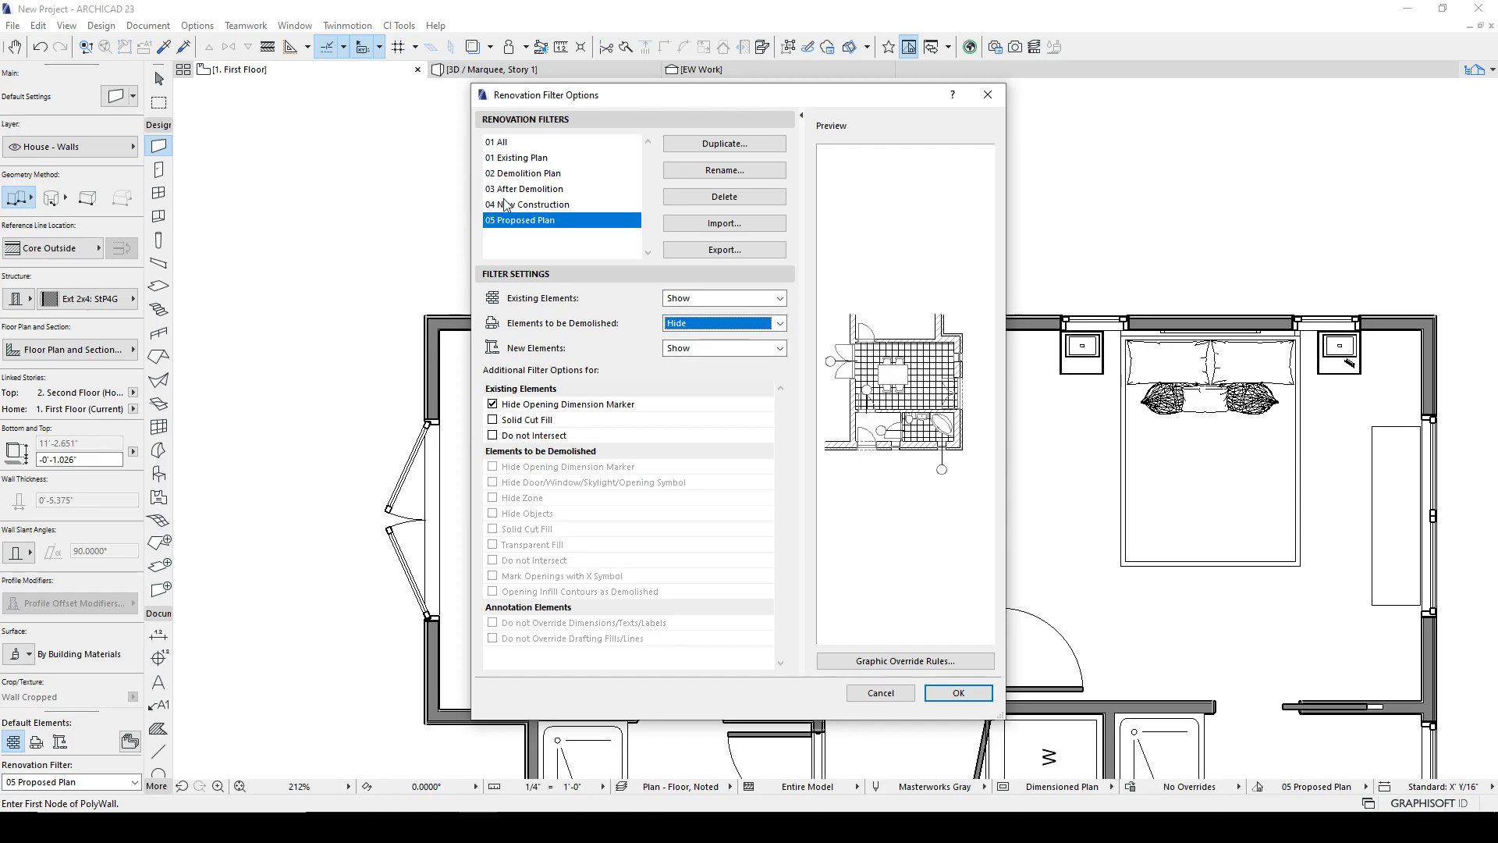
{"action": "left_click", "coordinate": [524, 188]}
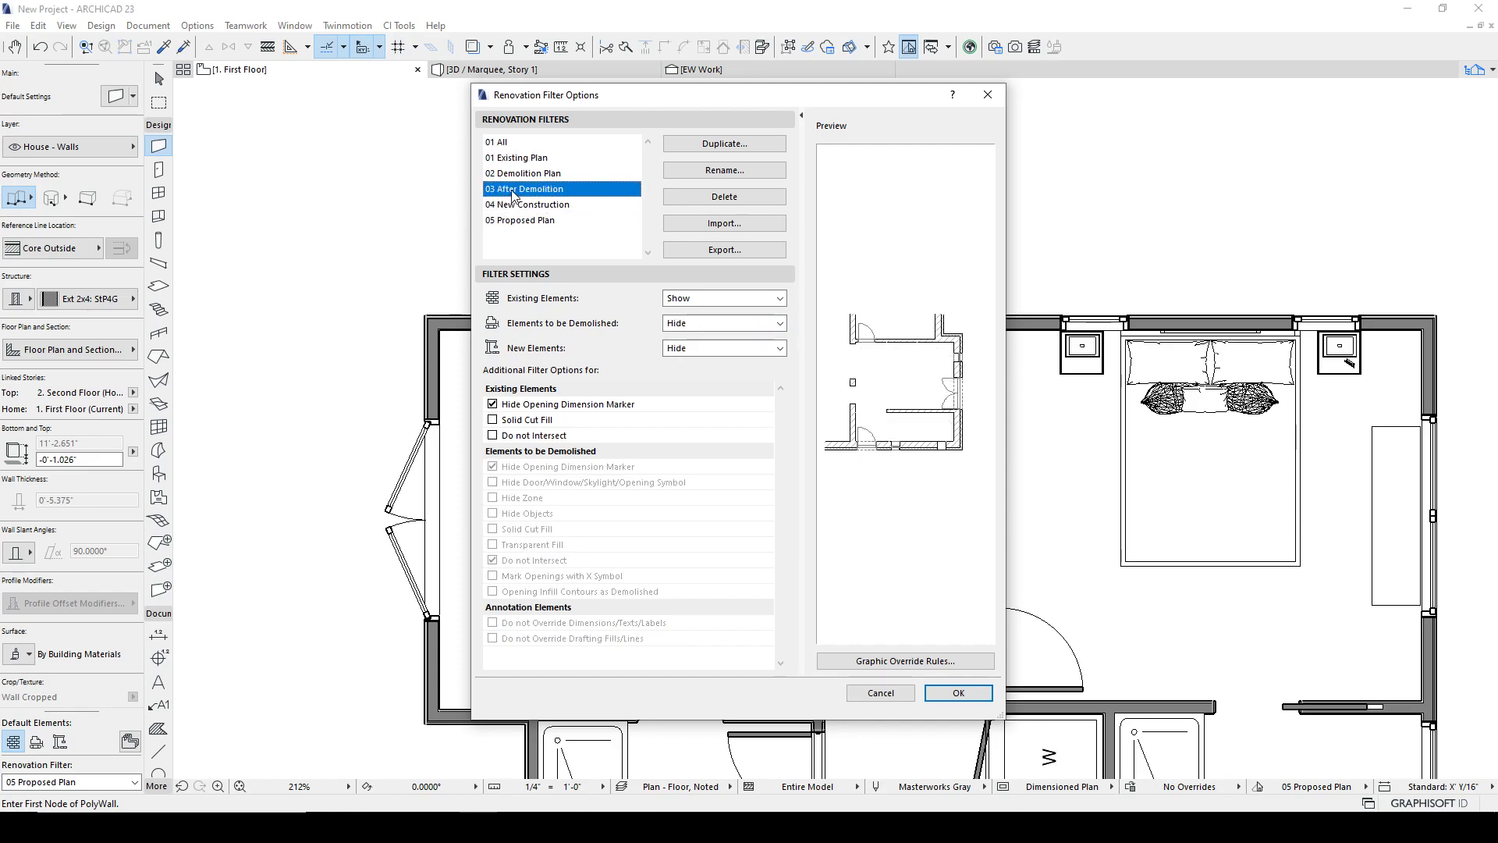
Review the Existing, Demolition, After Demolition filters' settings and return to Proposed Plan.
{"action": "left_click", "coordinate": [518, 156]}
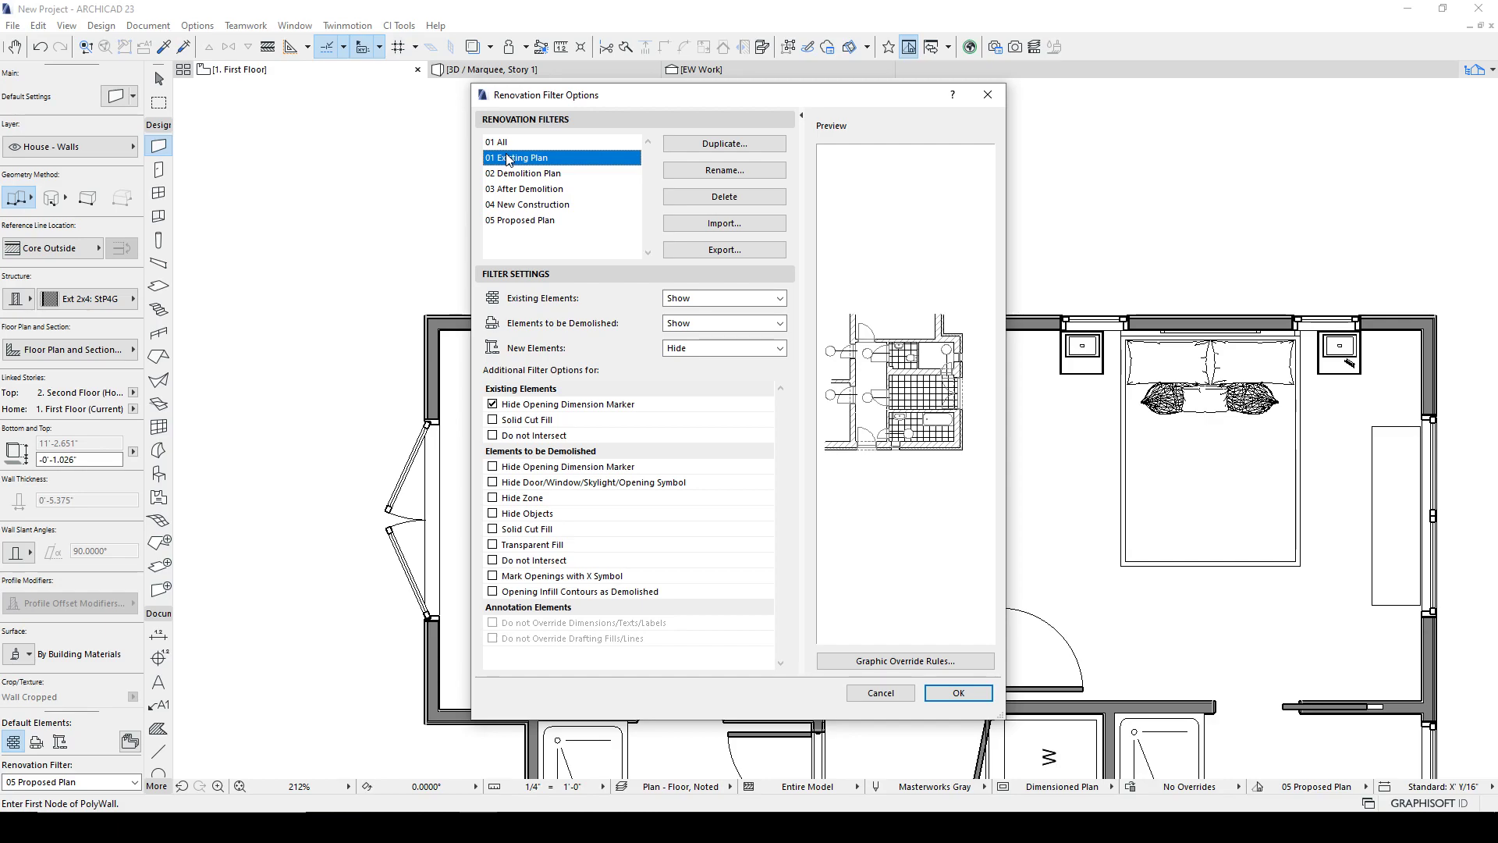
{"action": "left_click", "coordinate": [523, 173]}
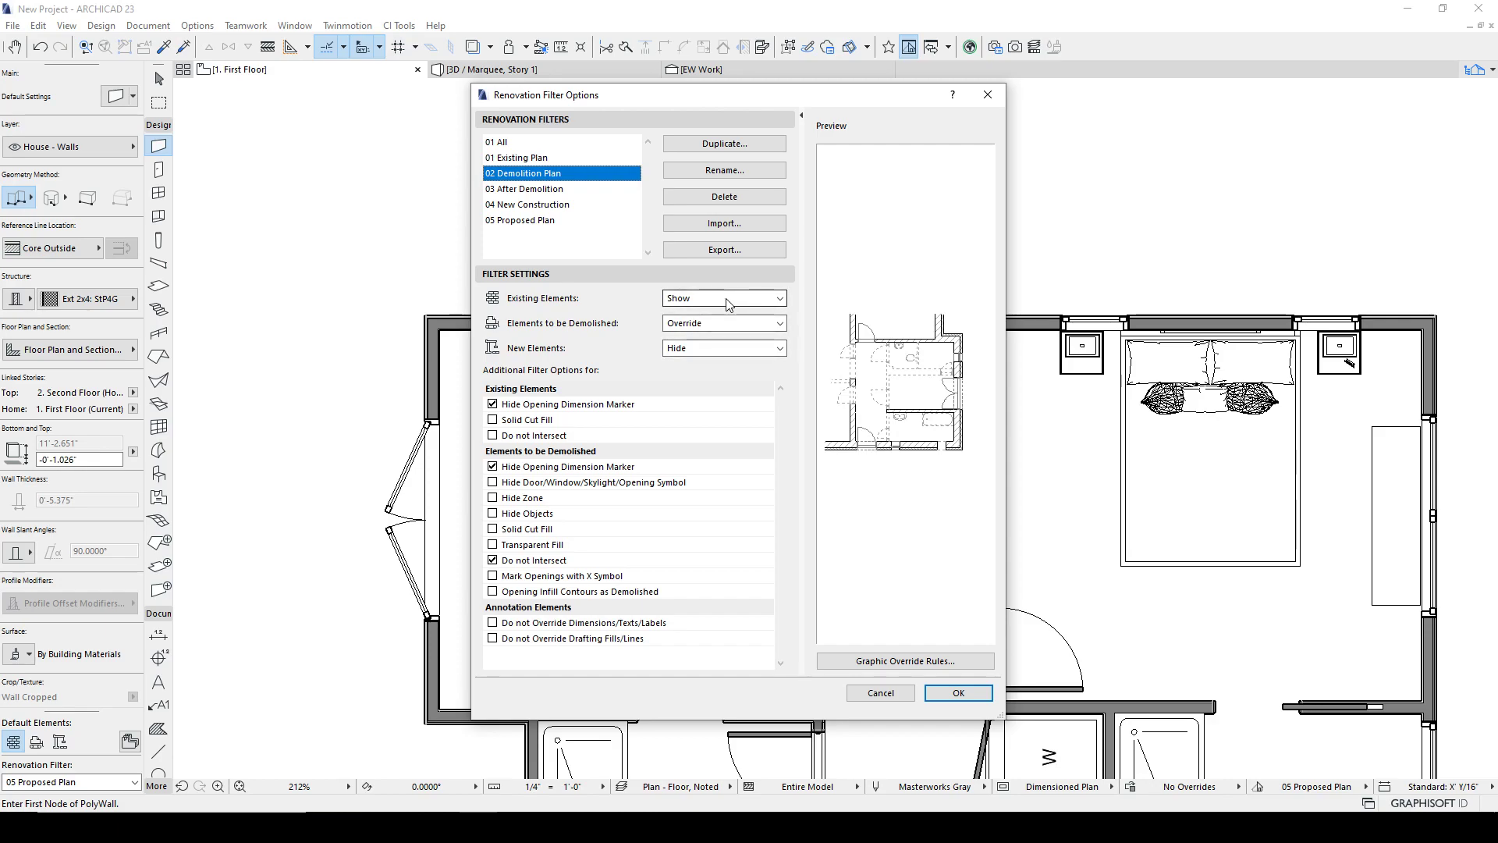
{"action": "mouse_move", "coordinate": [702, 323]}
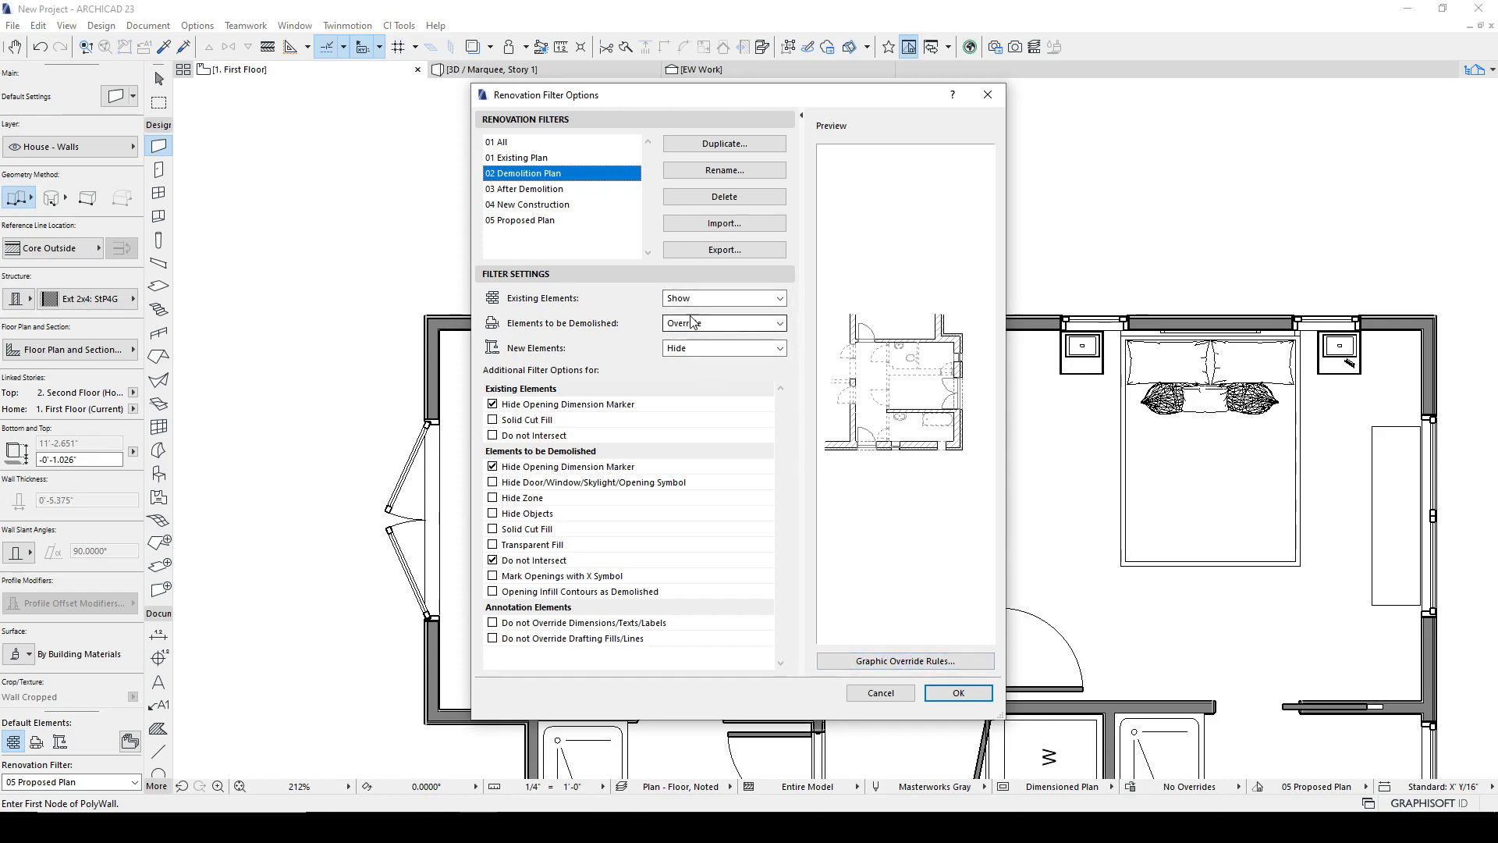
{"action": "left_click", "coordinate": [529, 189]}
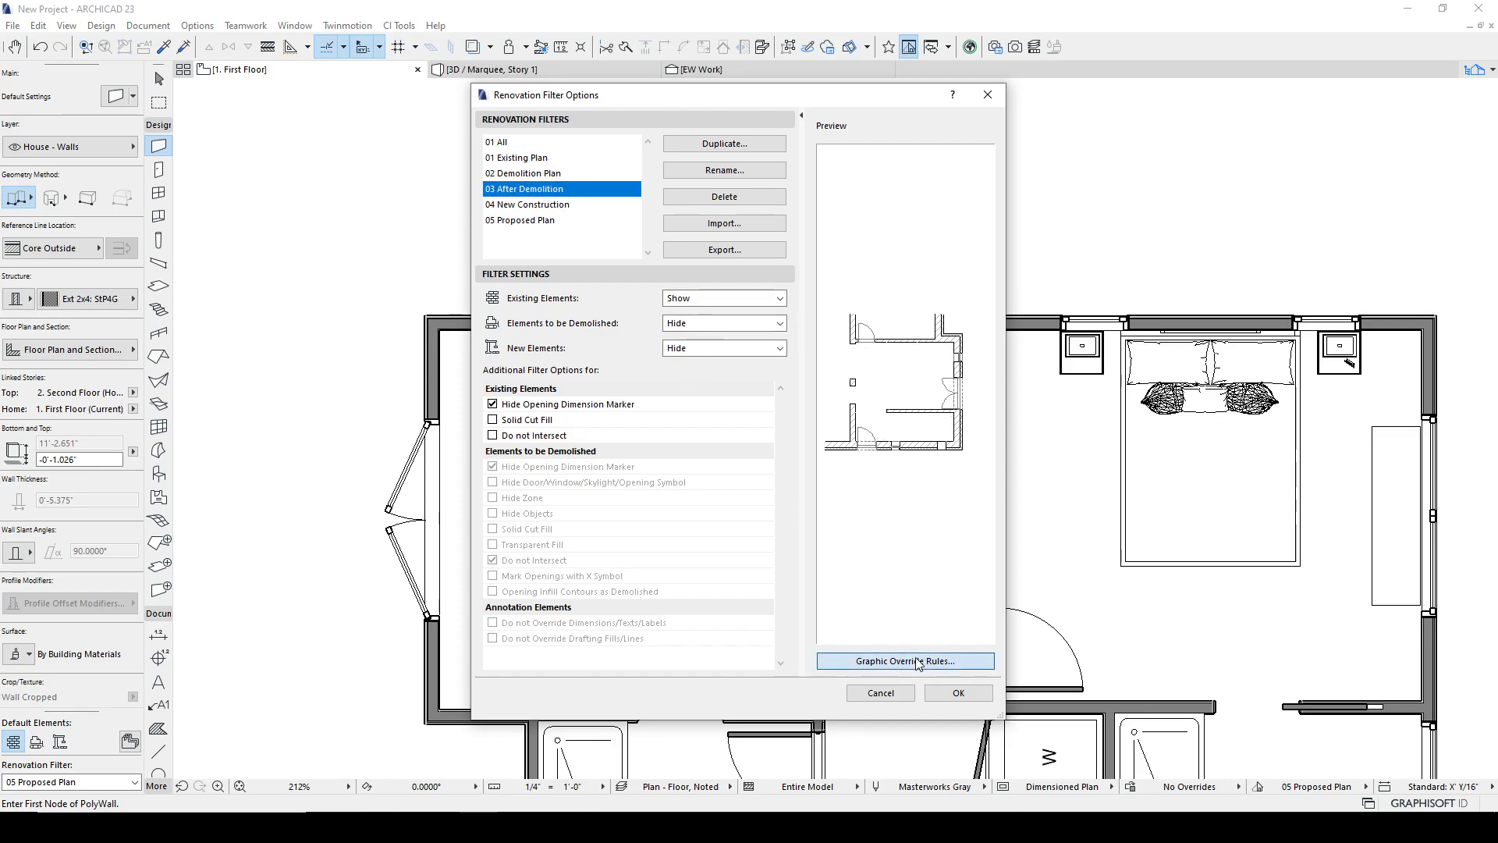
{"action": "mouse_move", "coordinate": [934, 680]}
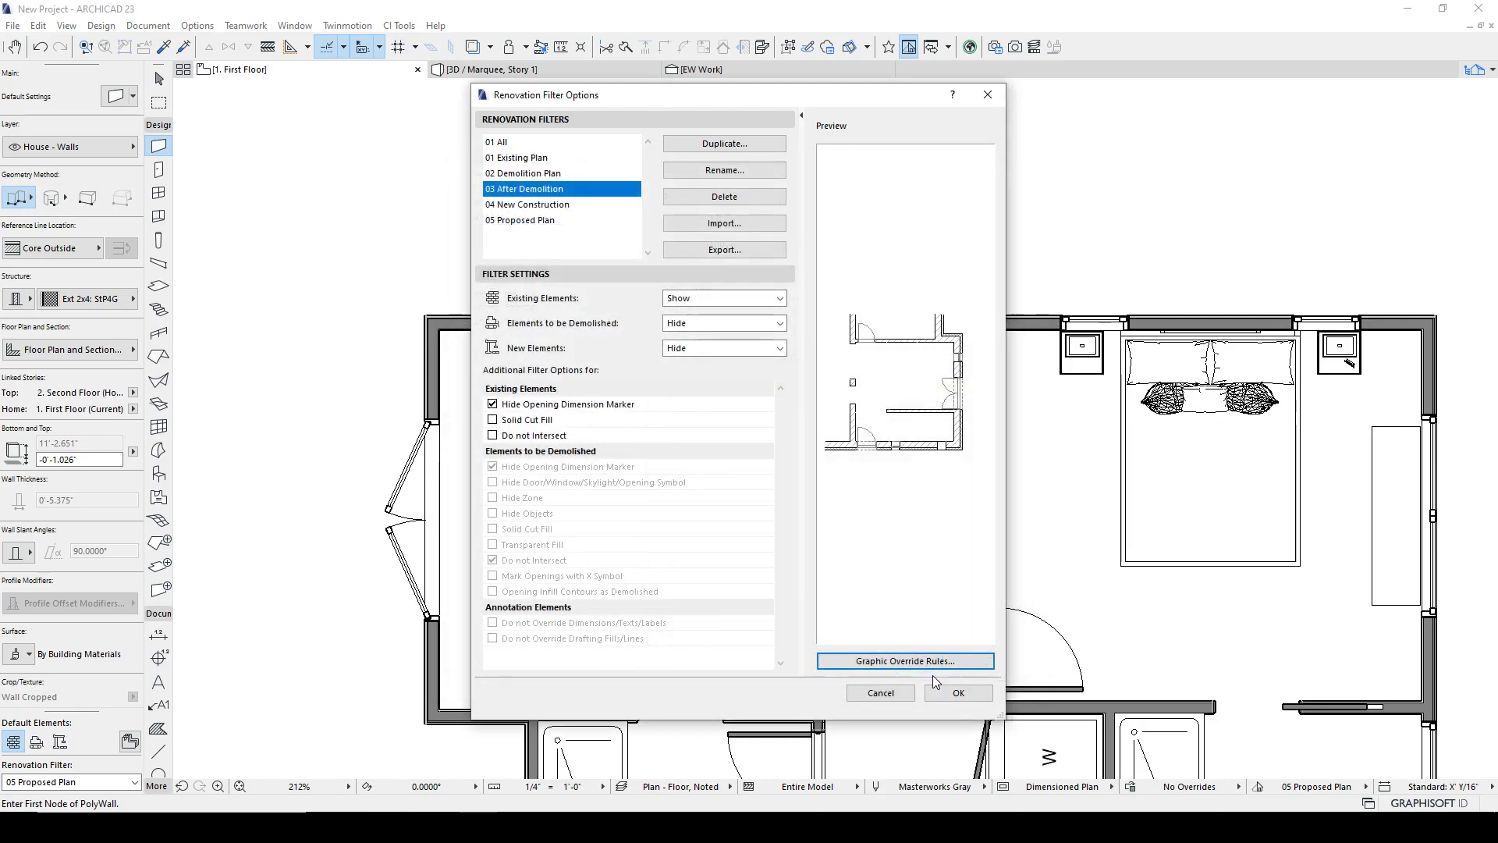
{"action": "left_click", "coordinate": [521, 220]}
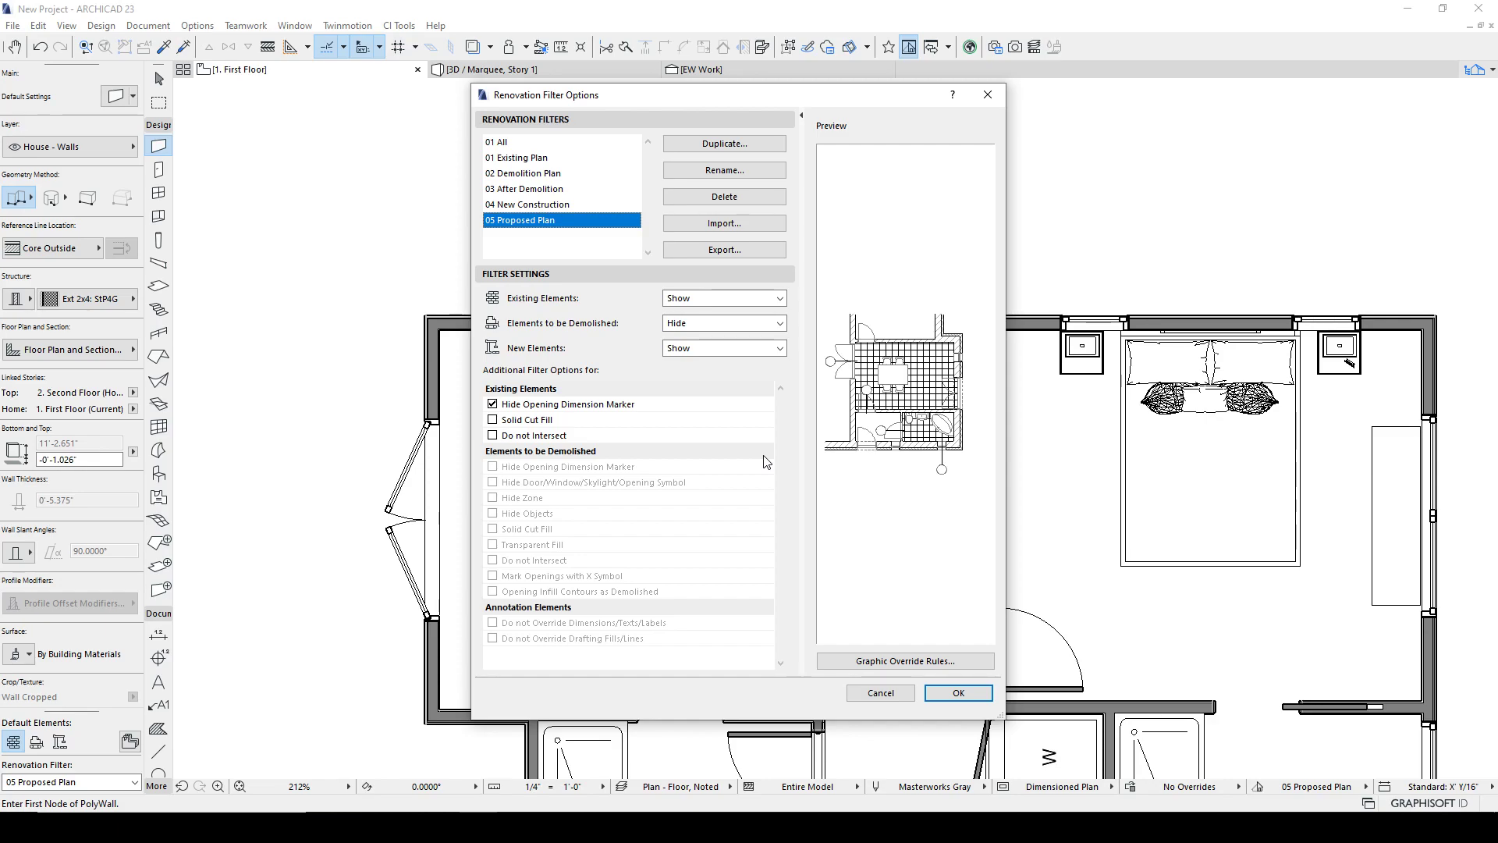
{"action": "mouse_move", "coordinate": [805, 445]}
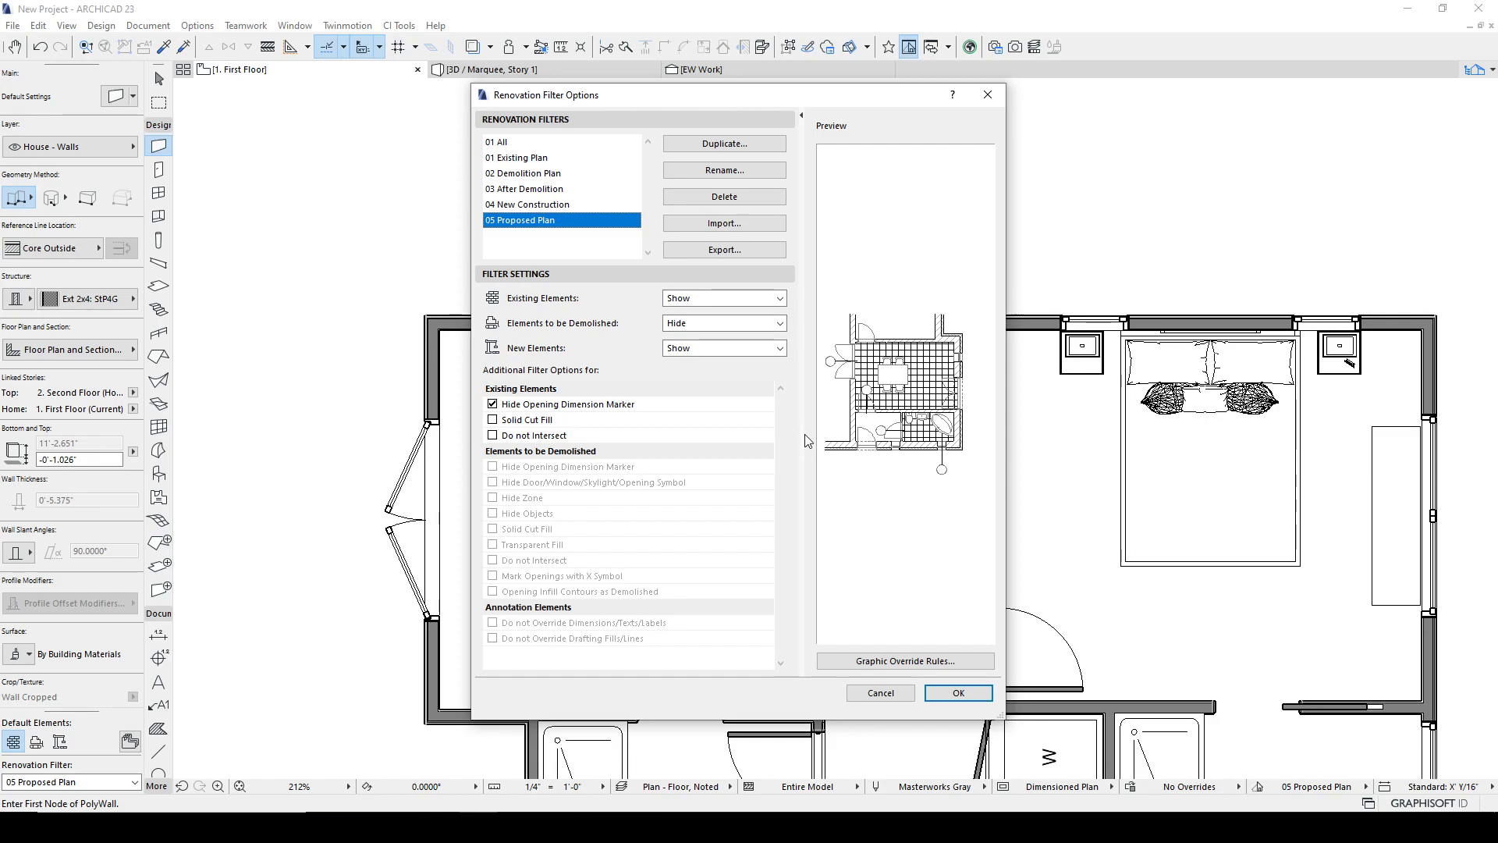
{"action": "mouse_move", "coordinate": [638, 221]}
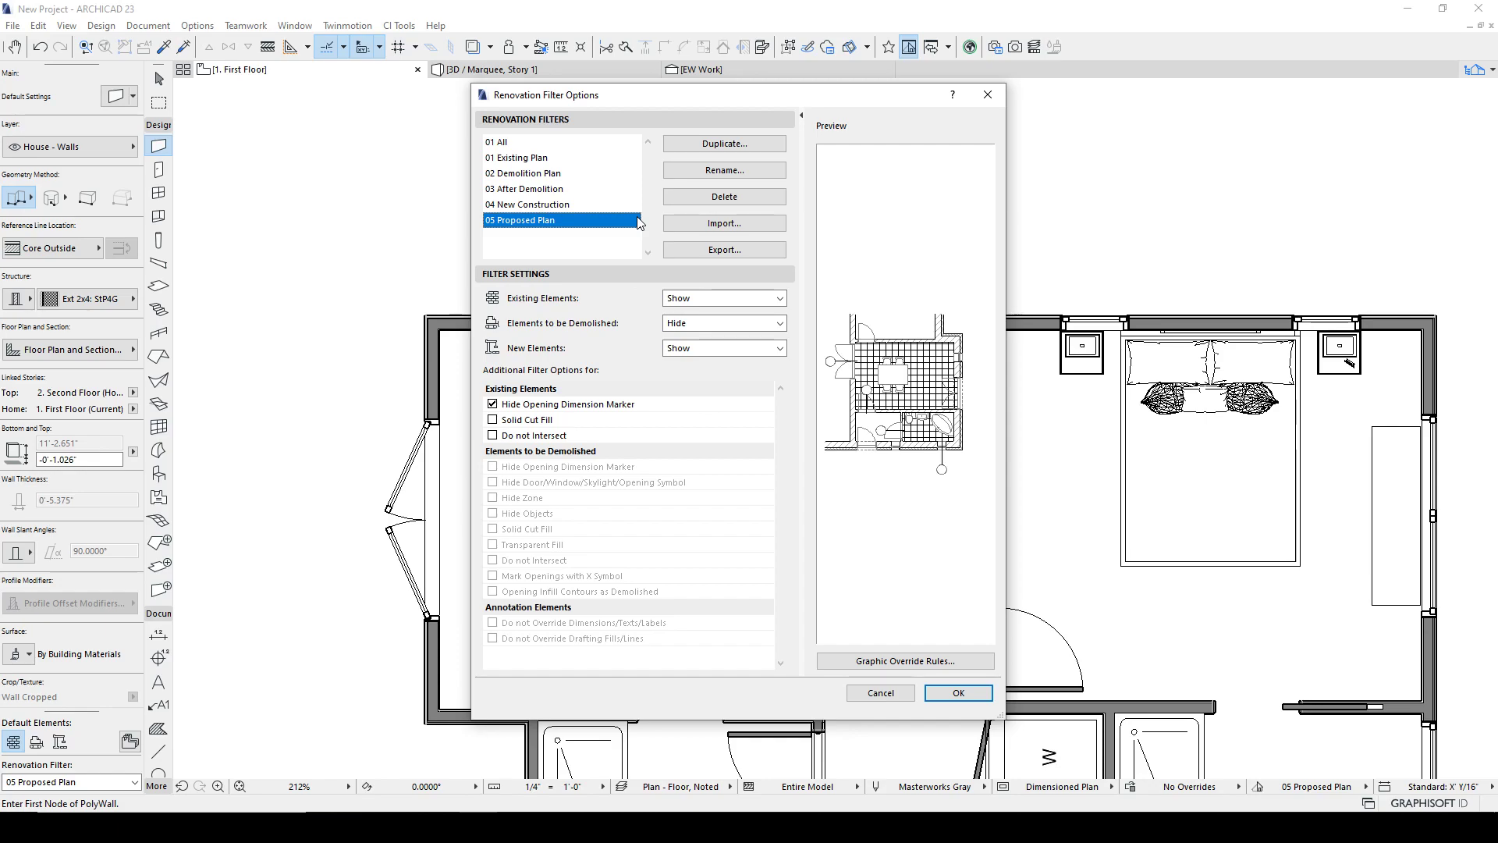
{"action": "mouse_move", "coordinate": [561, 237]}
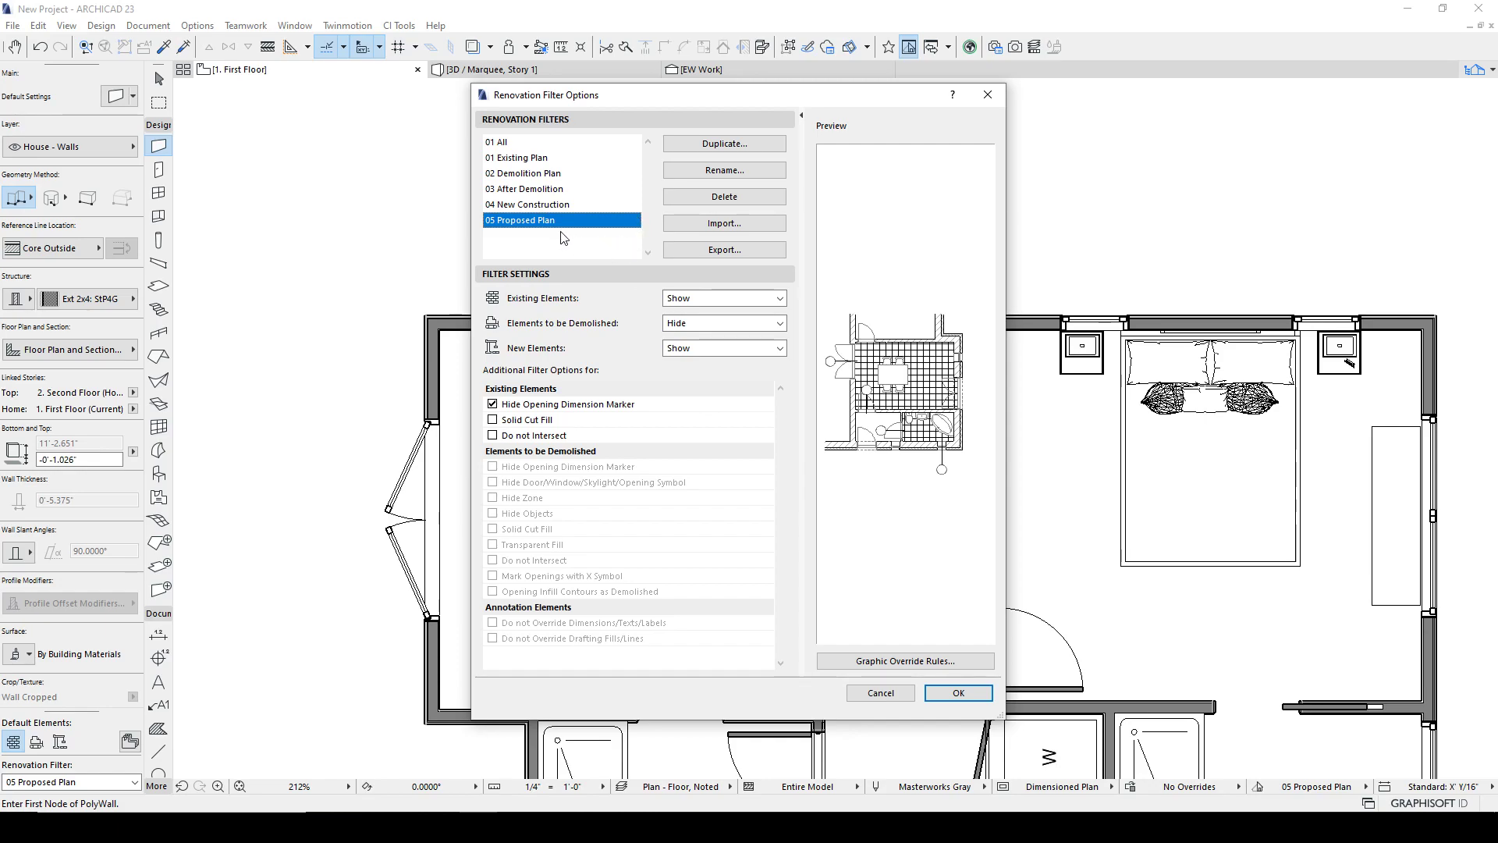
Duplicate 05 Proposed Plan as a new filter named '06 Future' and make it current.
{"action": "left_click", "coordinate": [722, 144]}
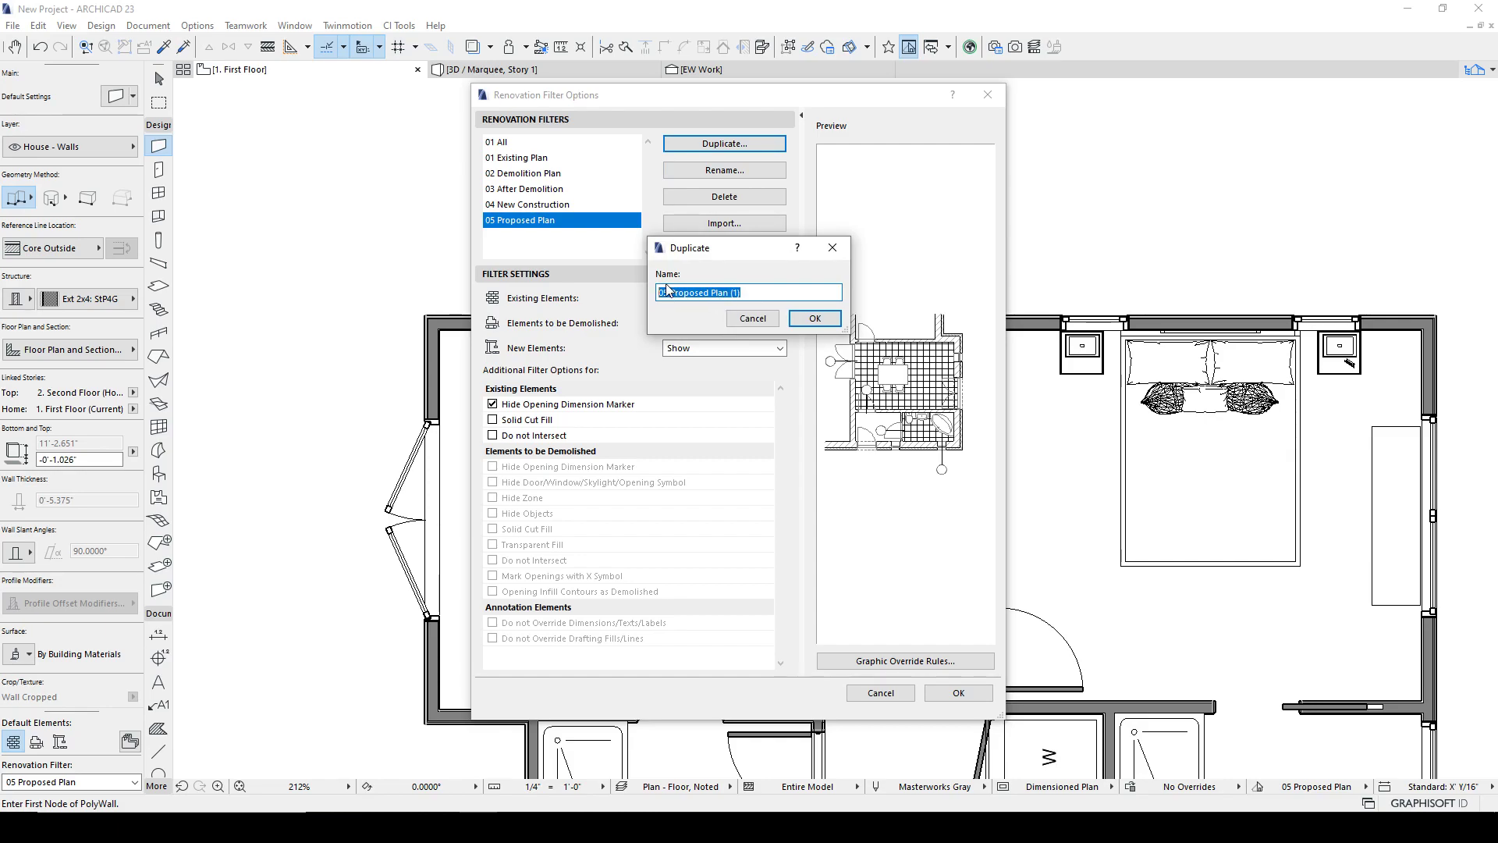
{"action": "type", "text": "06 Fu"}
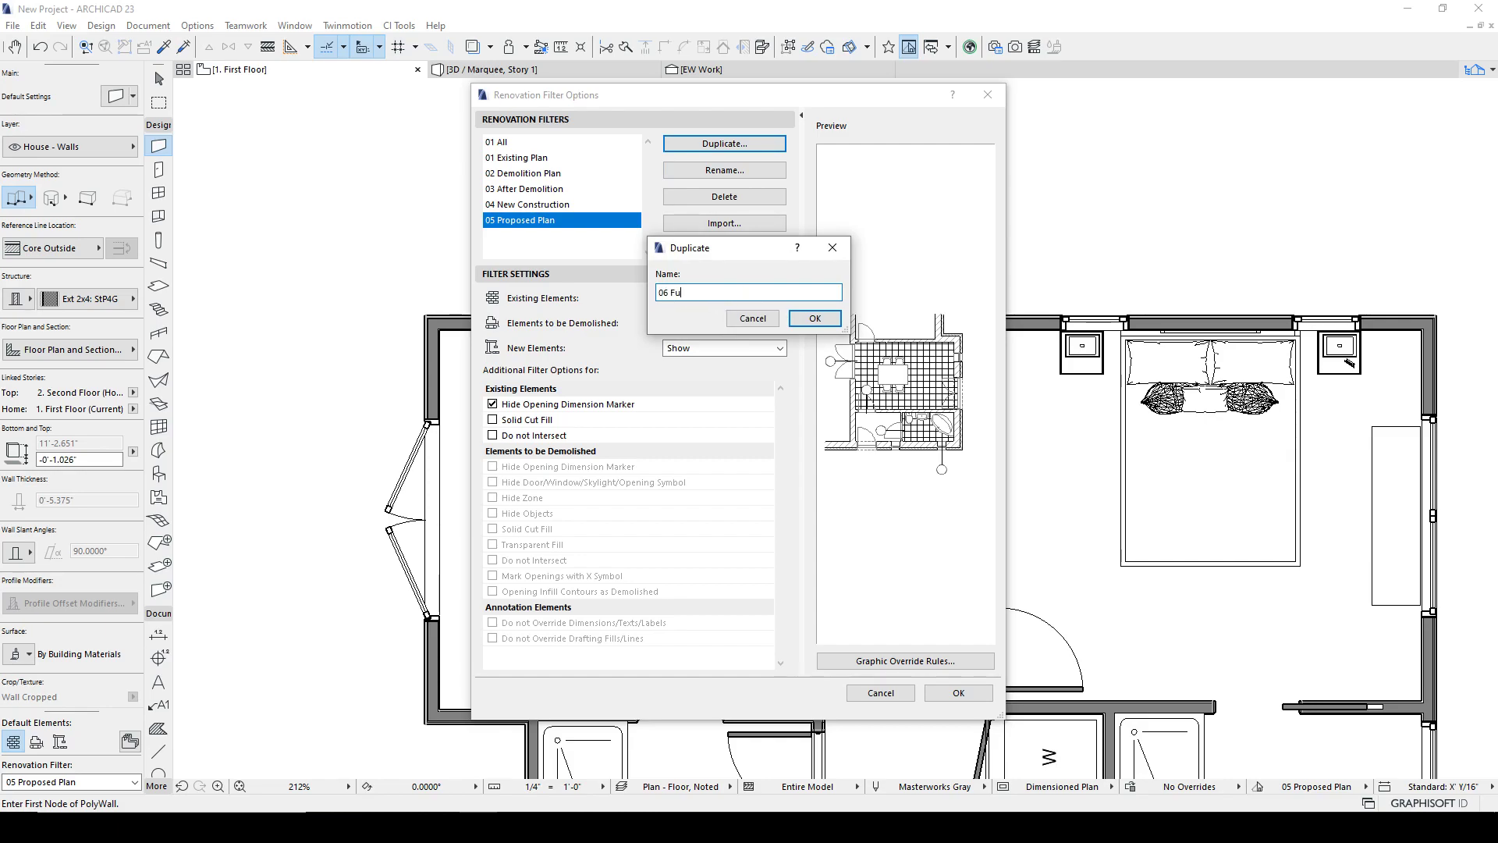
{"action": "type", "text": "ture"}
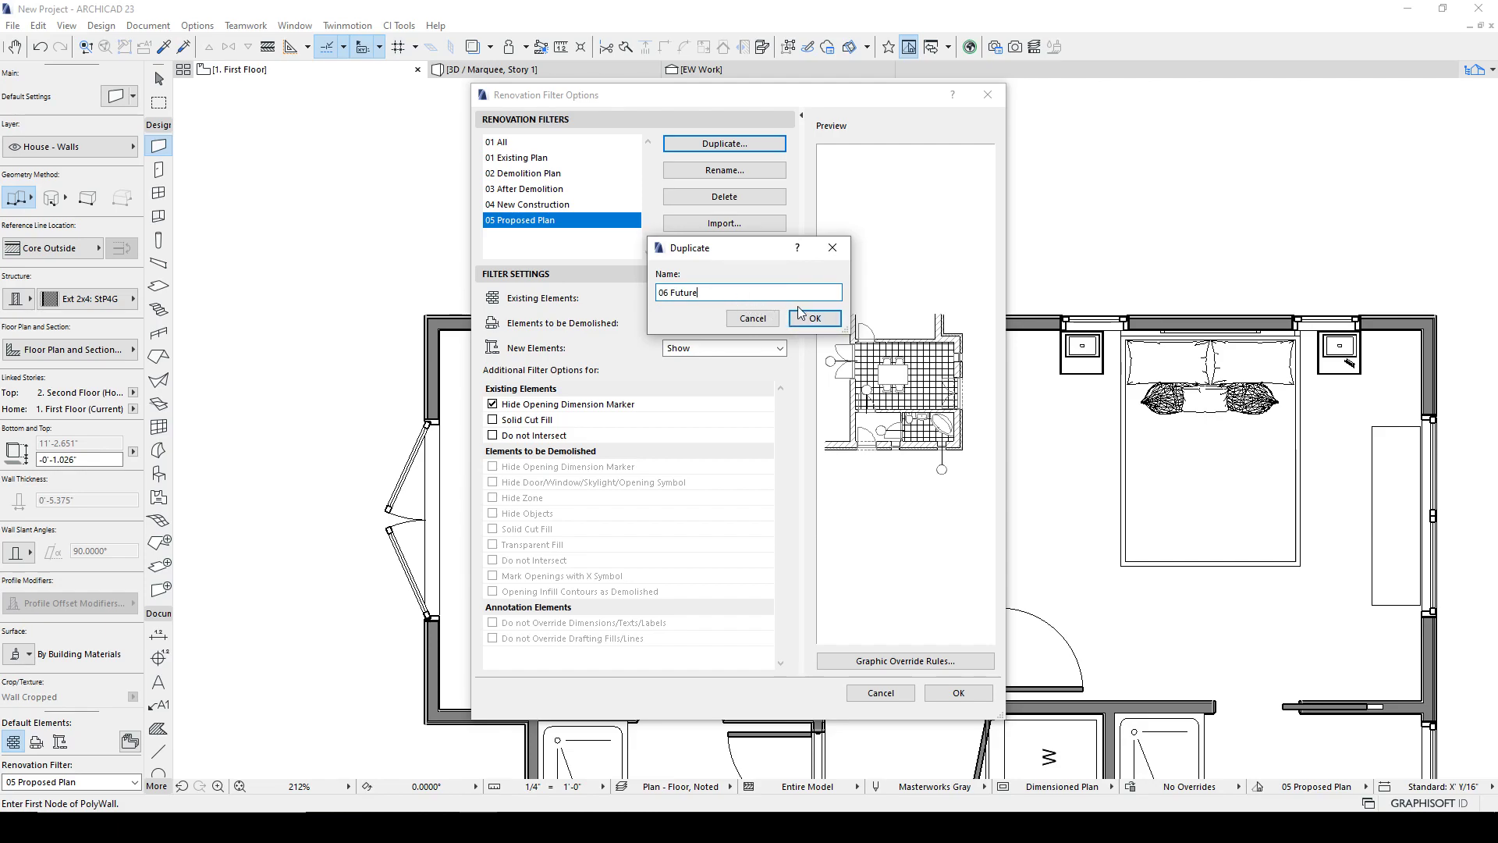
{"action": "left_click", "coordinate": [811, 317]}
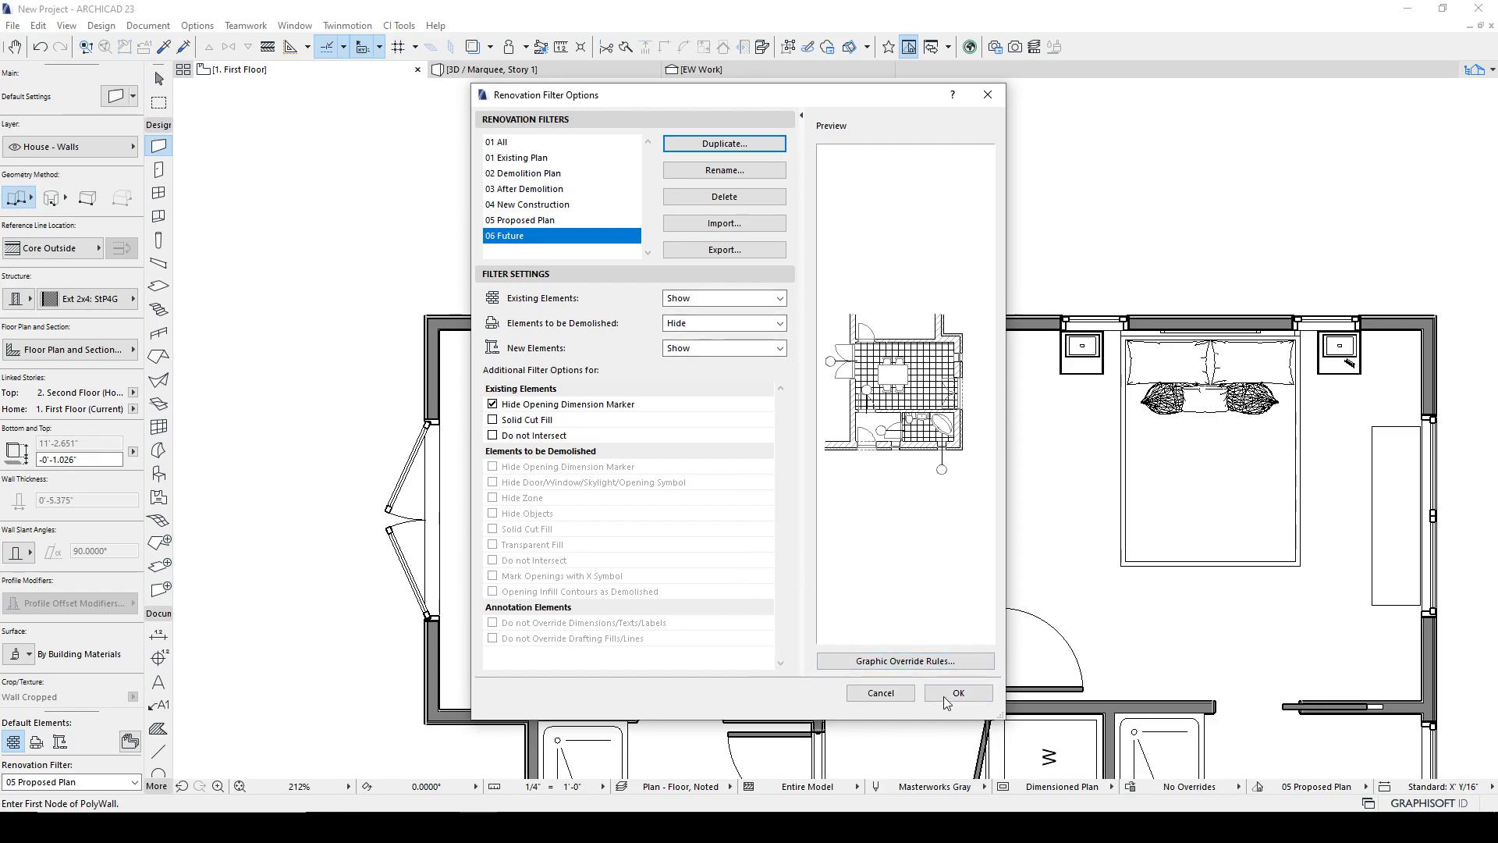
{"action": "left_click", "coordinate": [956, 691]}
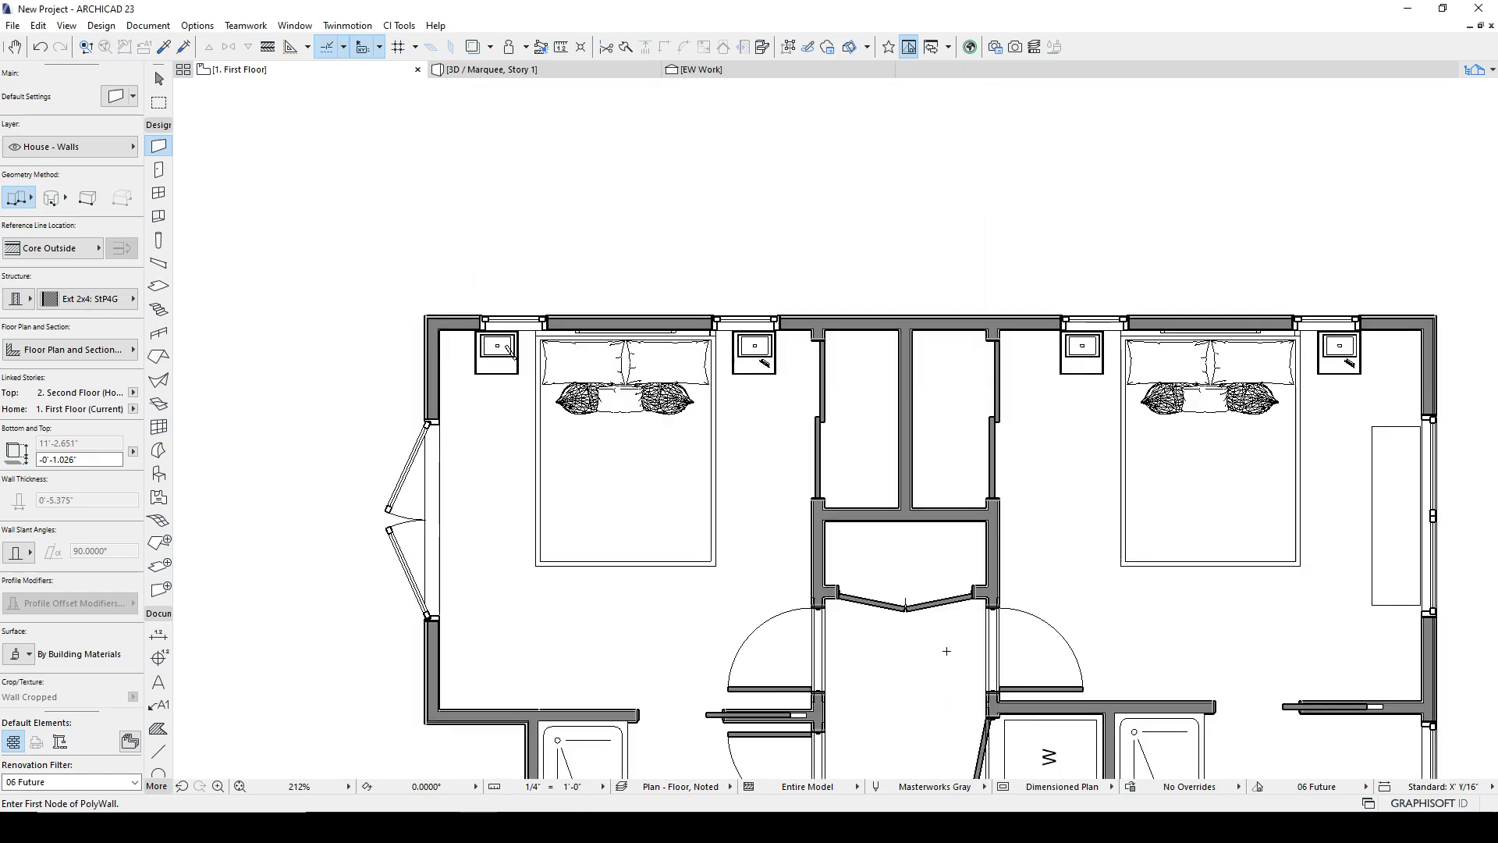
Set the three bump-out walls to Show On Renovation Filter 06 Future.
{"action": "scroll", "scroll_direction": "down", "scroll_amount": 3}
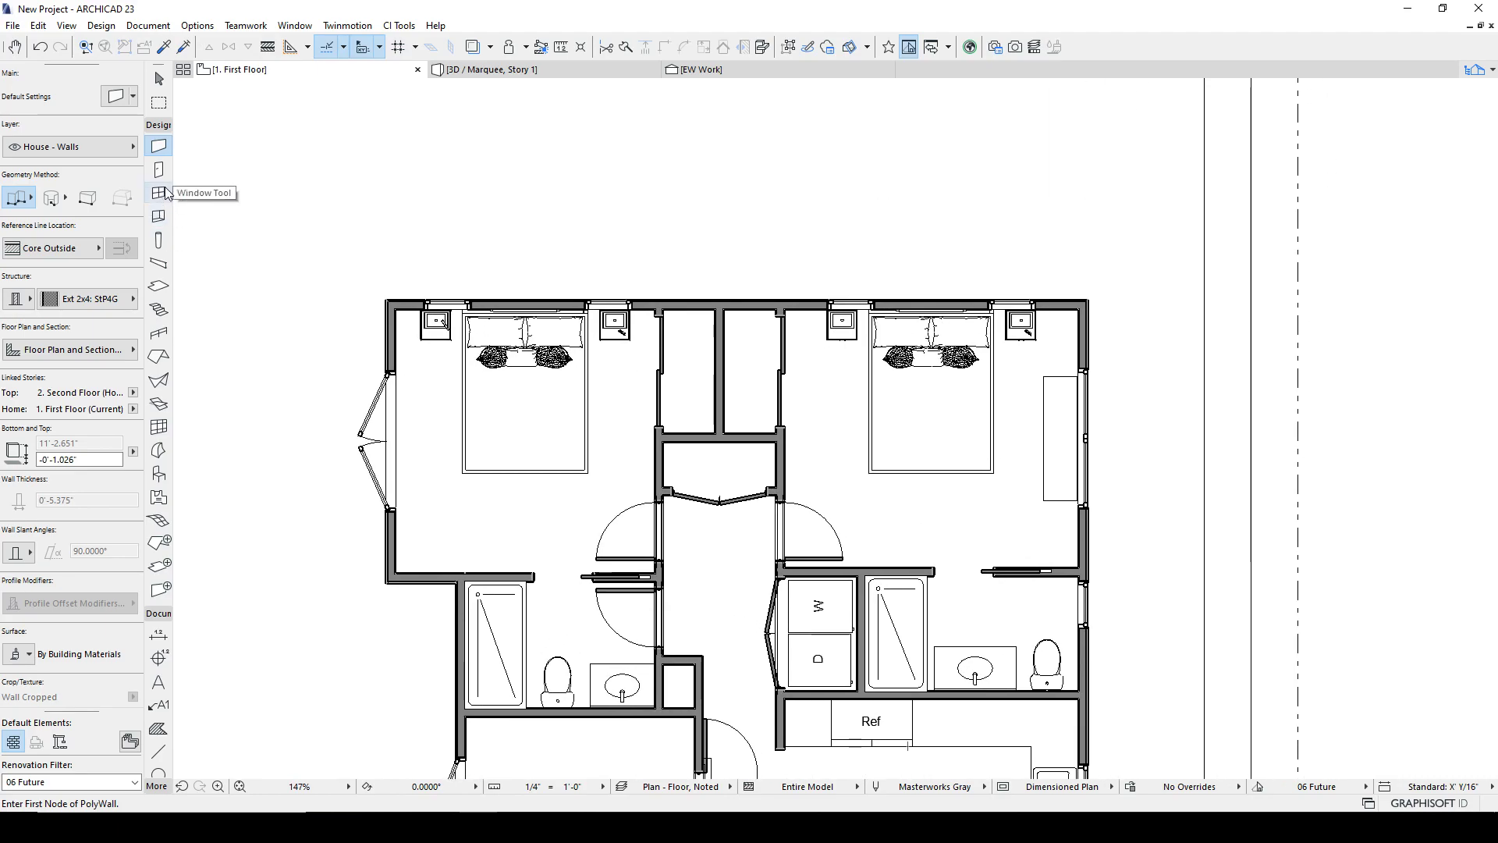
{"action": "left_click", "coordinate": [552, 297]}
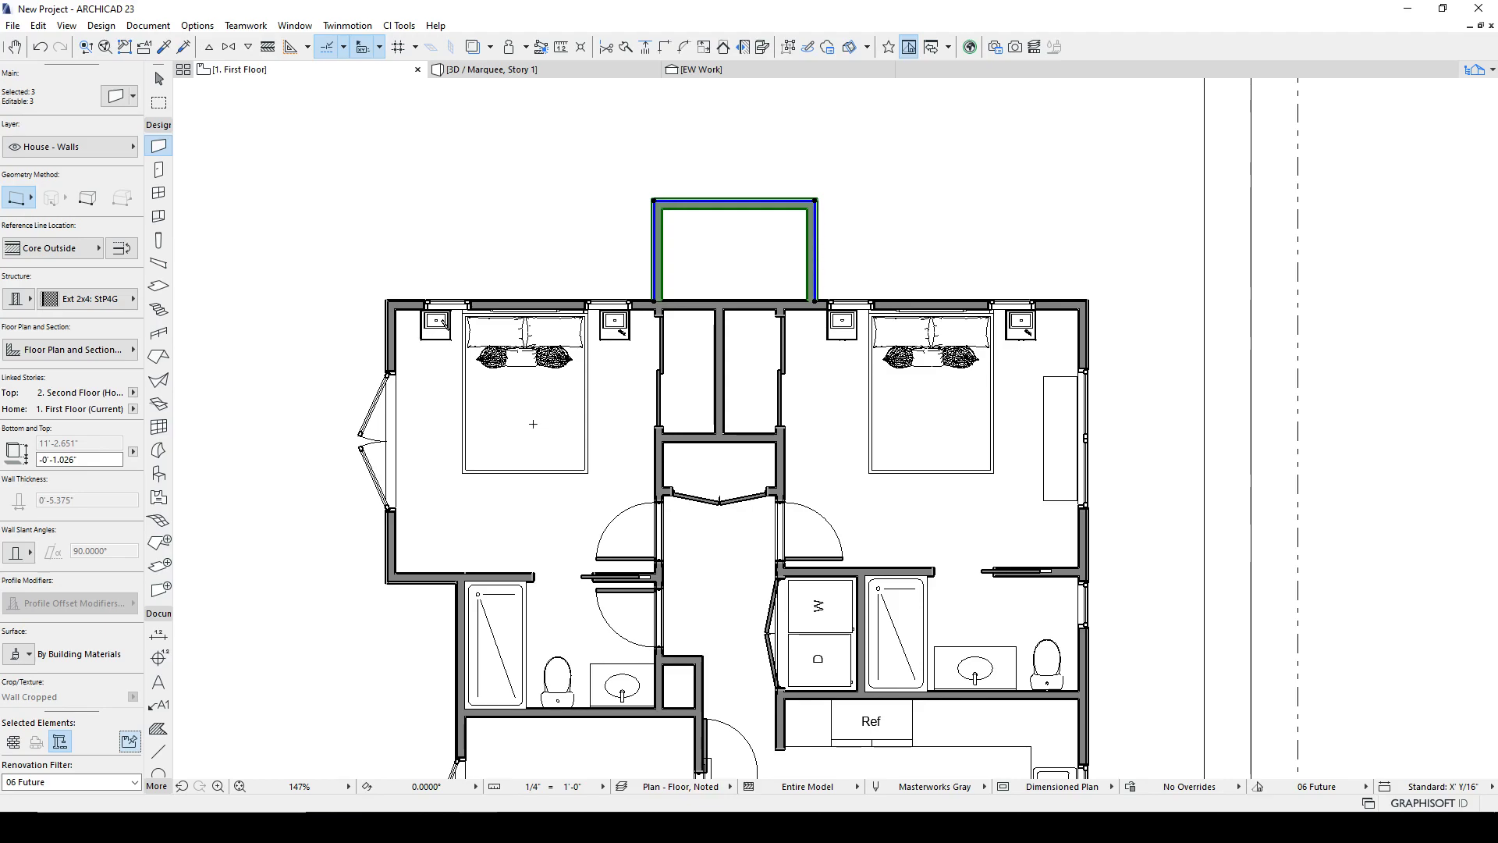
{"action": "mouse_move", "coordinate": [256, 66]}
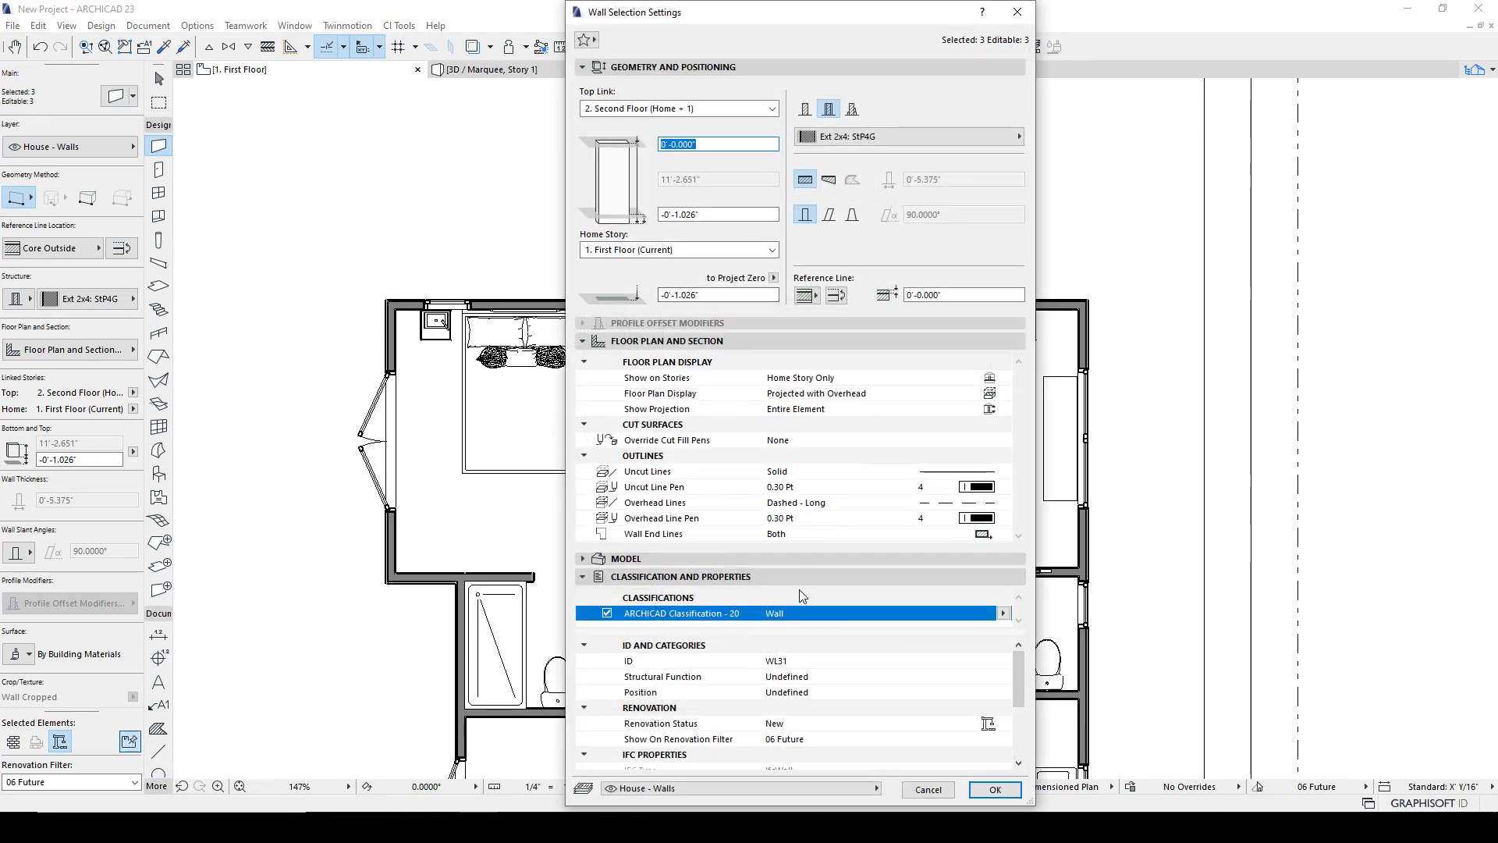
{"action": "scroll", "scroll_direction": "down", "scroll_amount": 3}
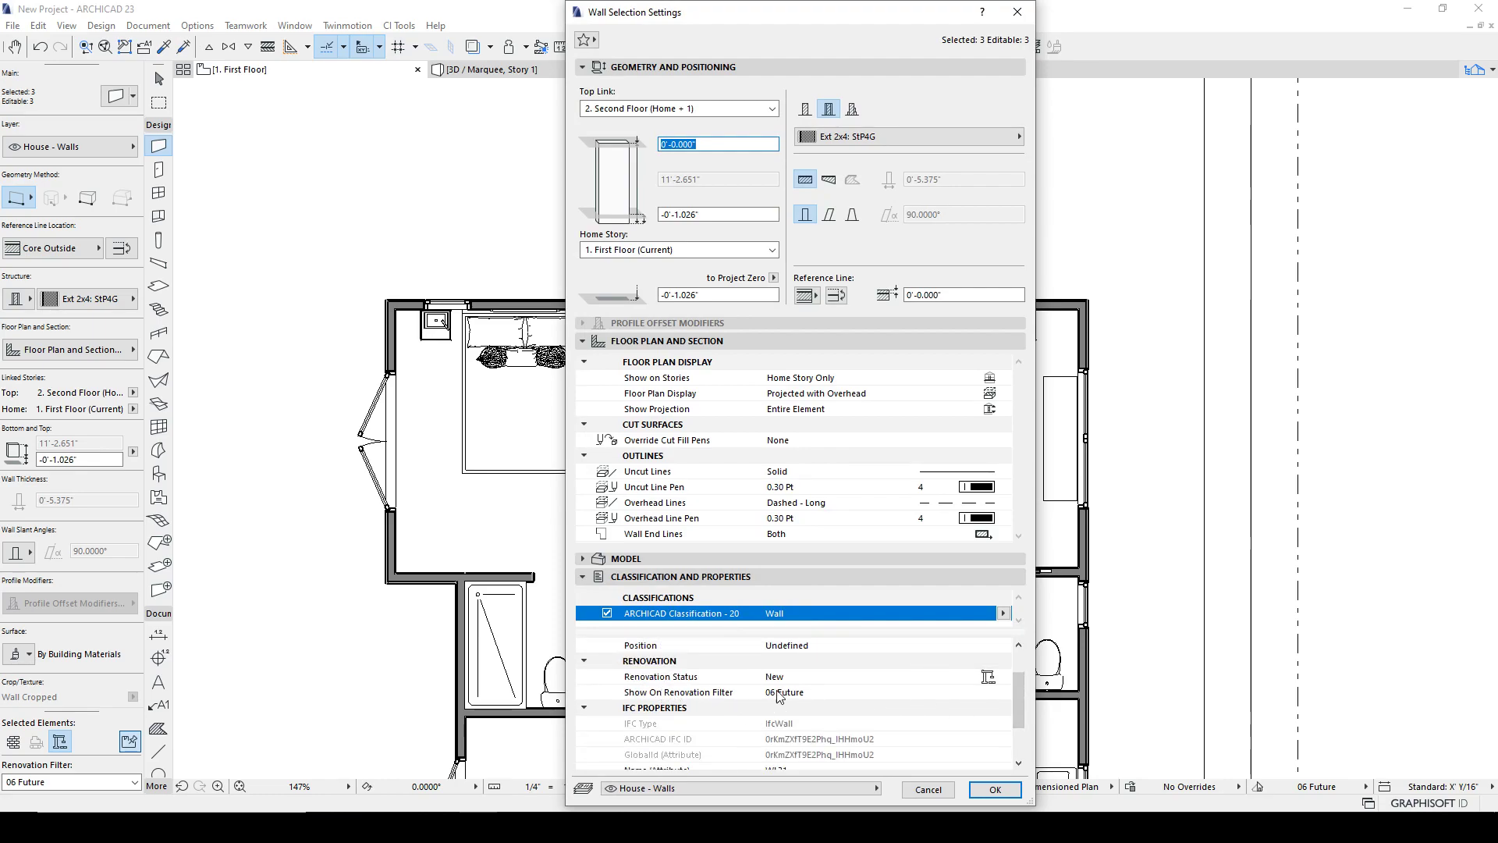
{"action": "mouse_move", "coordinate": [805, 697]}
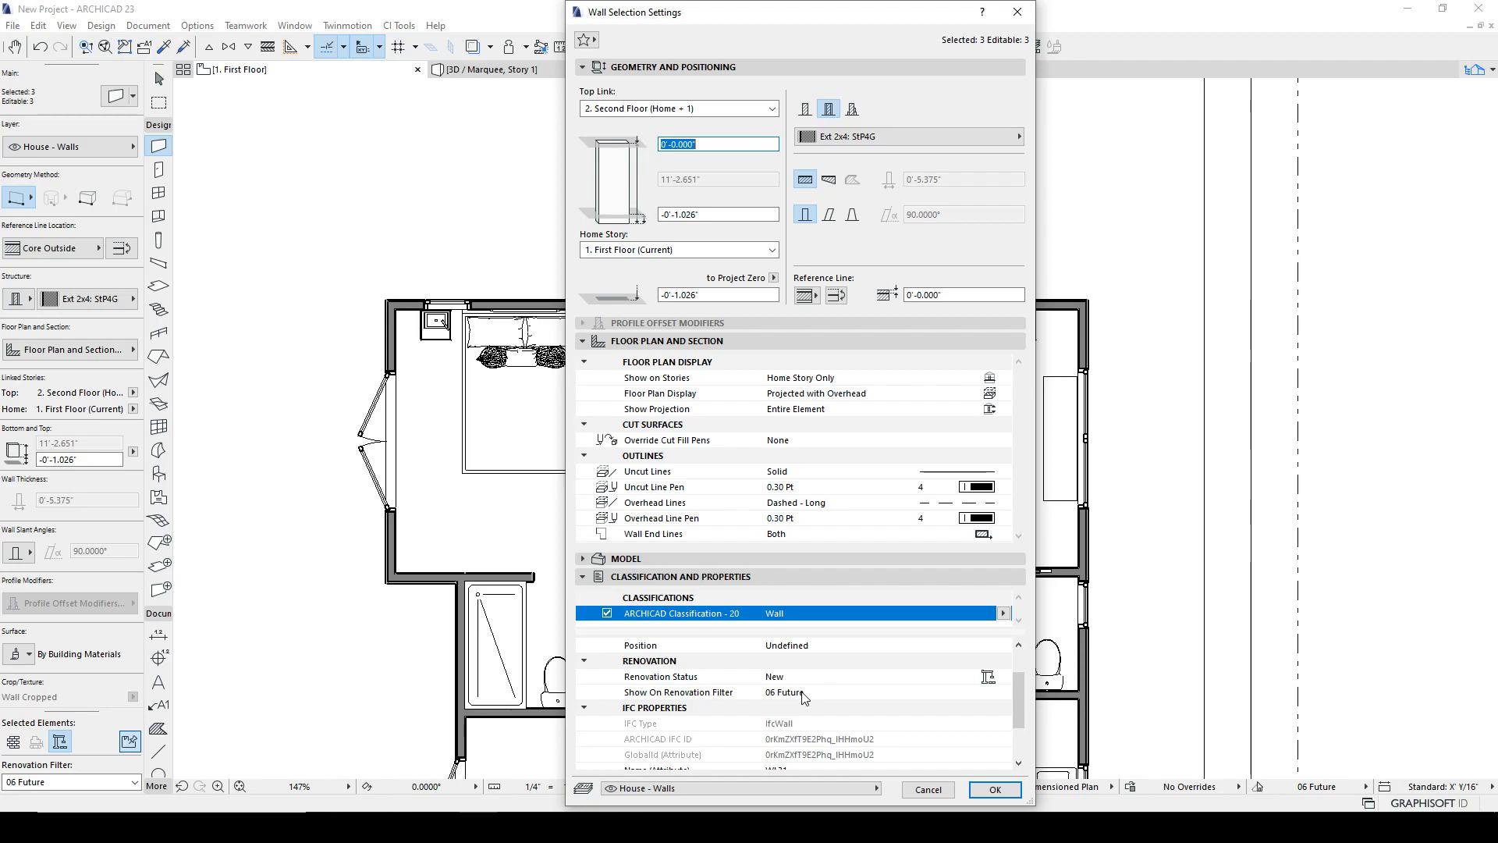
{"action": "left_click", "coordinate": [992, 790]}
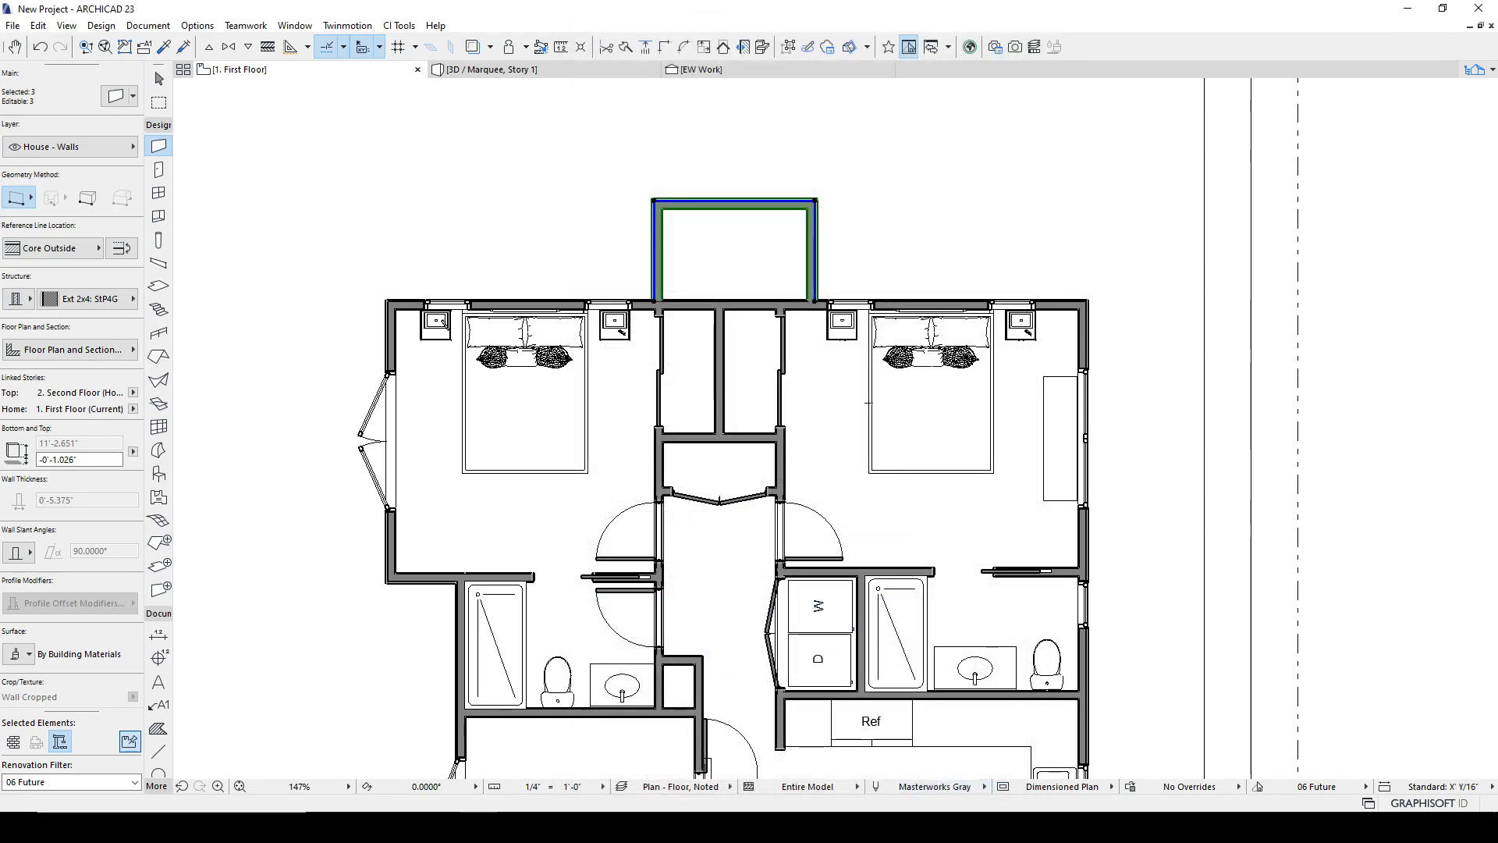
Keep 06 Future as the active filter from the status-bar filter list.
{"action": "left_click", "coordinate": [1321, 785]}
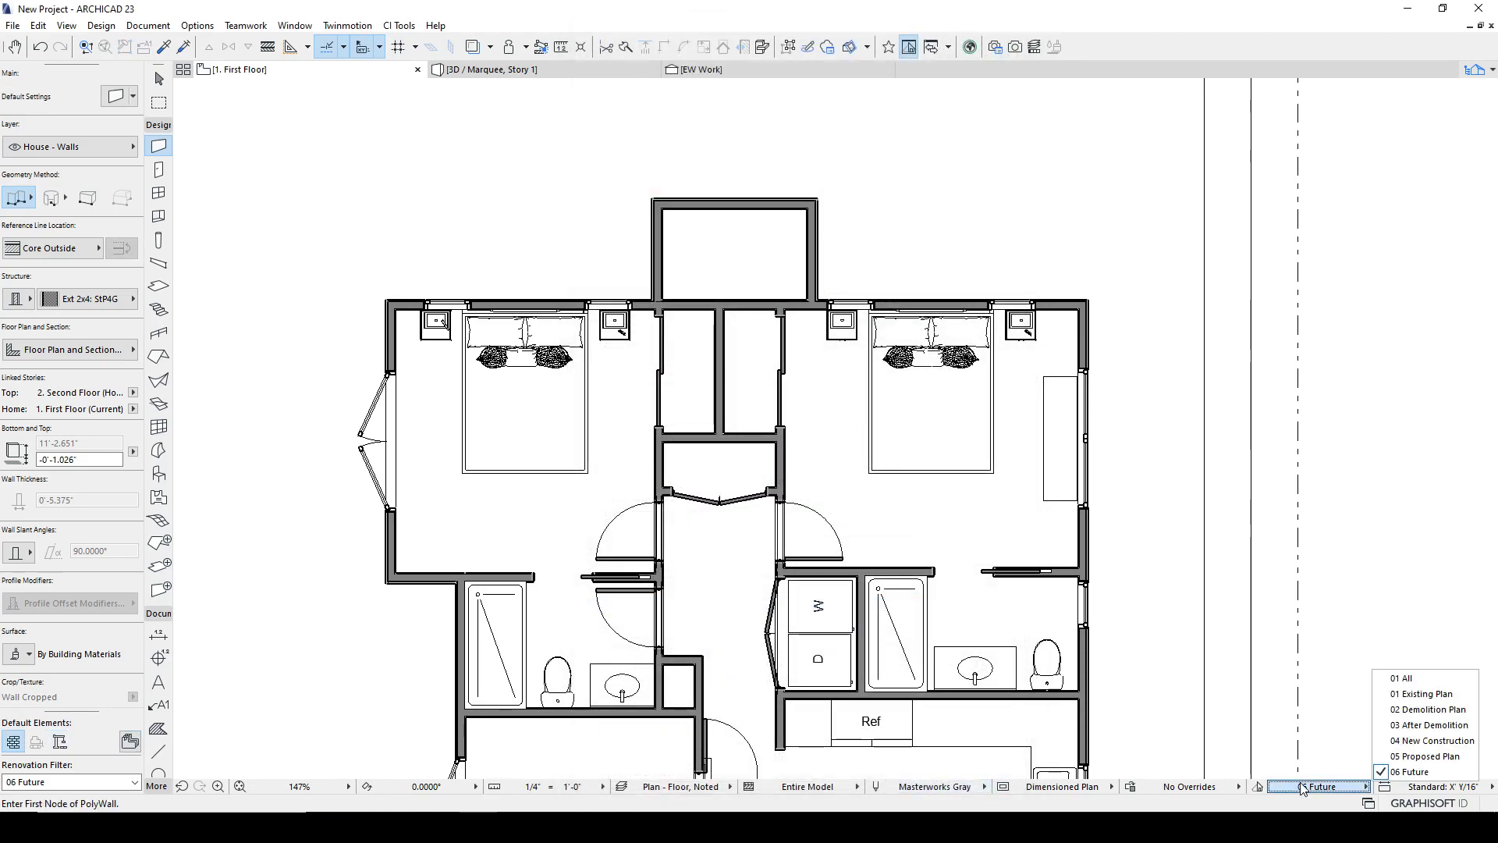
{"action": "left_click", "coordinate": [1425, 755]}
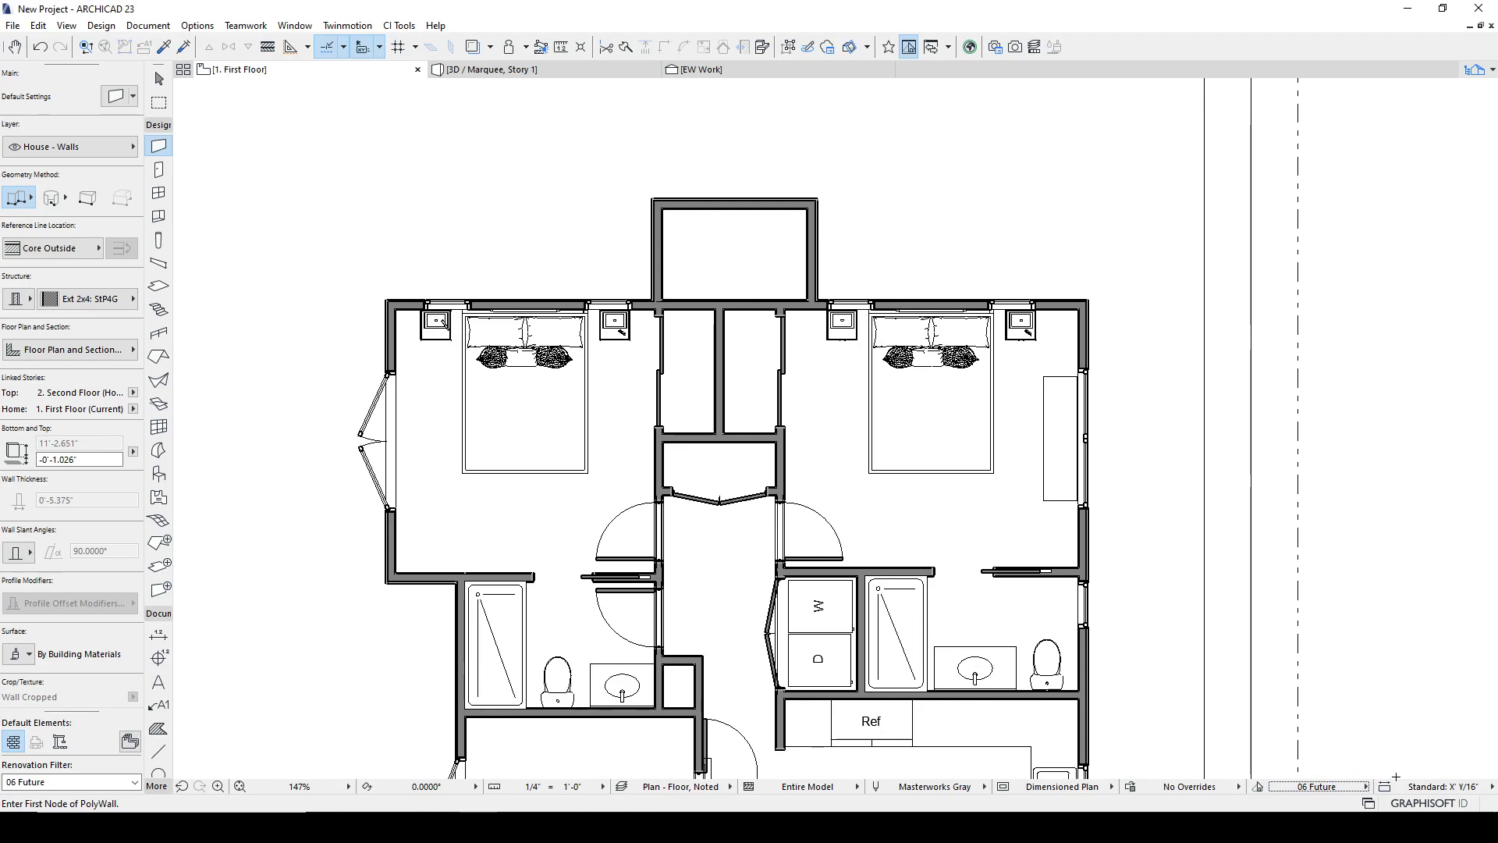
{"action": "mouse_move", "coordinate": [1318, 785]}
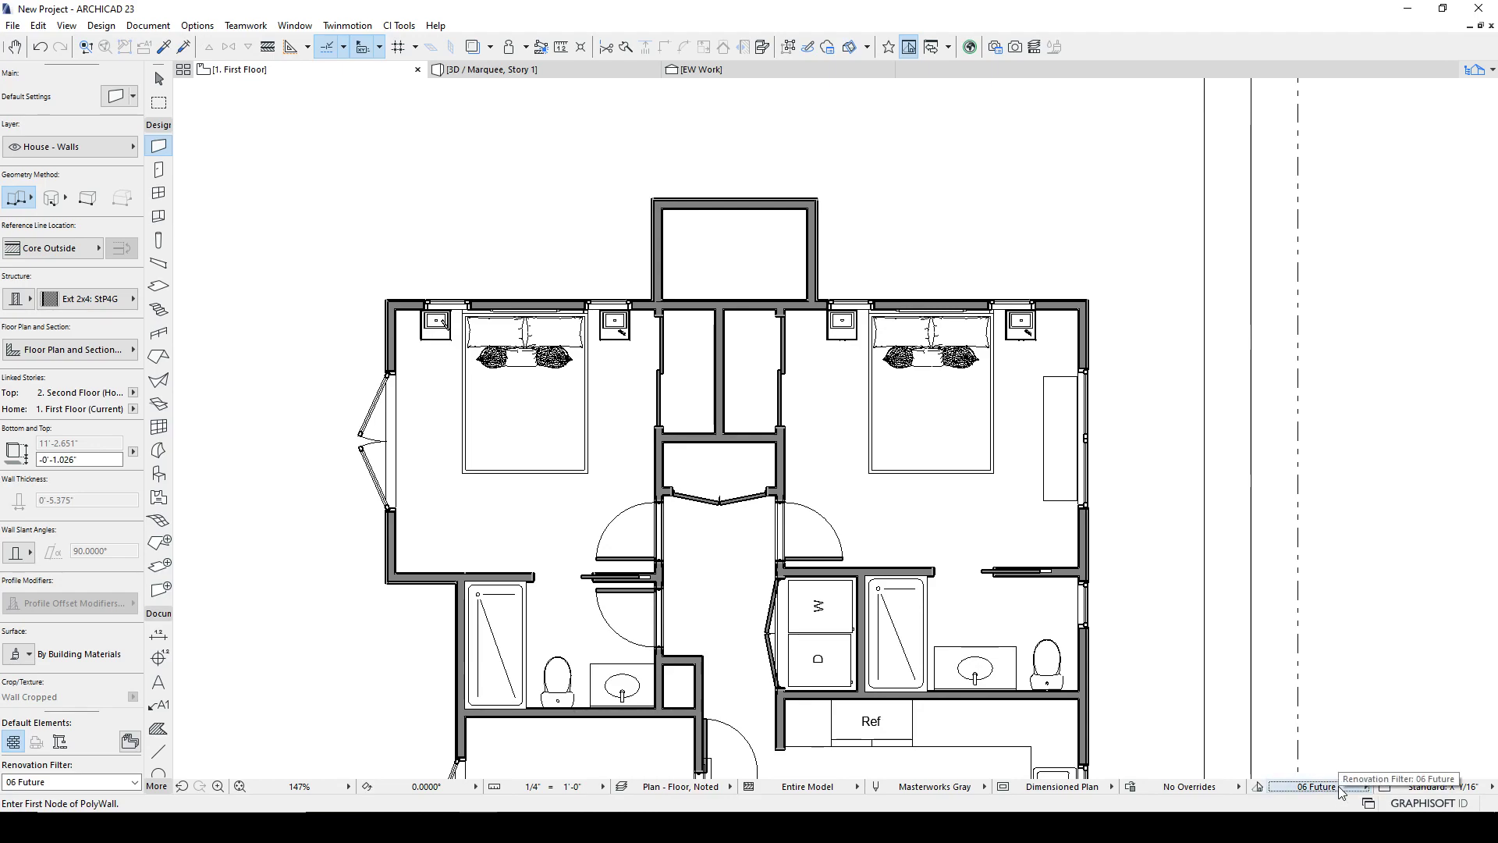
{"action": "mouse_move", "coordinate": [799, 189]}
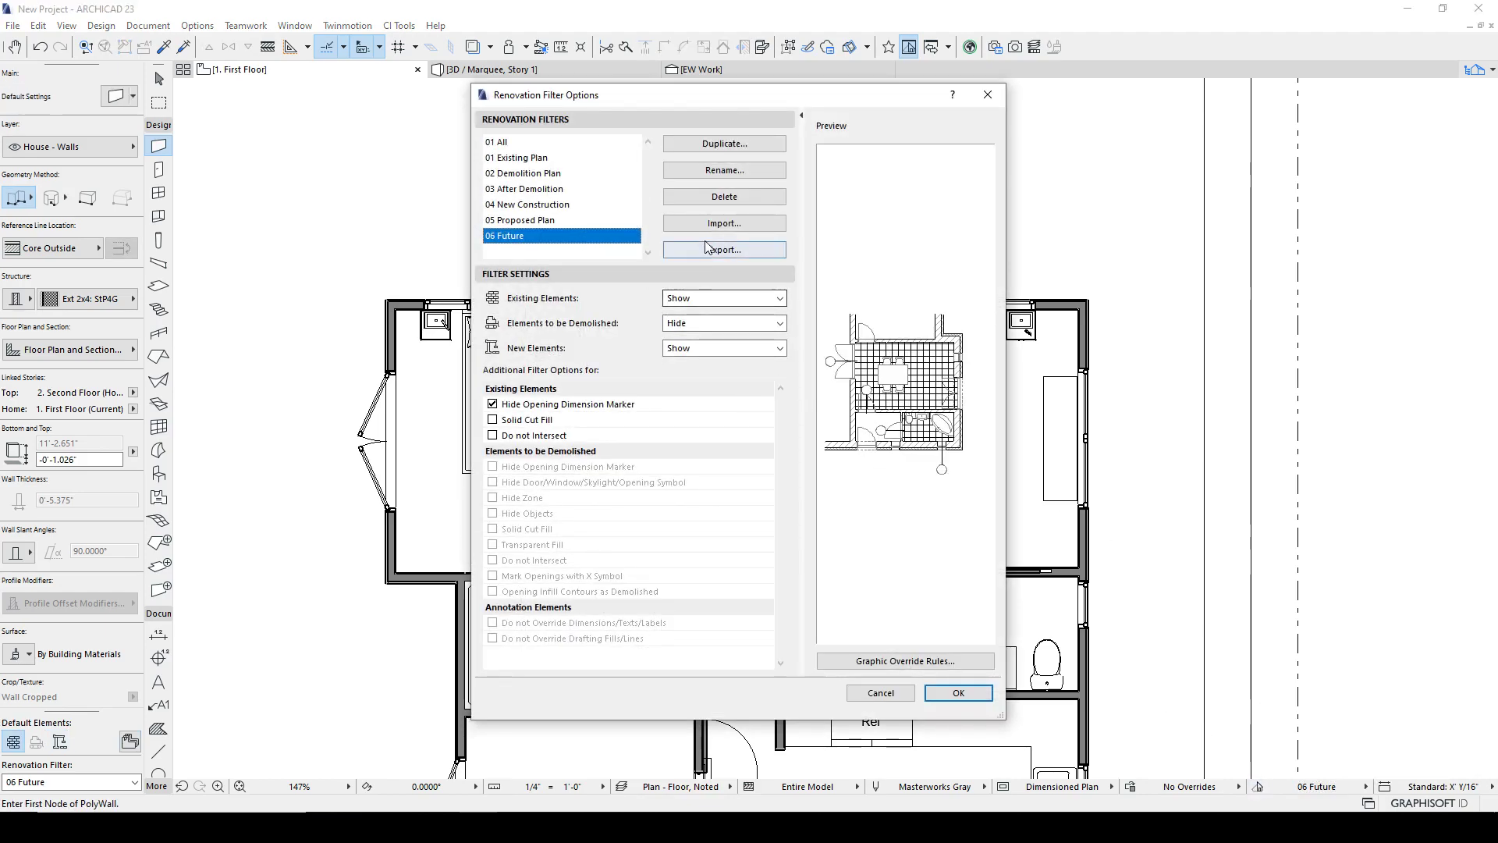
Rename the 06 Future filter to '06 Option 1' and apply the settings.
{"action": "left_click", "coordinate": [722, 168]}
{"action": "type", "text": "06 OPtio"}
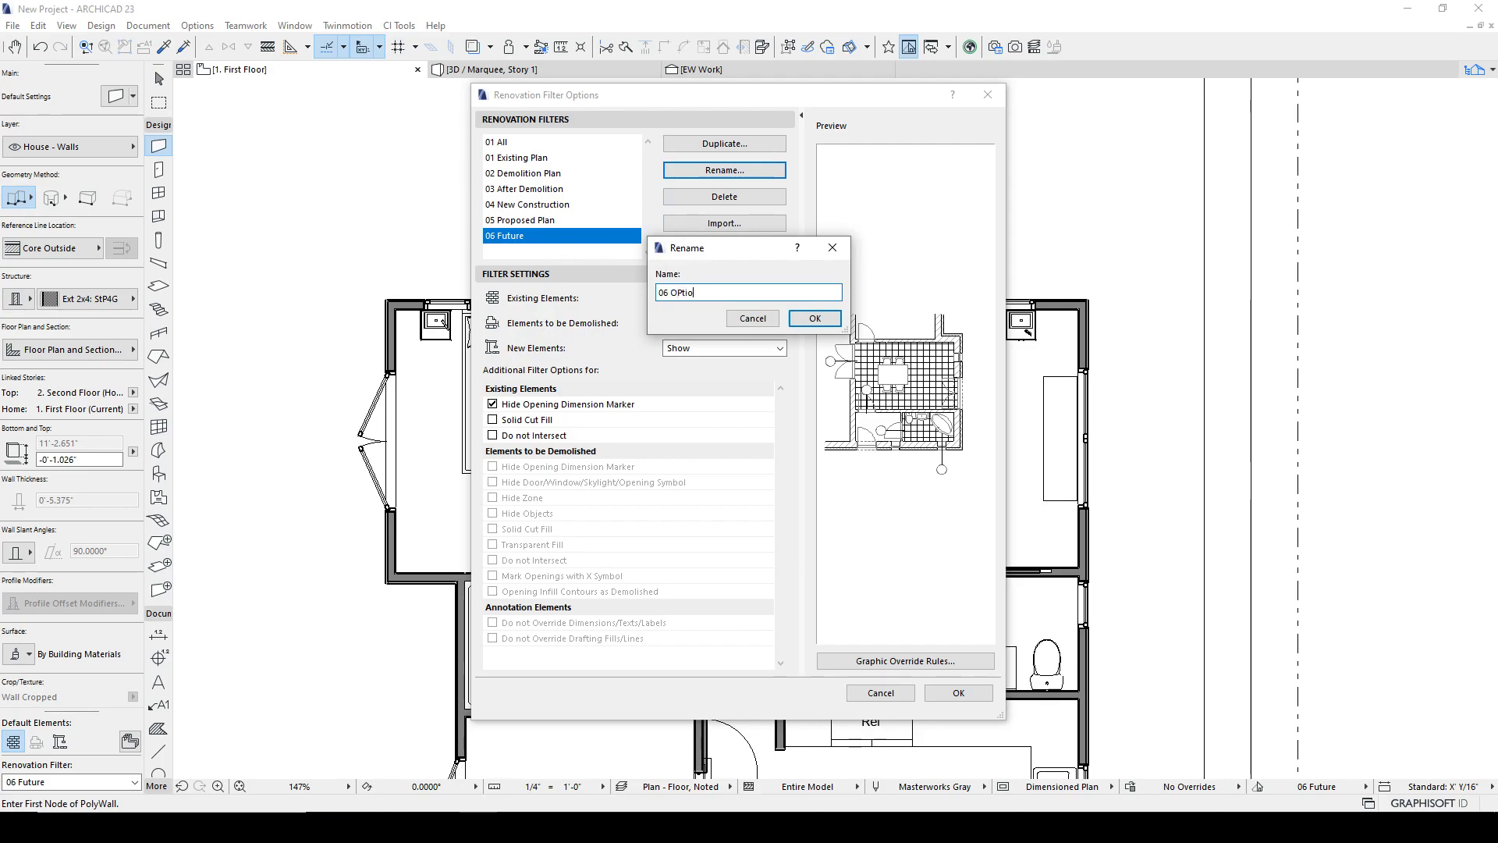
{"action": "key", "text": "BackSpace"}
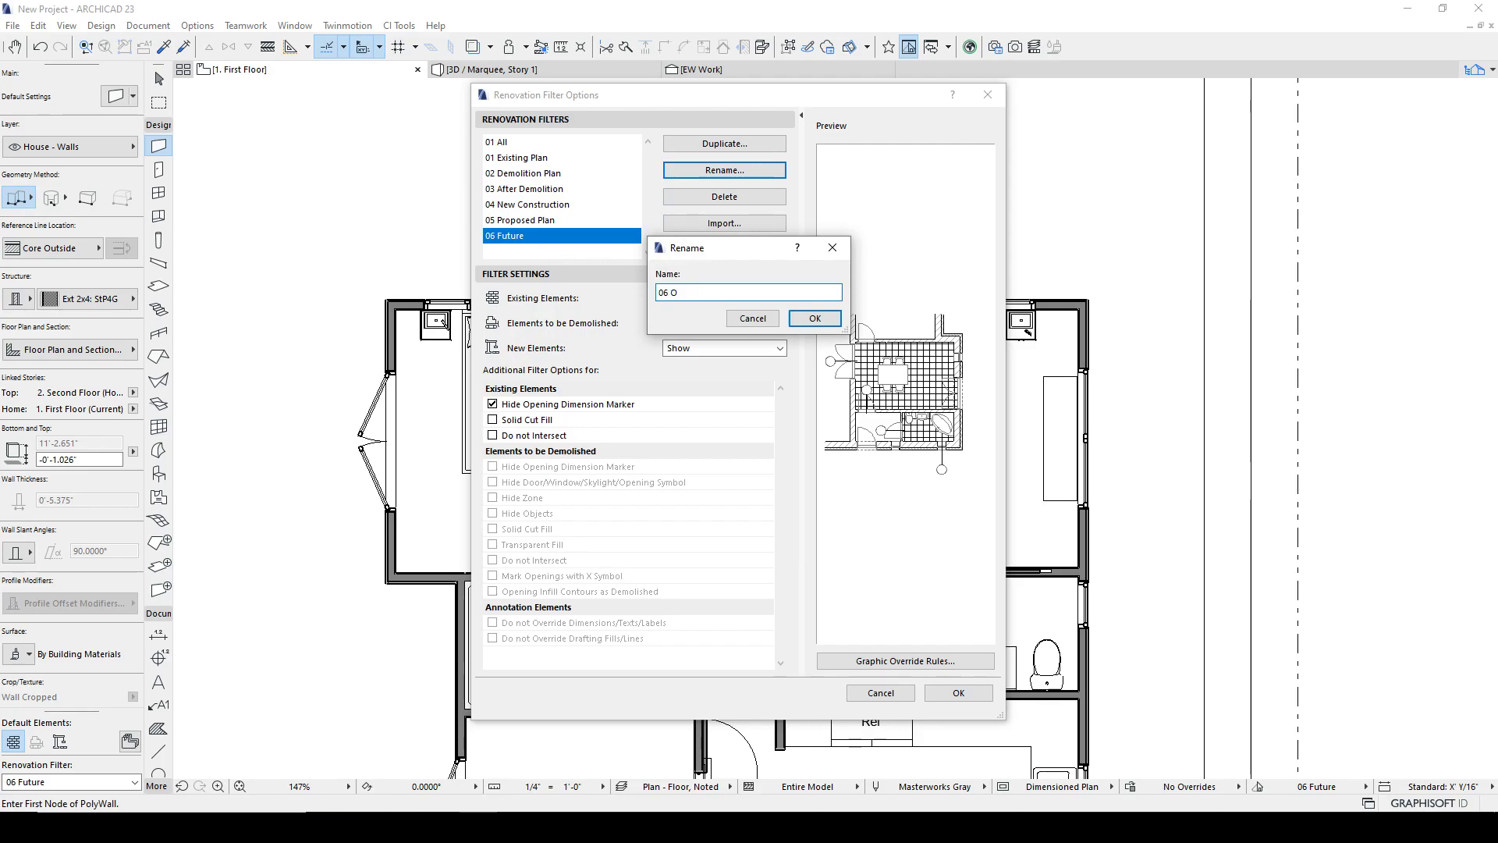
{"action": "type", "text": "ption 1"}
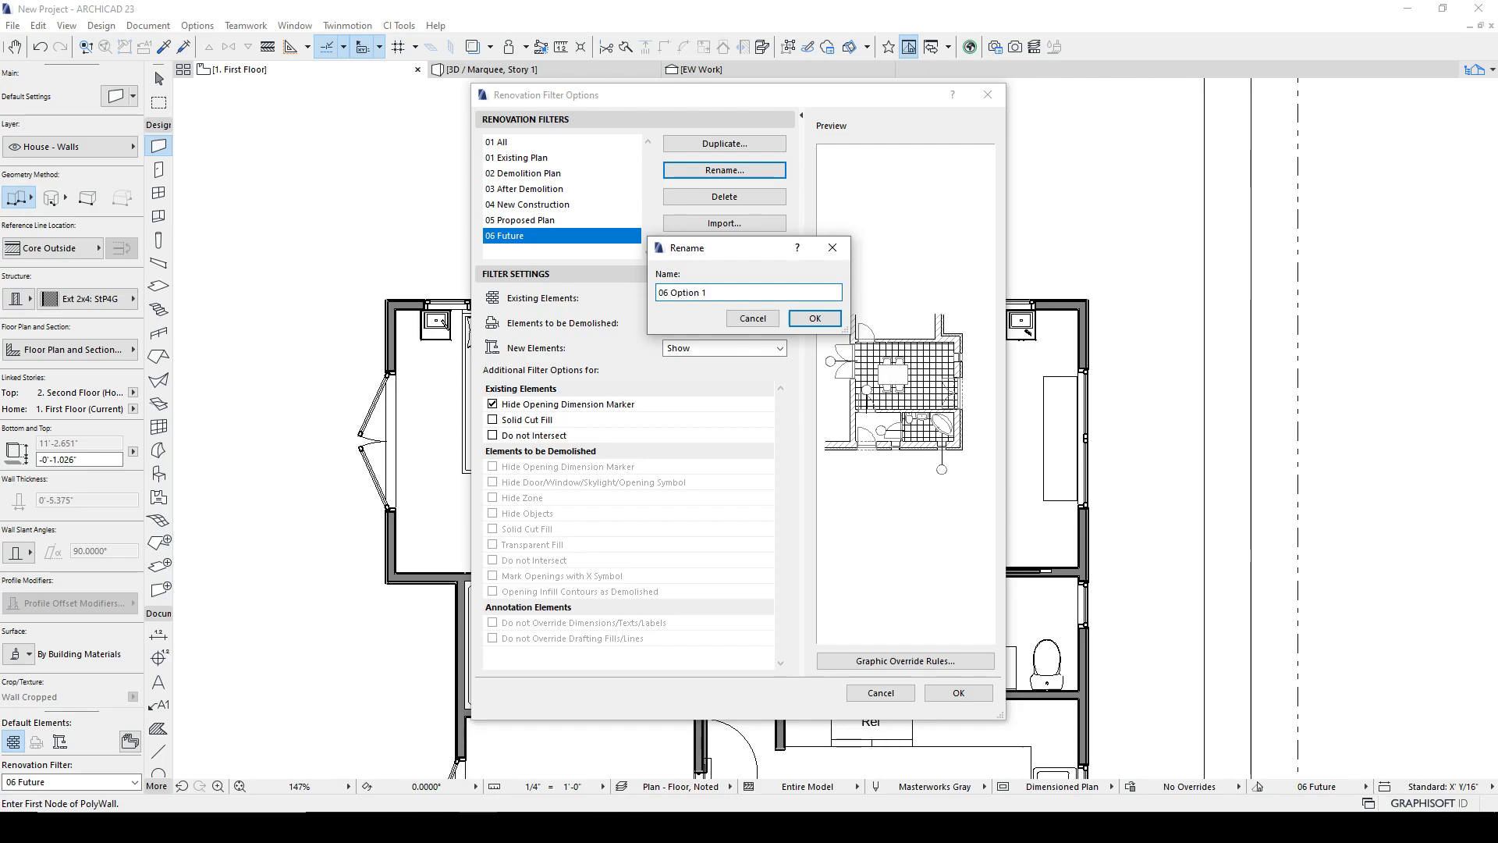
{"action": "left_click", "coordinate": [813, 318]}
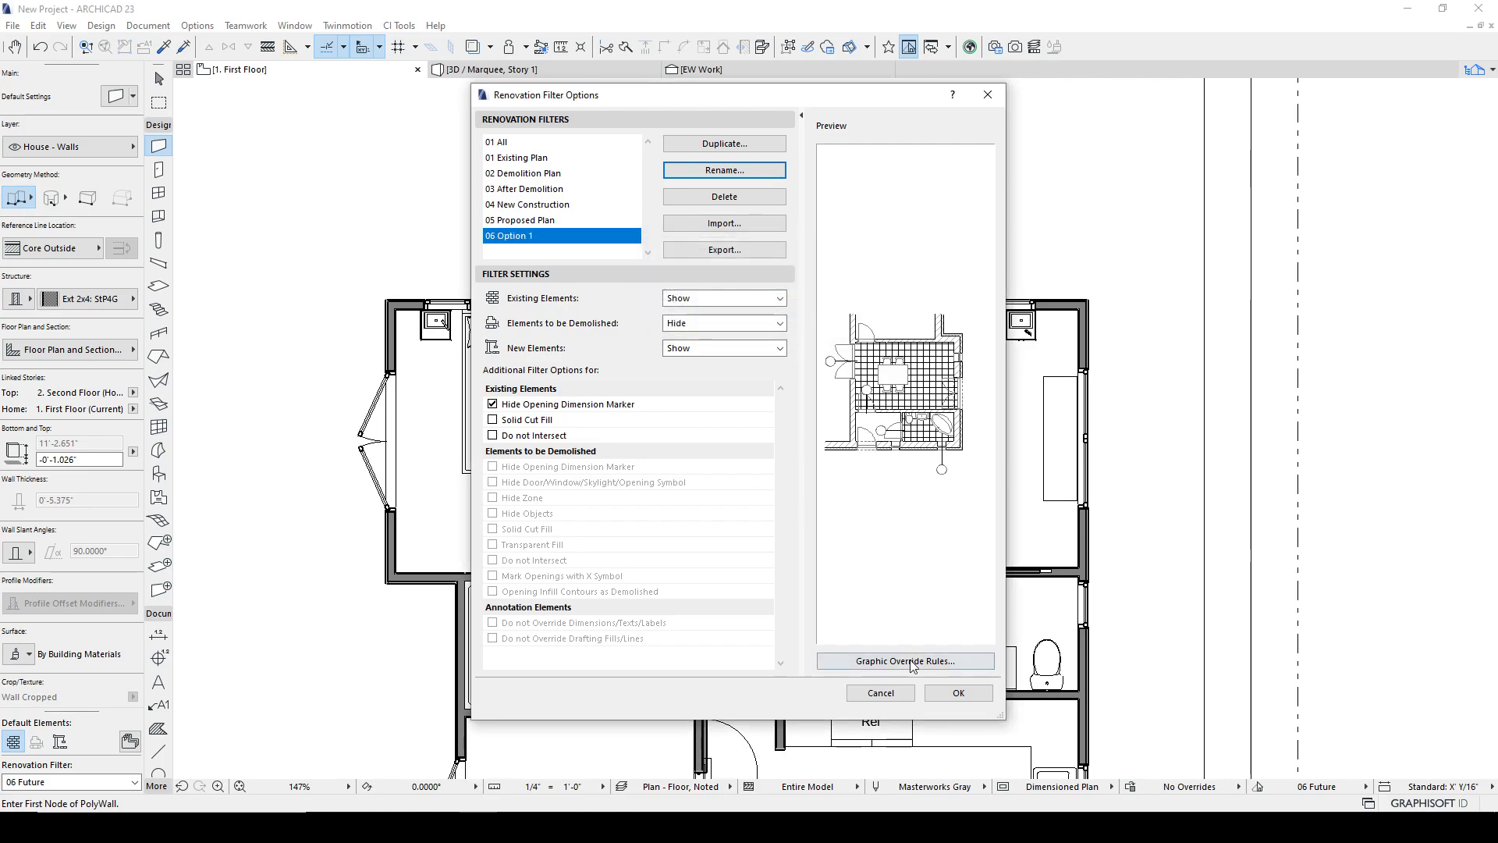
{"action": "left_click", "coordinate": [957, 691]}
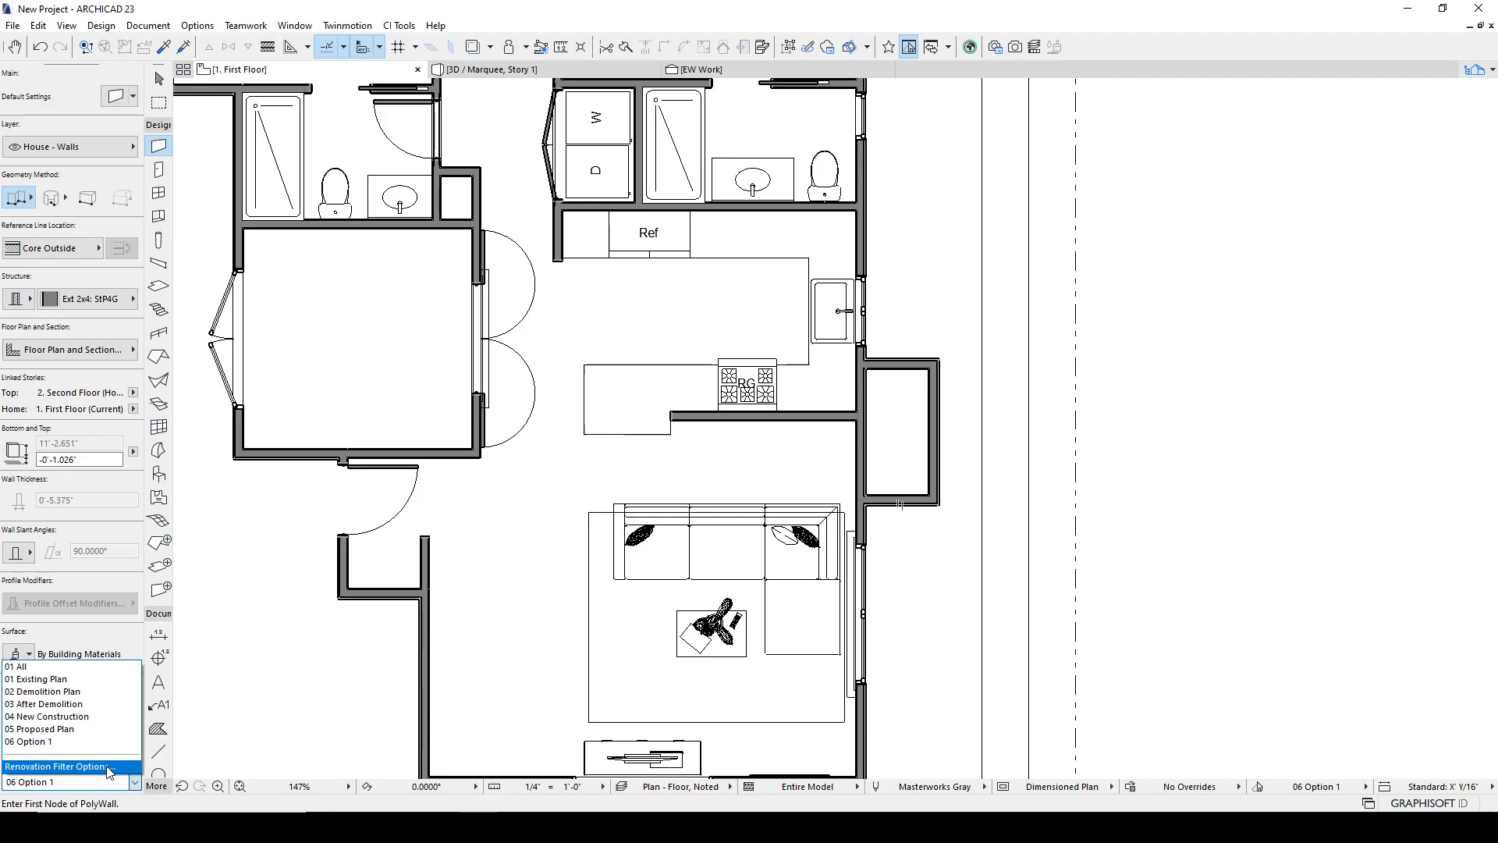
Duplicate 06 Option 1 as '06 Option 2' in Renovation Filter Options and apply it.
{"action": "left_click", "coordinate": [58, 766]}
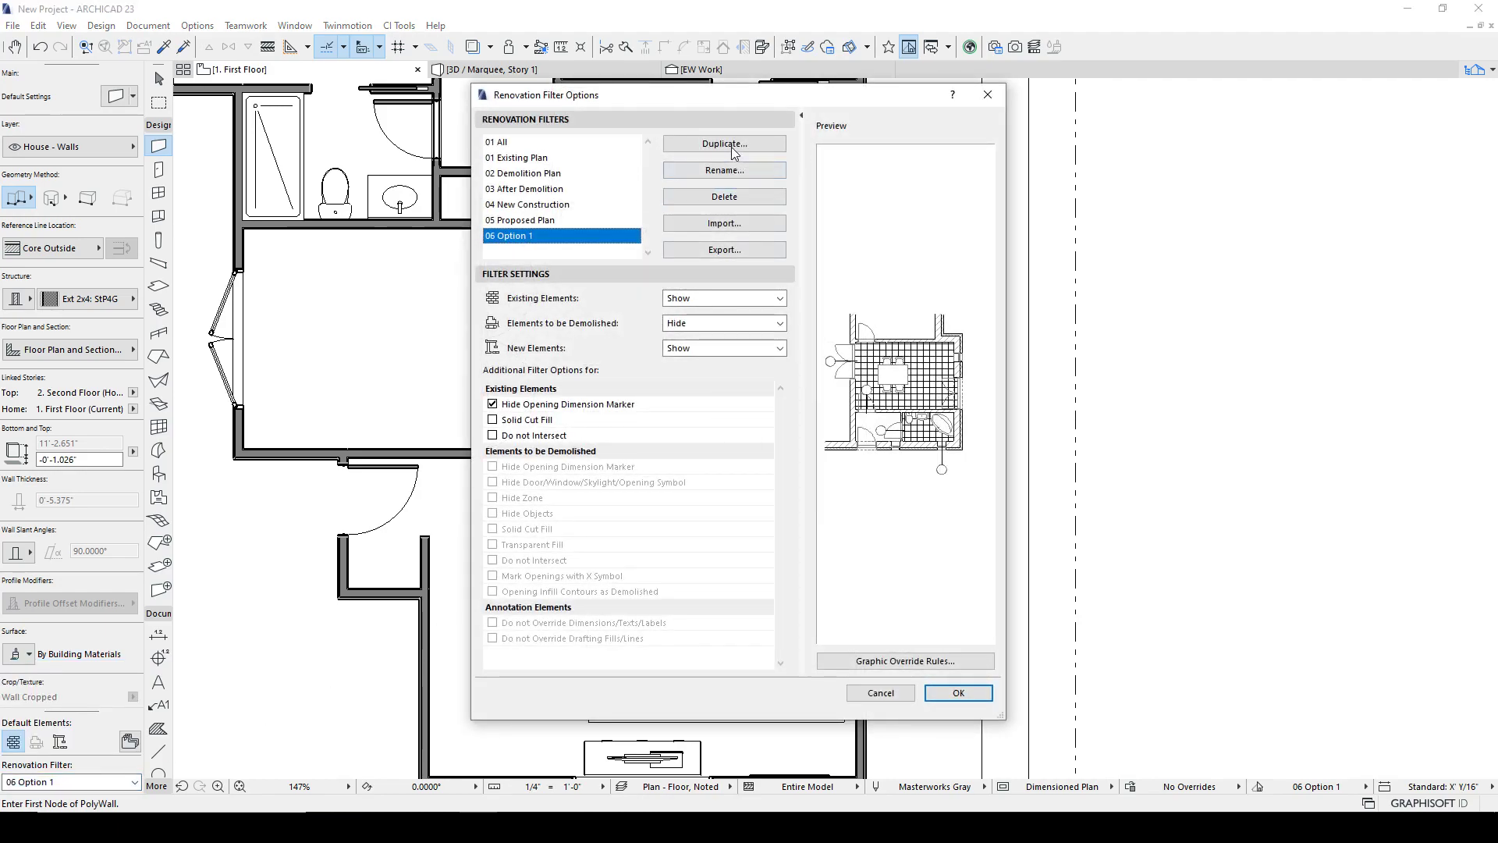
{"action": "left_click", "coordinate": [723, 144]}
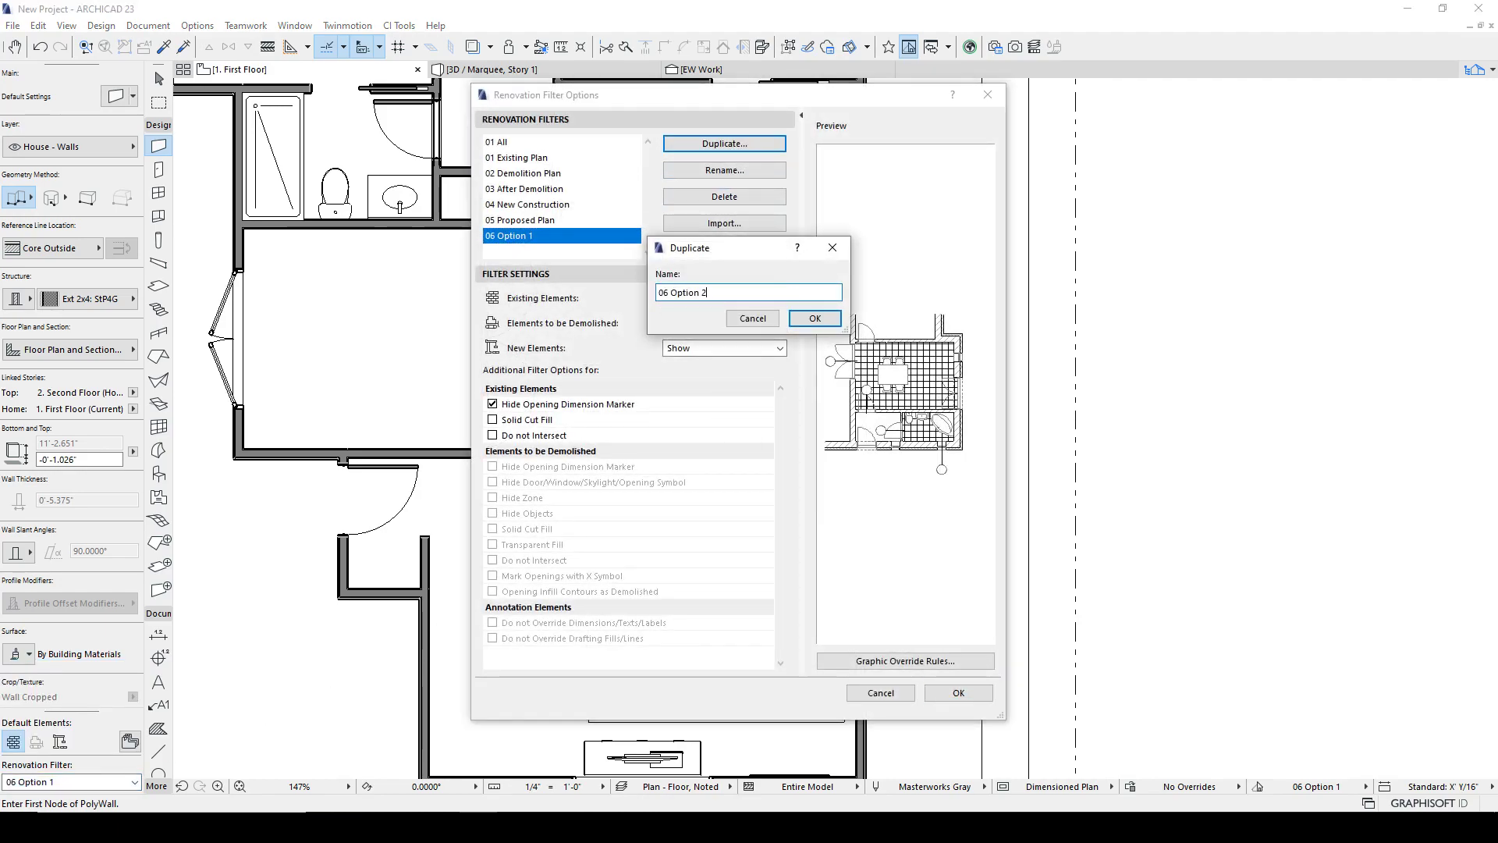
{"action": "left_click", "coordinate": [811, 318]}
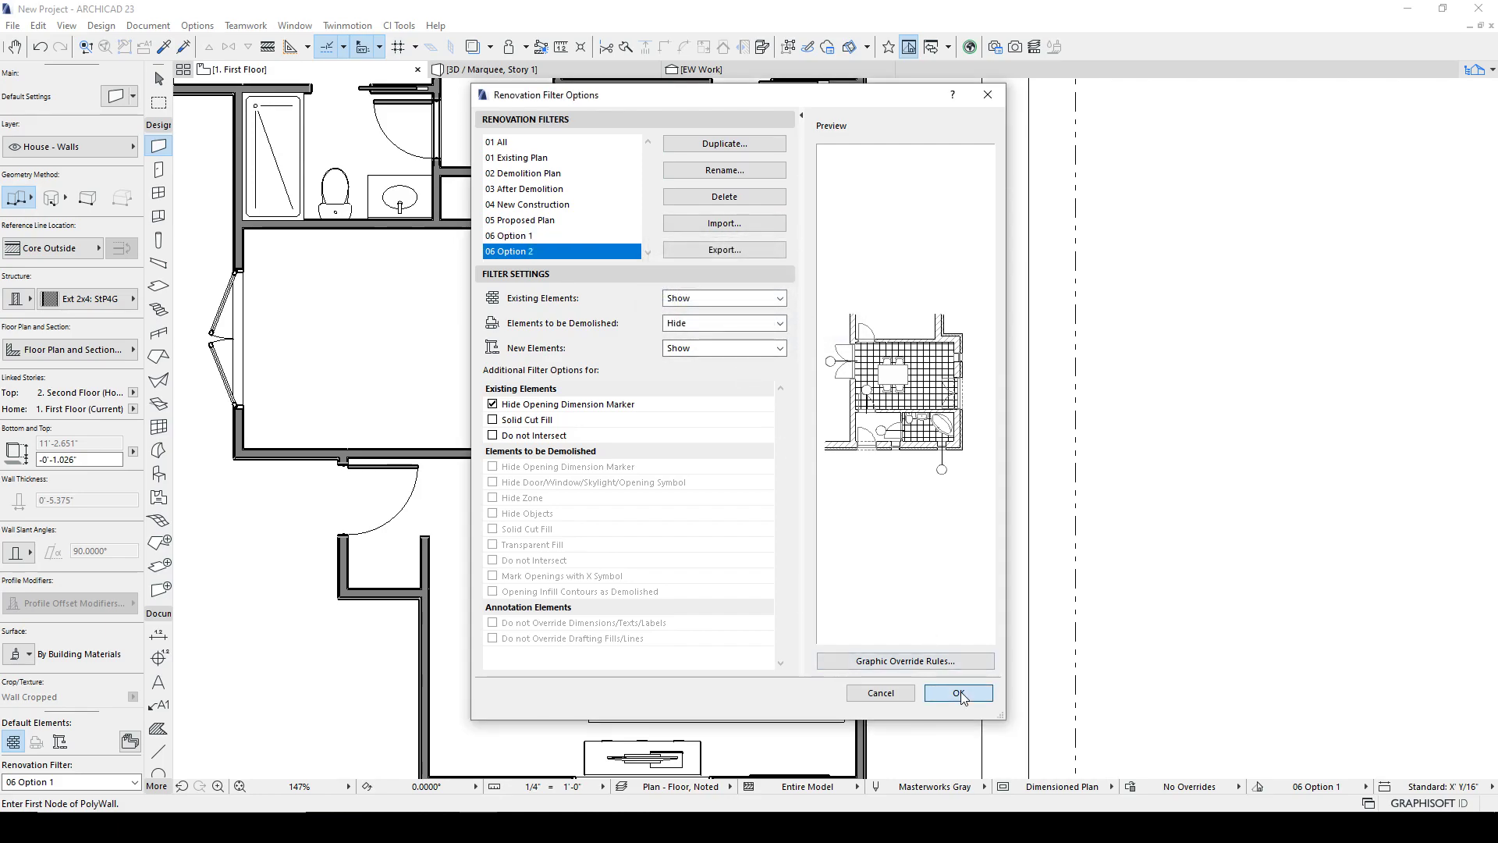
{"action": "left_click", "coordinate": [956, 692]}
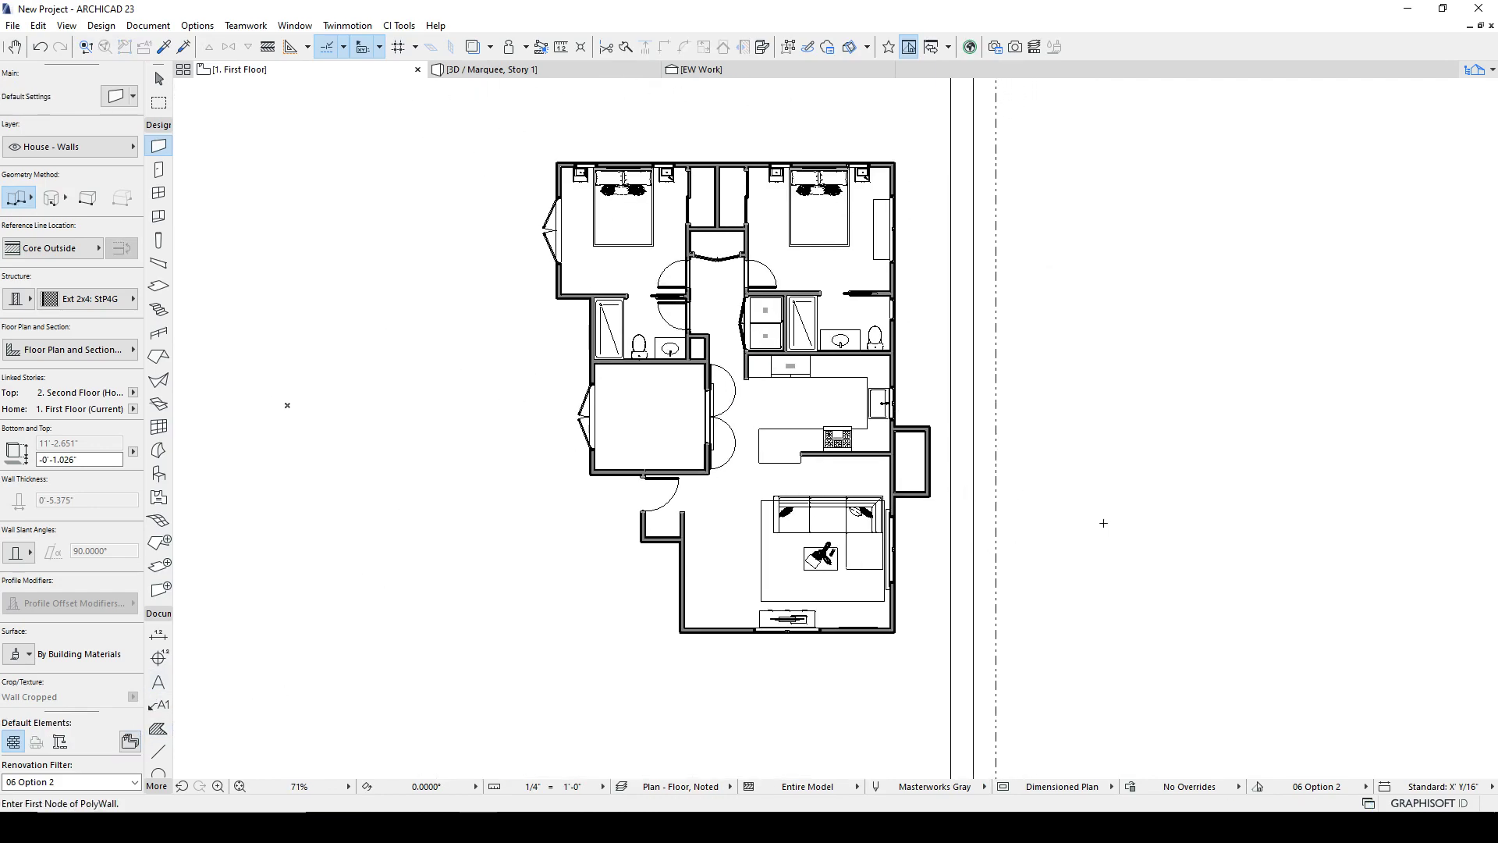
{"action": "left_click", "coordinate": [1318, 785]}
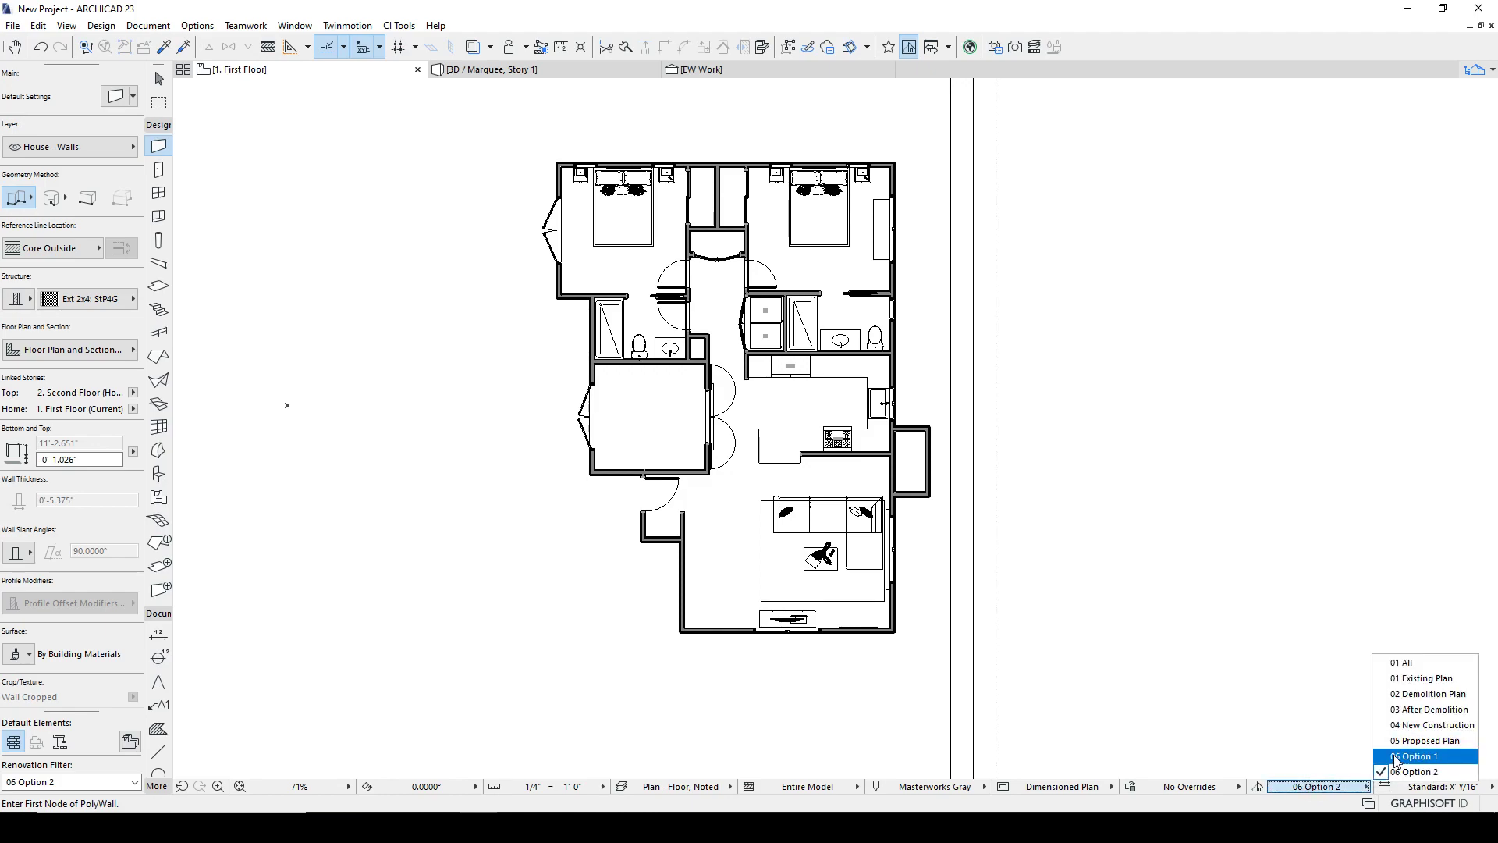
{"action": "left_click", "coordinate": [1418, 755]}
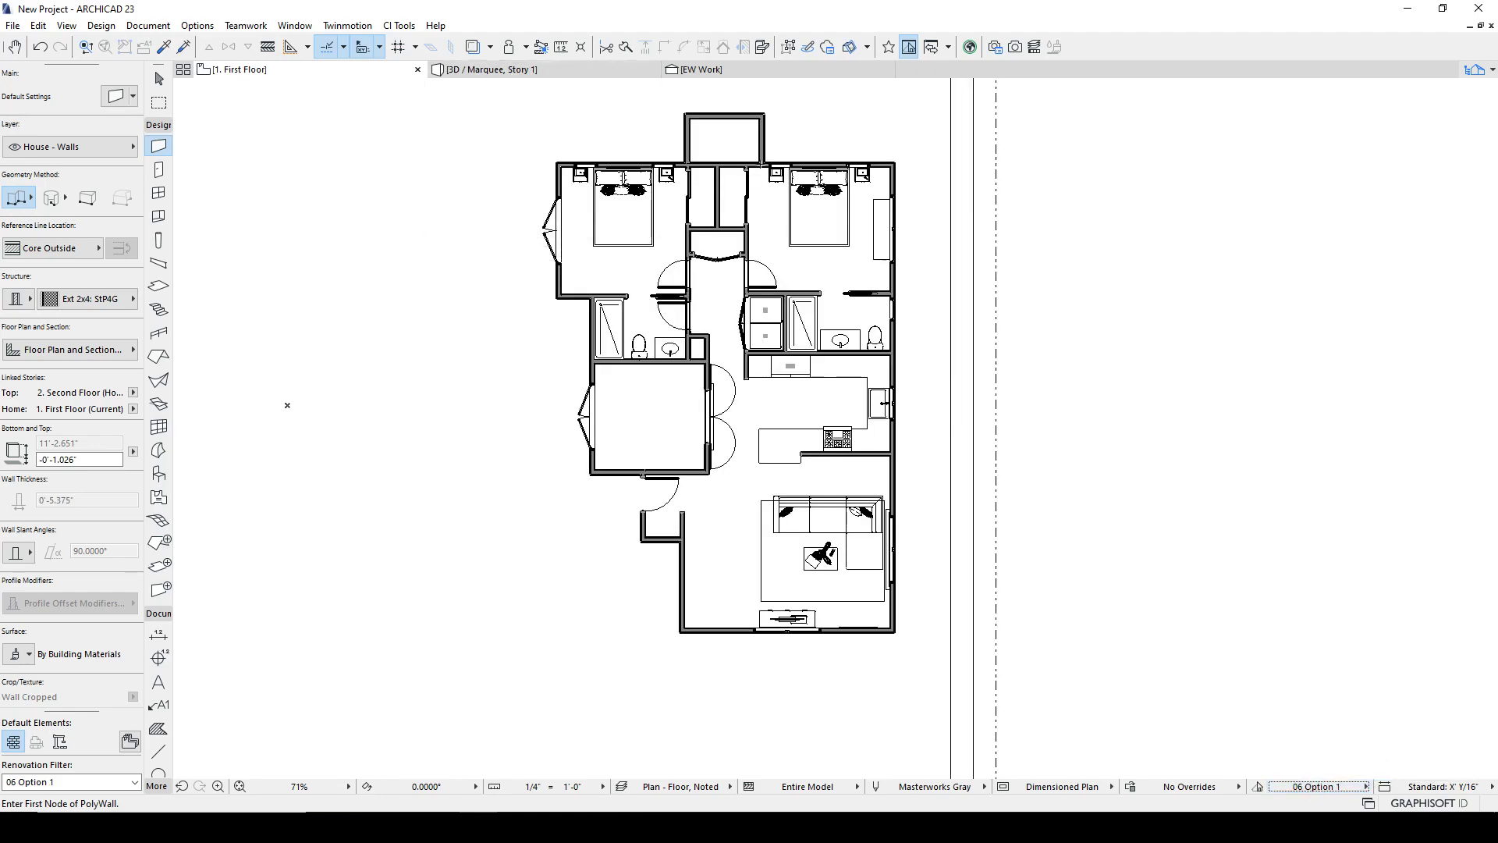
{"action": "left_click", "coordinate": [1317, 787]}
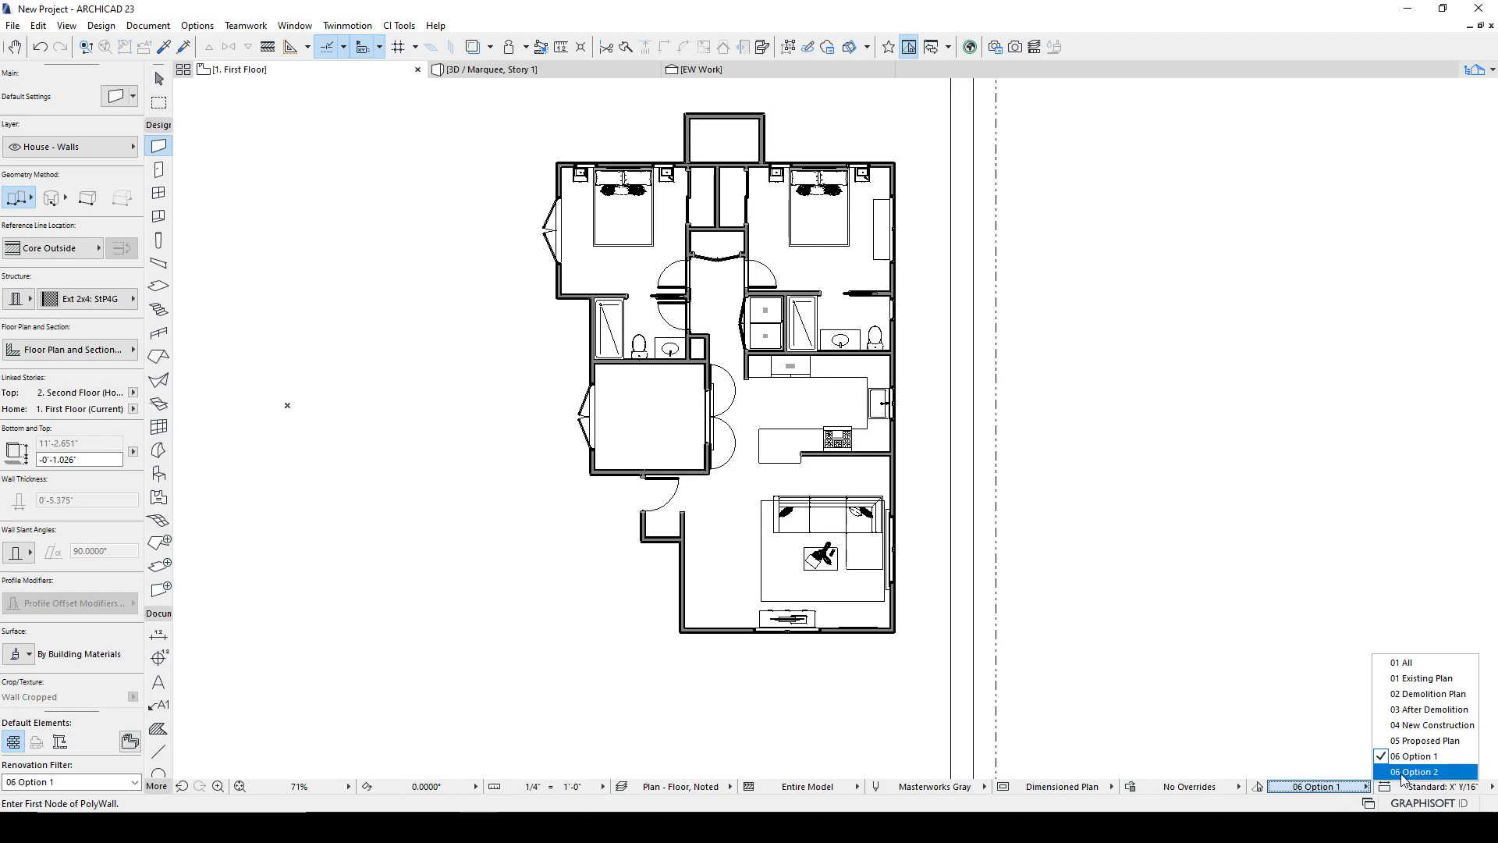
{"action": "left_click", "coordinate": [1418, 770]}
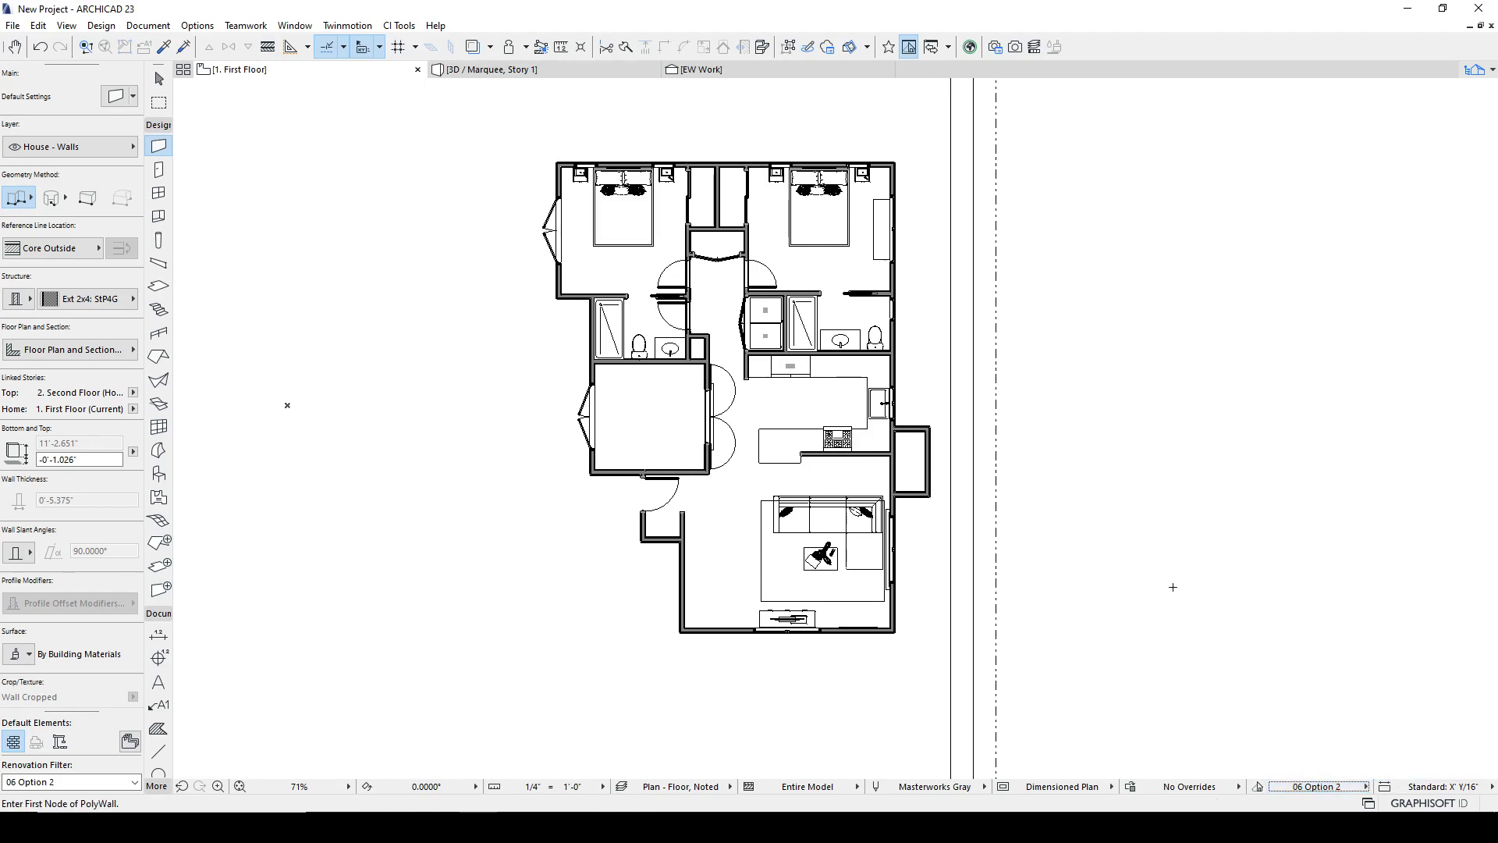
{"action": "mouse_move", "coordinate": [1317, 674]}
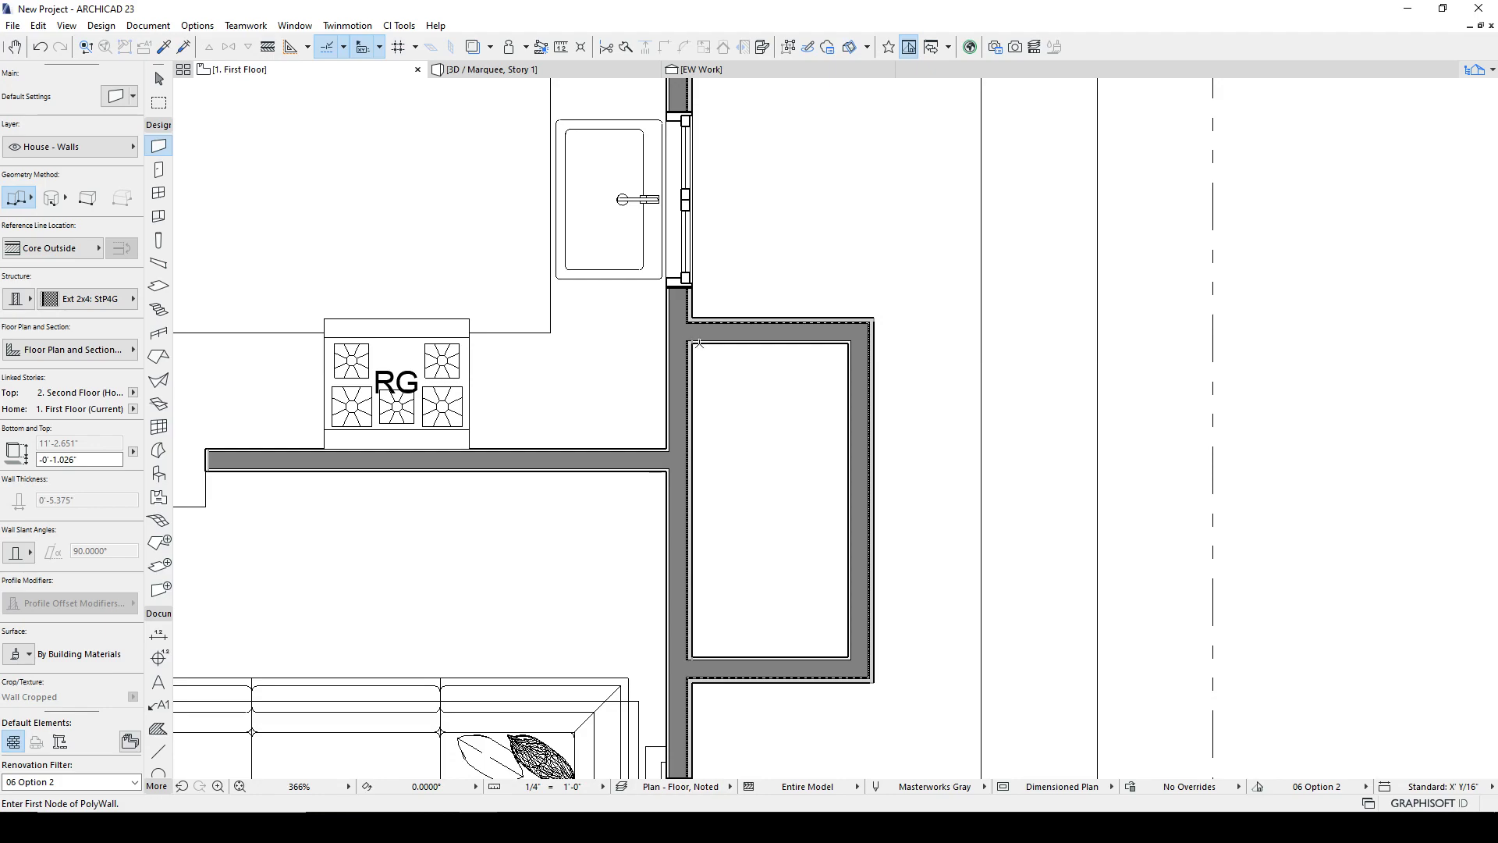
{"action": "mouse_move", "coordinate": [684, 626]}
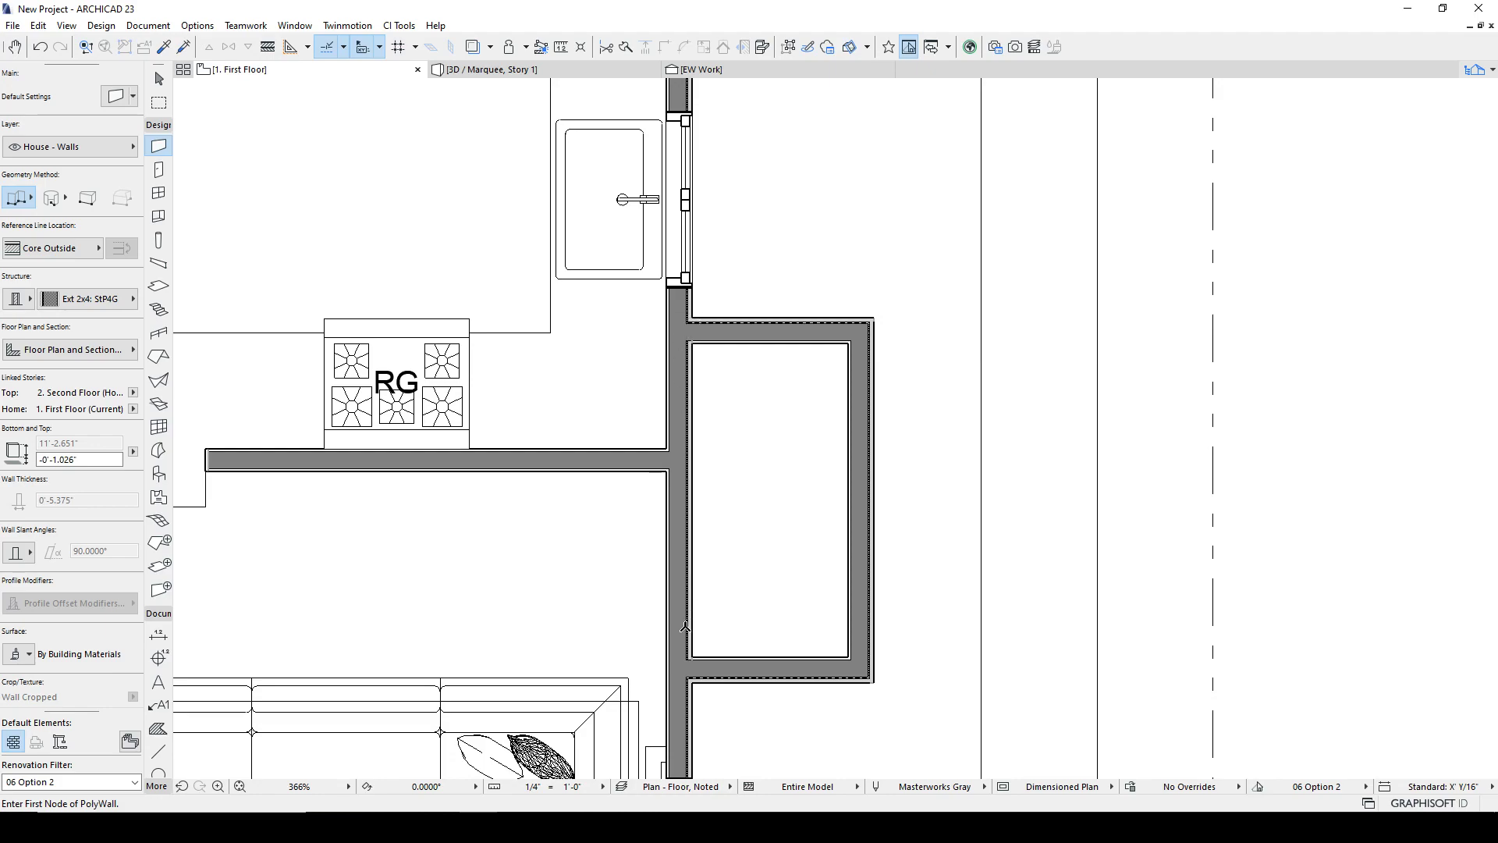
{"action": "mouse_move", "coordinate": [702, 328]}
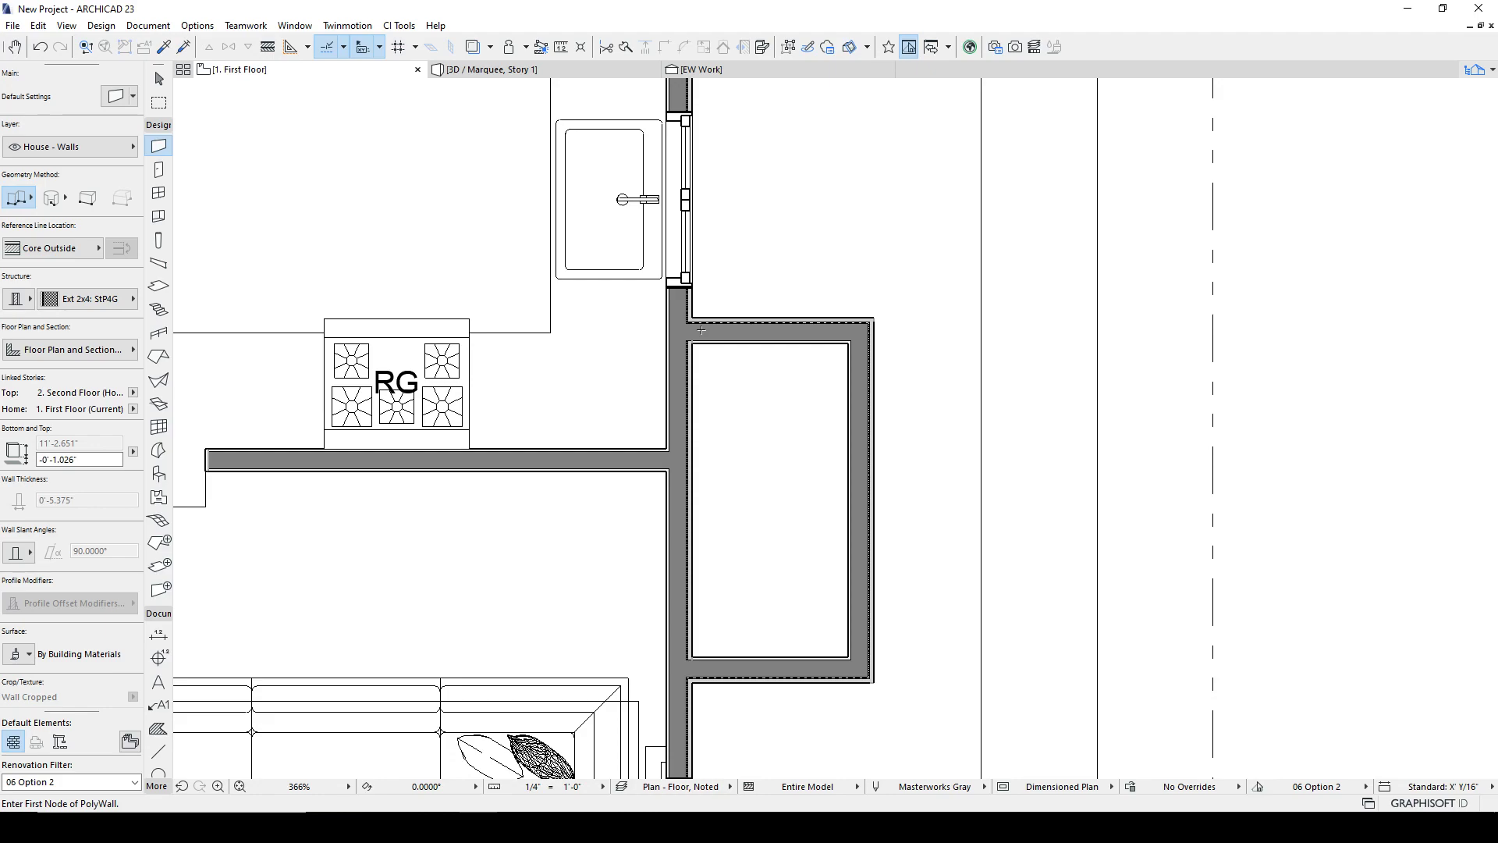
{"action": "scroll", "scroll_direction": "down", "scroll_amount": 3}
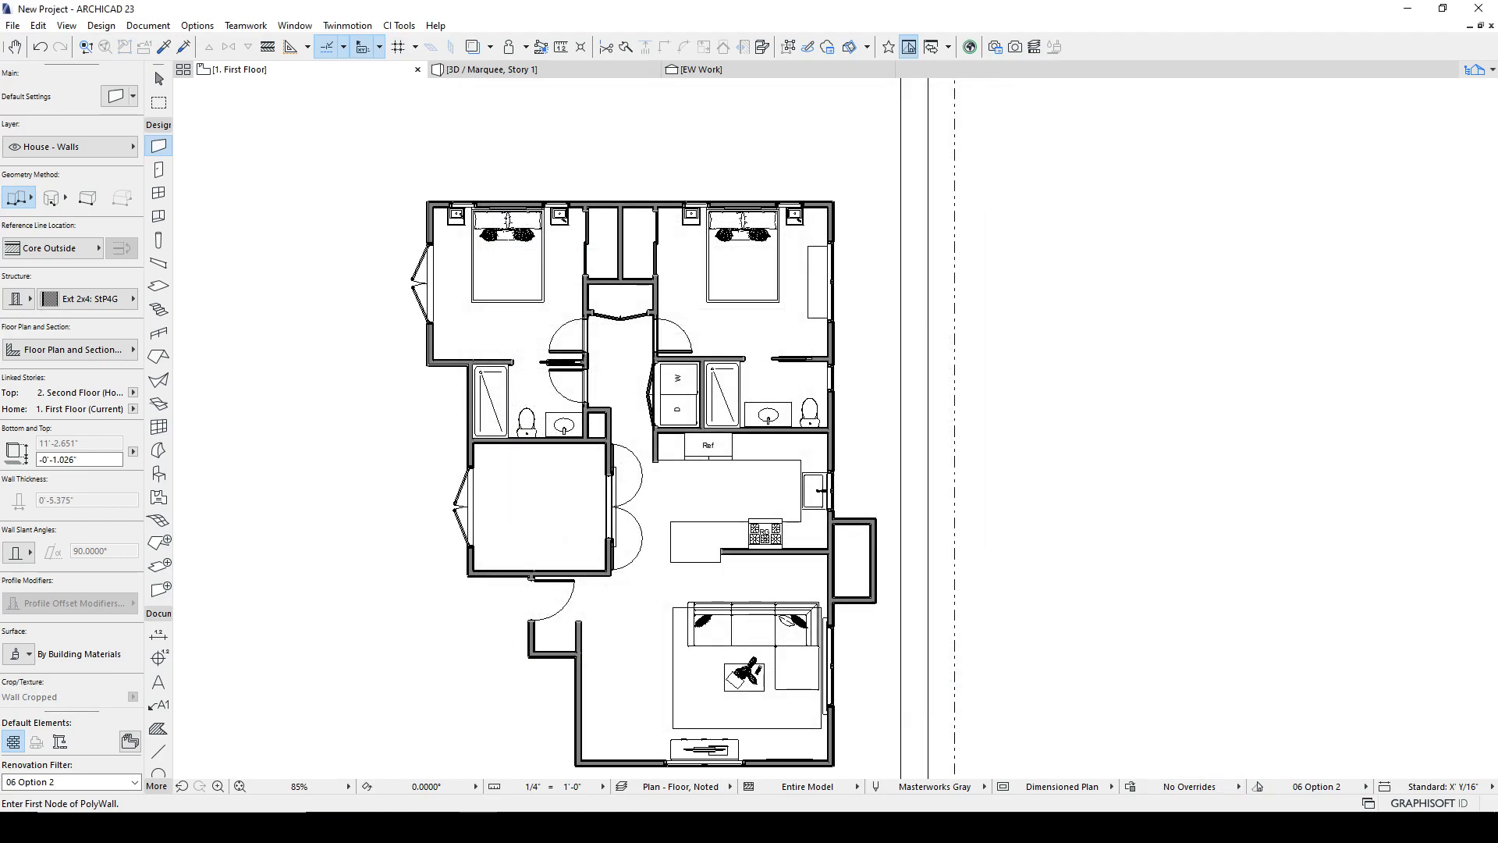
Apply 06 Option 1 and marquee-select the northern wall addition for deletion.
{"action": "left_click", "coordinate": [70, 781]}
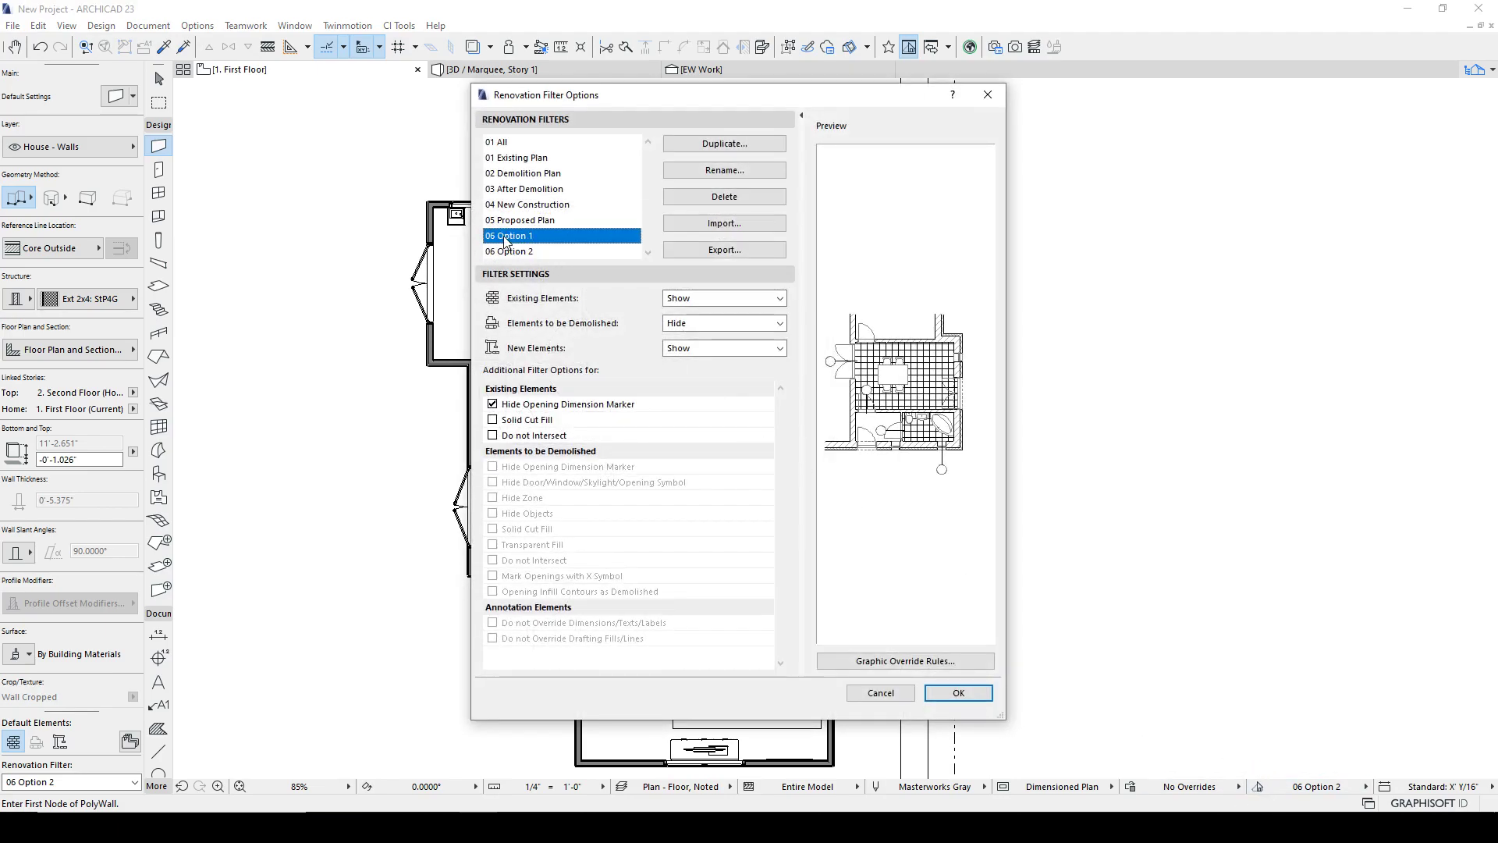
{"action": "left_click", "coordinate": [956, 691]}
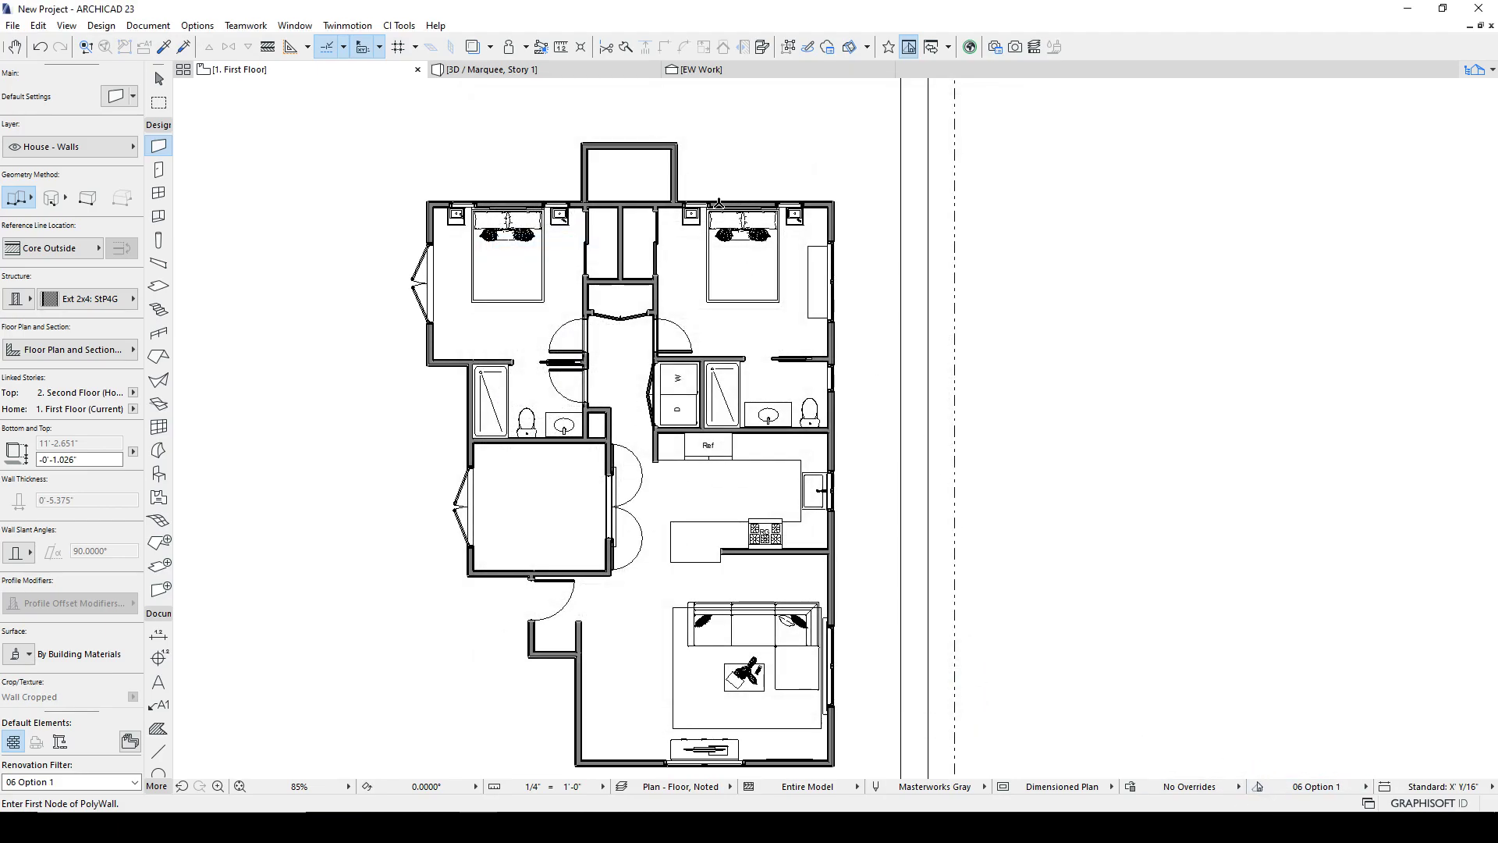
{"action": "left_click", "coordinate": [159, 78]}
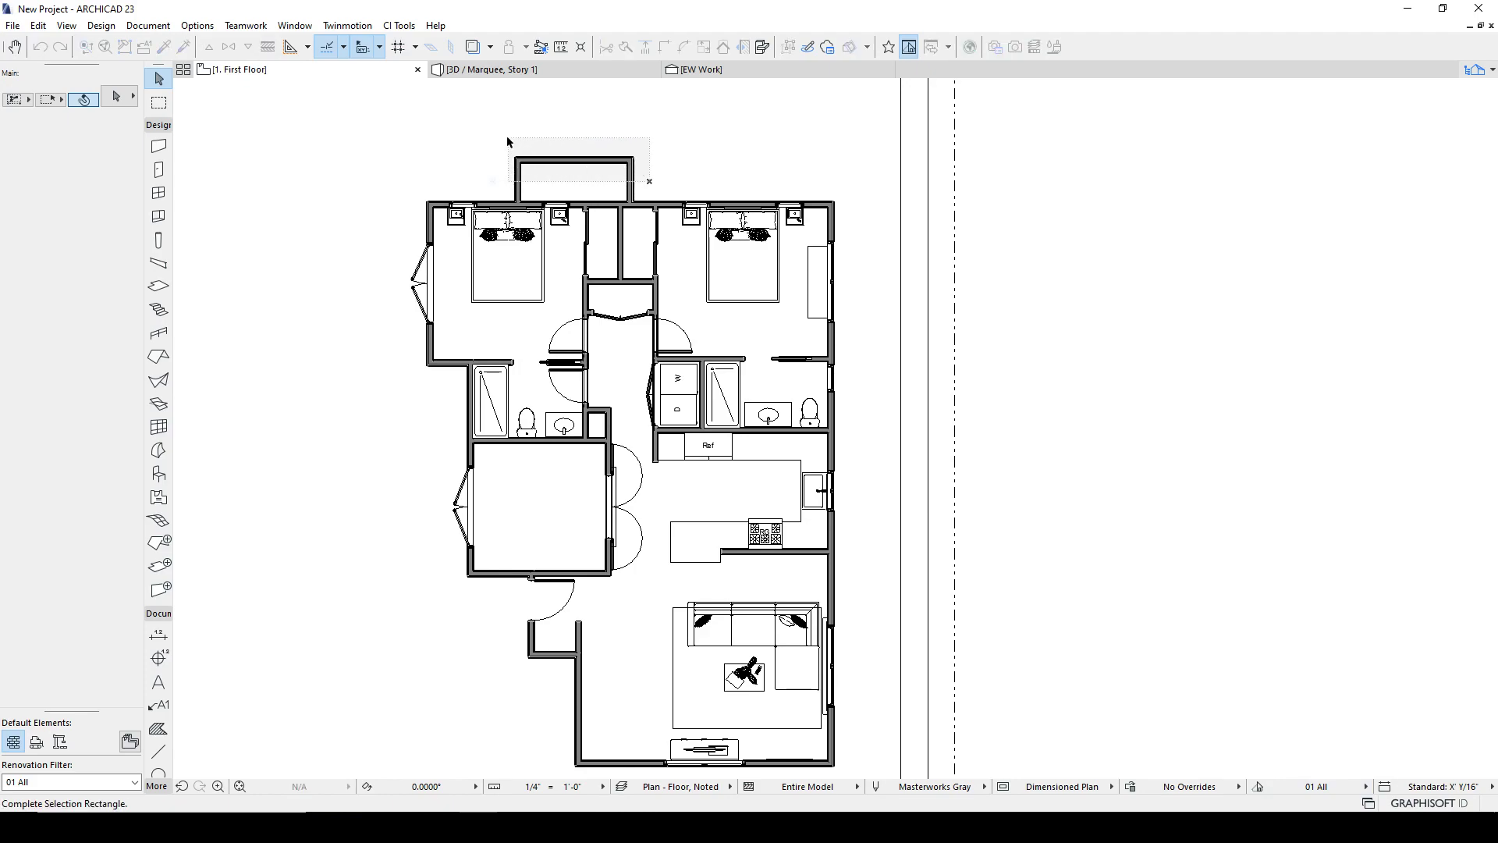
{"action": "left_click", "coordinate": [573, 176]}
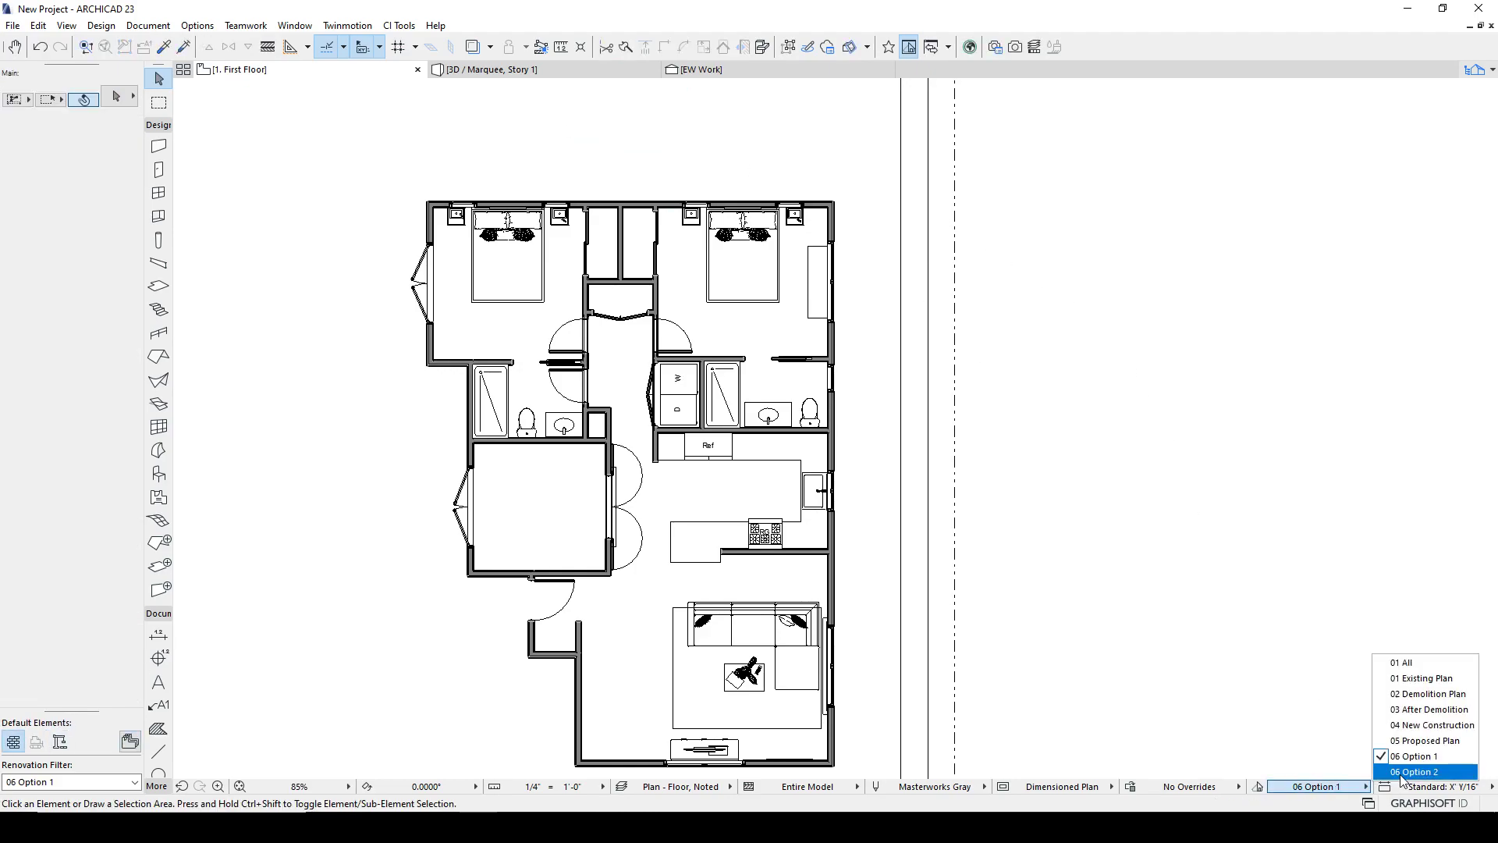
Switch to 06 Option 2 and delete both 06 Option filters, leaving 05 Proposed Plan last.
{"action": "left_click", "coordinate": [1414, 772]}
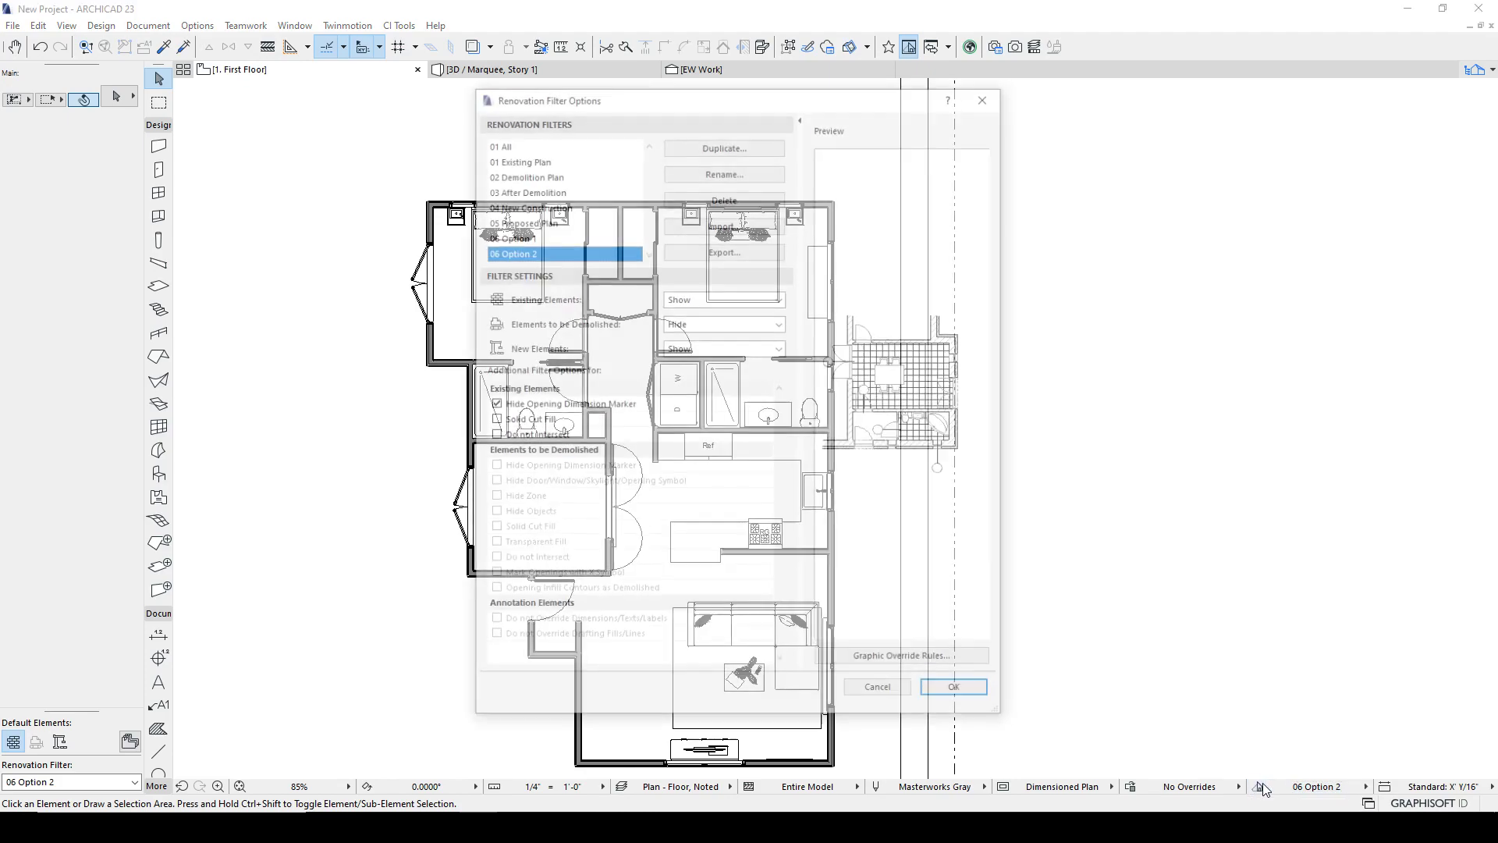
{"action": "left_click", "coordinate": [722, 197]}
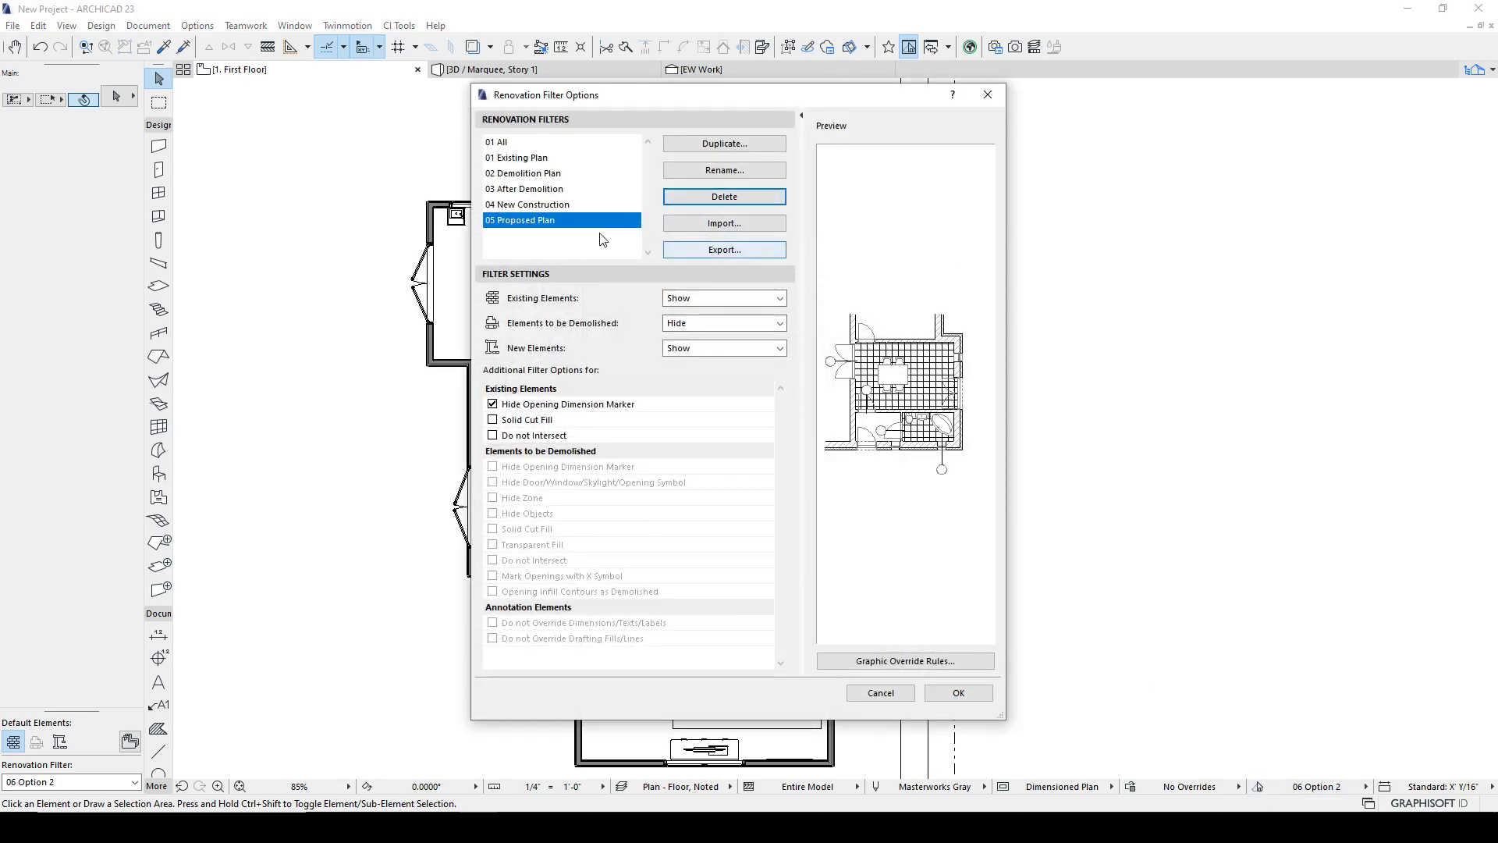
Apply 05 Proposed Plan, returning the floor plan to its state without the additions.
{"action": "left_click", "coordinate": [956, 692]}
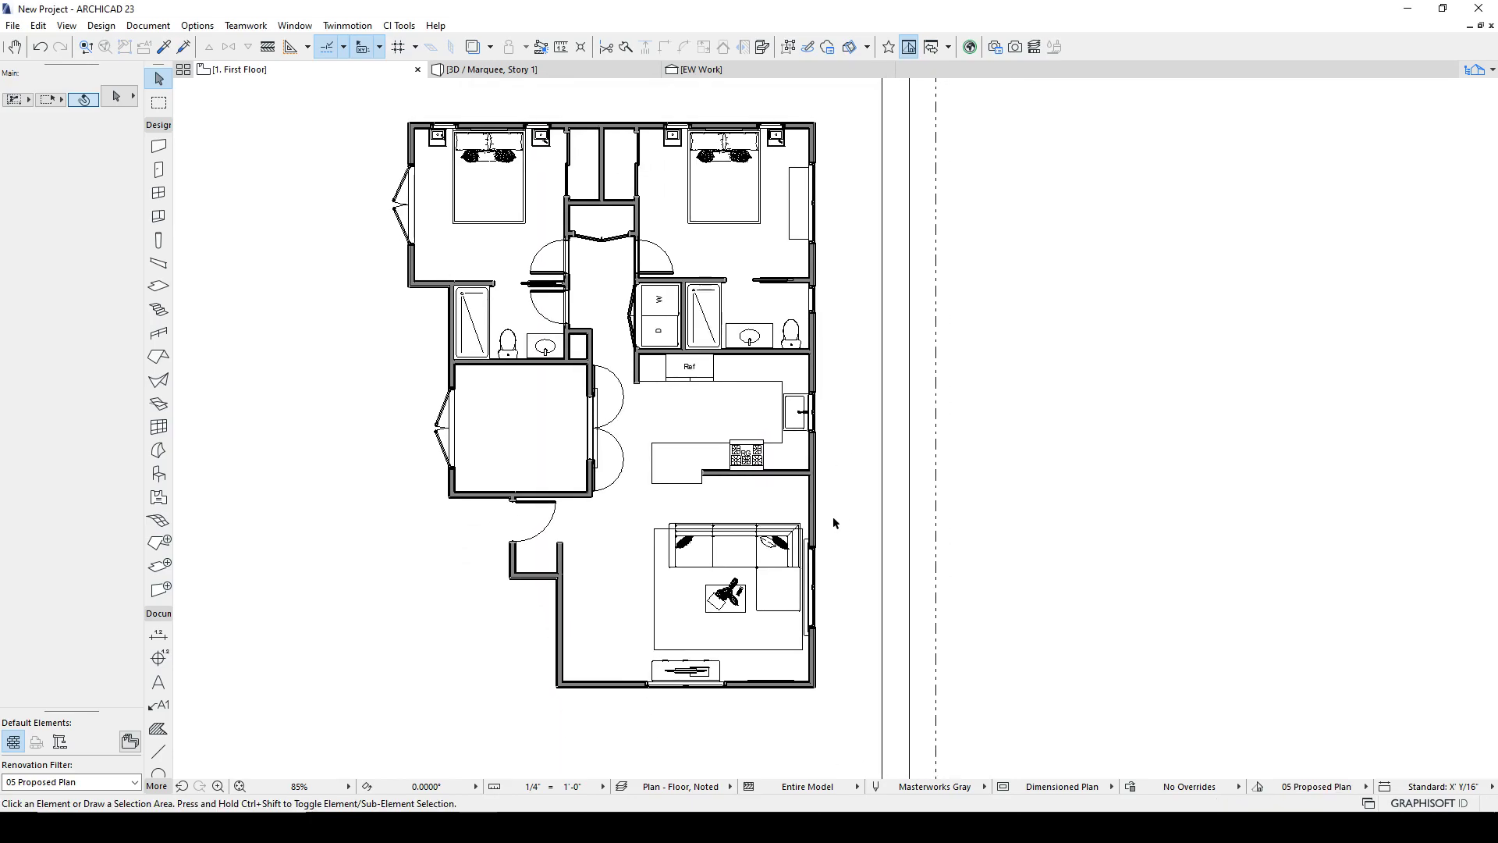
{"action": "mouse_move", "coordinate": [848, 532]}
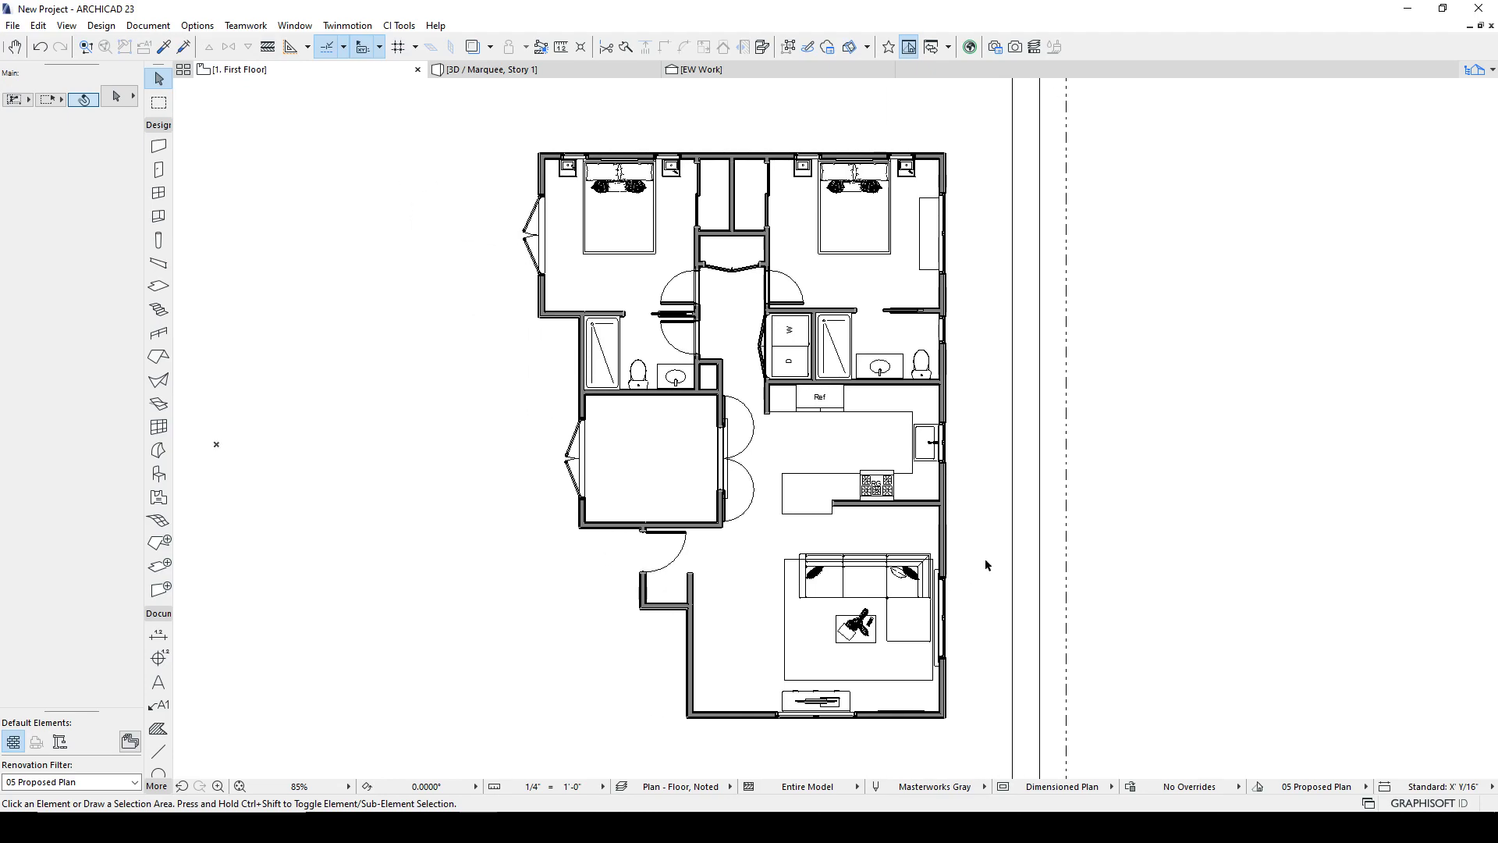
{"action": "mouse_move", "coordinate": [983, 559]}
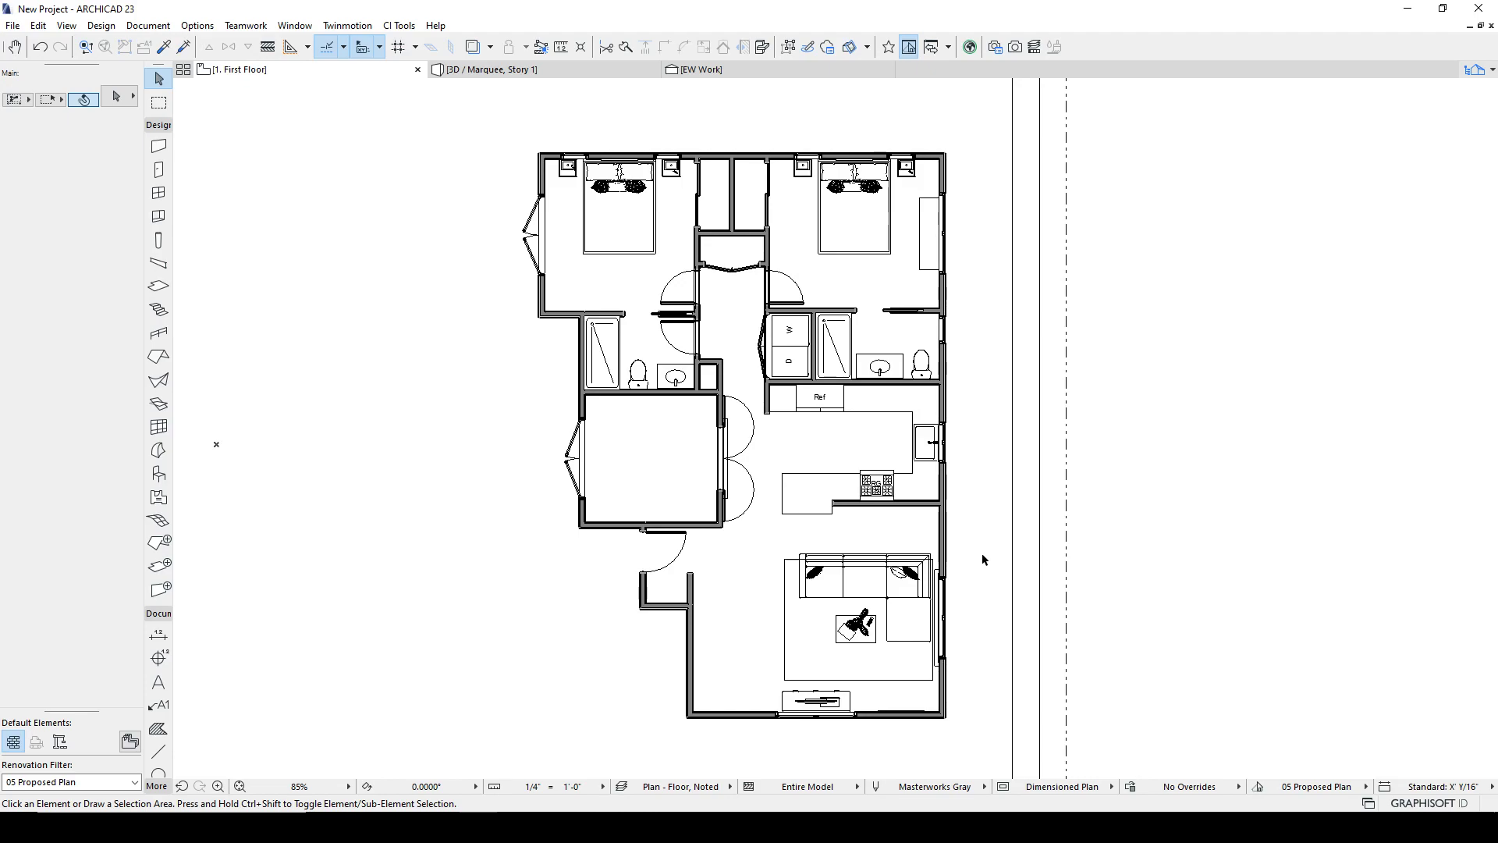